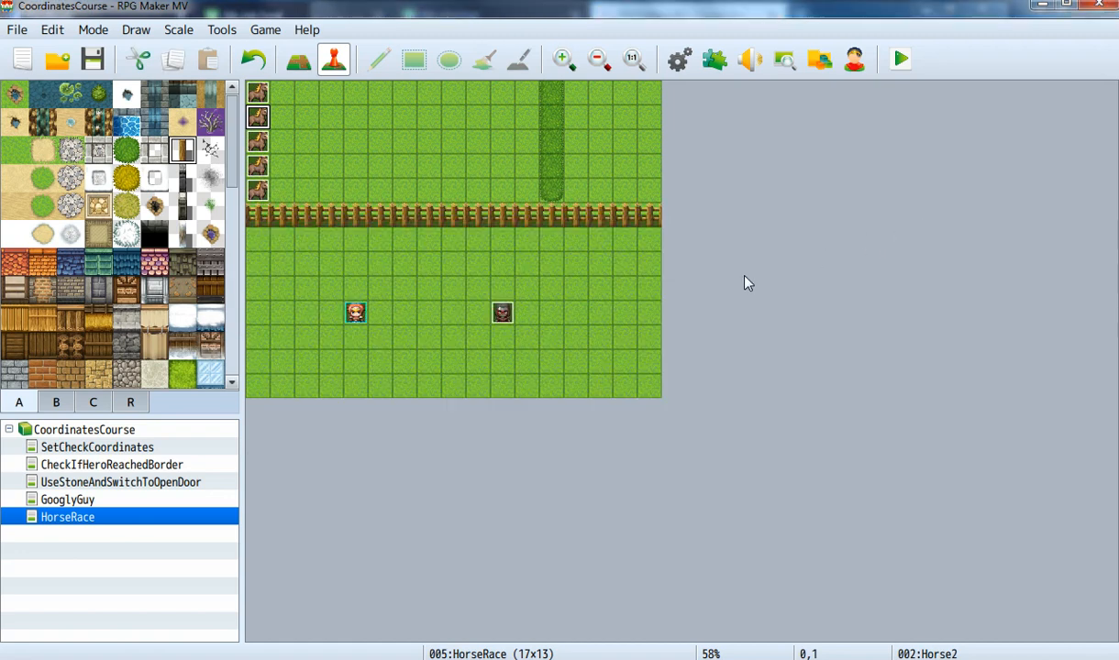
pyautogui.moveTo(697, 297)
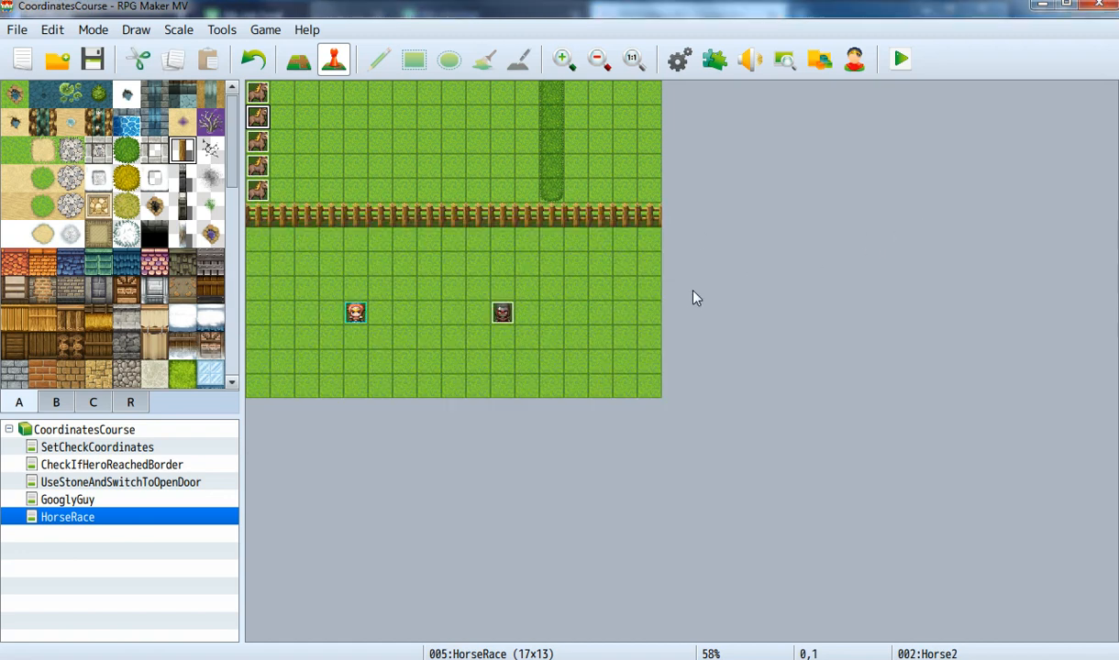
pyautogui.moveTo(488, 296)
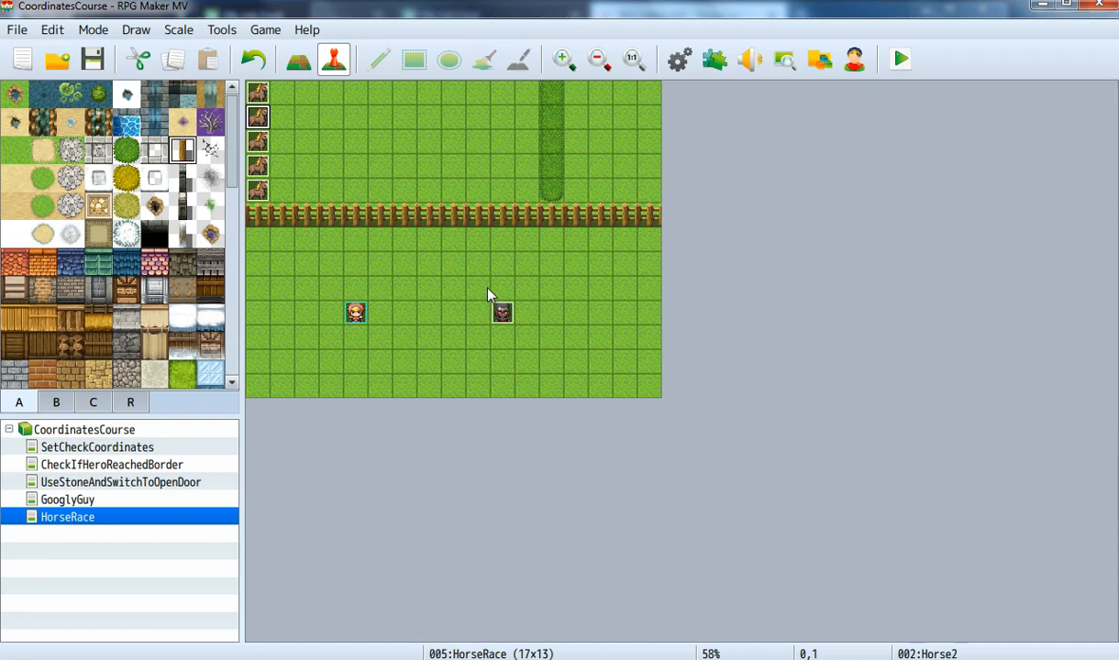
pyautogui.moveTo(151, 522)
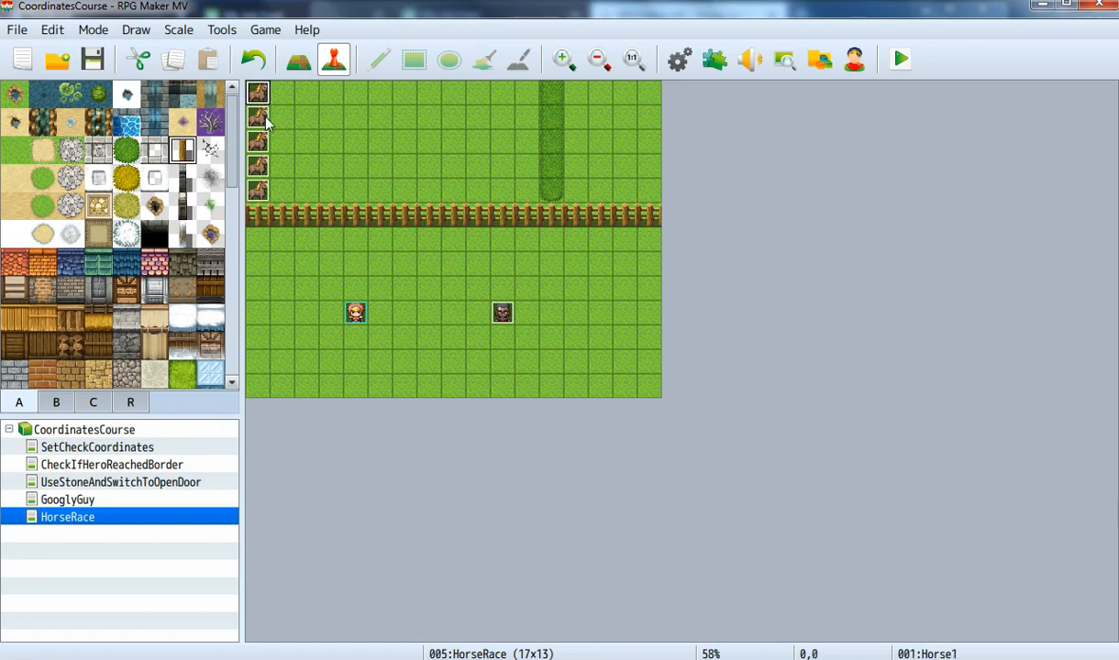
pyautogui.moveTo(266, 106)
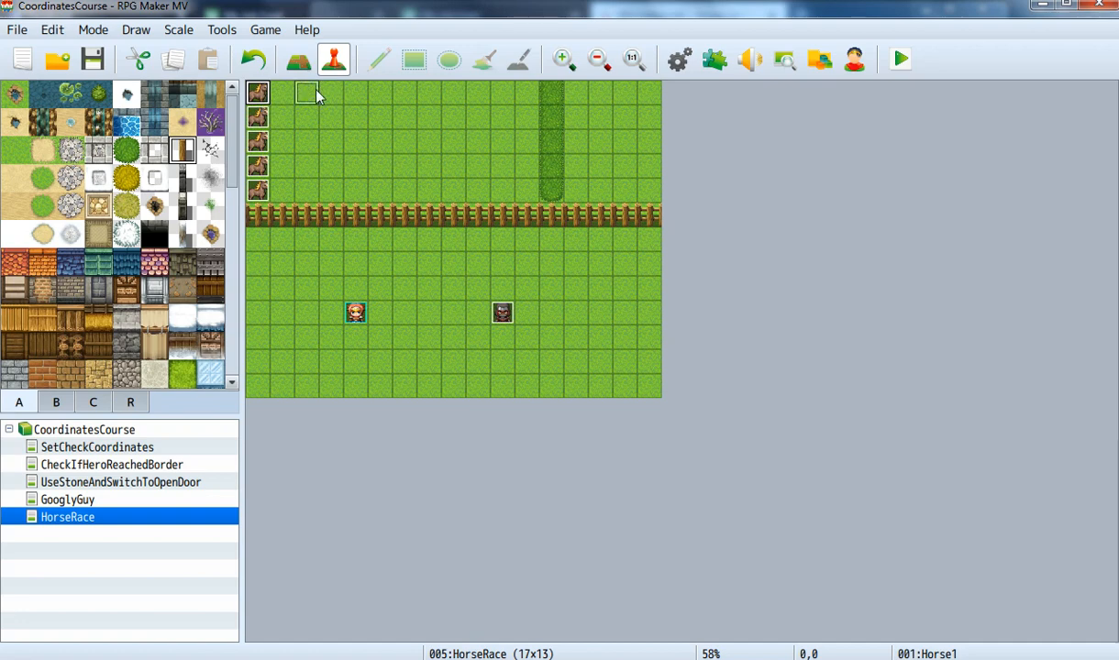
pyautogui.moveTo(551, 119)
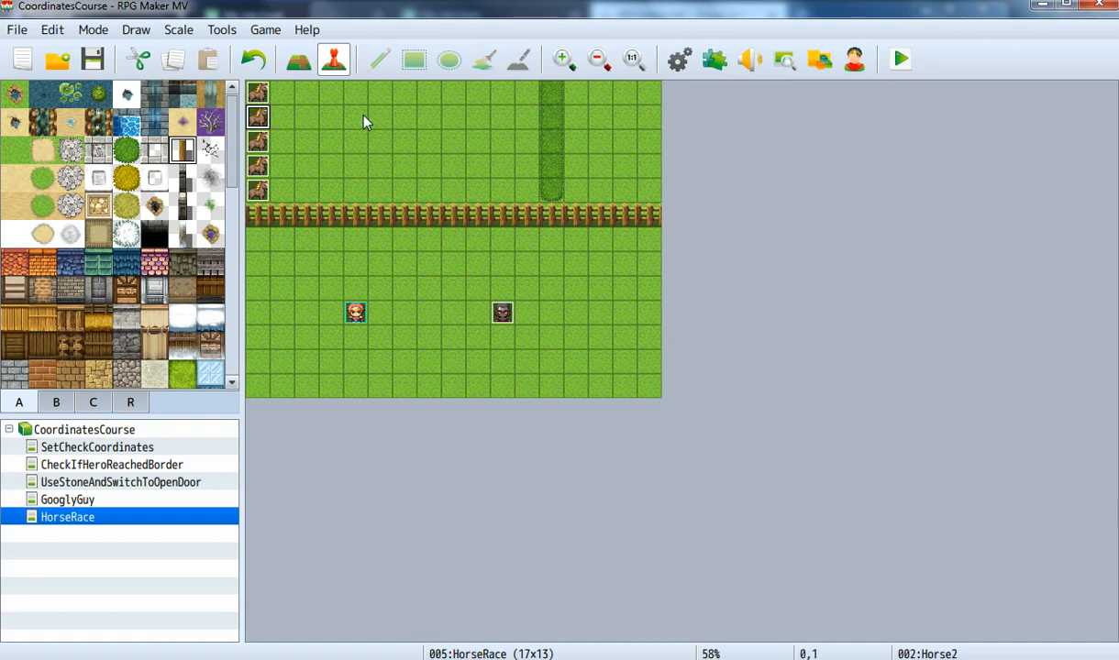
pyautogui.moveTo(527, 332)
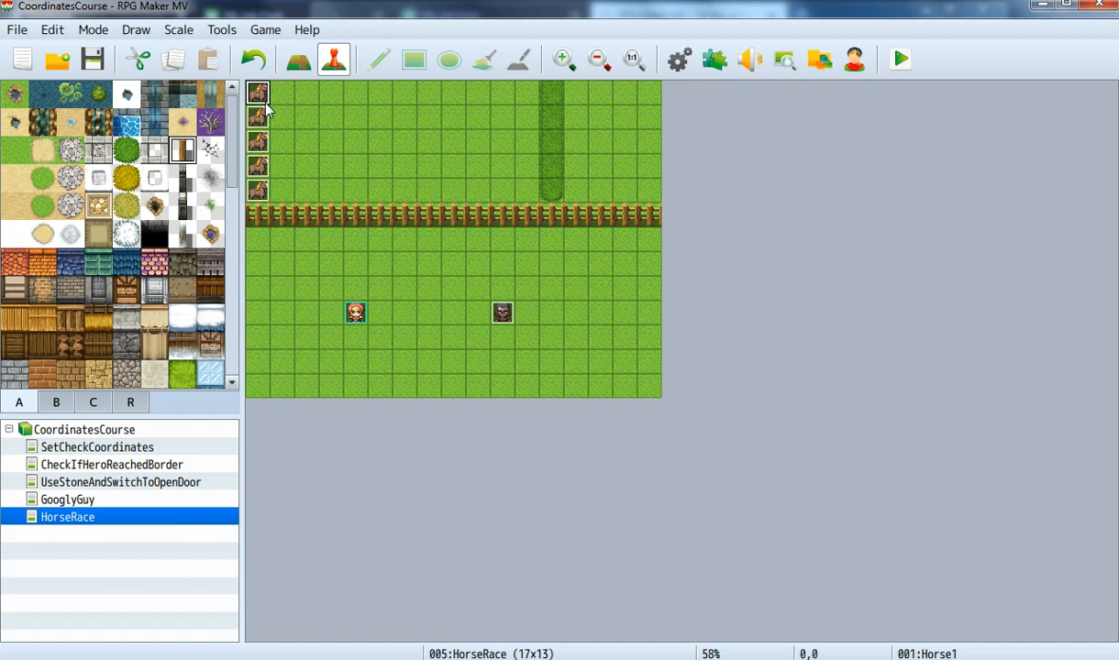
# Inspect the Horse1, Horse5 and Bookmaker event settings without changing anything
pyautogui.doubleClick(502, 312)
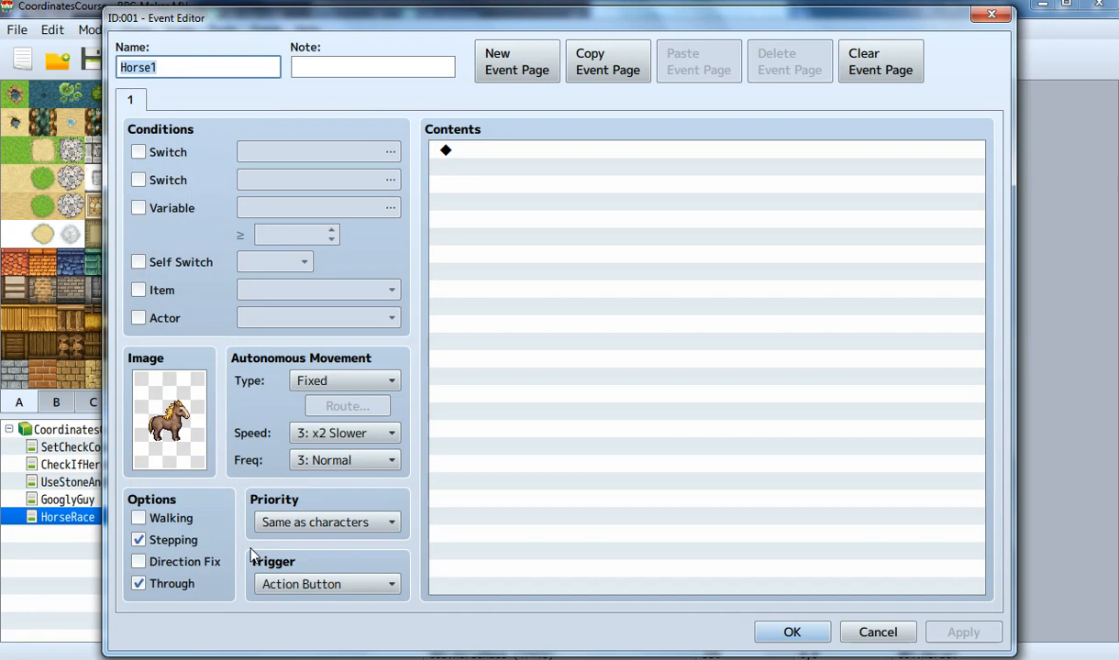
pyautogui.moveTo(249, 156)
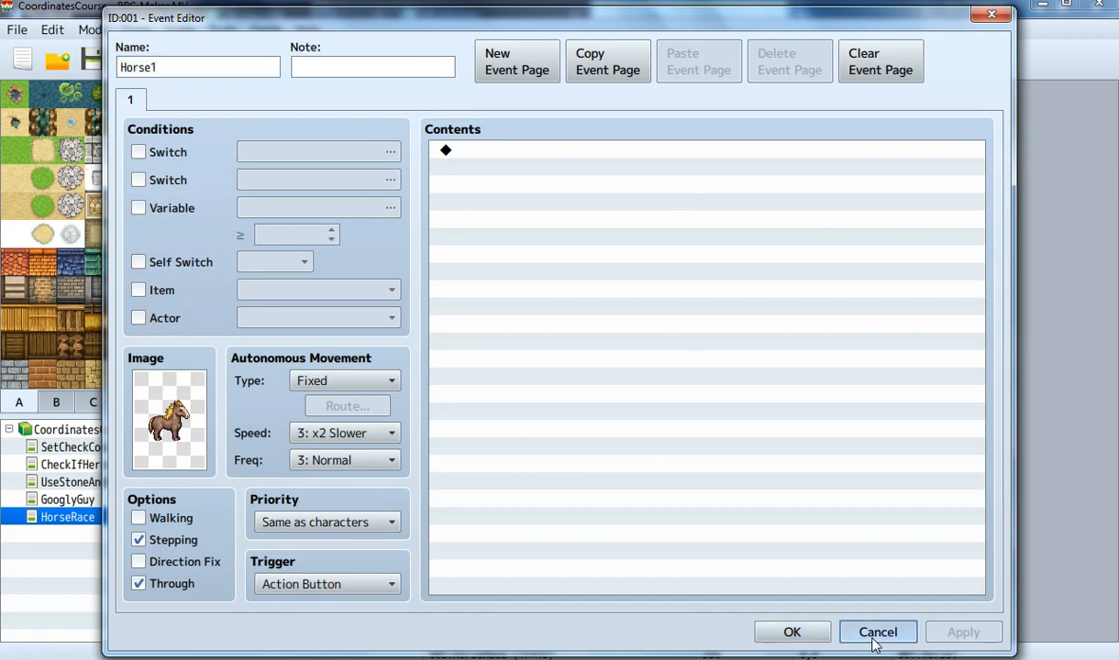
pyautogui.click(877, 632)
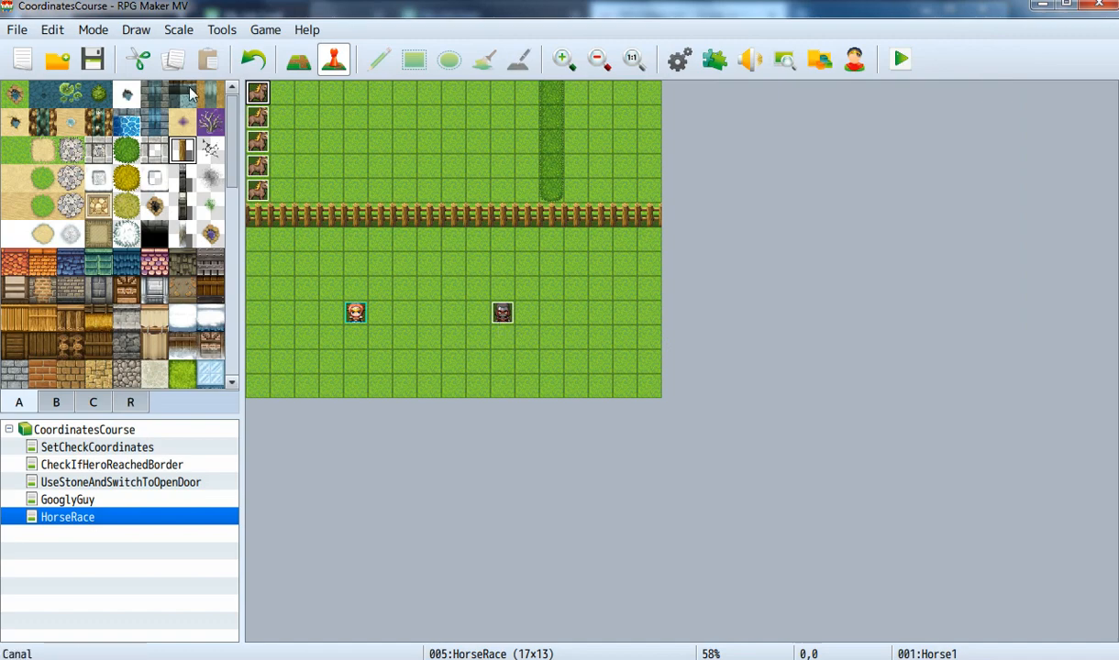
pyautogui.click(258, 166)
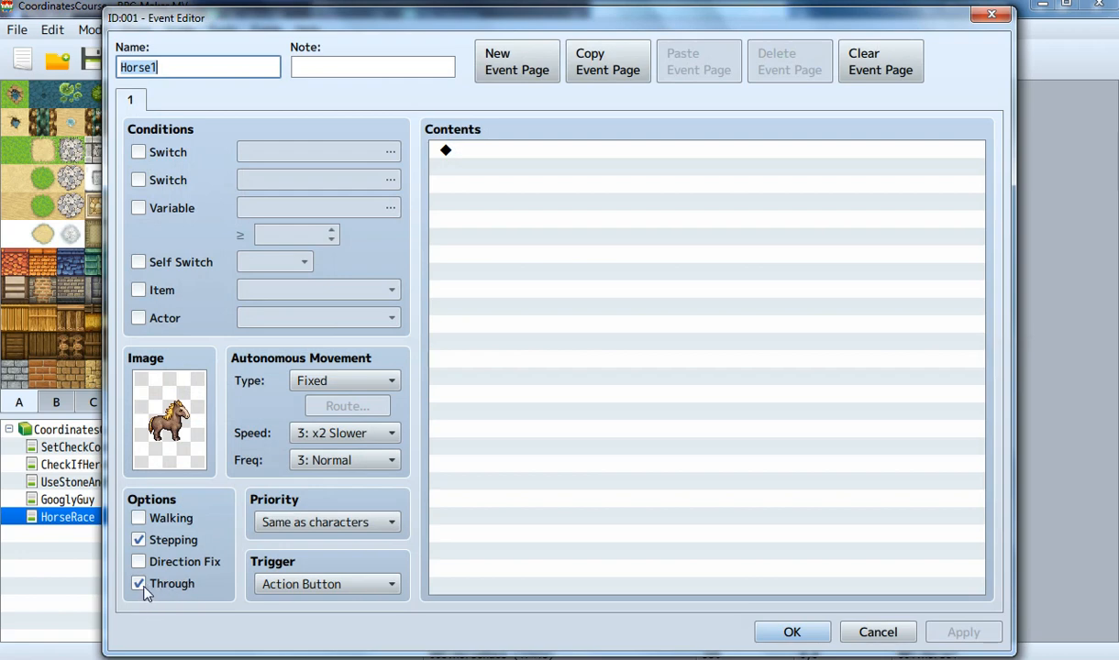
pyautogui.moveTo(180, 546)
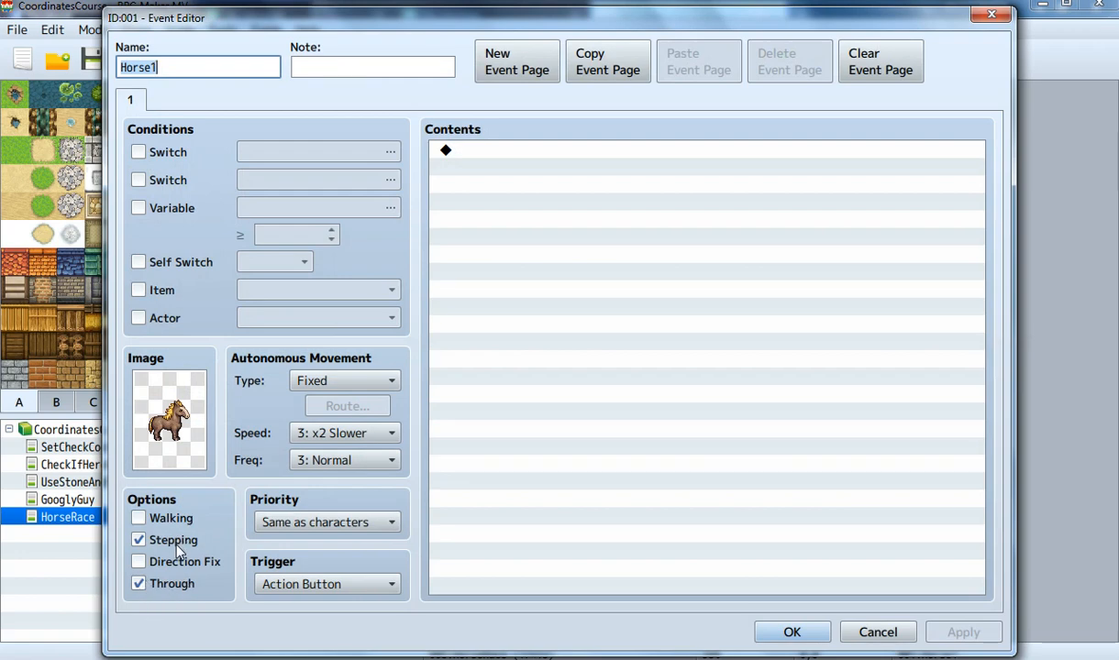
pyautogui.moveTo(246, 541)
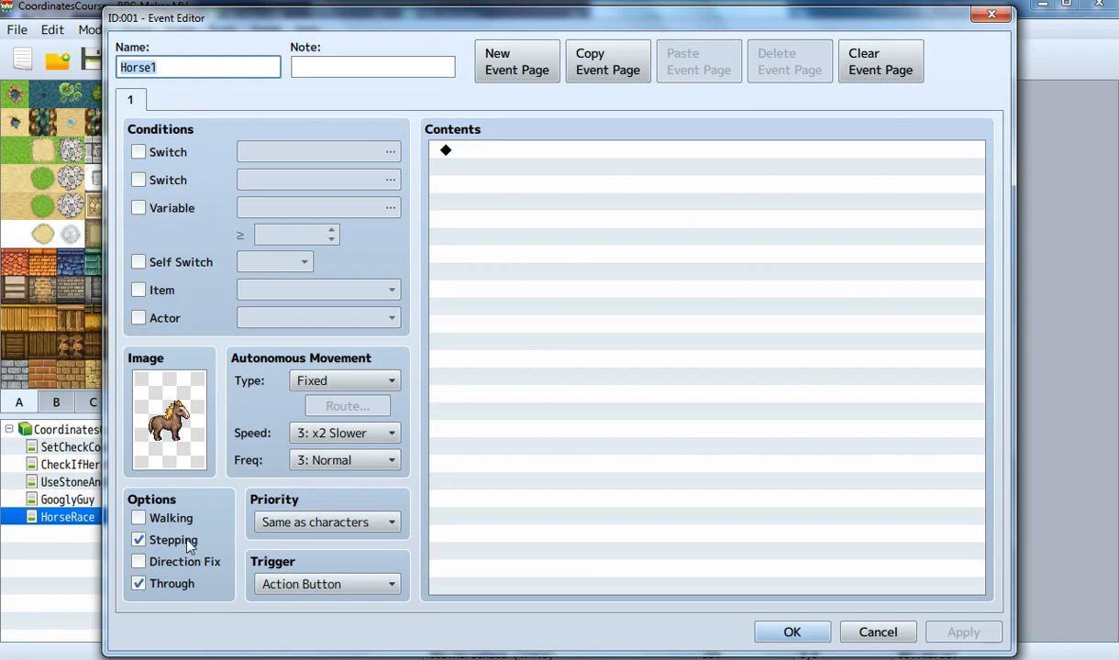
pyautogui.moveTo(172, 539)
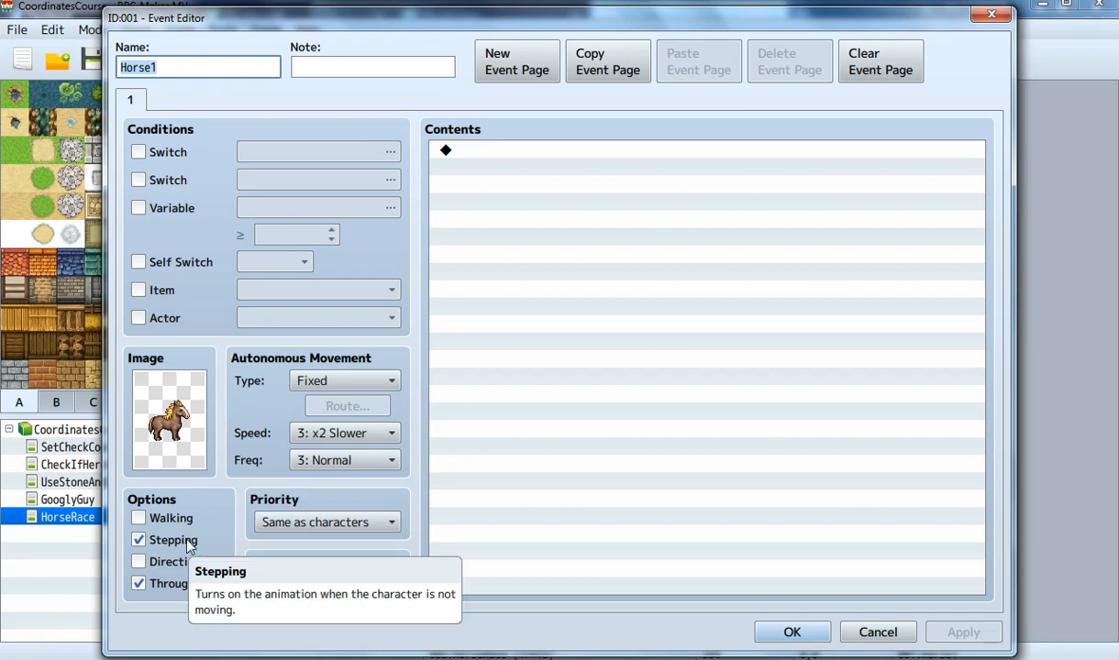
pyautogui.moveTo(725, 516)
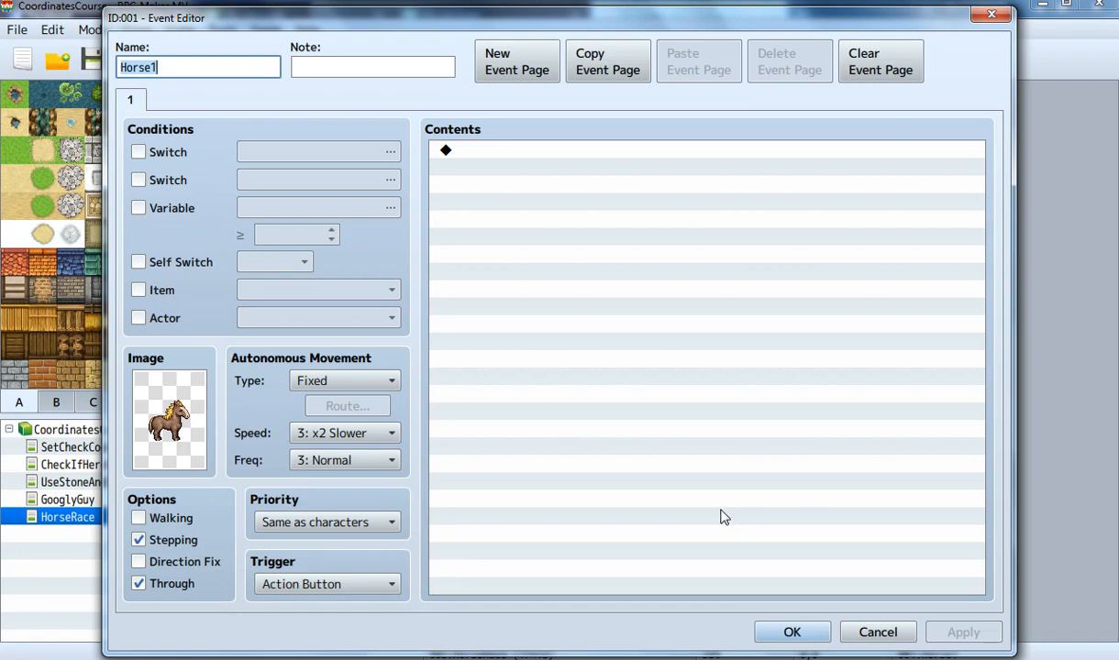
pyautogui.moveTo(729, 519)
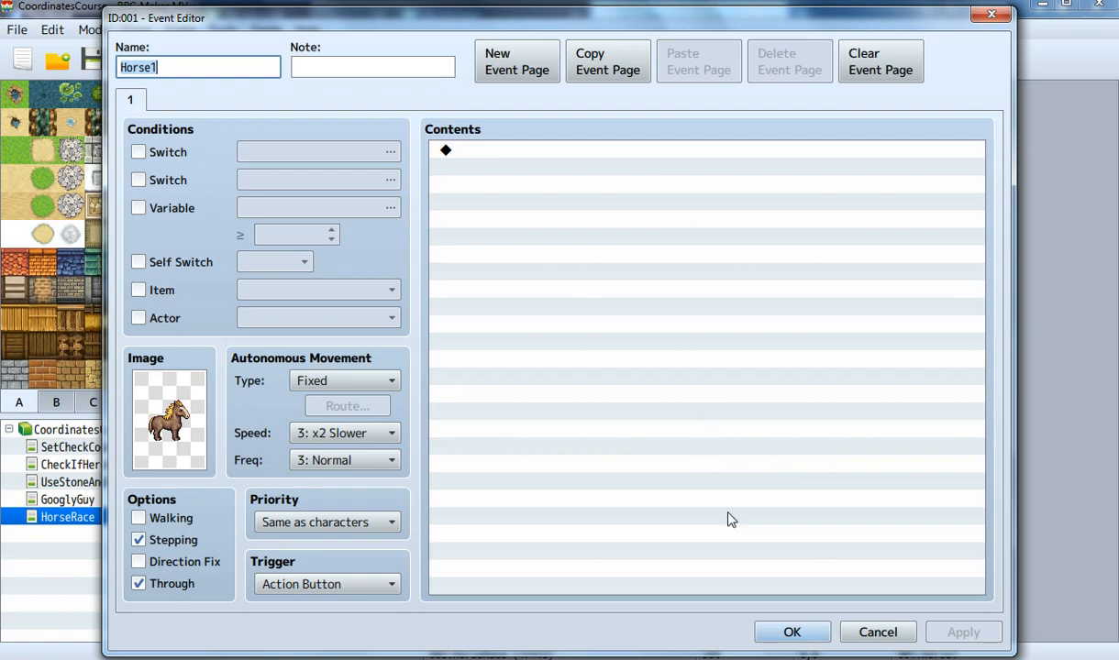
pyautogui.click(792, 632)
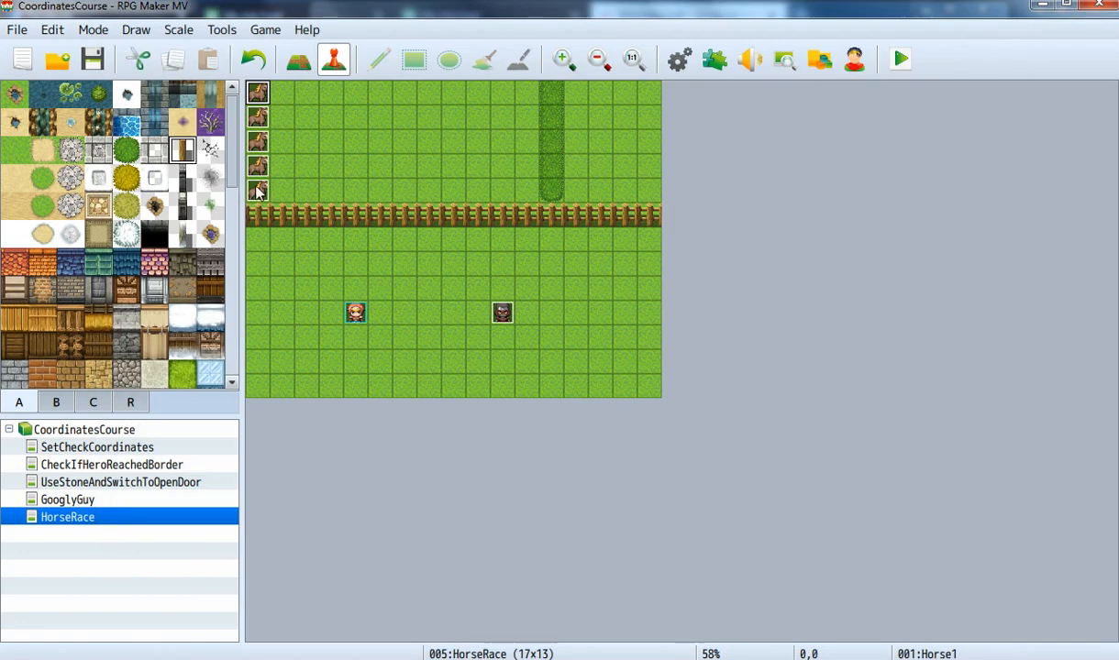
pyautogui.doubleClick(502, 313)
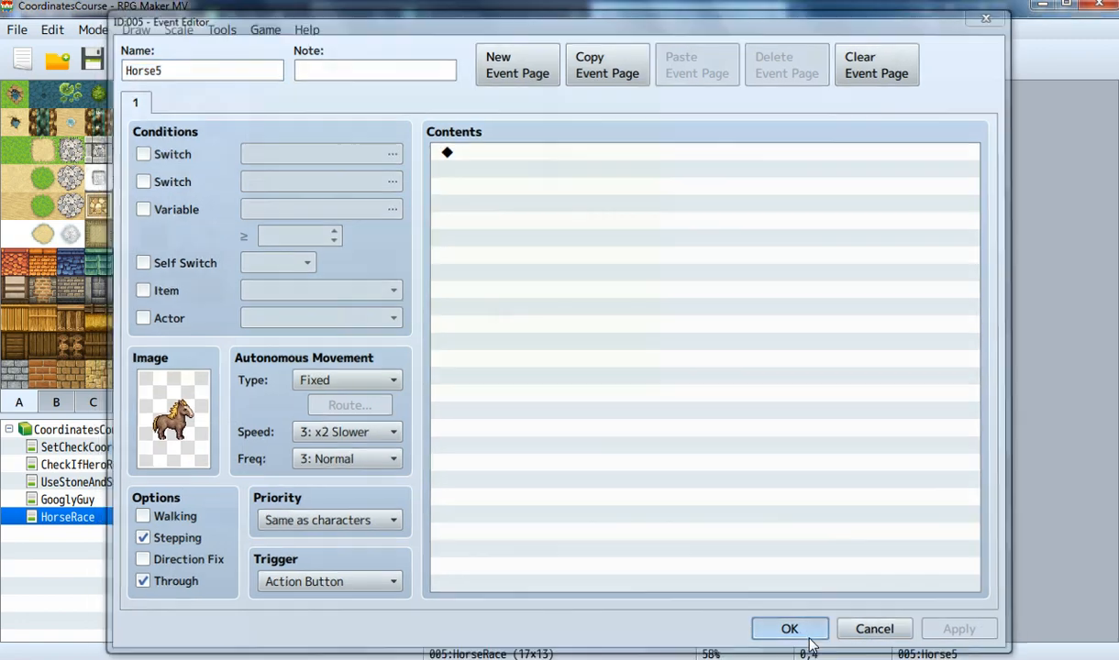
pyautogui.click(789, 628)
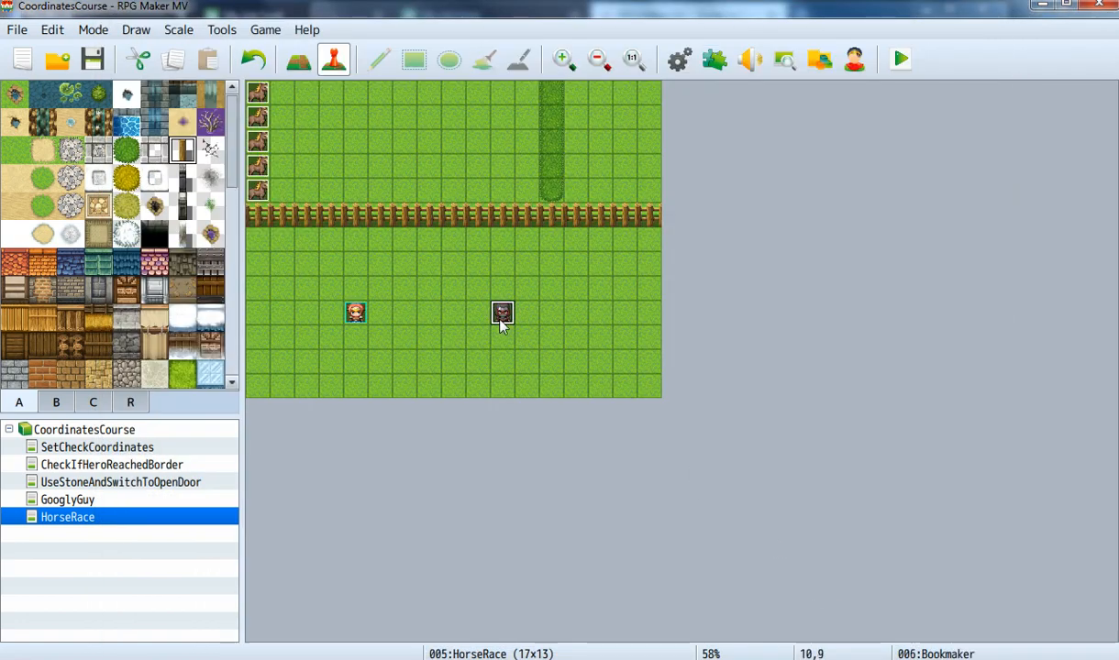
pyautogui.doubleClick(502, 313)
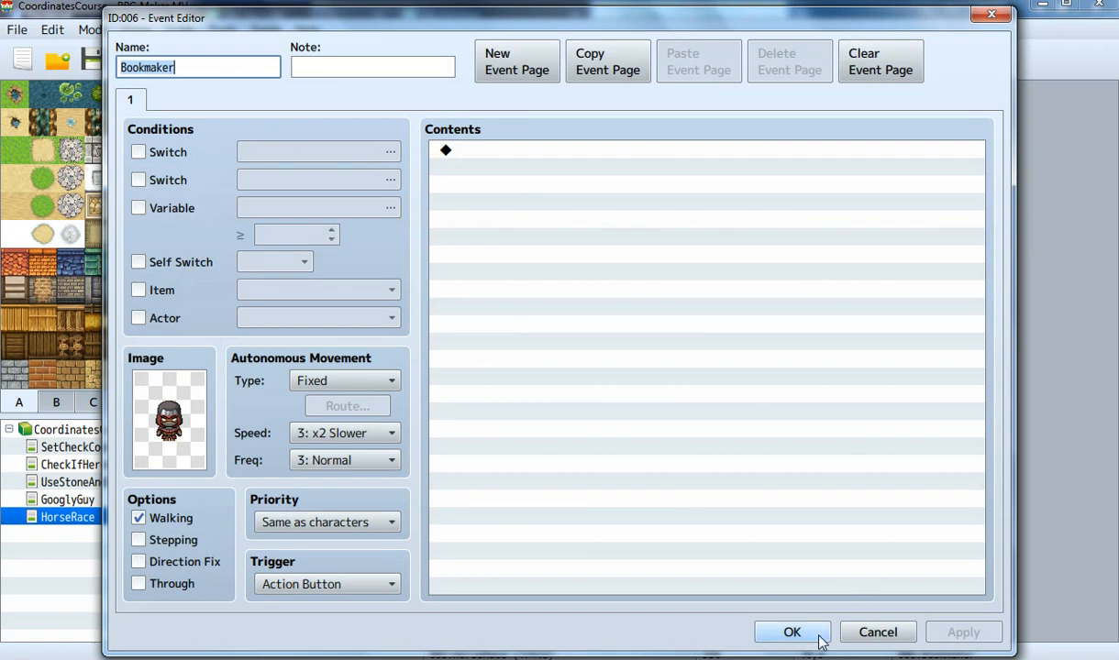
pyautogui.moveTo(792, 632)
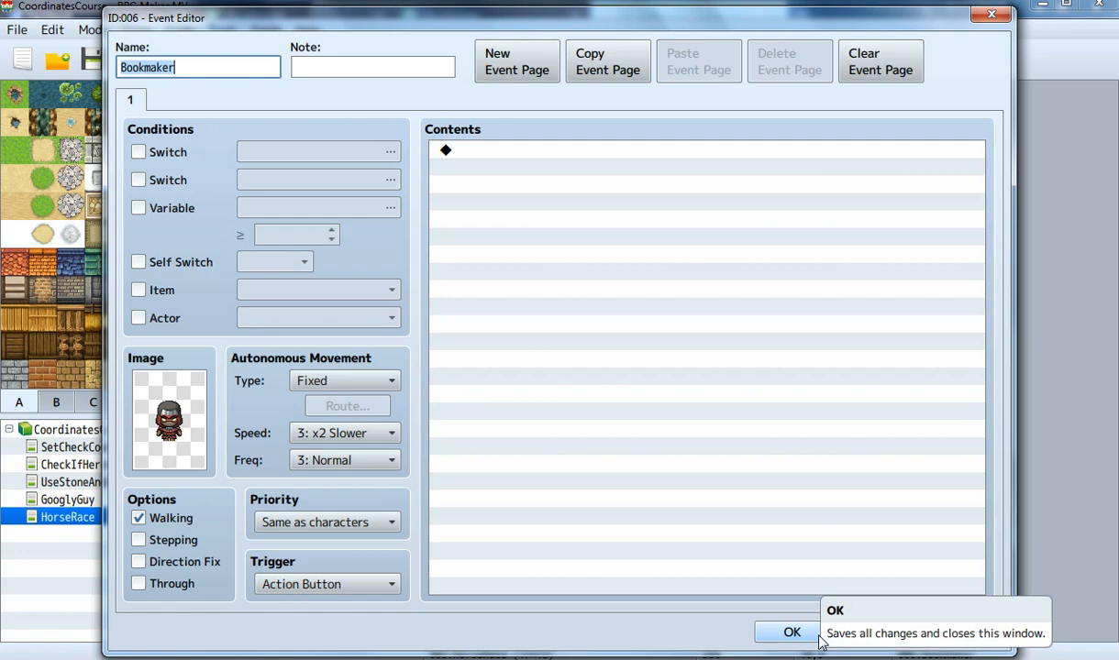
pyautogui.click(792, 632)
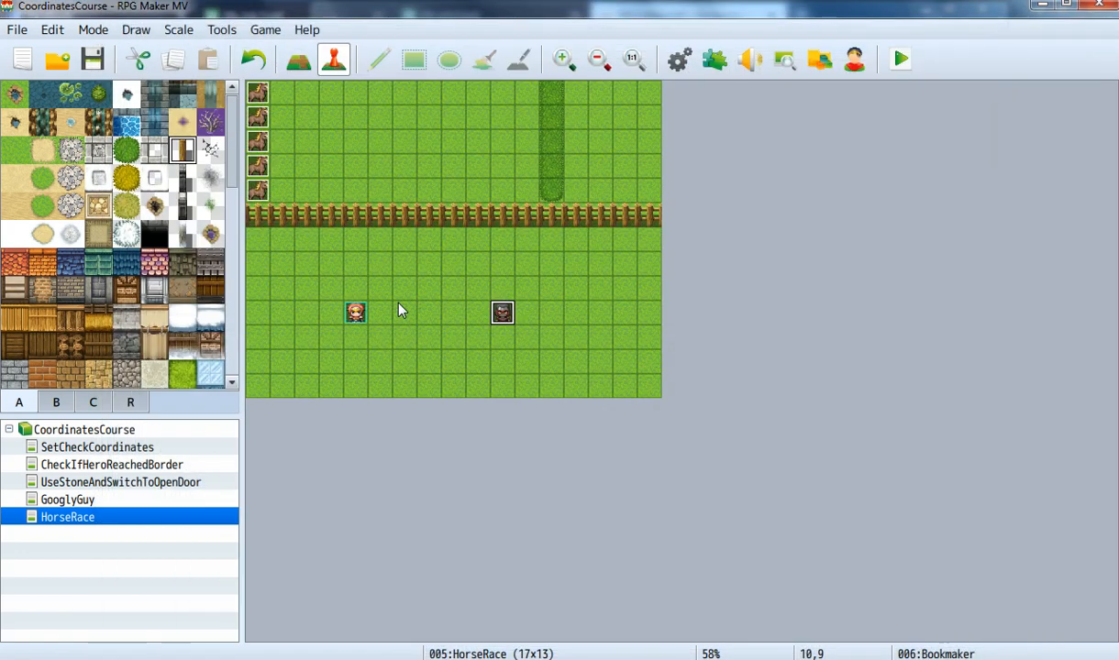
pyautogui.moveTo(512, 318)
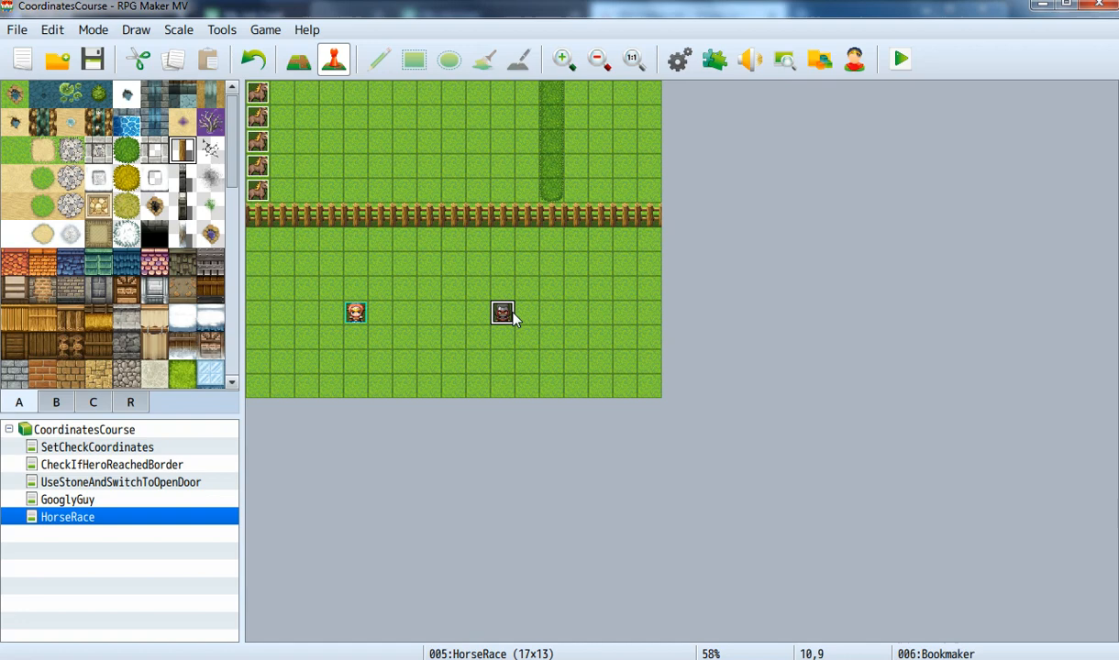
pyautogui.moveTo(507, 325)
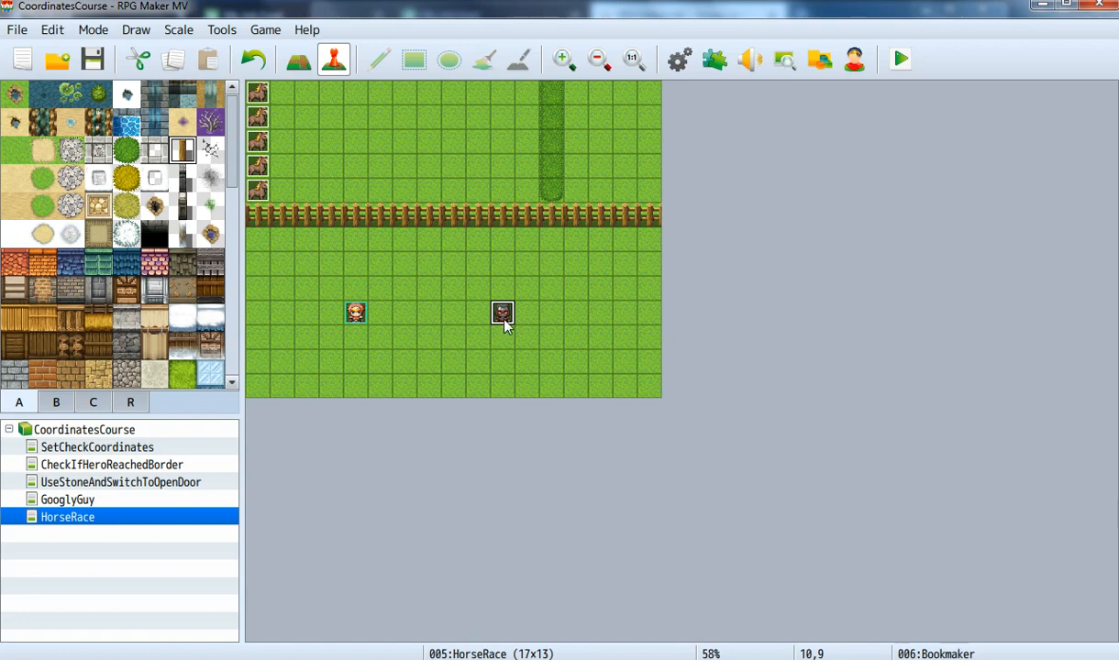
pyautogui.moveTo(498, 340)
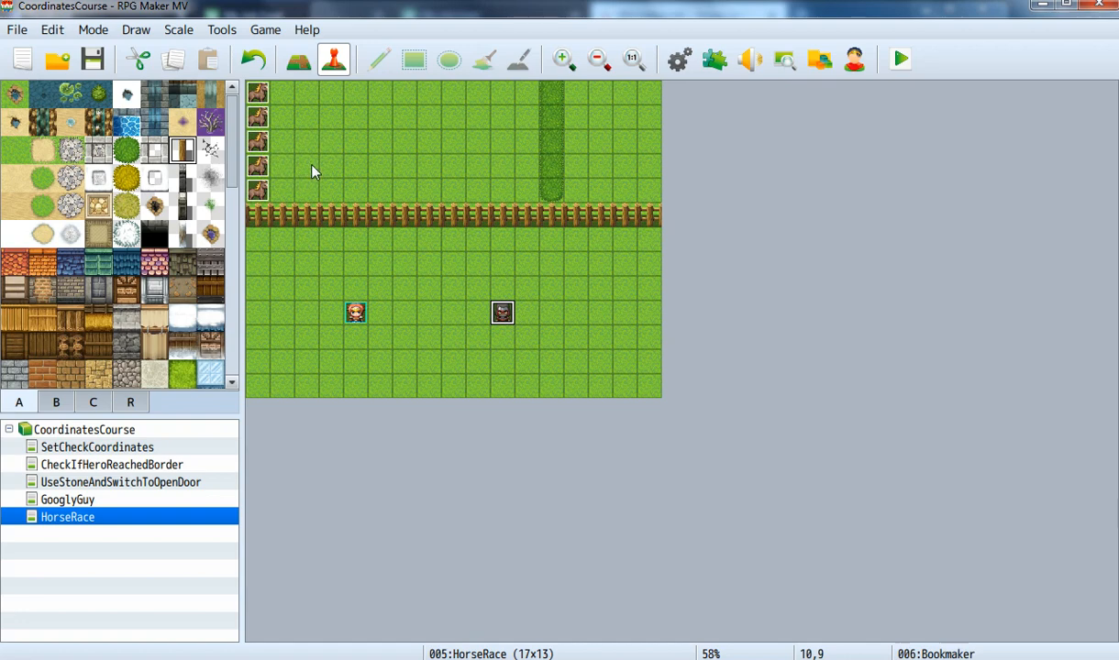
pyautogui.moveTo(278, 126)
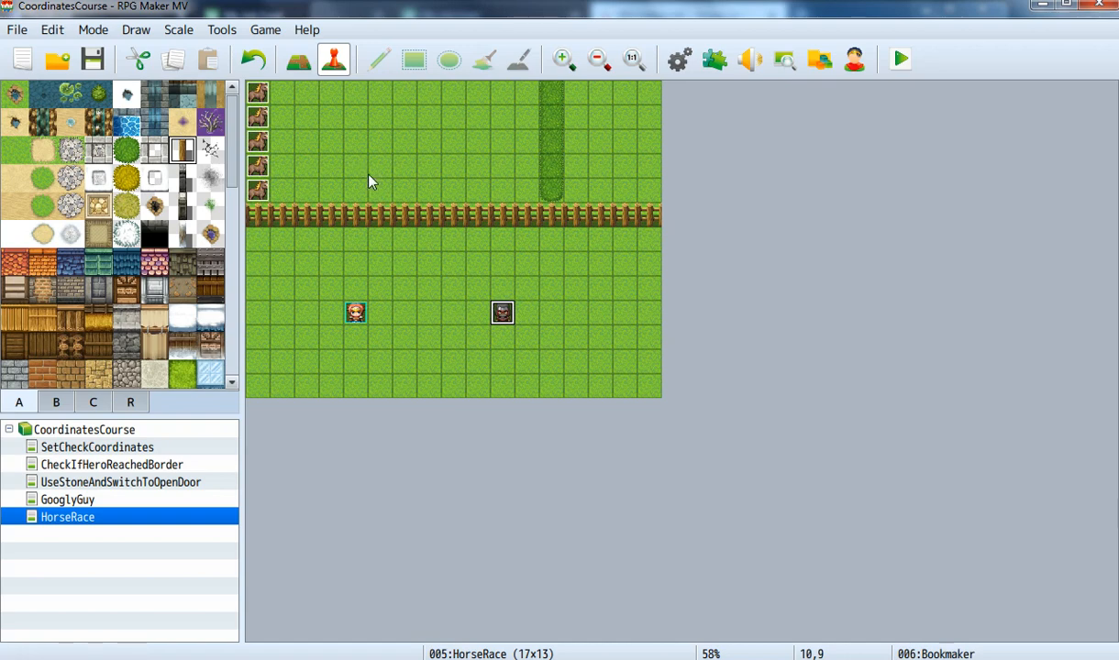
pyautogui.moveTo(392, 184)
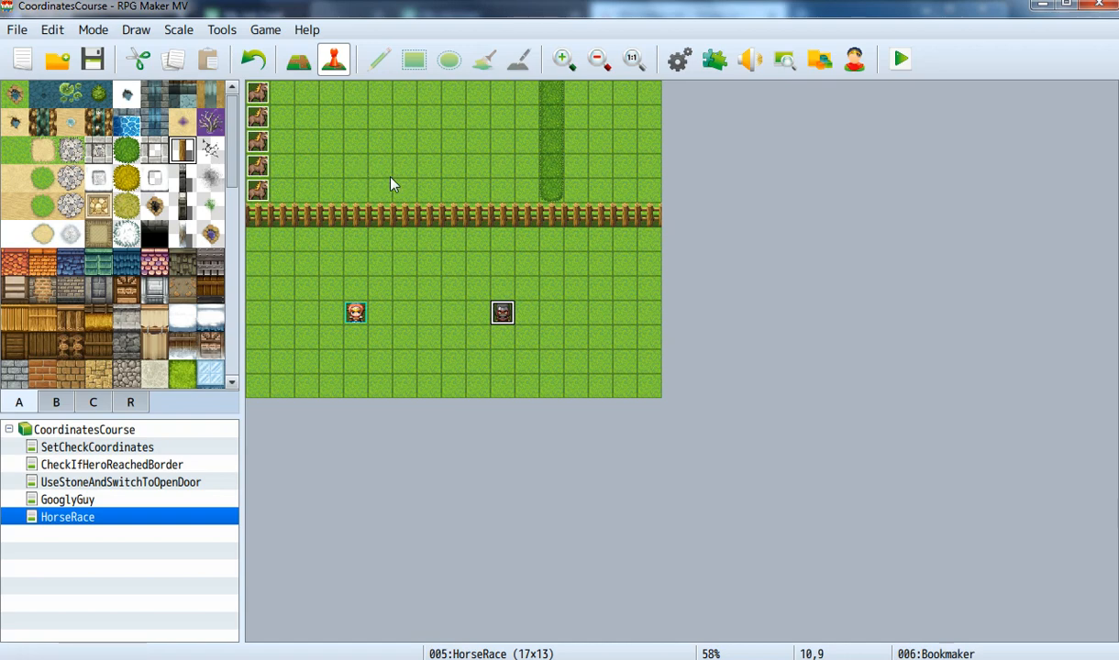
pyautogui.moveTo(264, 156)
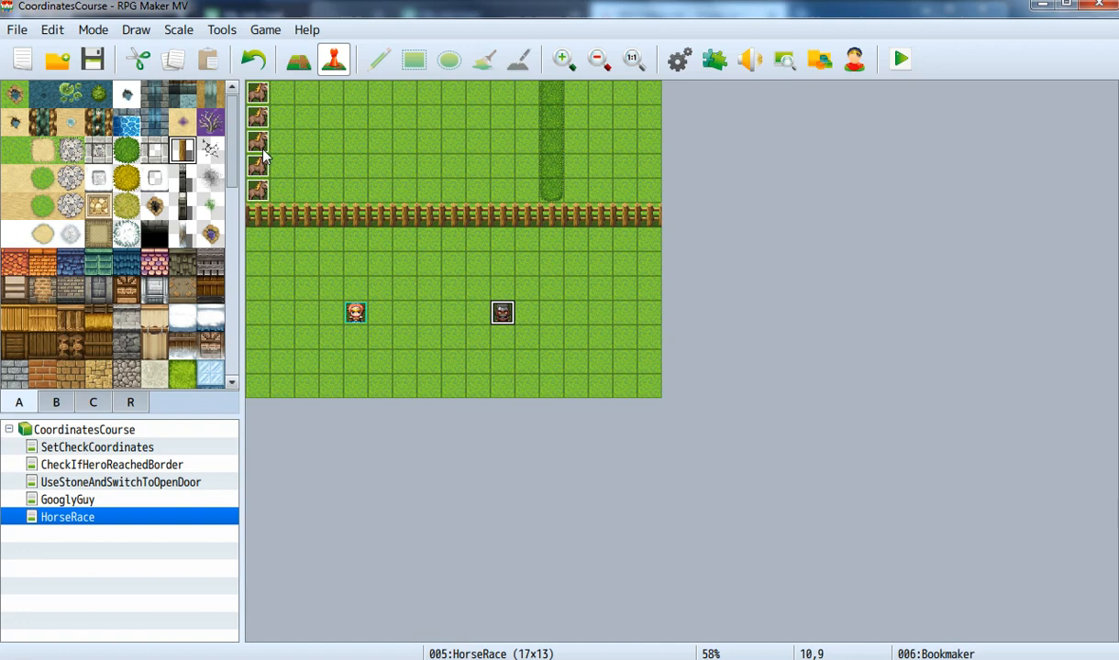
pyautogui.moveTo(285, 117)
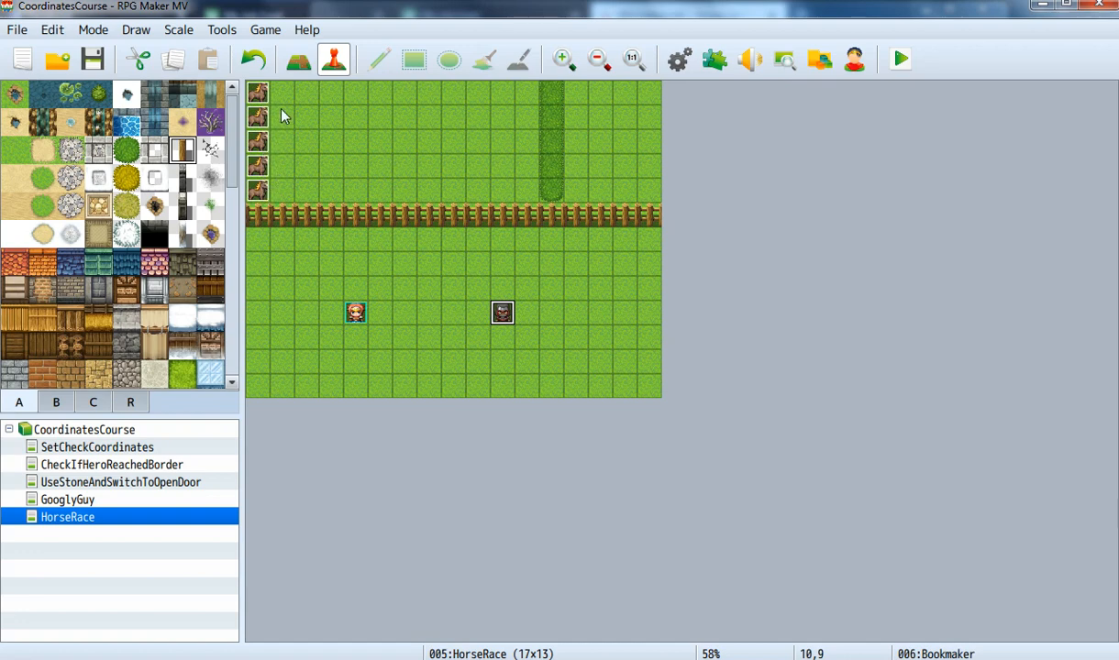
pyautogui.moveTo(290, 178)
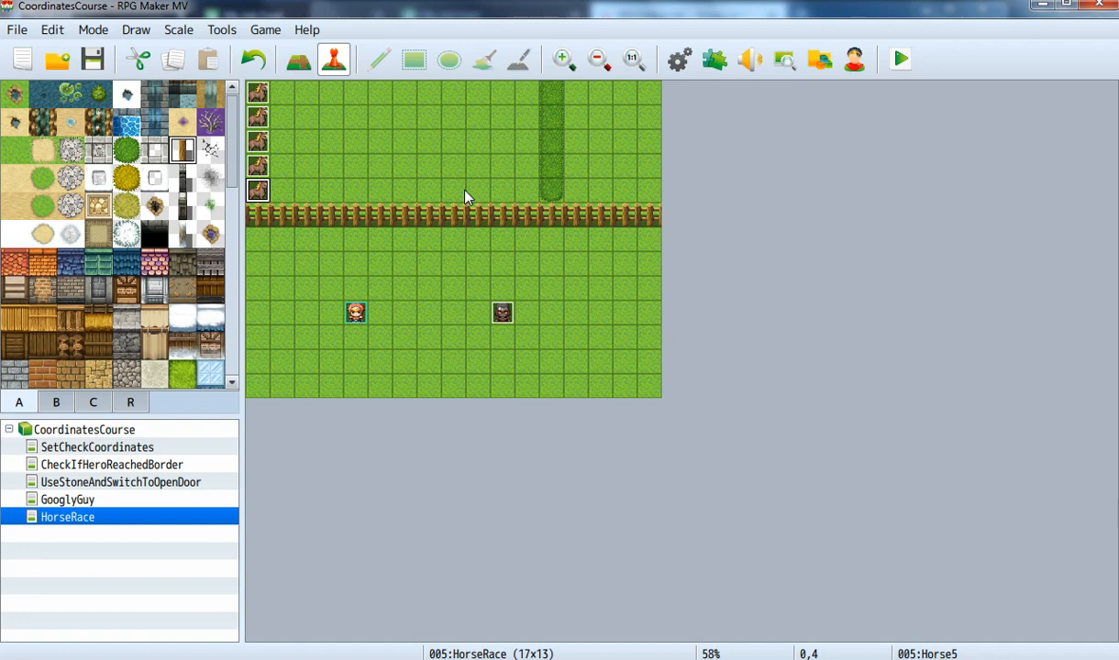
pyautogui.moveTo(287, 104)
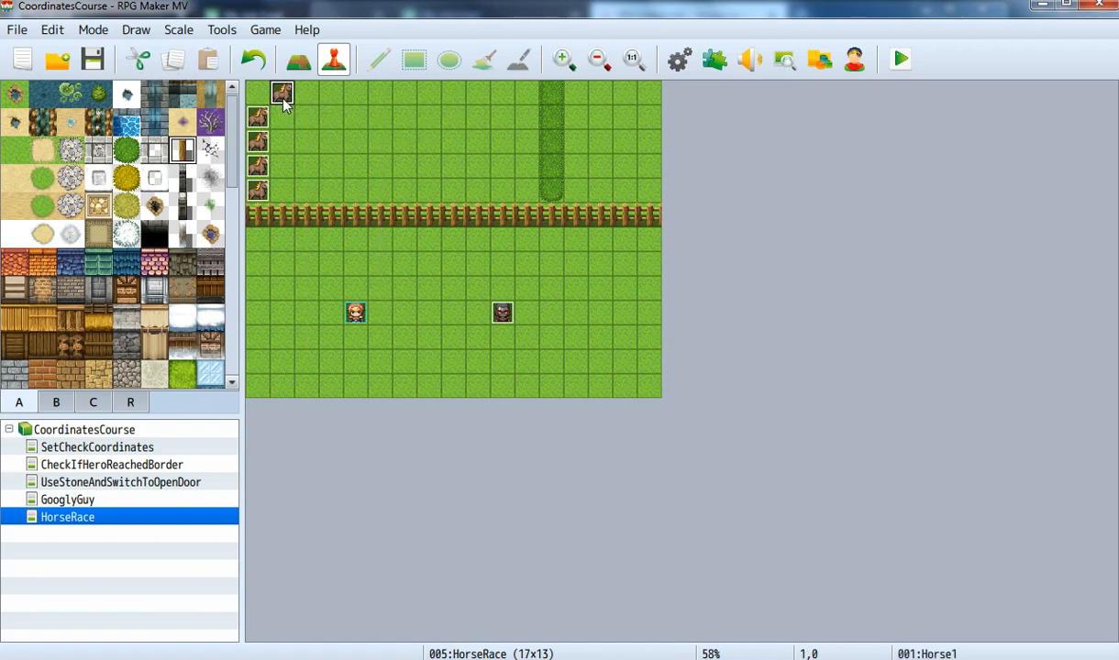
# Check Horse1's starting tile in column 0, leaving it in place
pyautogui.click(258, 117)
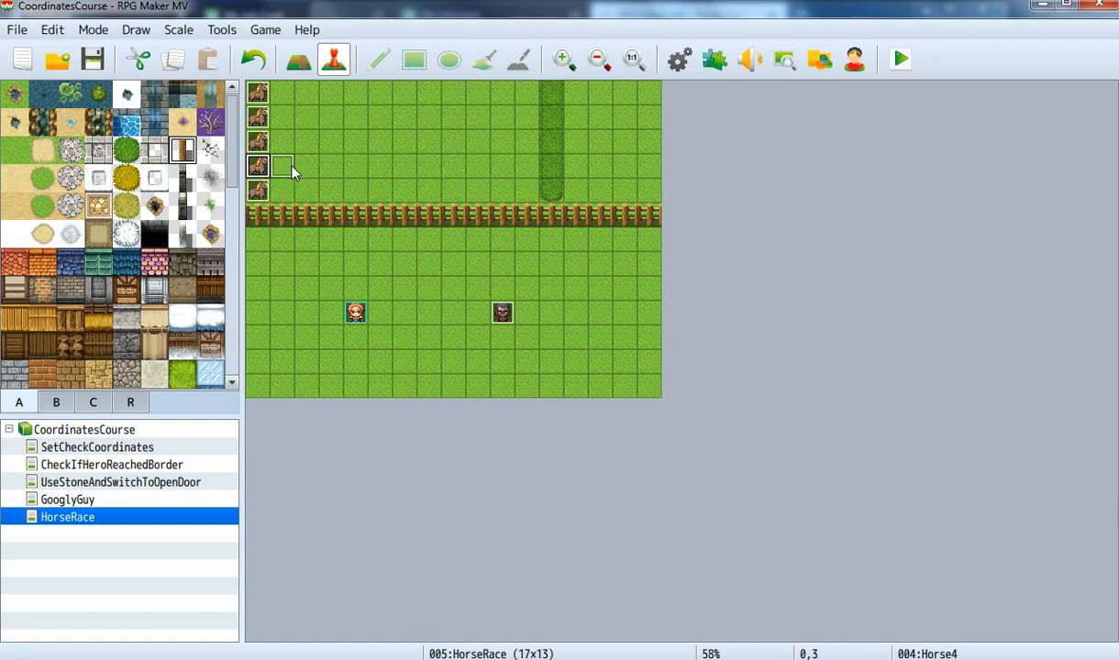
pyautogui.moveTo(330, 195)
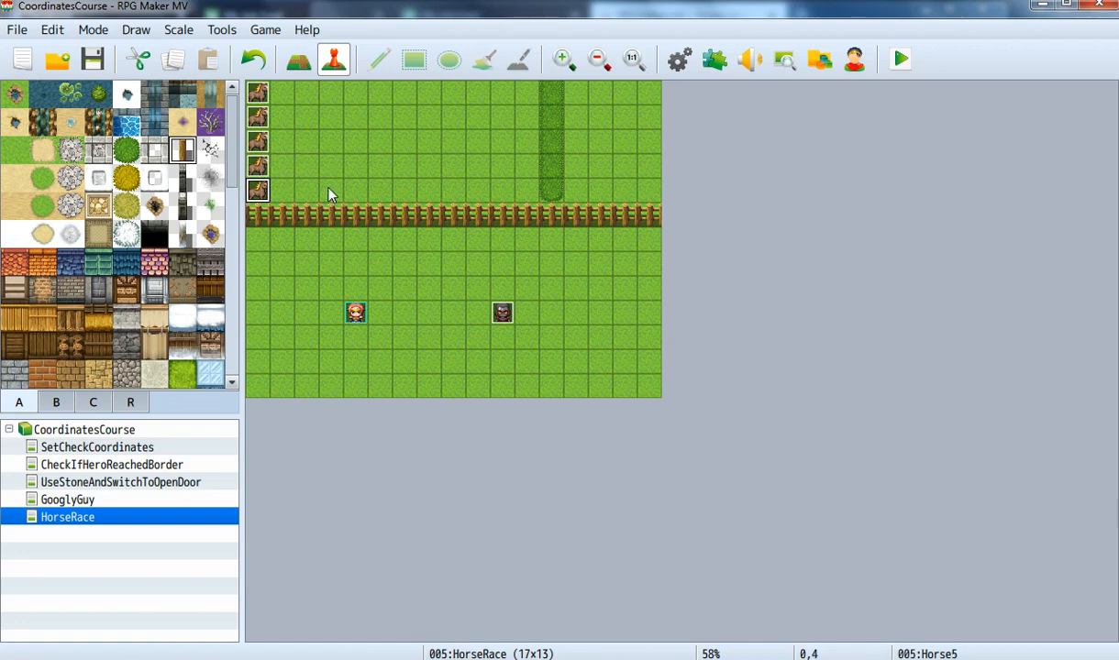
pyautogui.moveTo(264, 142)
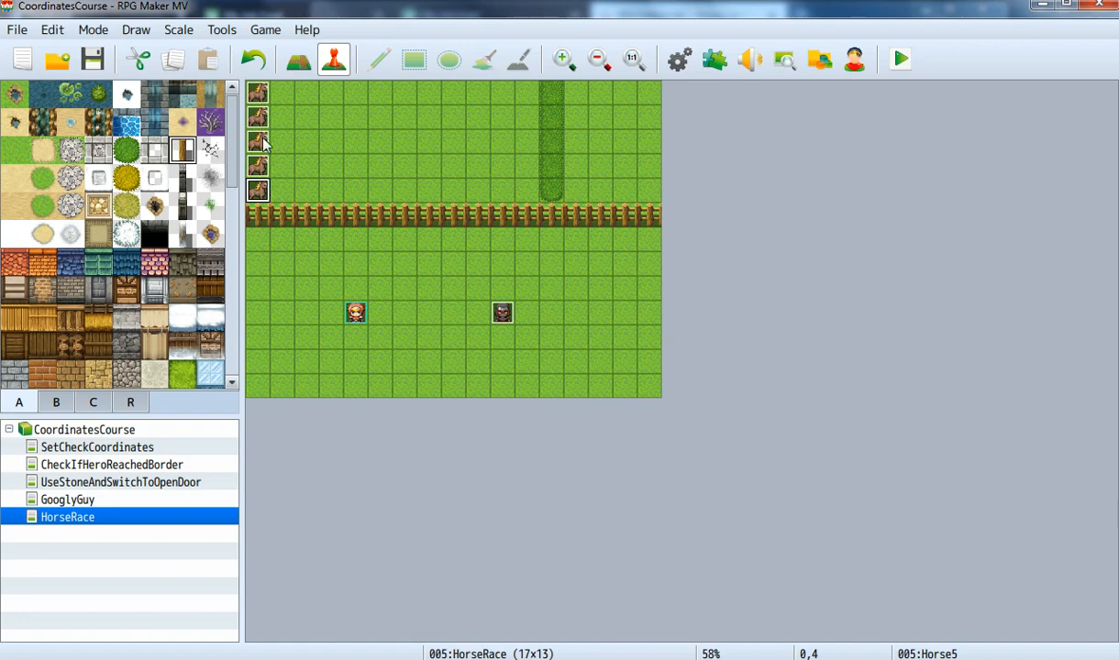
pyautogui.moveTo(264, 107)
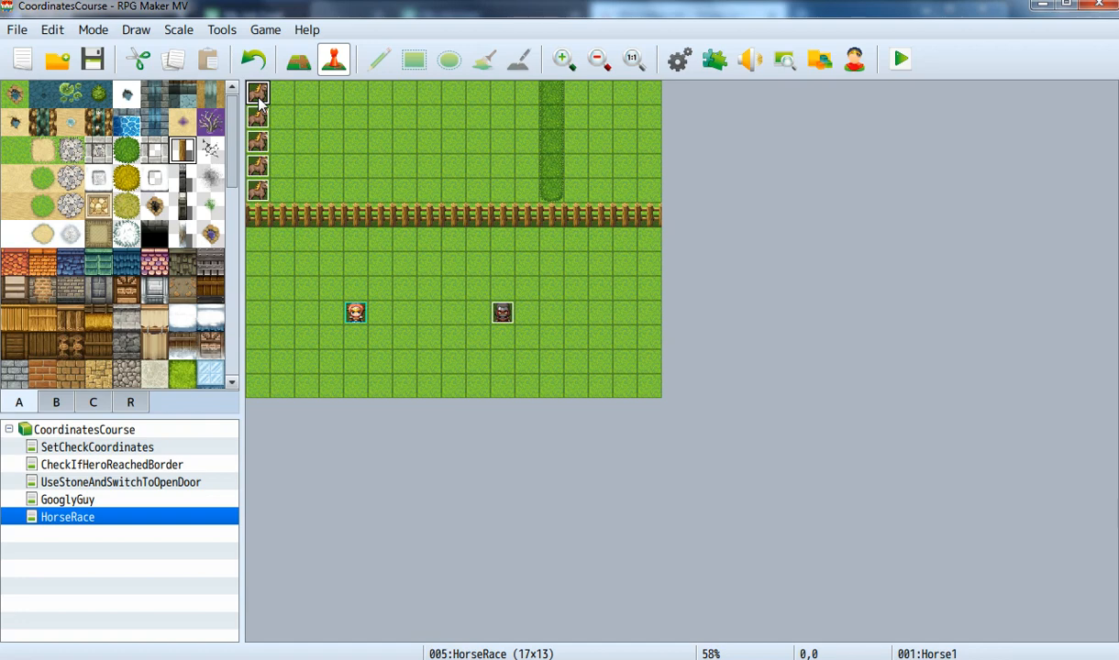
pyautogui.moveTo(280, 103)
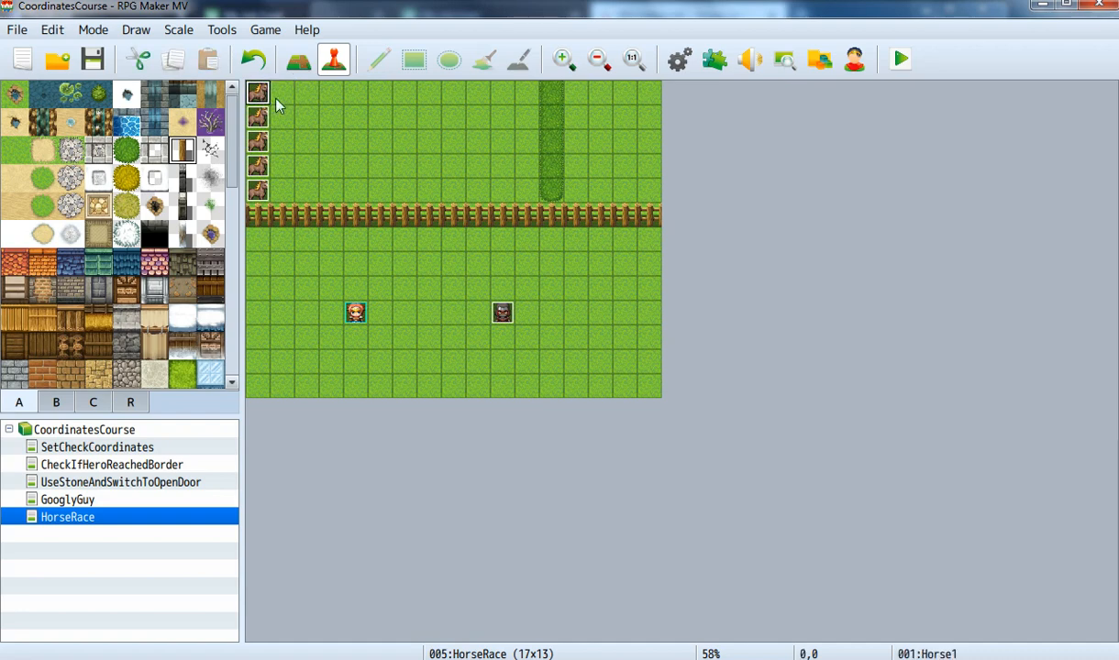
pyautogui.moveTo(269, 101)
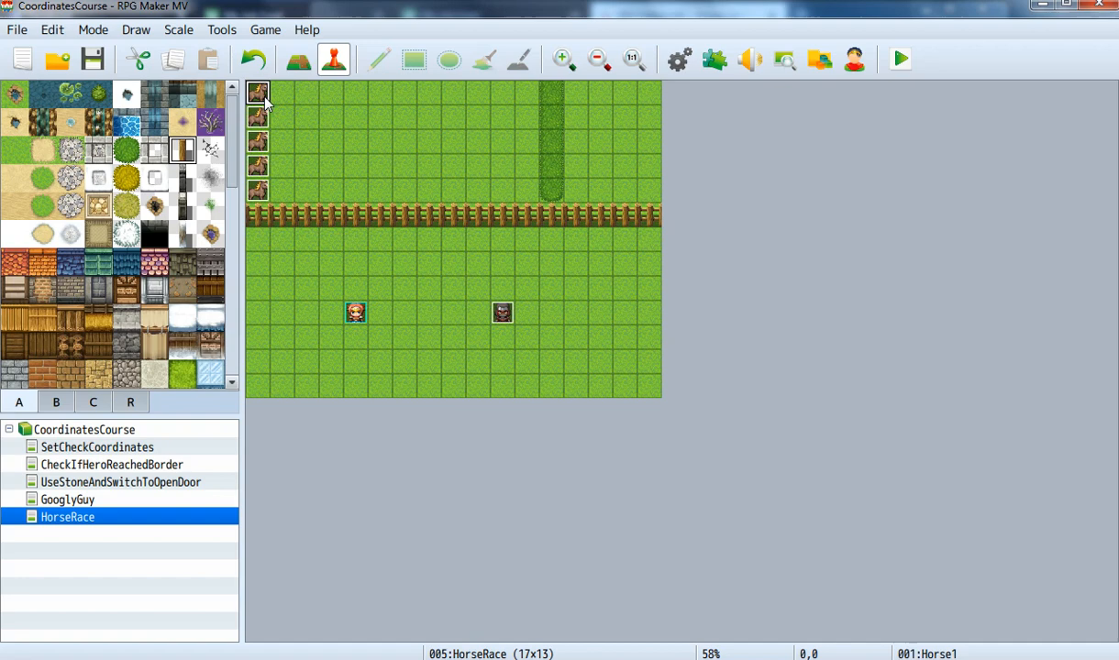
pyautogui.moveTo(261, 102)
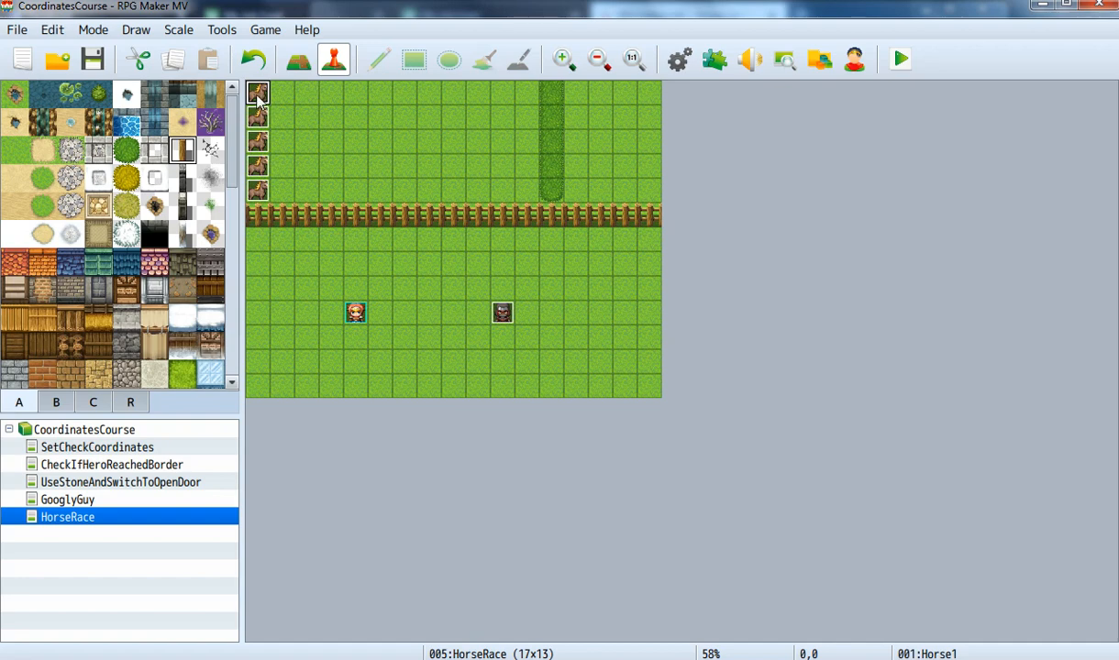
pyautogui.click(282, 92)
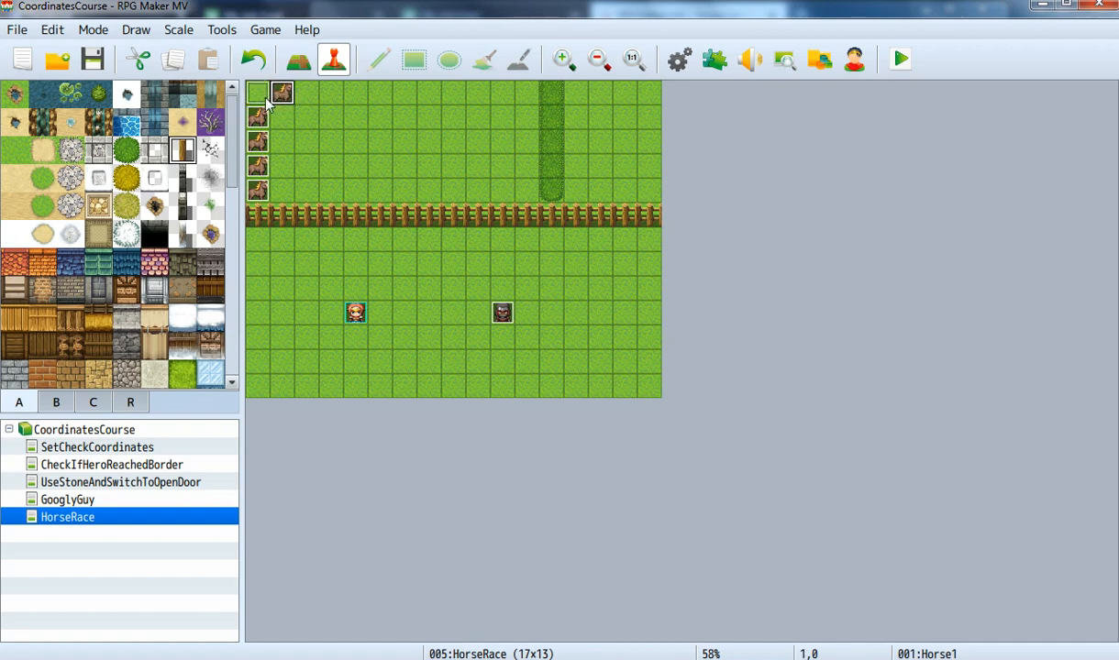
pyautogui.click(258, 93)
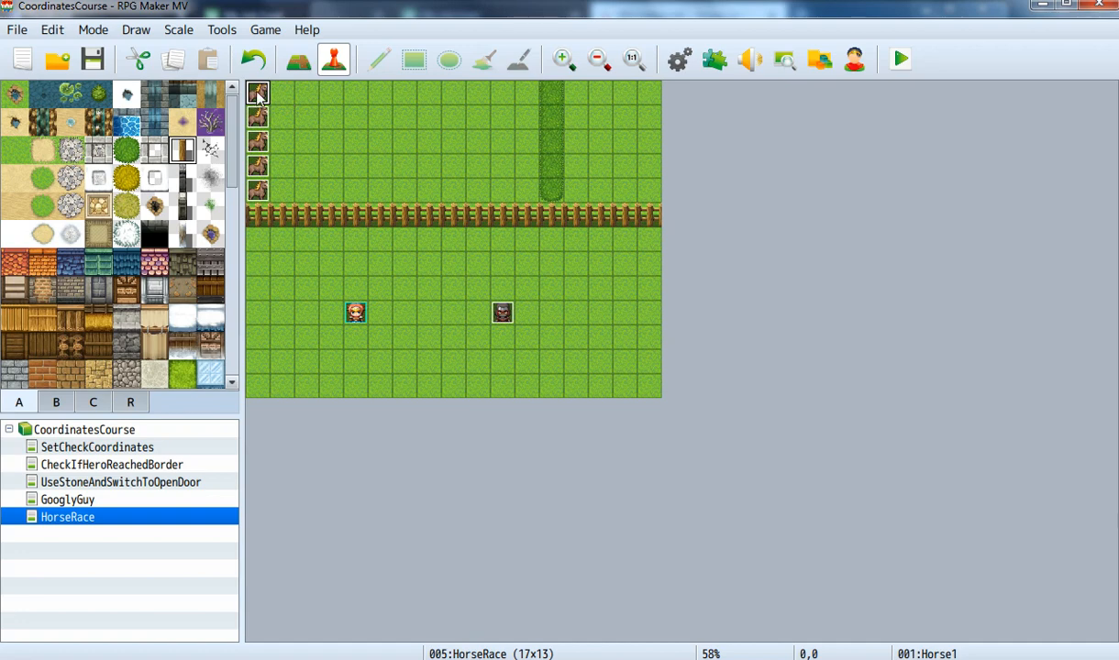
pyautogui.click(258, 117)
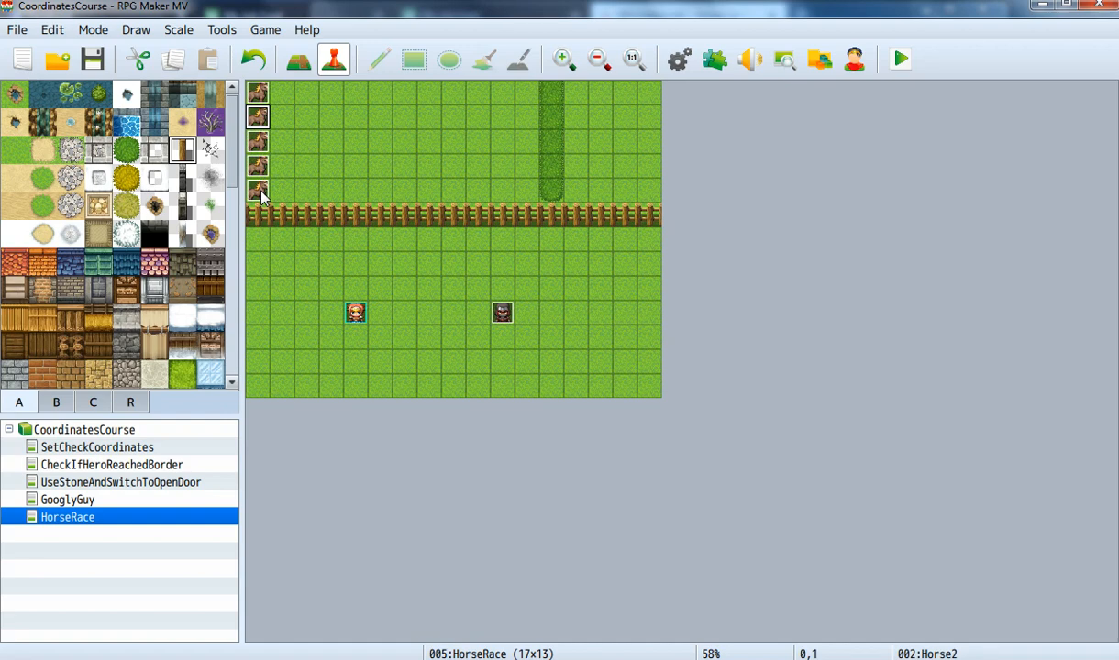
pyautogui.moveTo(260, 178)
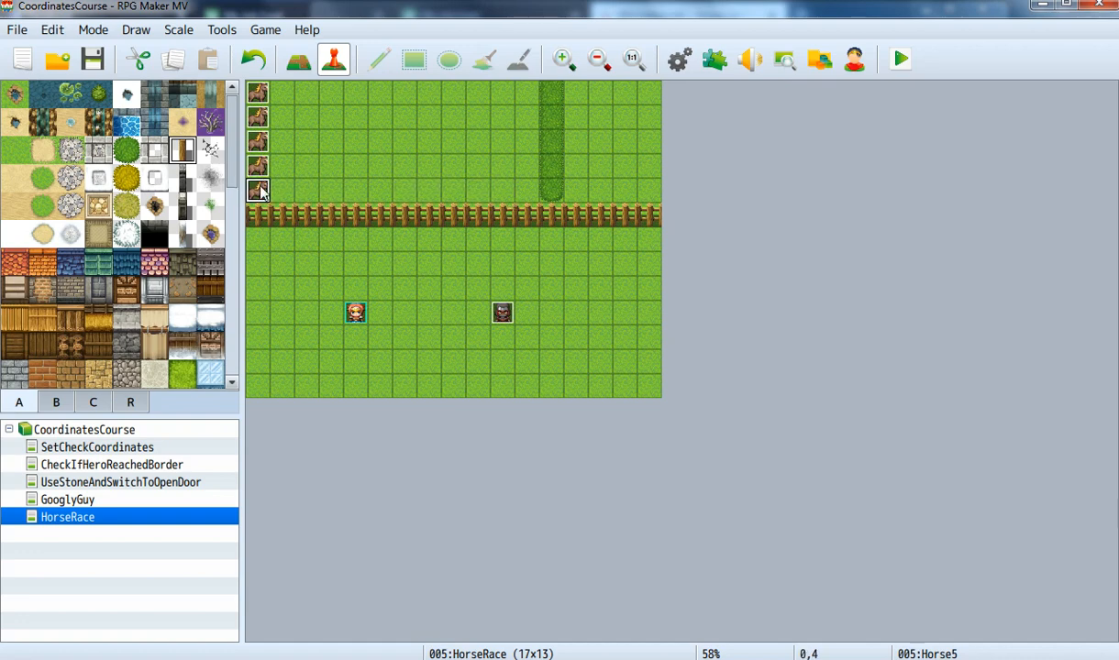
pyautogui.moveTo(236, 124)
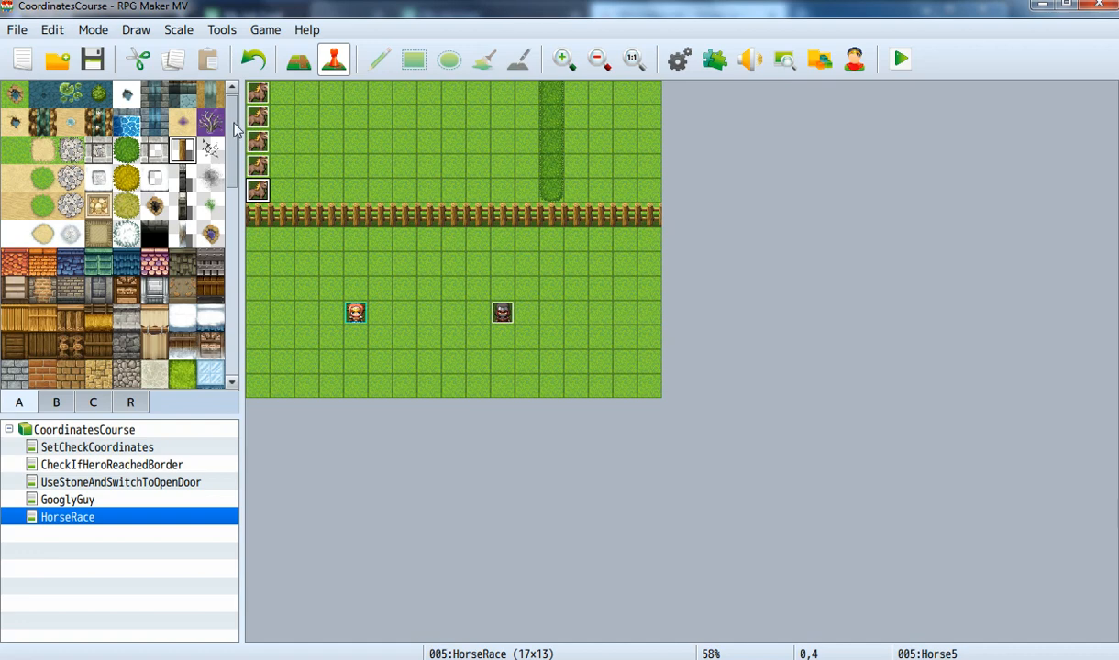
pyautogui.moveTo(656, 397)
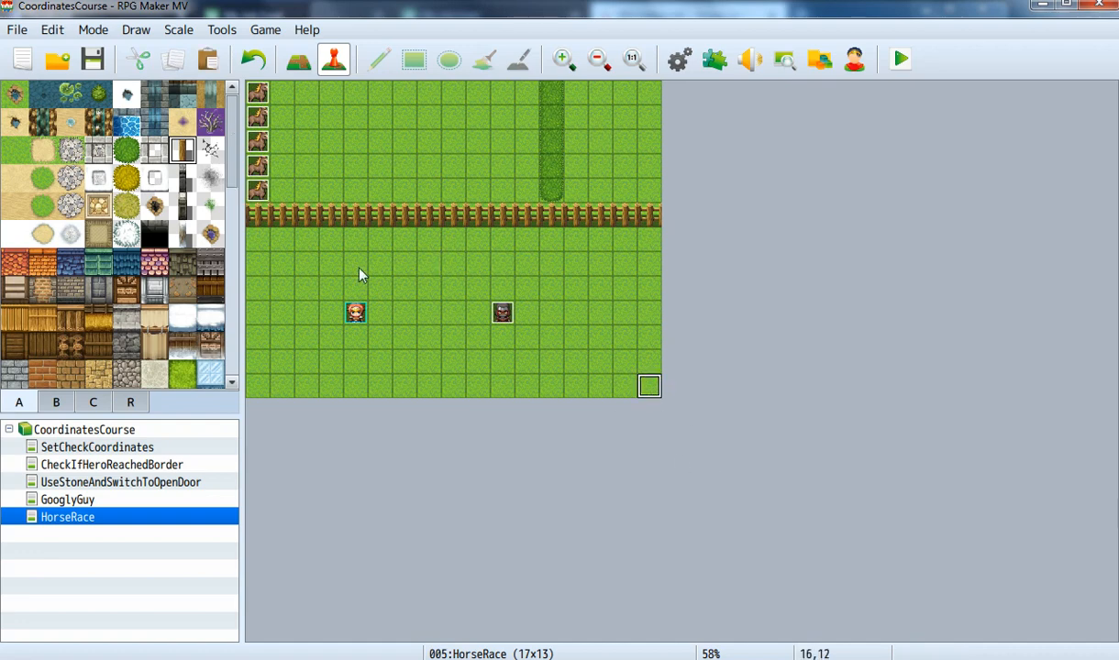
pyautogui.moveTo(551, 93)
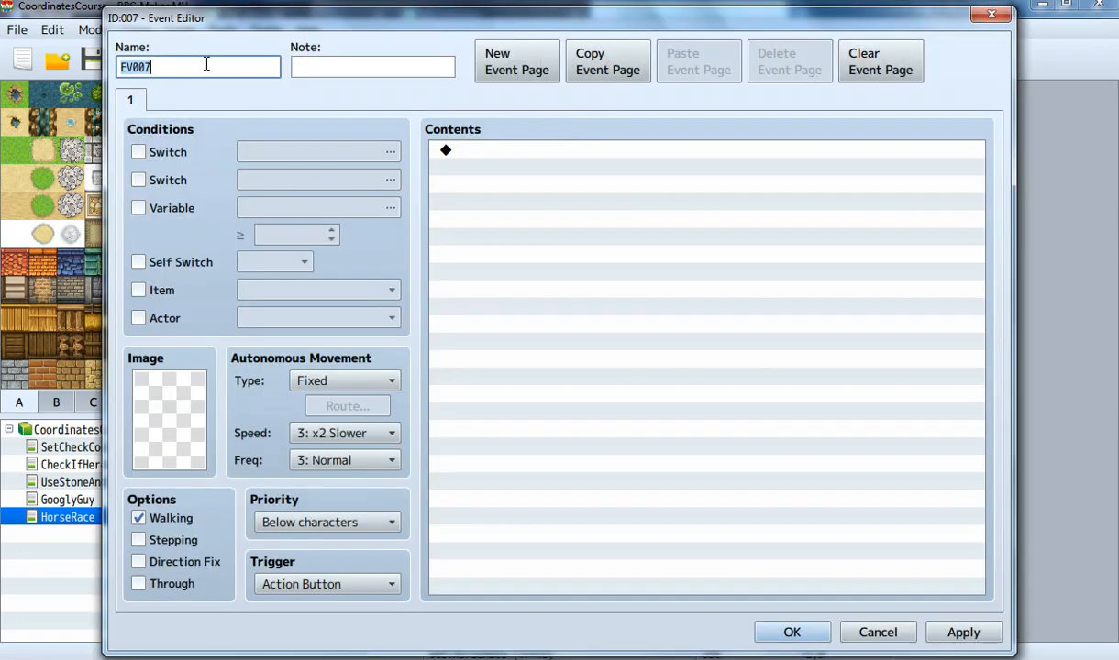
# Name the new event at tile (12,0) 'FinishLine' and confirm it
pyautogui.write('Fin')
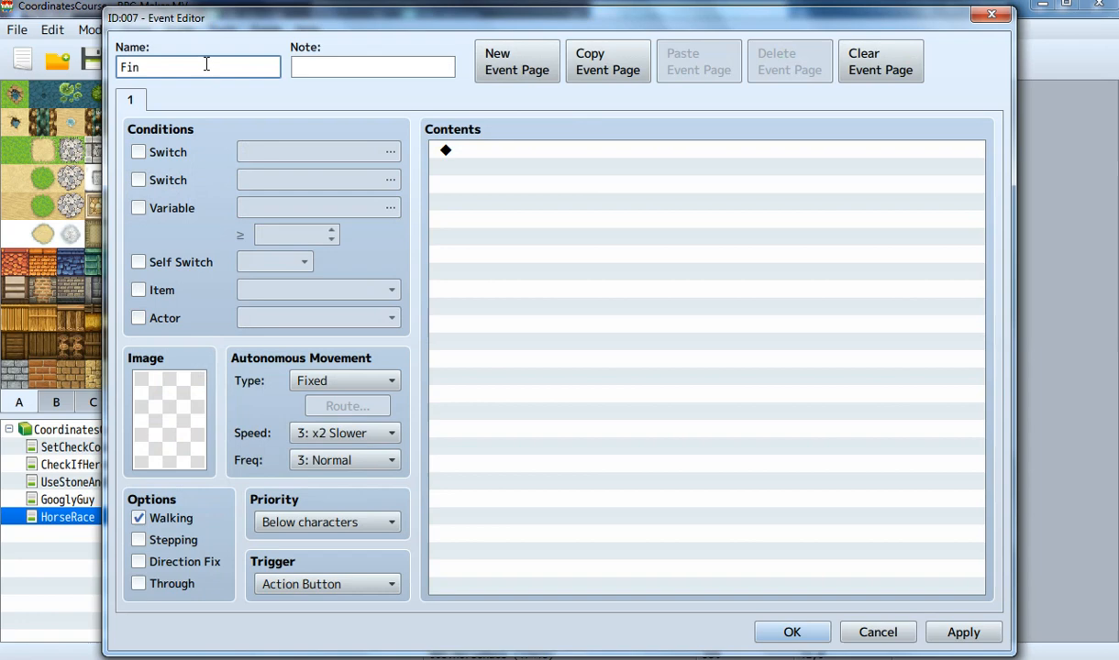
pyautogui.write('ishLine')
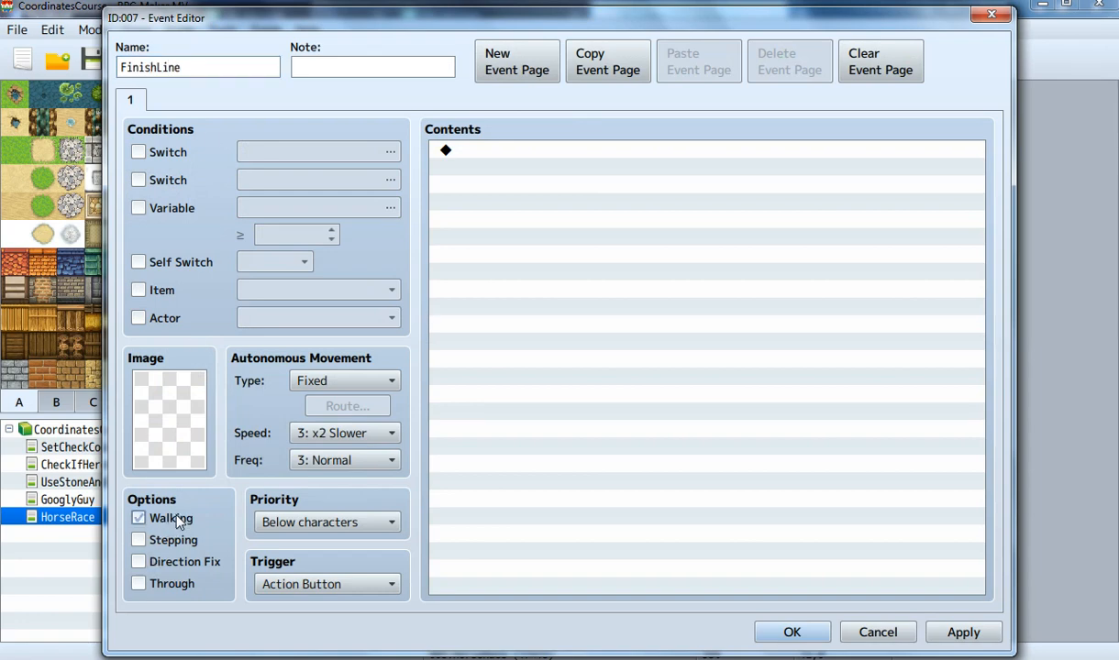
pyautogui.click(138, 583)
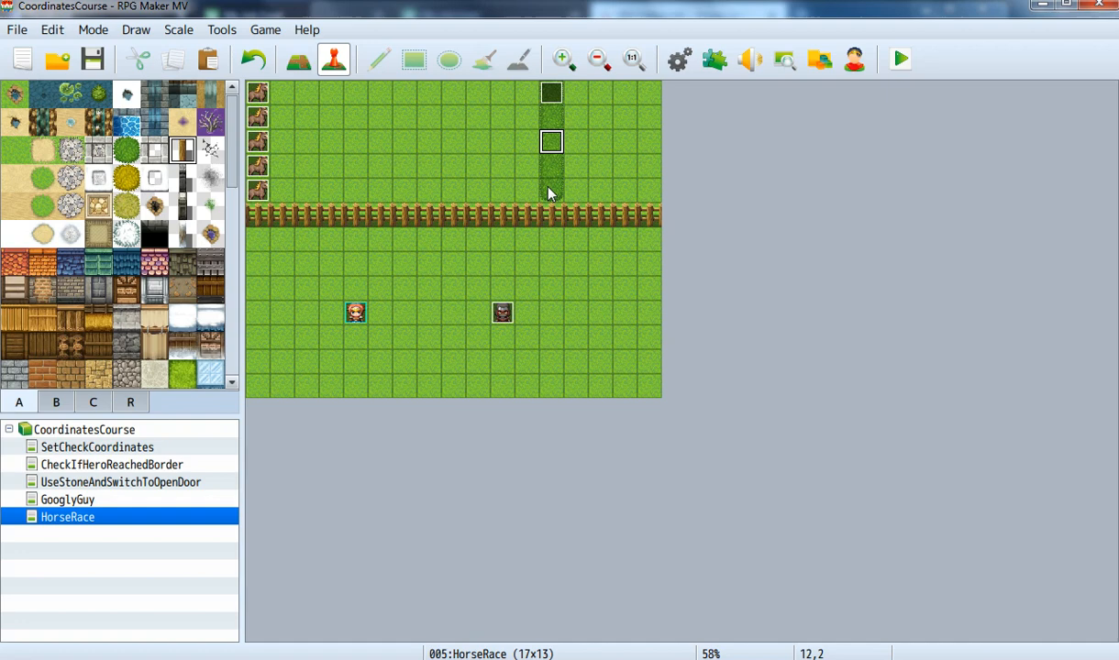
pyautogui.moveTo(552, 92)
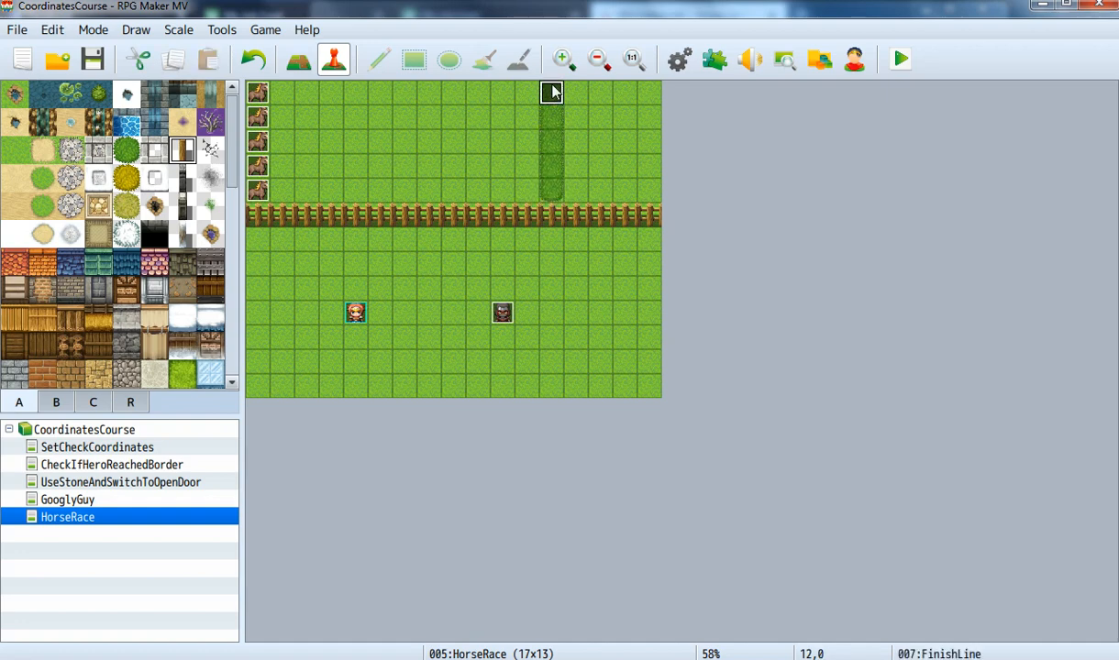
pyautogui.moveTo(555, 101)
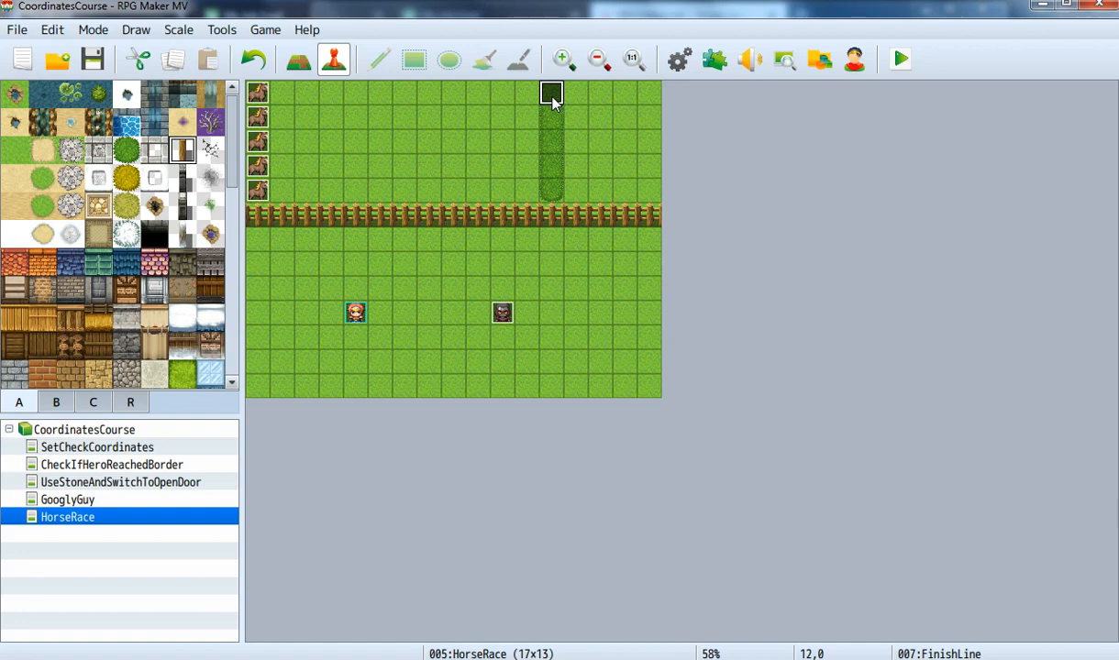
pyautogui.moveTo(502, 321)
pyautogui.write('C')
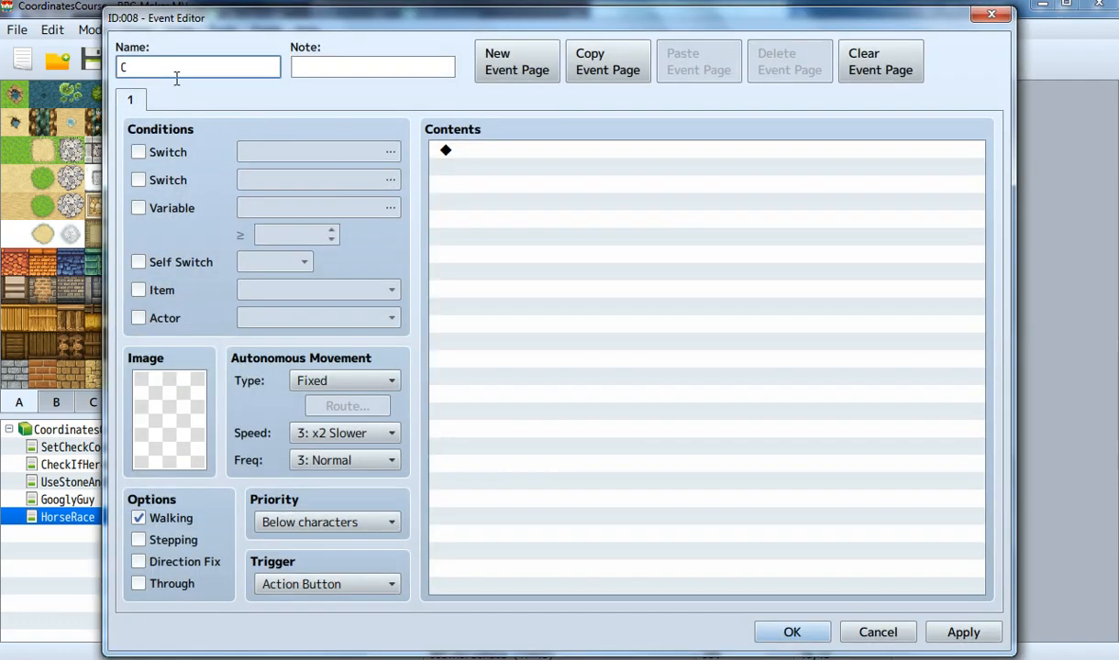
# Name the tile (16,12) event 'Coordinates', confirm, and inspect a horse event unchanged
pyautogui.write('oordinates')
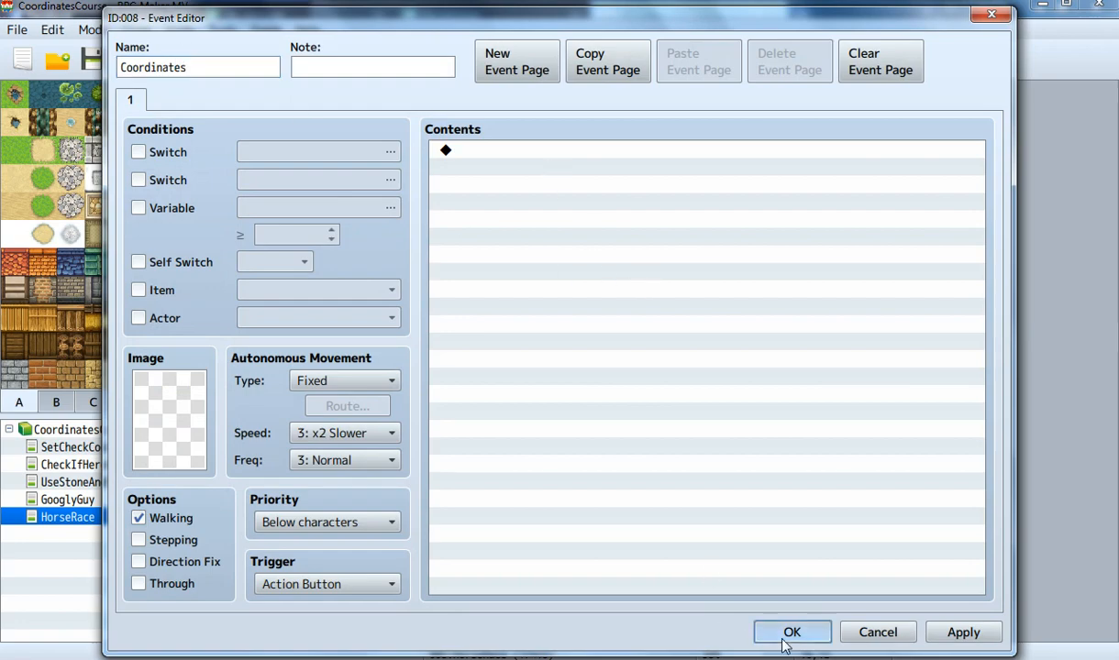
pyautogui.click(792, 632)
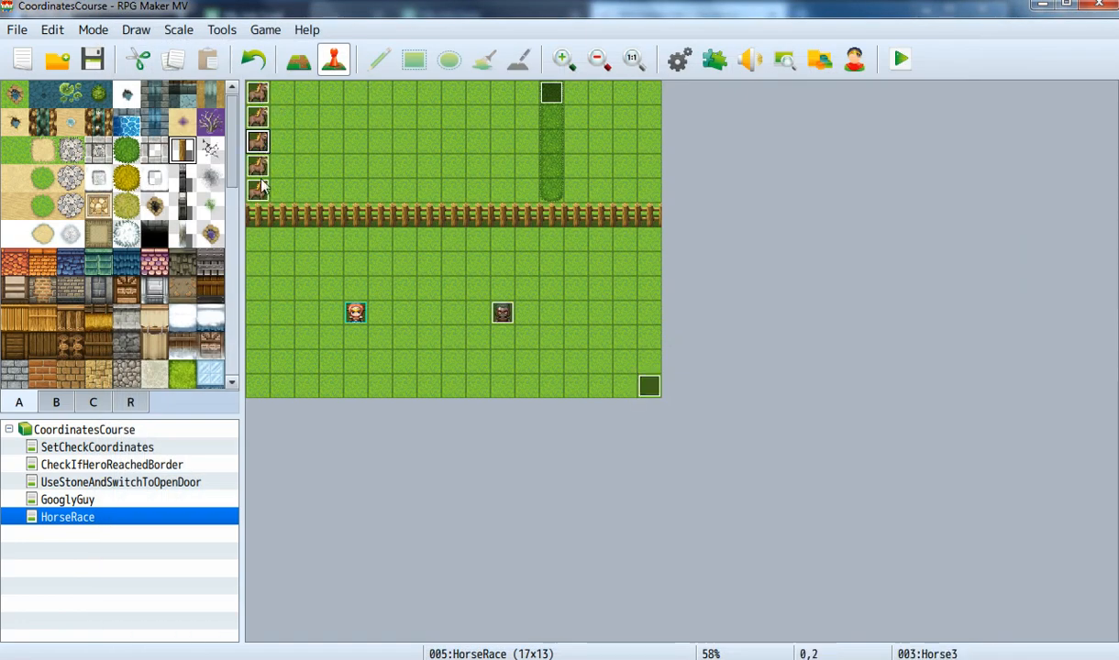
pyautogui.doubleClick(502, 313)
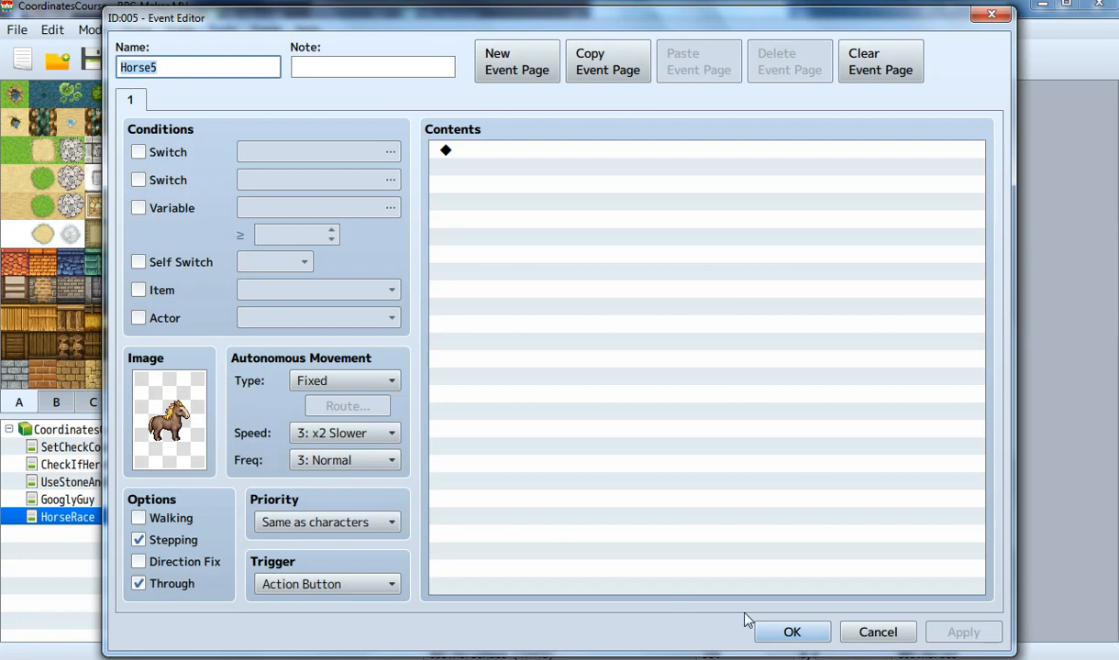
pyautogui.click(791, 632)
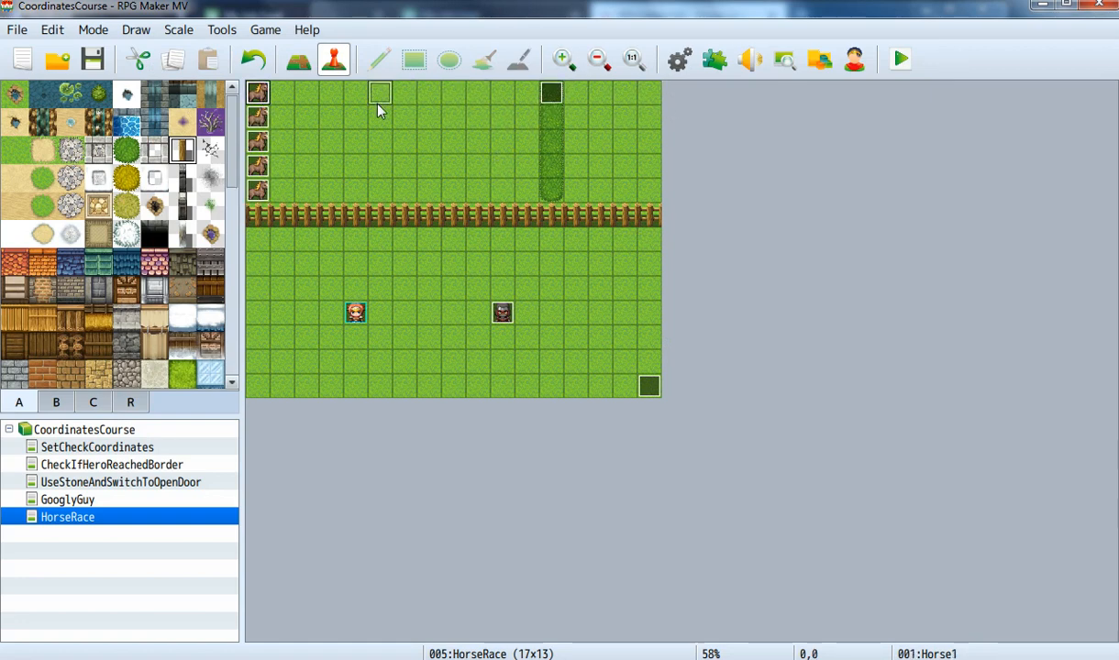
pyautogui.moveTo(371, 92)
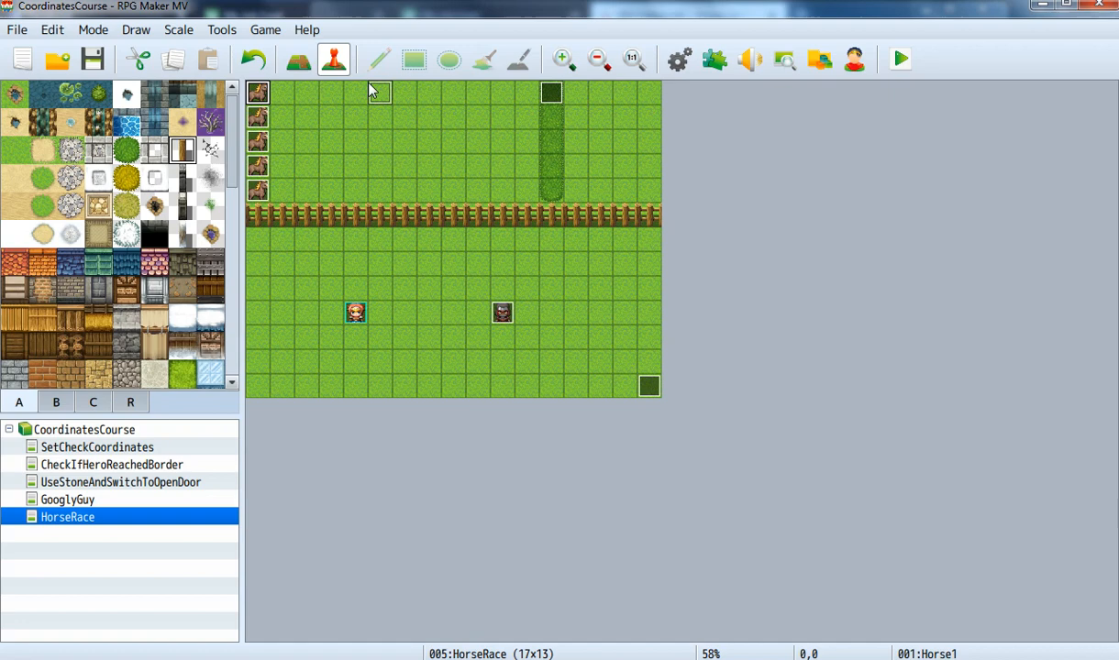
pyautogui.moveTo(523, 95)
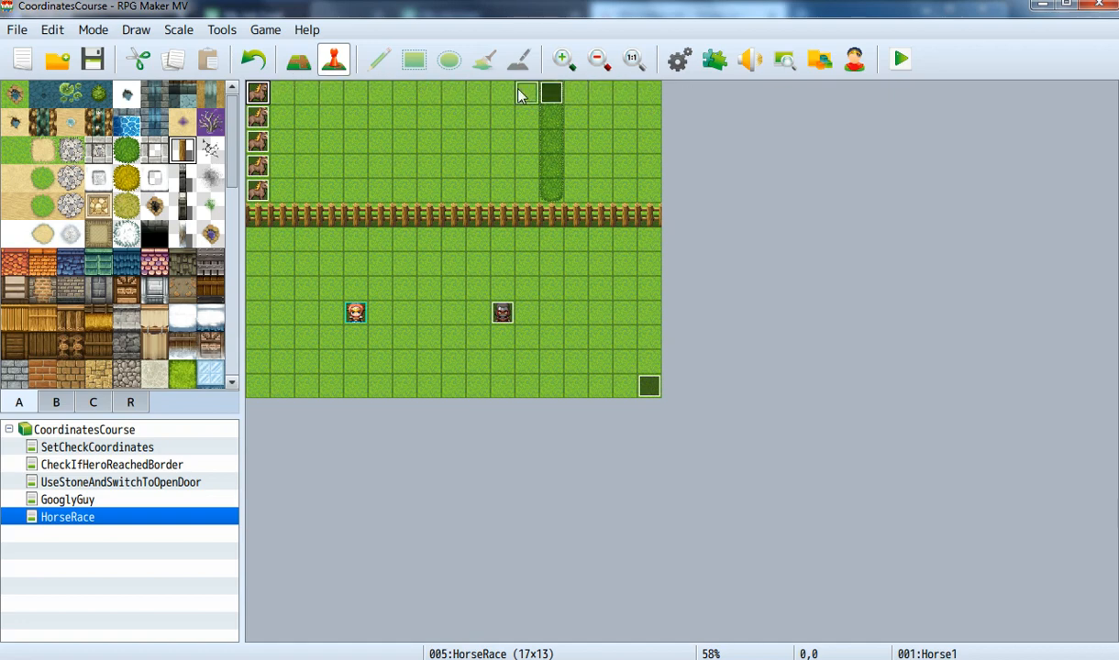
pyautogui.moveTo(450, 92)
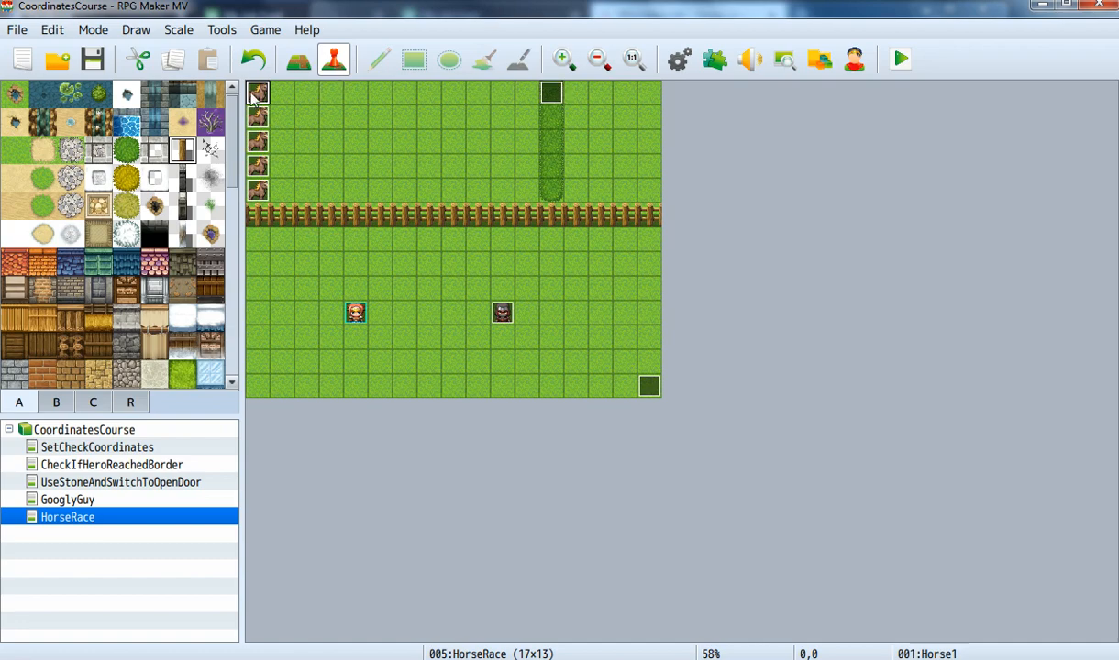
pyautogui.moveTo(538, 364)
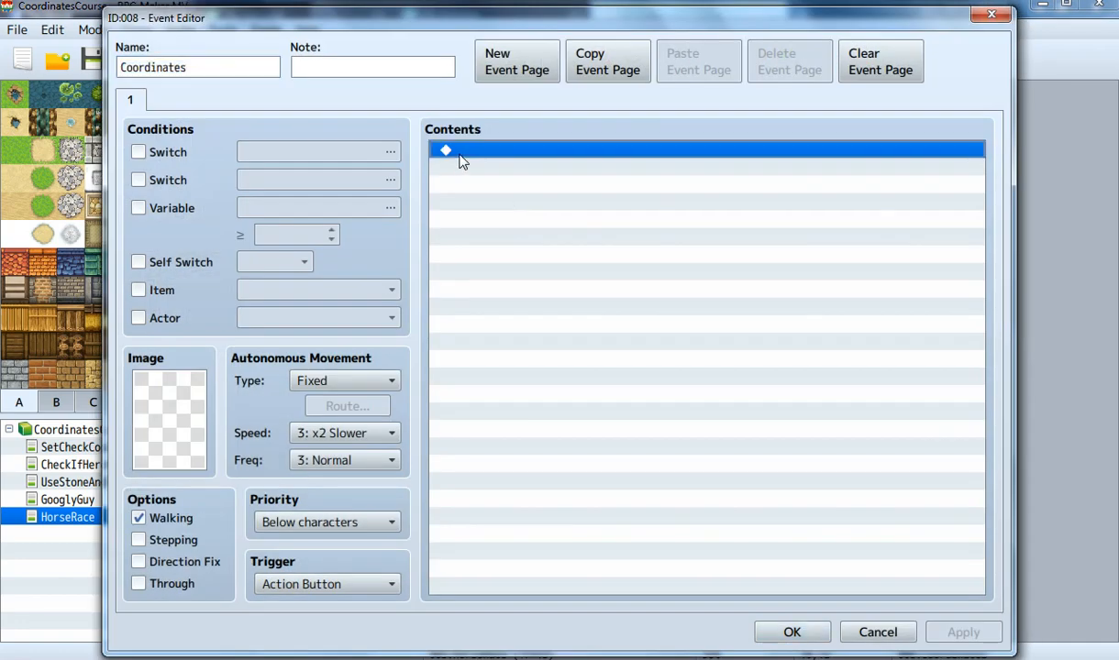
# Untick Walking, tick Through, and begin a Control Variables command on Coordinates
pyautogui.doubleClick(463, 151)
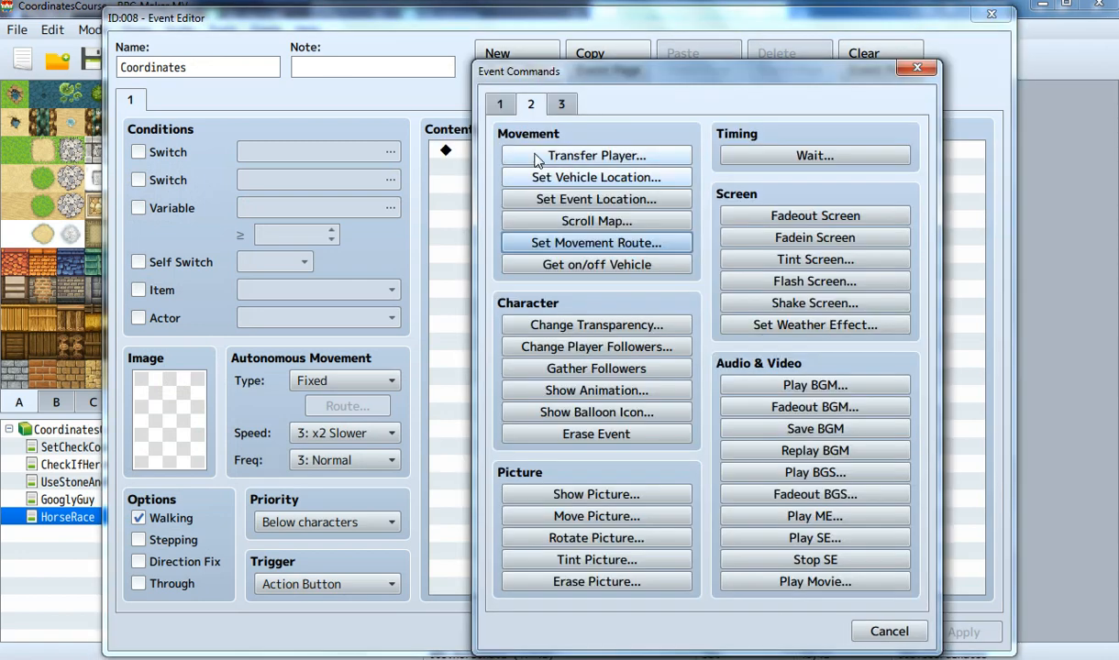
pyautogui.click(500, 104)
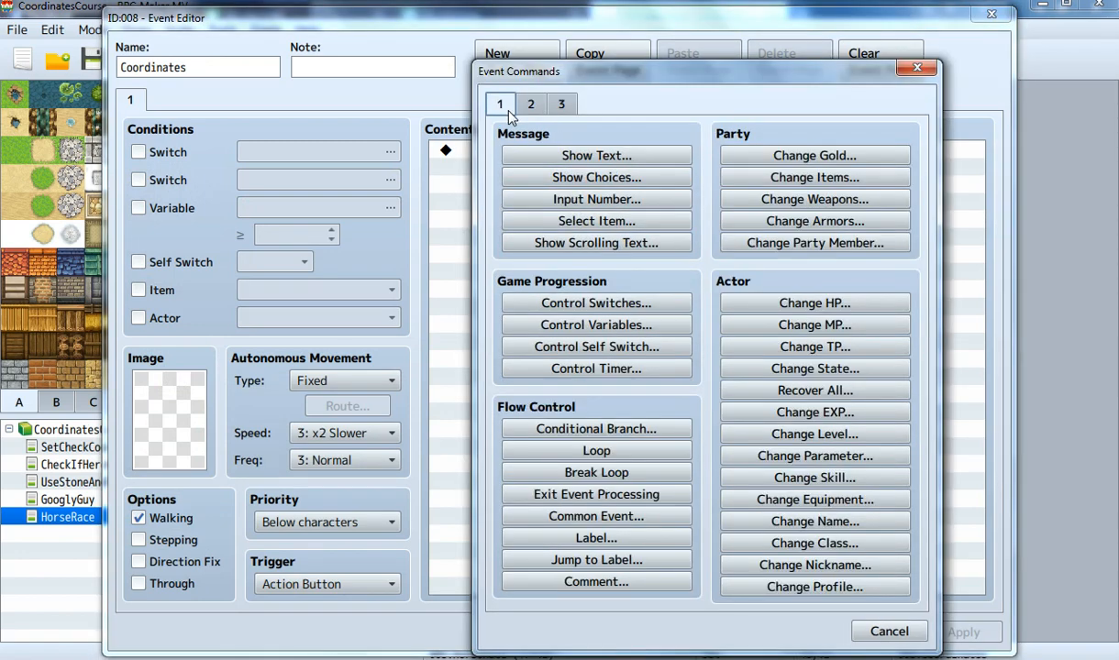
pyautogui.moveTo(596, 325)
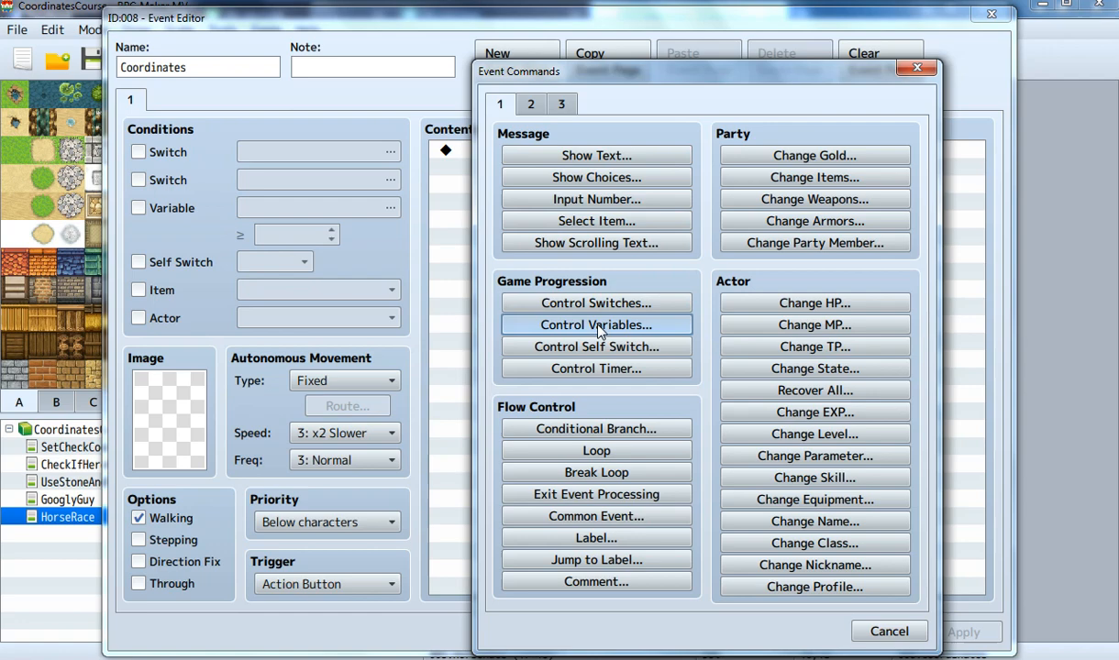
pyautogui.click(888, 631)
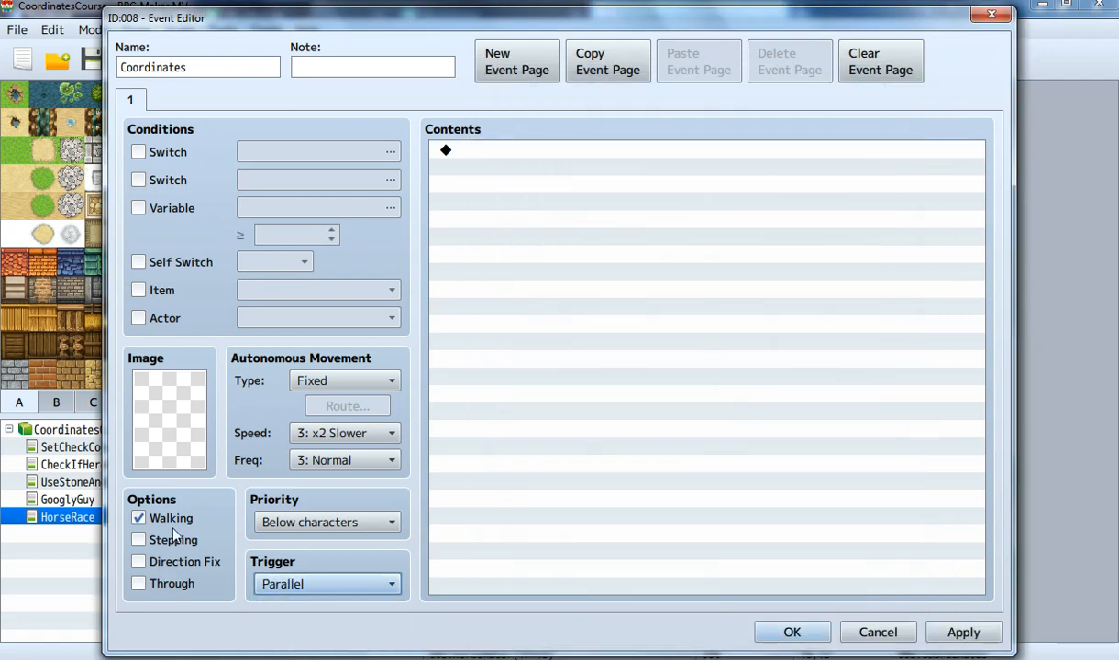
pyautogui.click(138, 519)
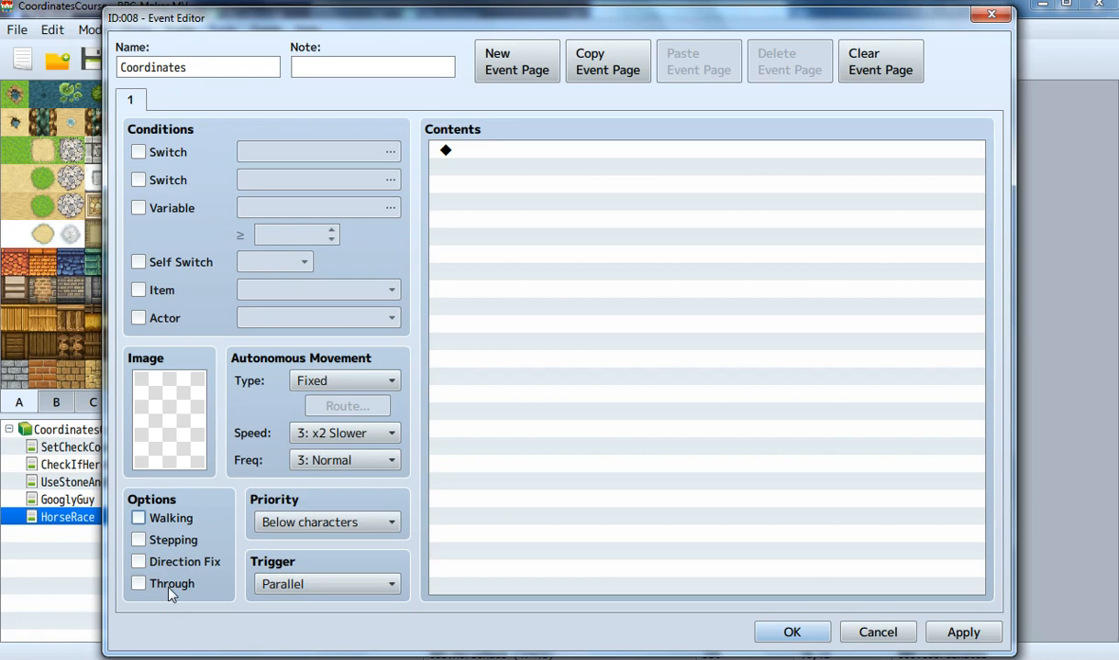
pyautogui.click(139, 584)
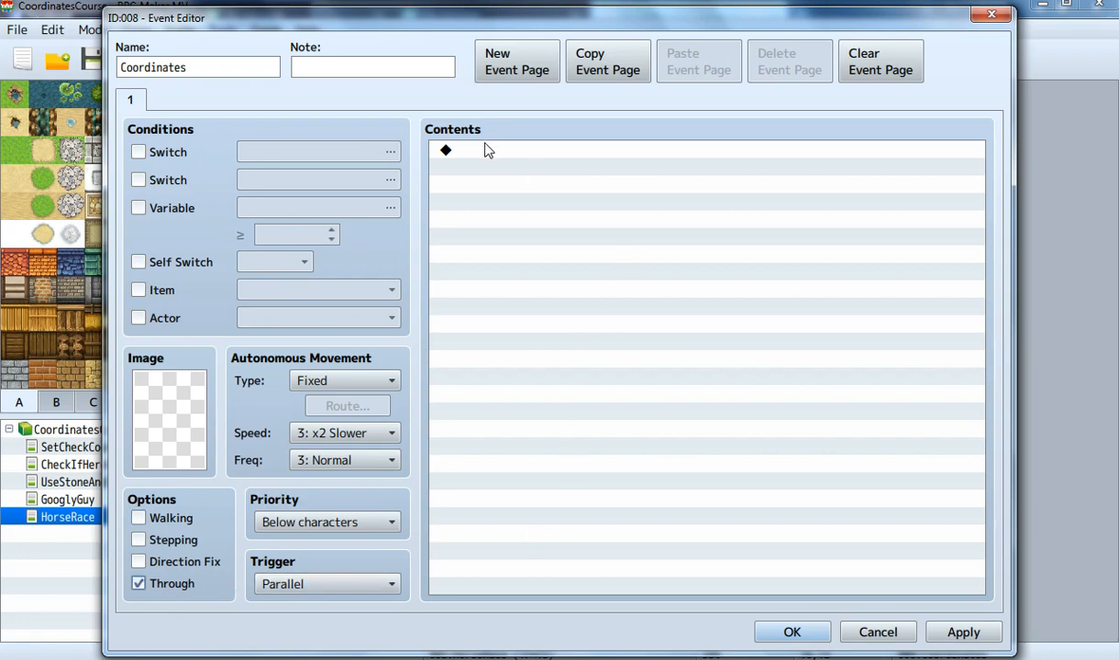
pyautogui.moveTo(515, 164)
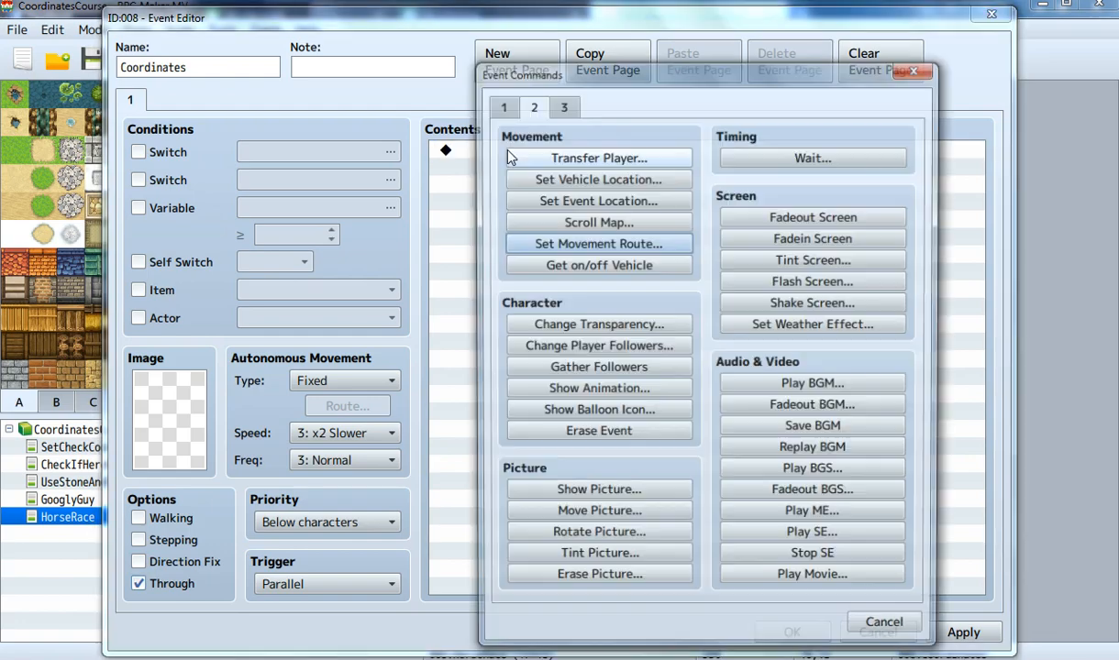
pyautogui.click(500, 103)
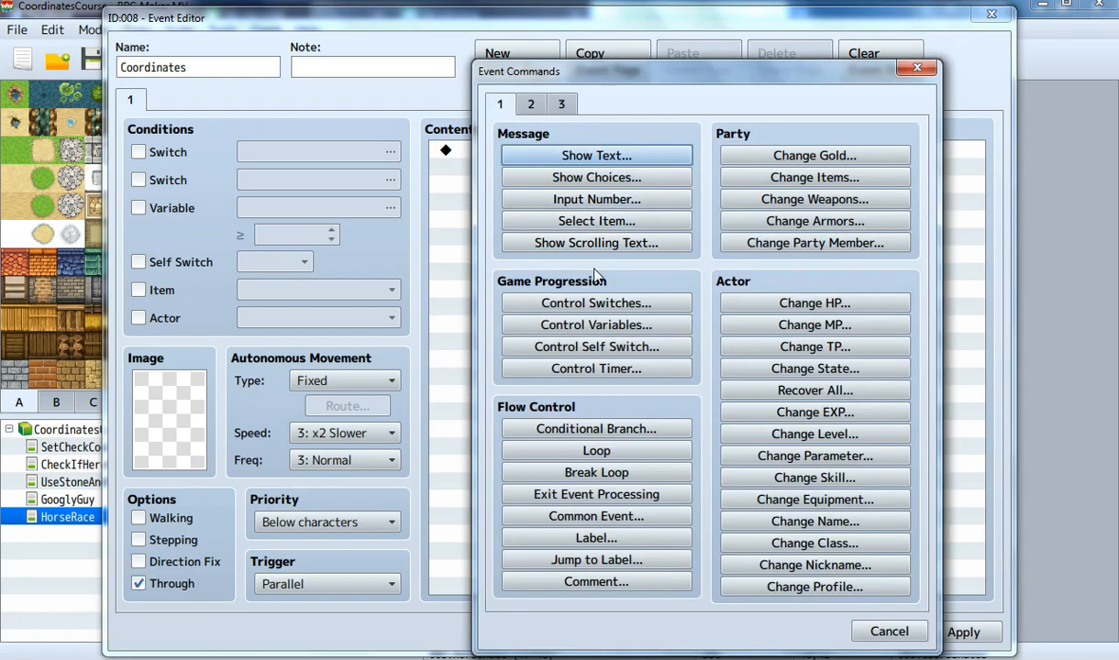
pyautogui.click(597, 325)
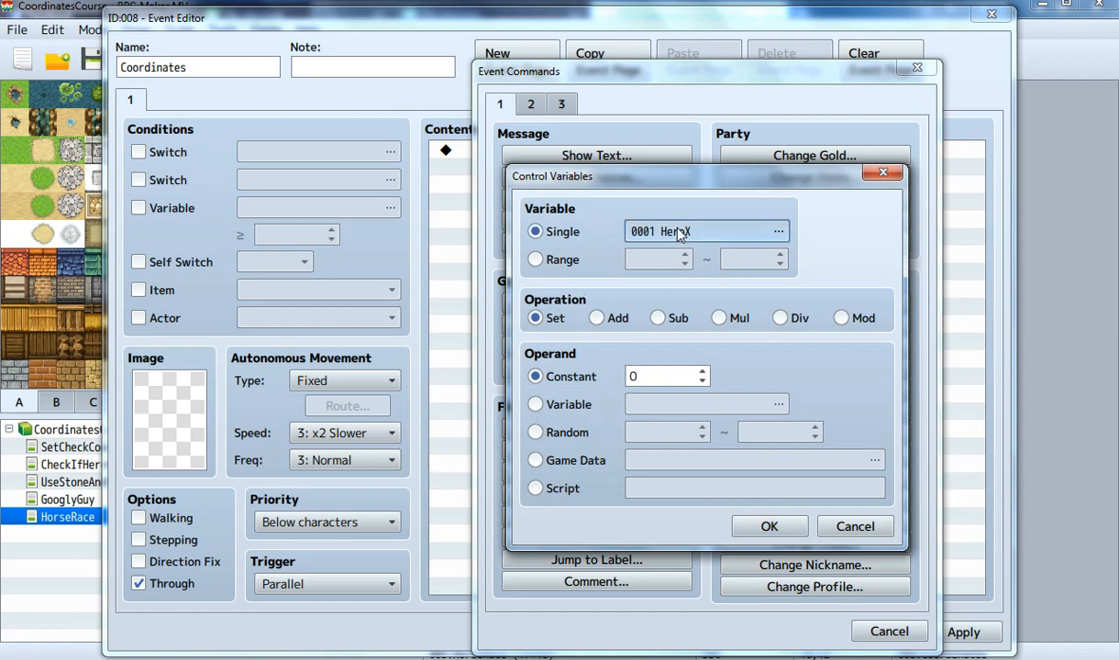
# Name variables 0011–0015 Horse1X to Horse5X, then select BorderX
pyautogui.click(778, 232)
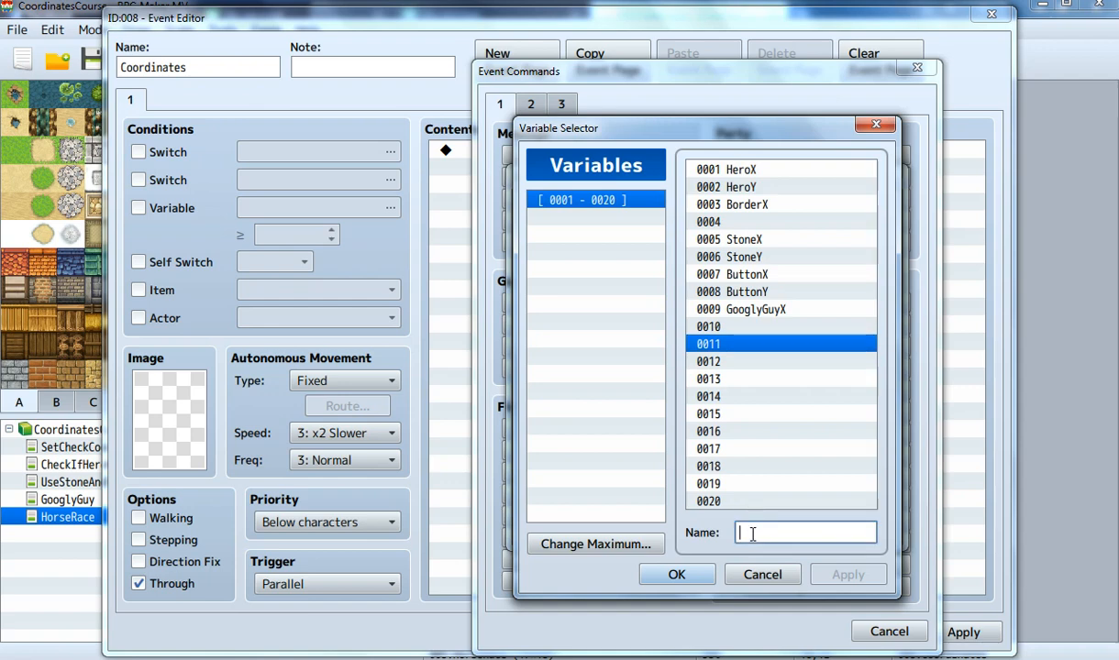
pyautogui.write('H')
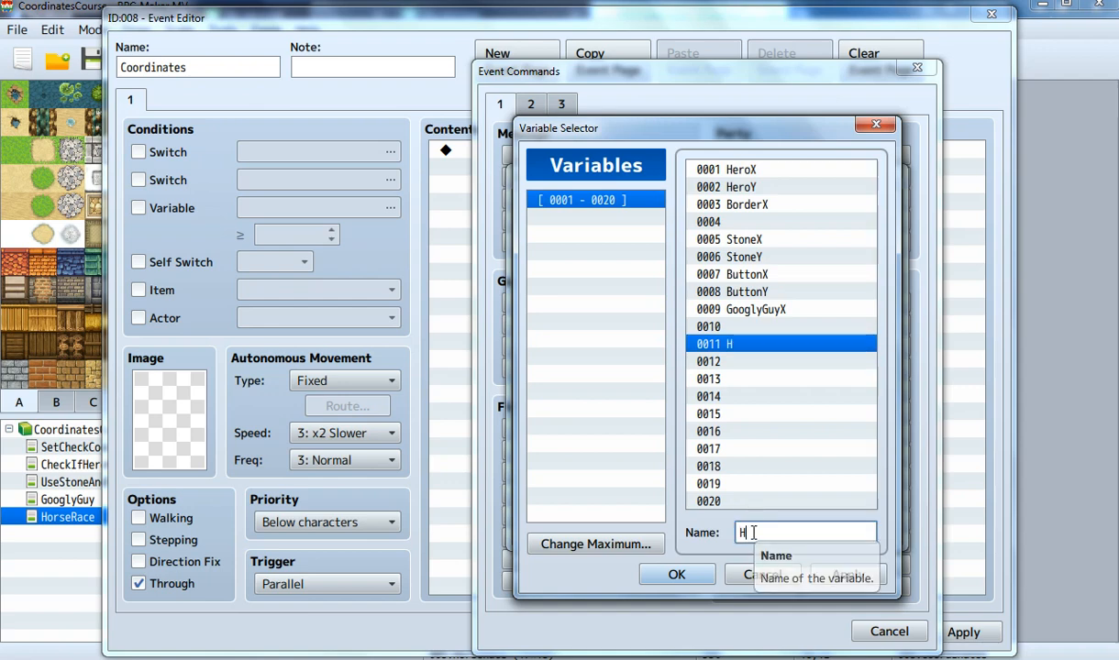
pyautogui.write('orse1X')
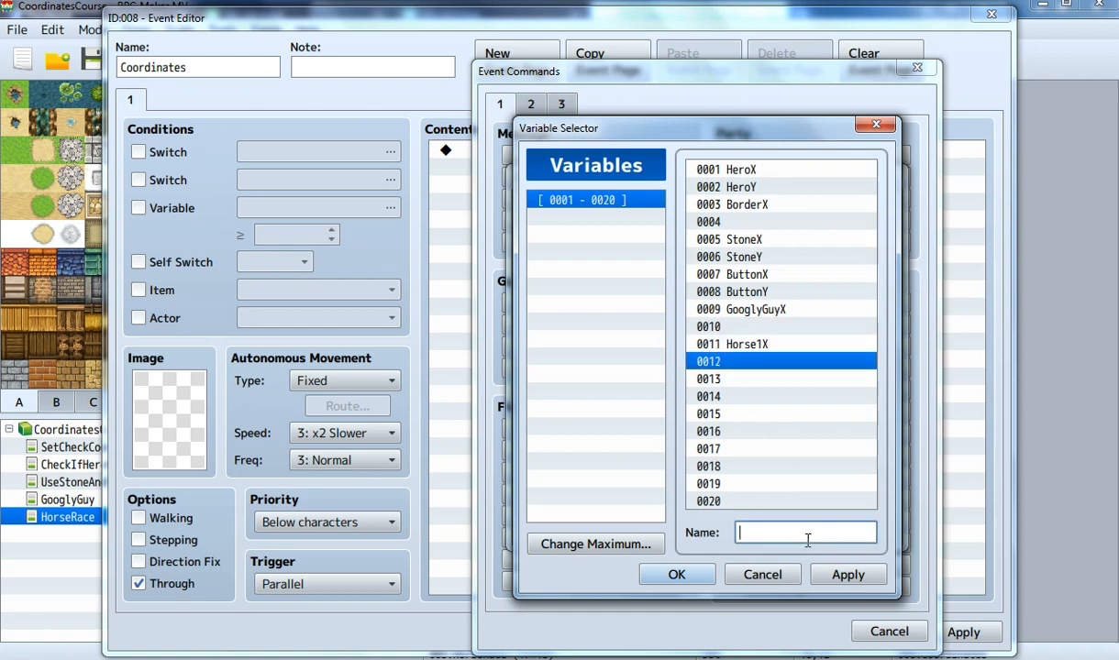
pyautogui.write('Horse2')
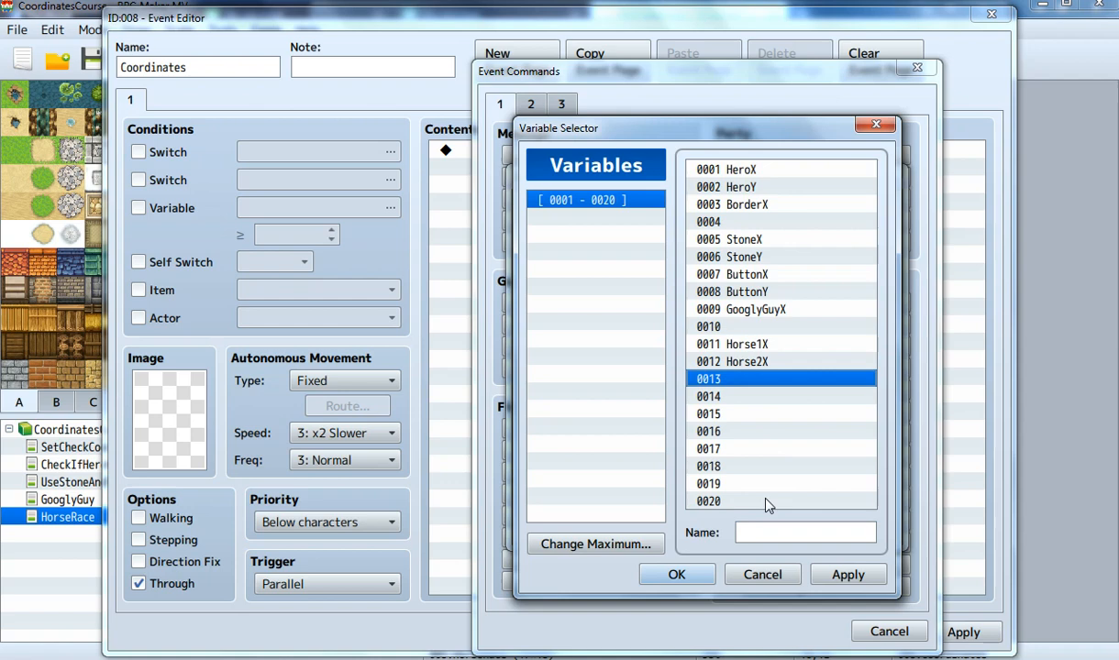
pyautogui.write('Horse4')
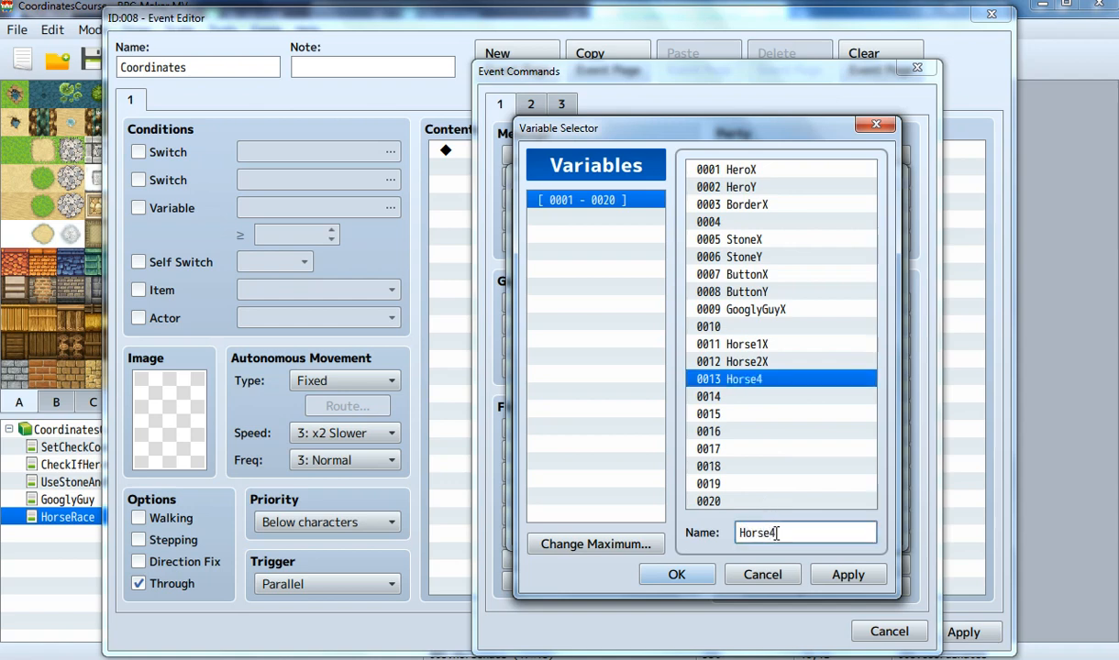
pyautogui.write('Horse3X')
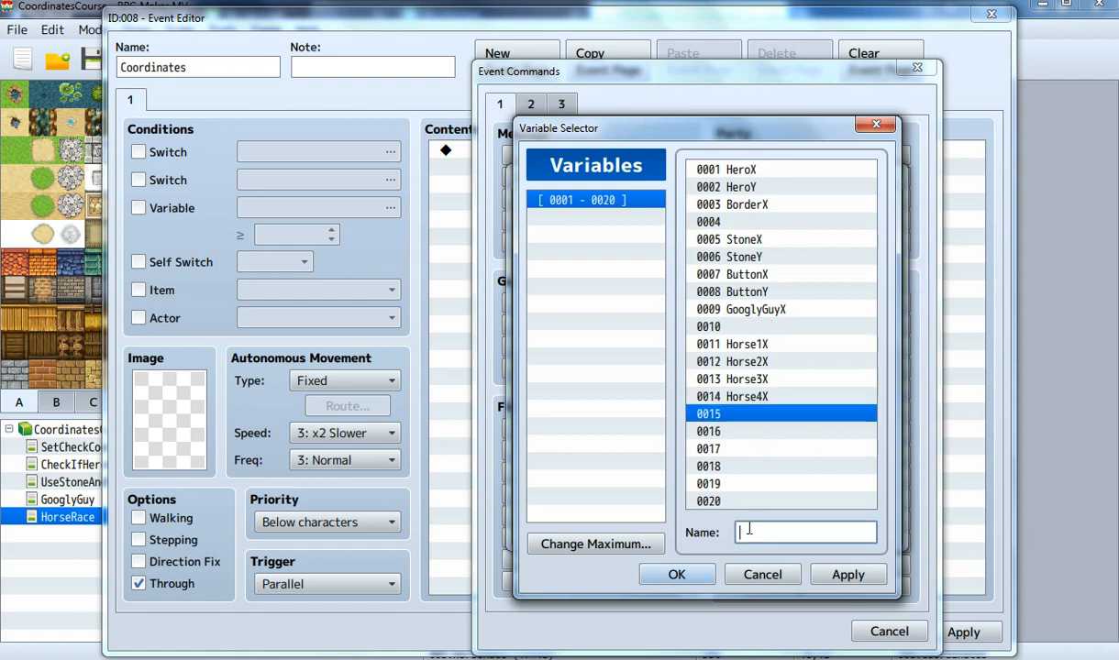
pyautogui.write('Horse')
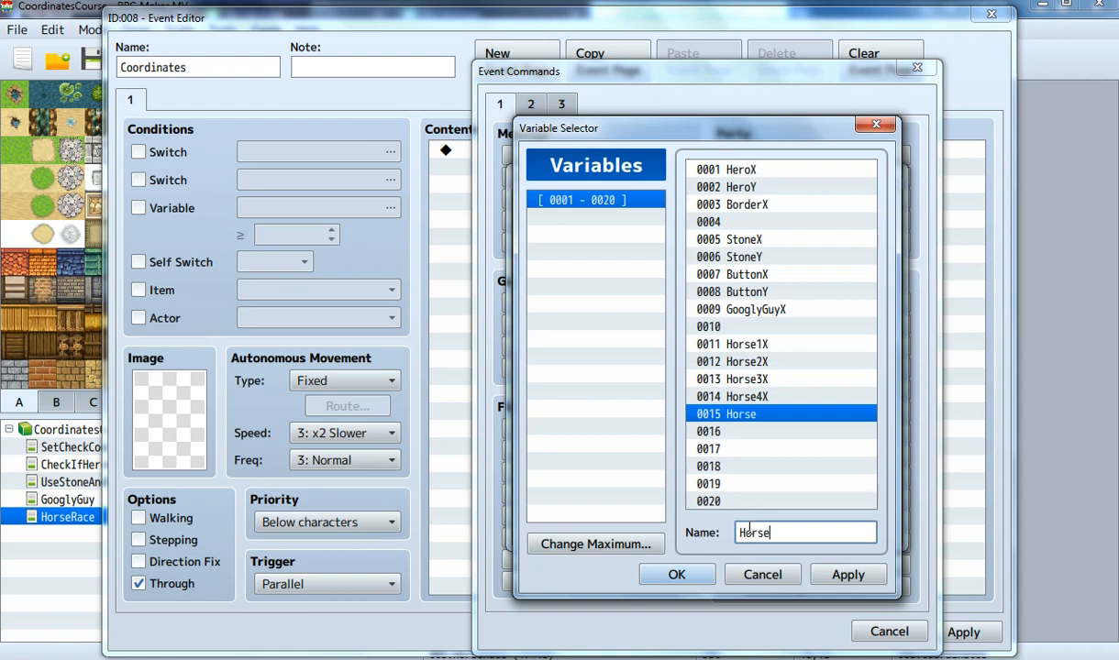
pyautogui.click(780, 431)
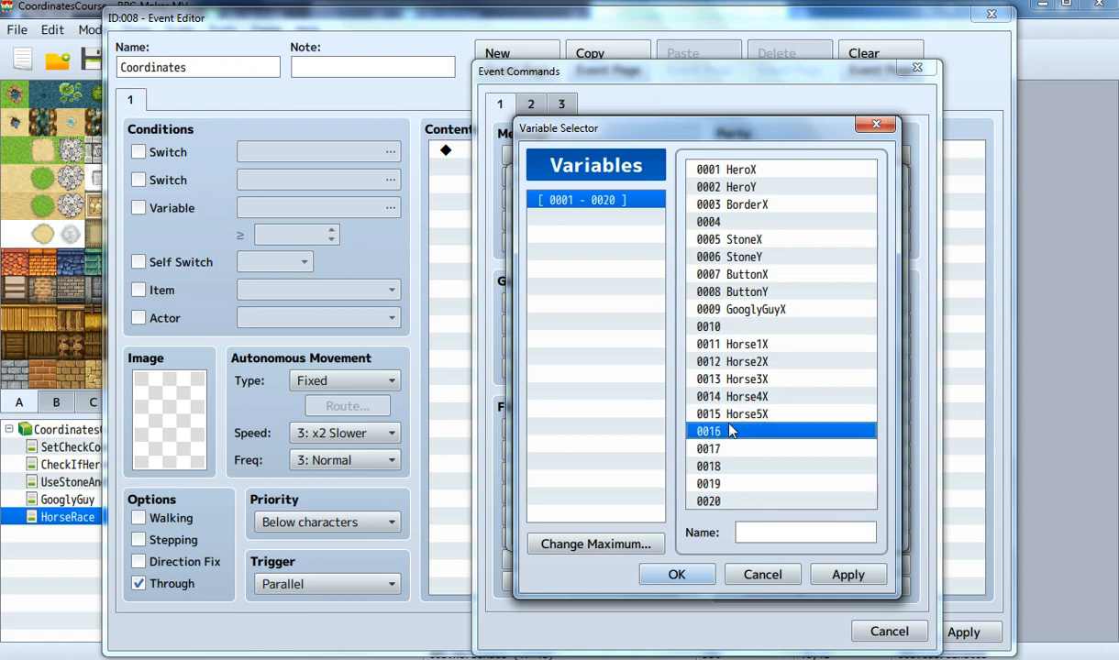
pyautogui.click(805, 533)
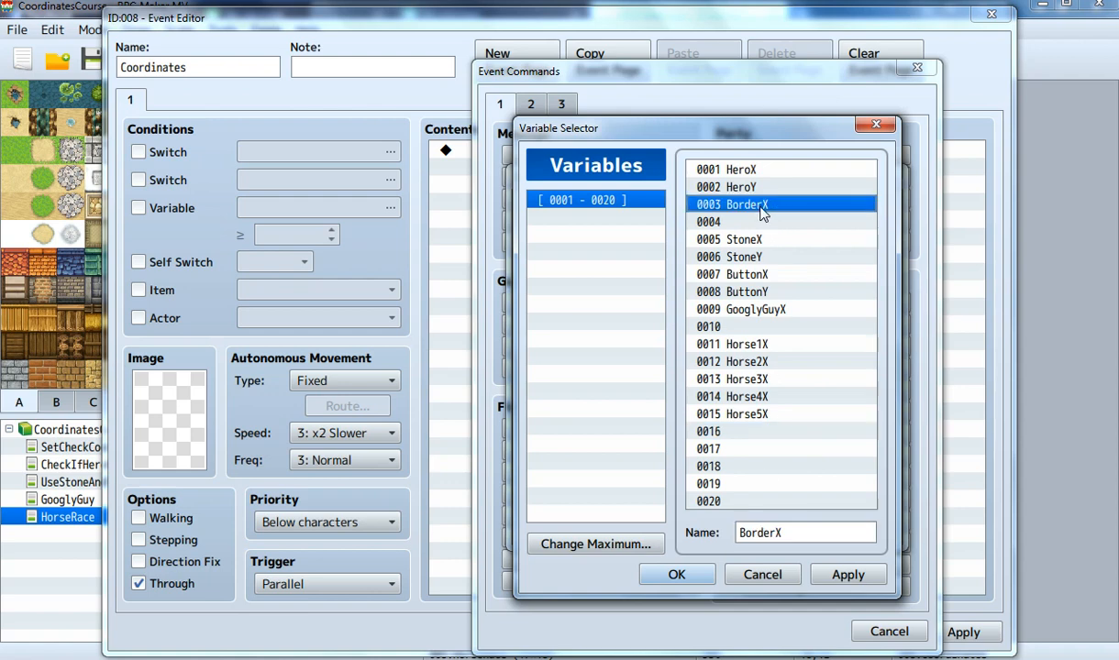
pyautogui.moveTo(754, 213)
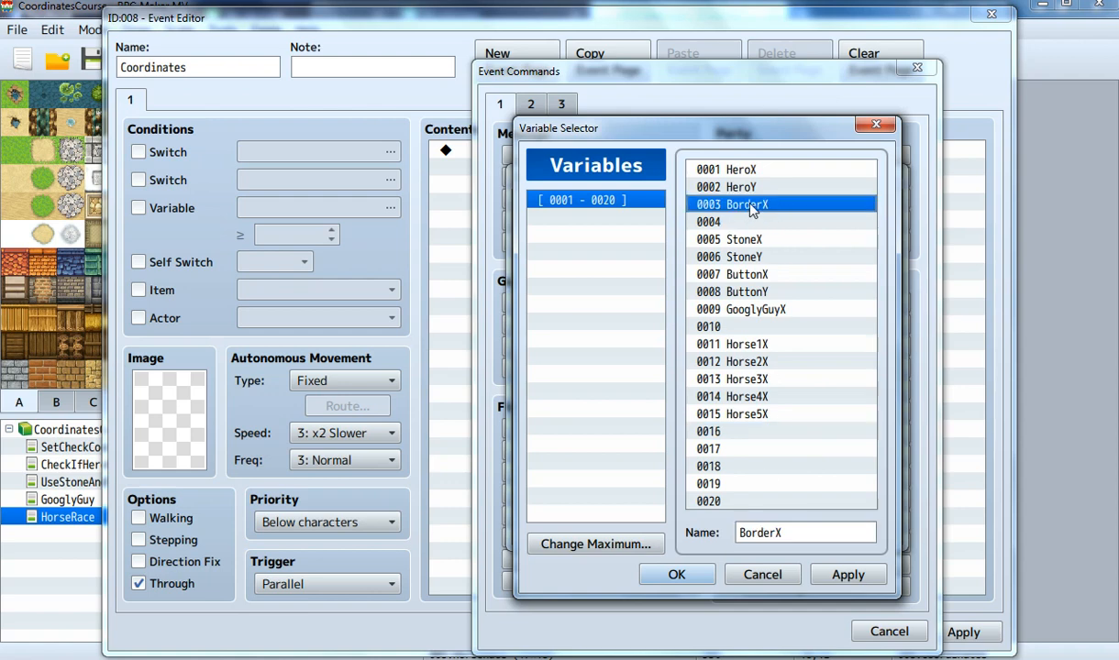
pyautogui.moveTo(751, 209)
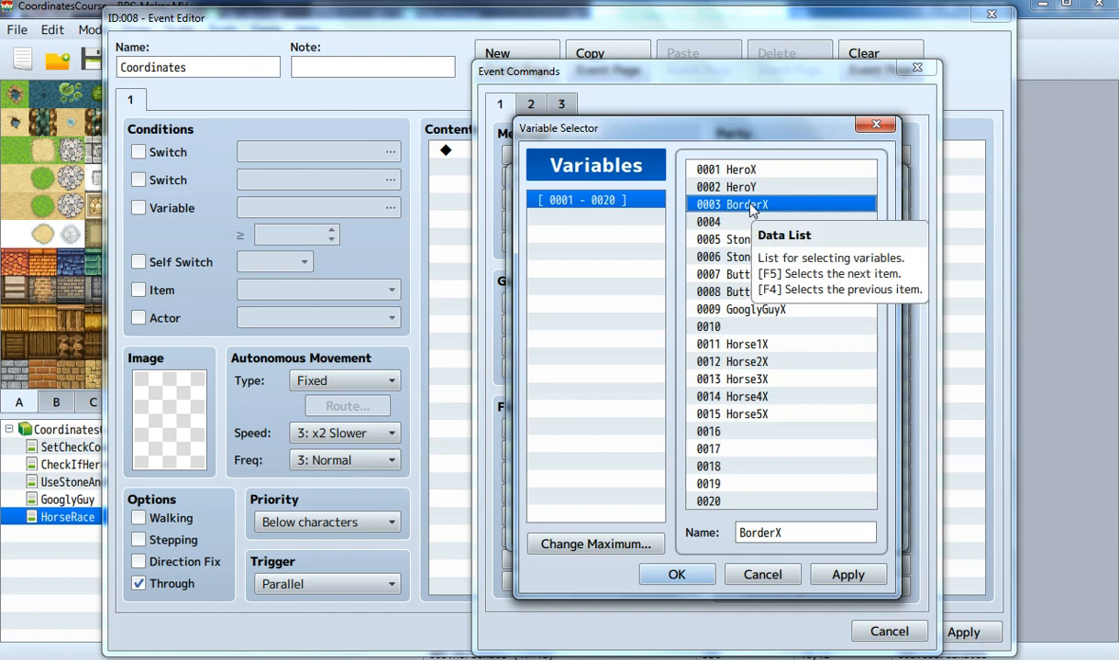
pyautogui.moveTo(740, 219)
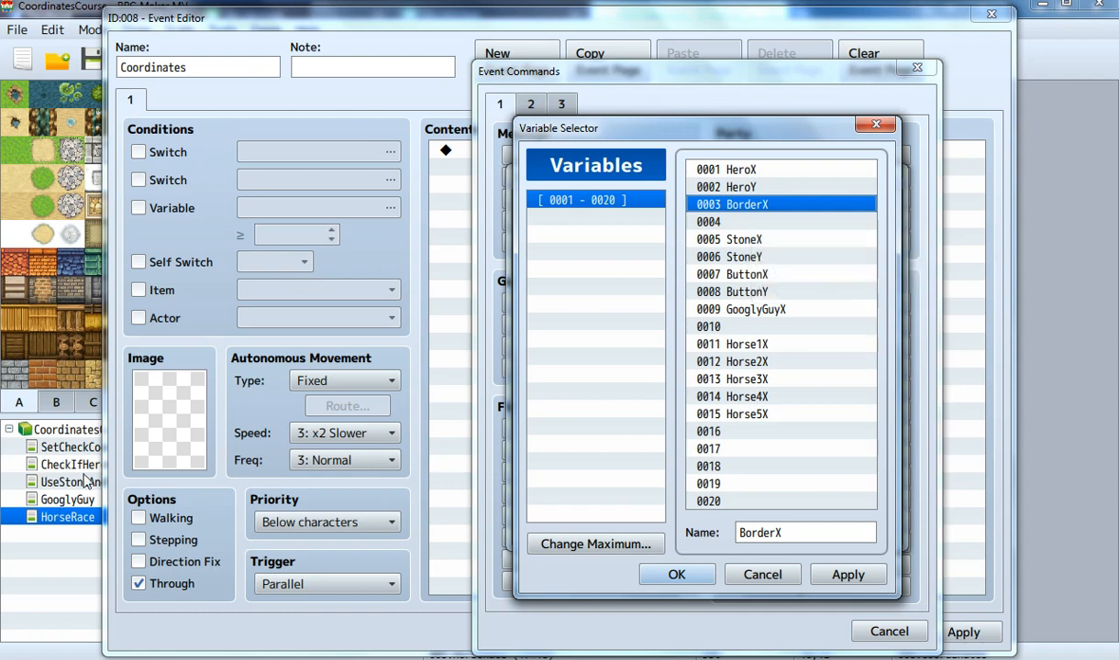
pyautogui.moveTo(750, 211)
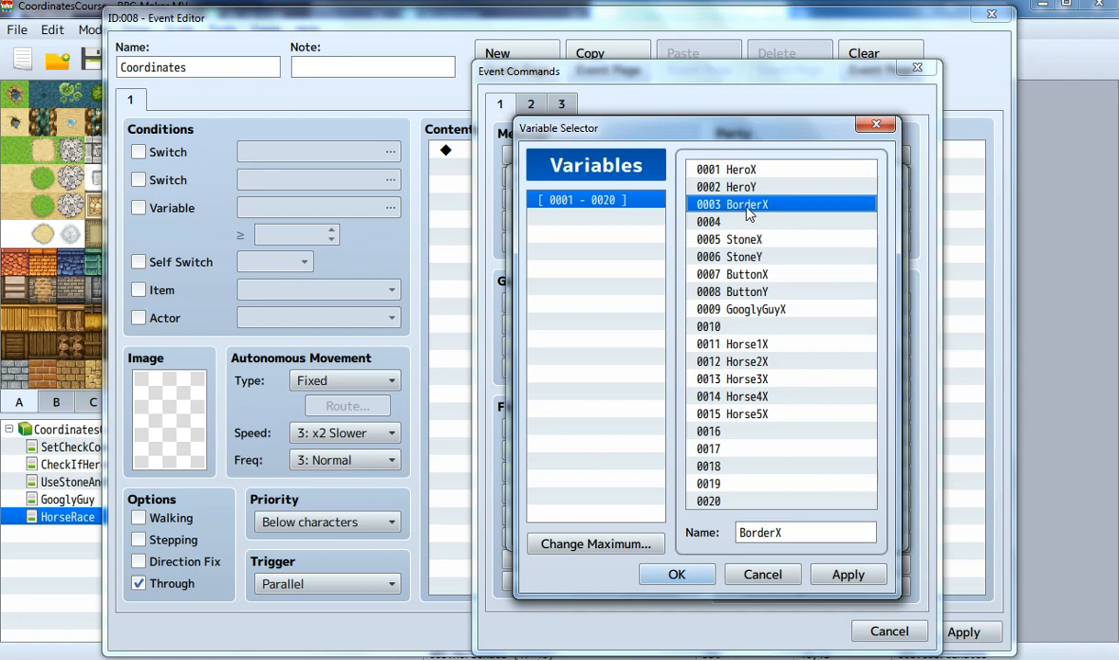
pyautogui.click(676, 574)
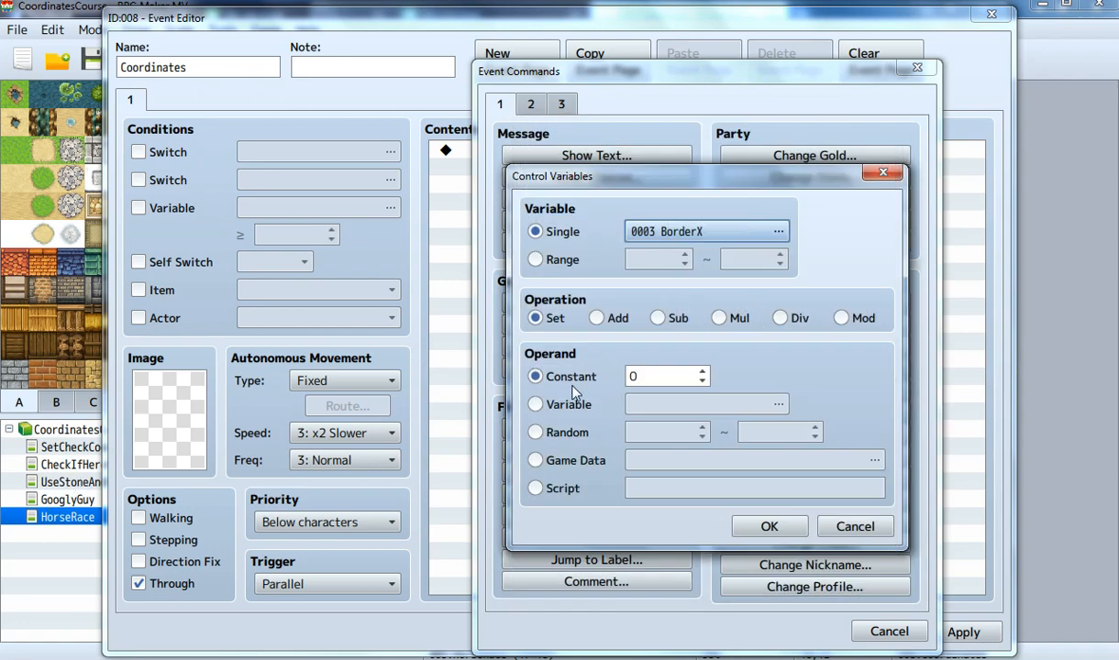
# Set variable 0011 Horse1X to Game Data: Horse1's Map X
pyautogui.click(536, 404)
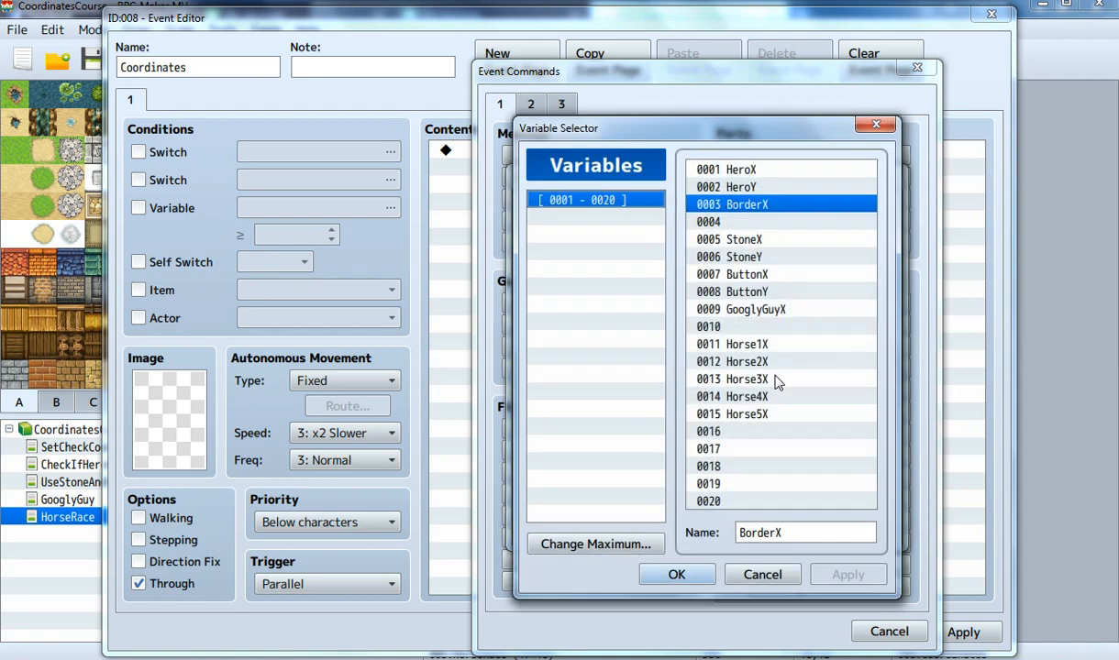
pyautogui.click(676, 574)
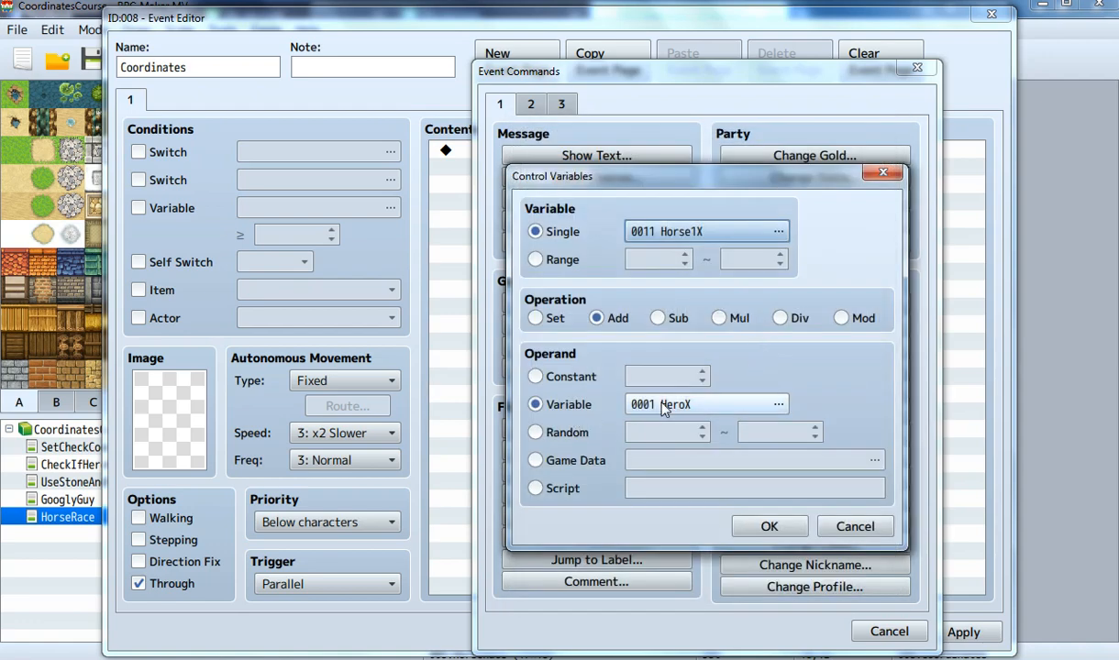
pyautogui.click(535, 317)
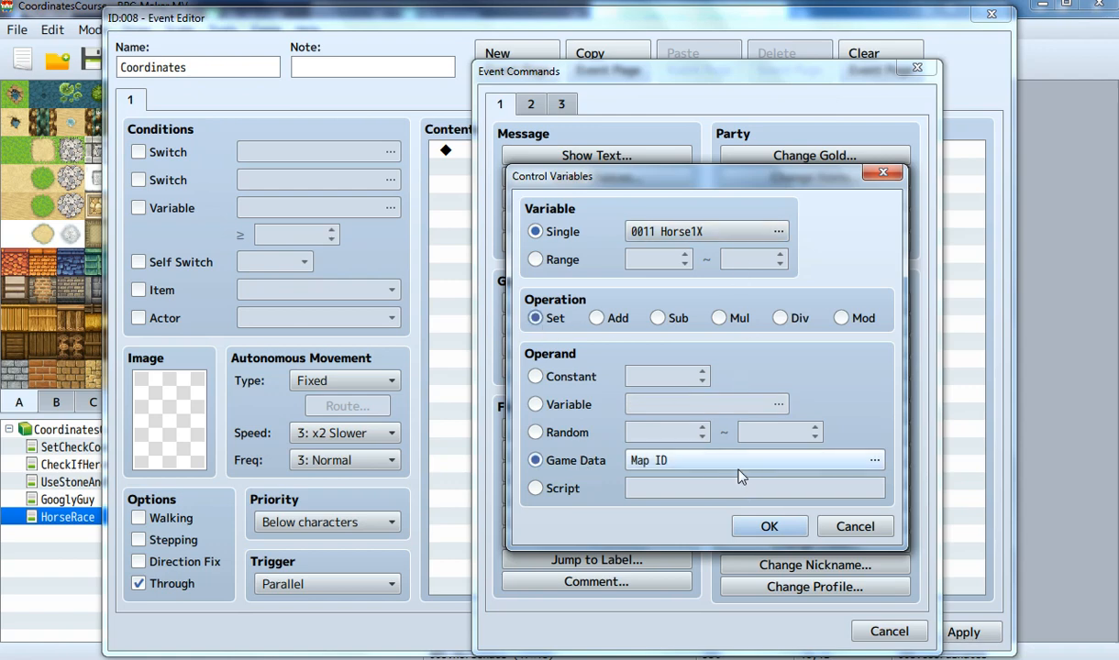
pyautogui.click(874, 459)
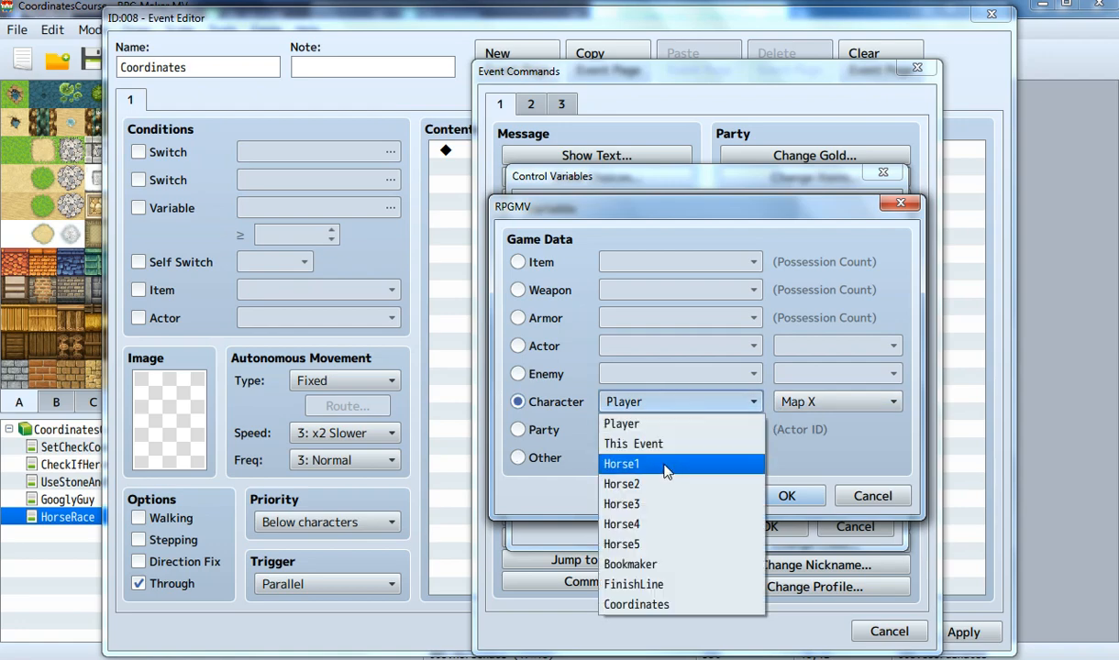
pyautogui.click(621, 464)
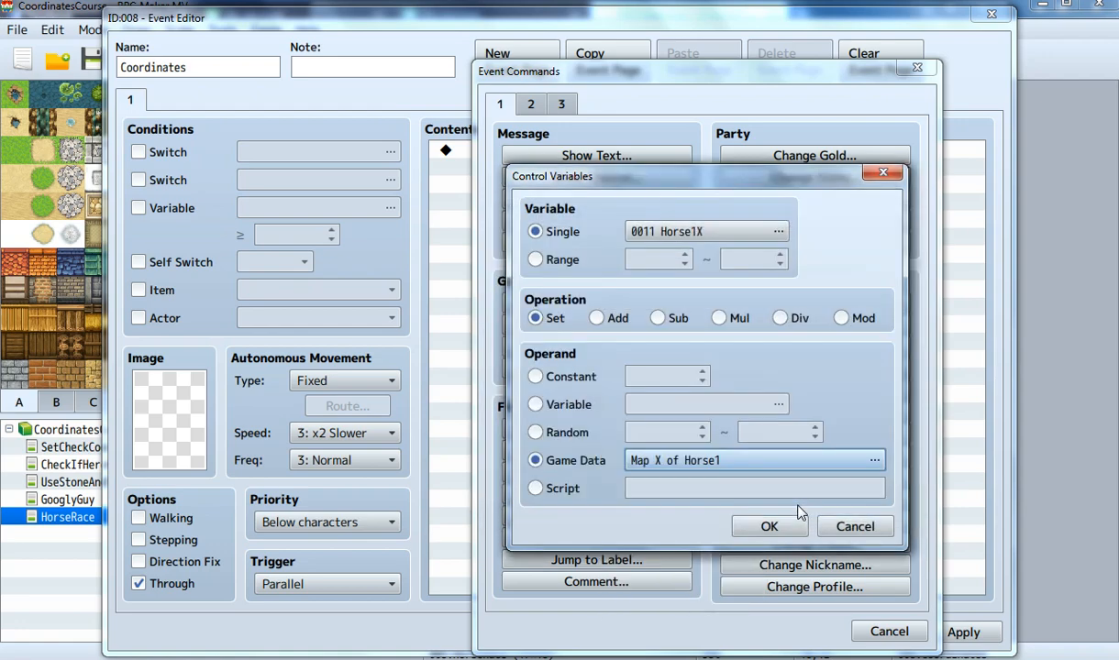
pyautogui.click(769, 526)
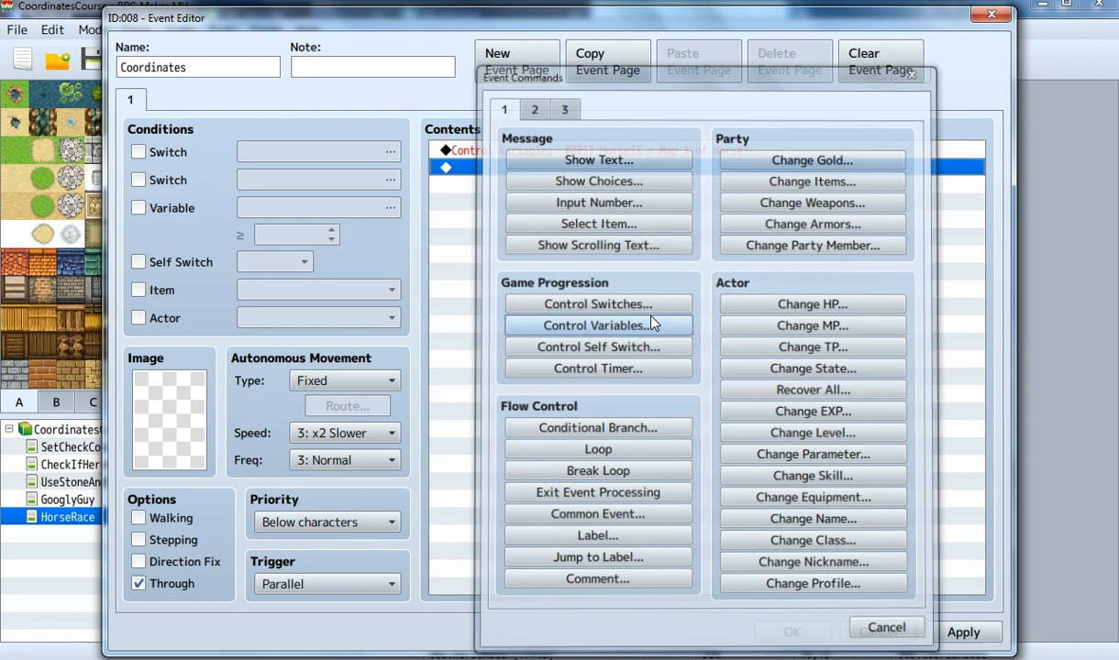
# Duplicate the Horse1X command and retarget the copy to Horse2X
pyautogui.rightClick(596, 151)
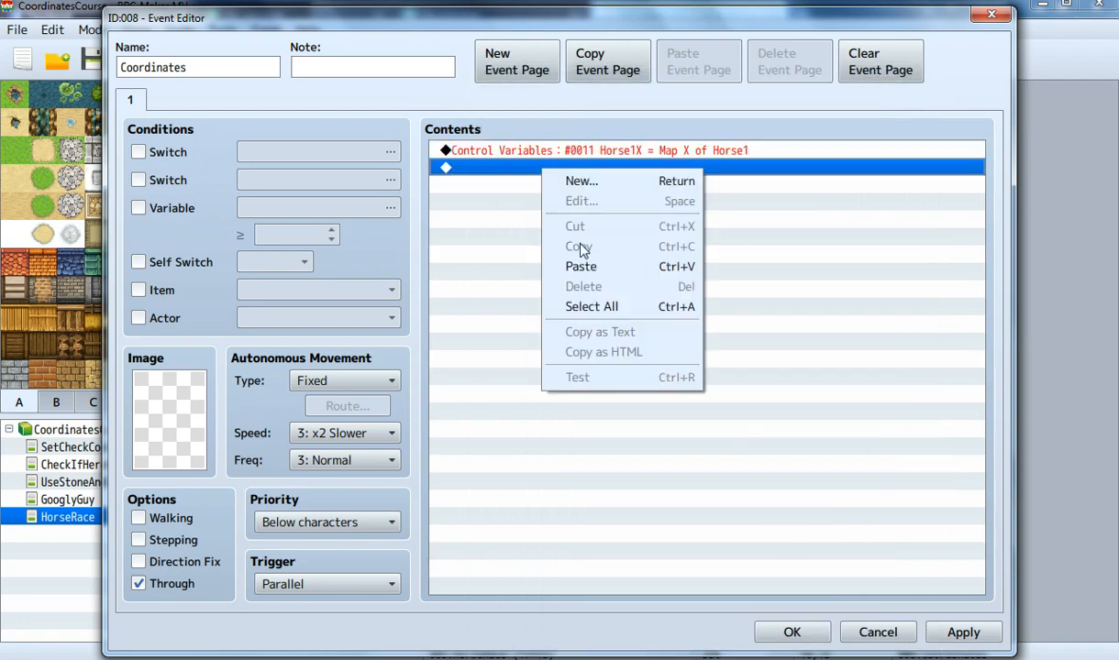
pyautogui.click(581, 266)
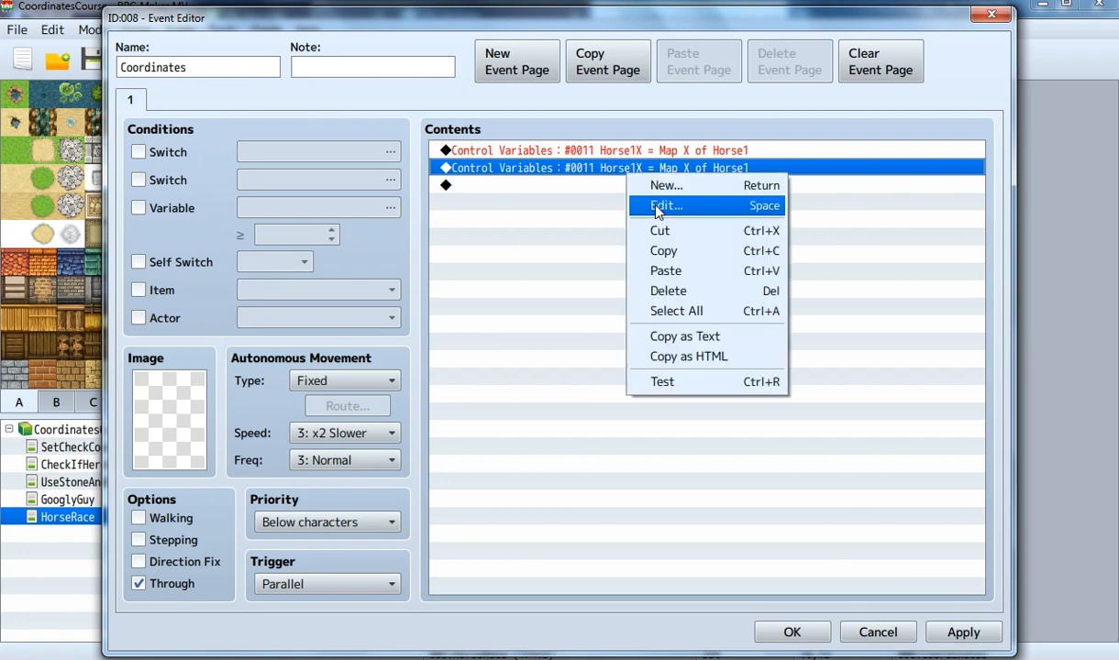
pyautogui.click(666, 204)
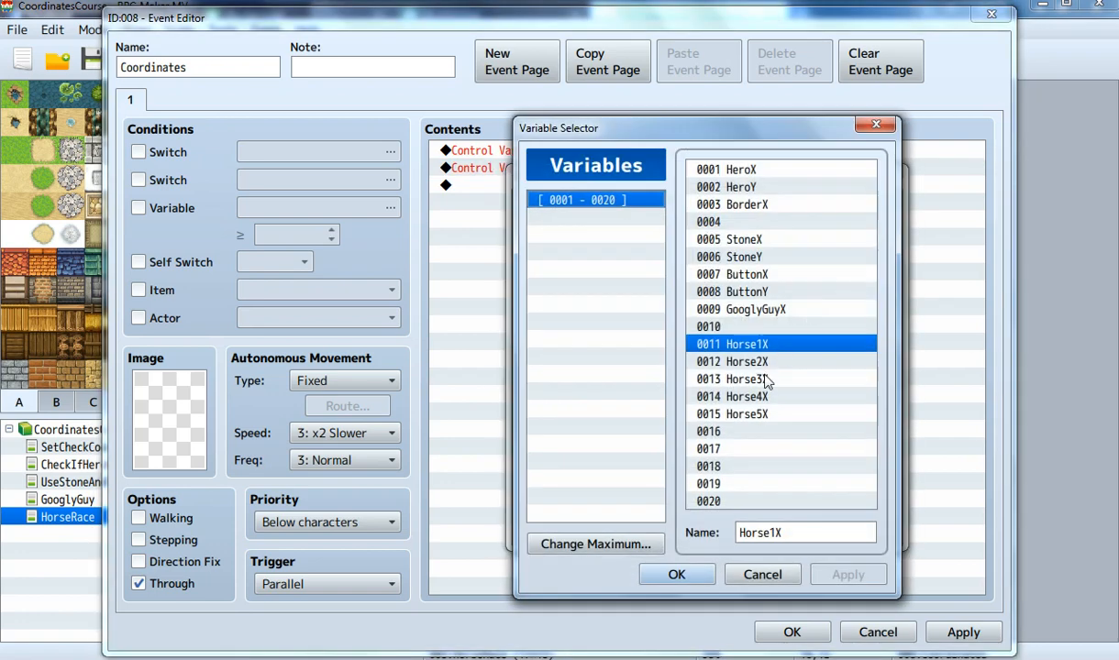
pyautogui.click(676, 574)
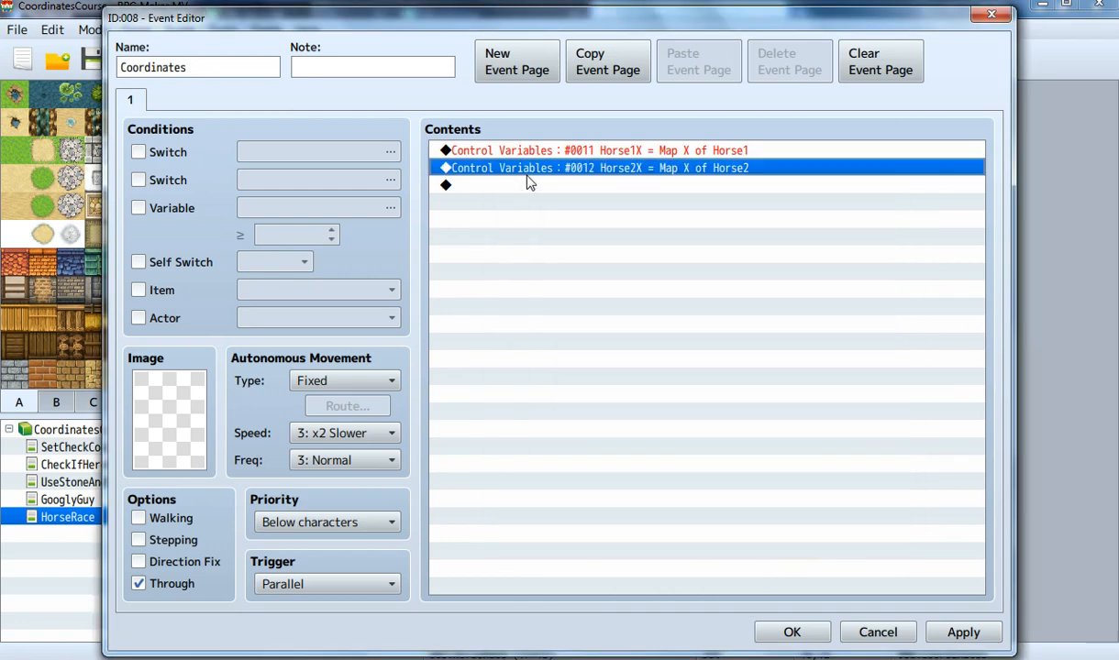
# Add a command setting Horse3X to Horse3's map X
pyautogui.click(487, 184)
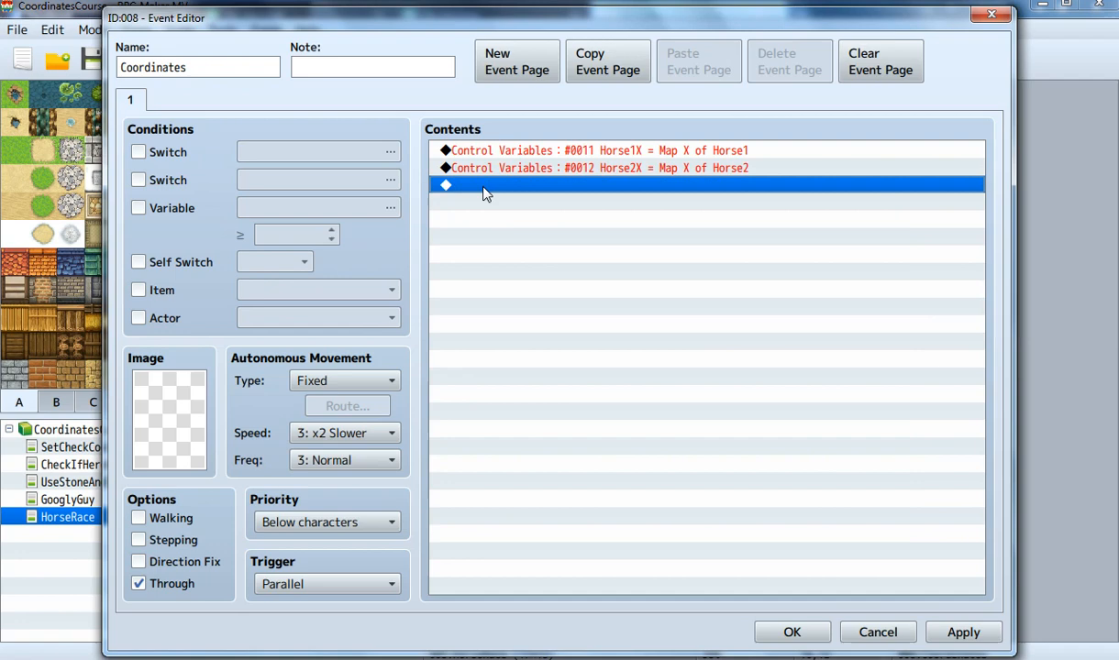
pyautogui.doubleClick(706, 185)
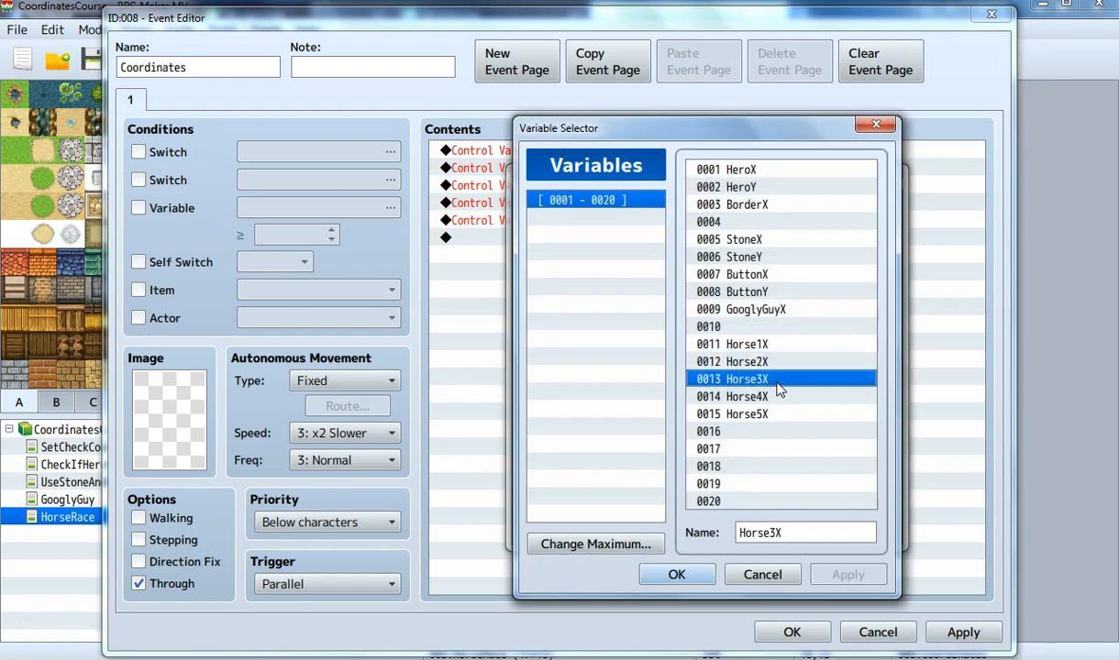
pyautogui.click(676, 574)
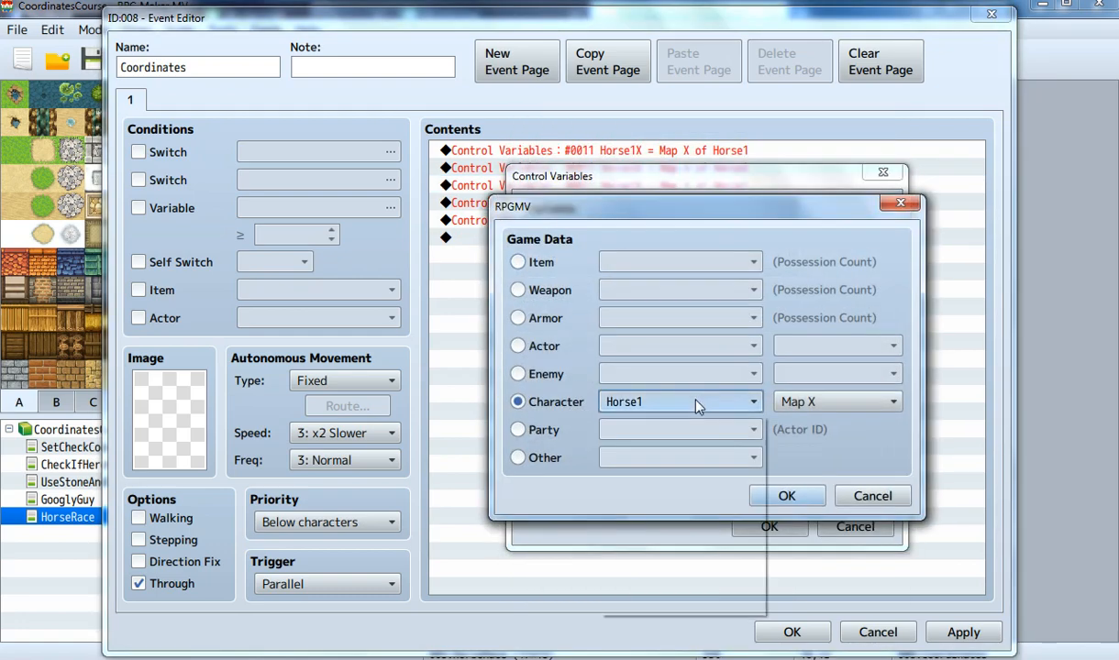
pyautogui.click(786, 495)
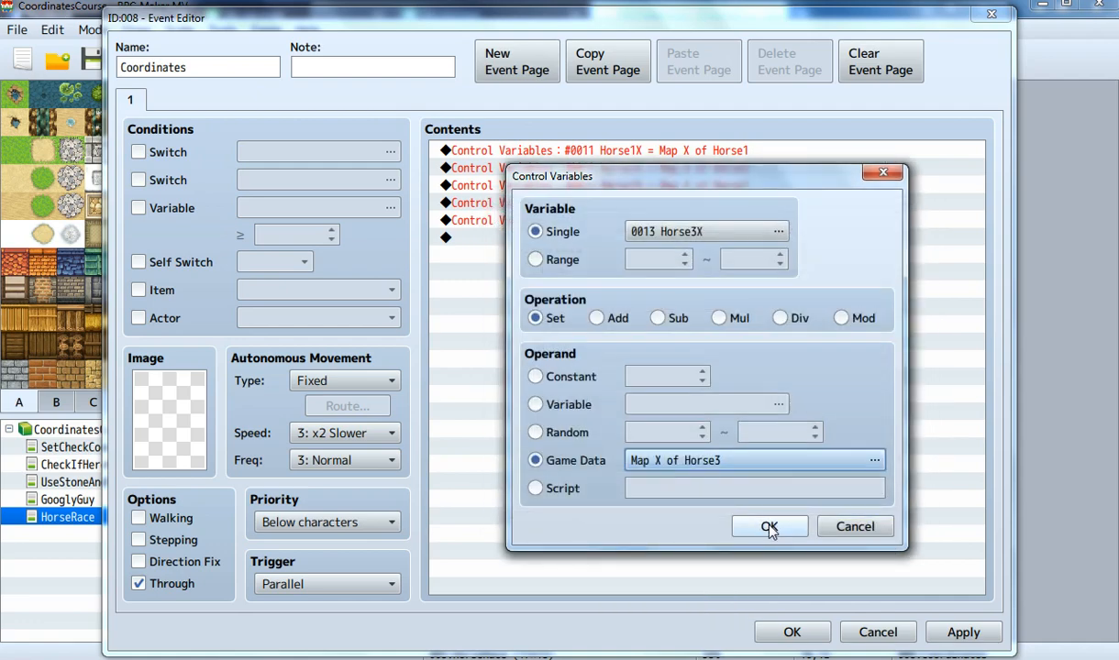
pyautogui.click(769, 527)
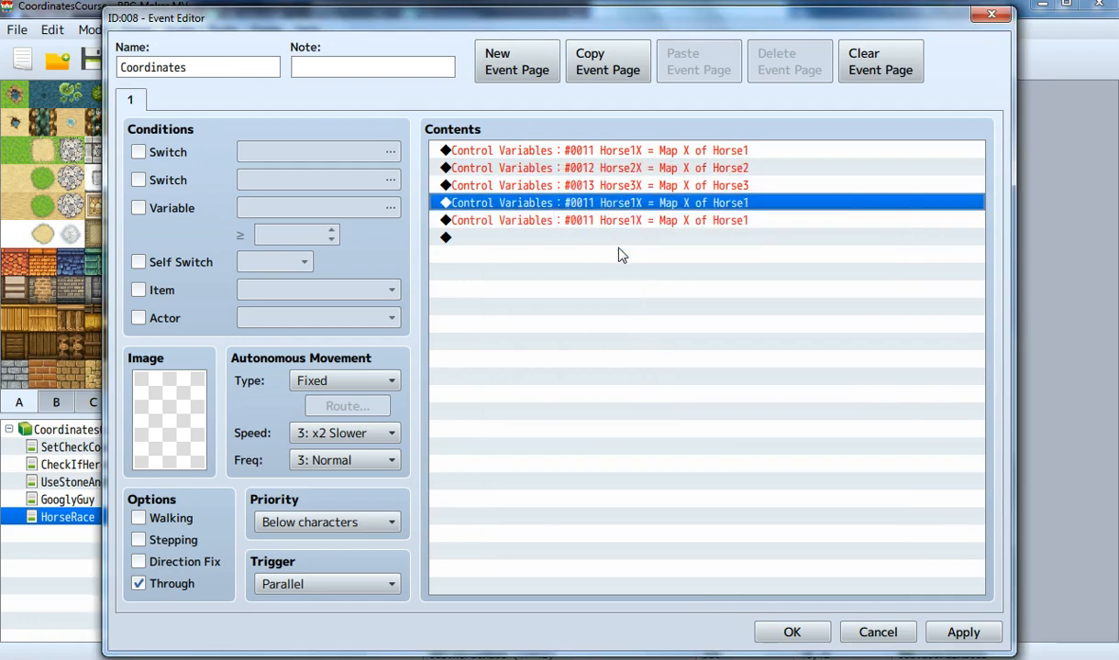
# Make the remaining commands set Horse4X and Horse5X to Horse4's and Horse5's map X
pyautogui.doubleClick(596, 203)
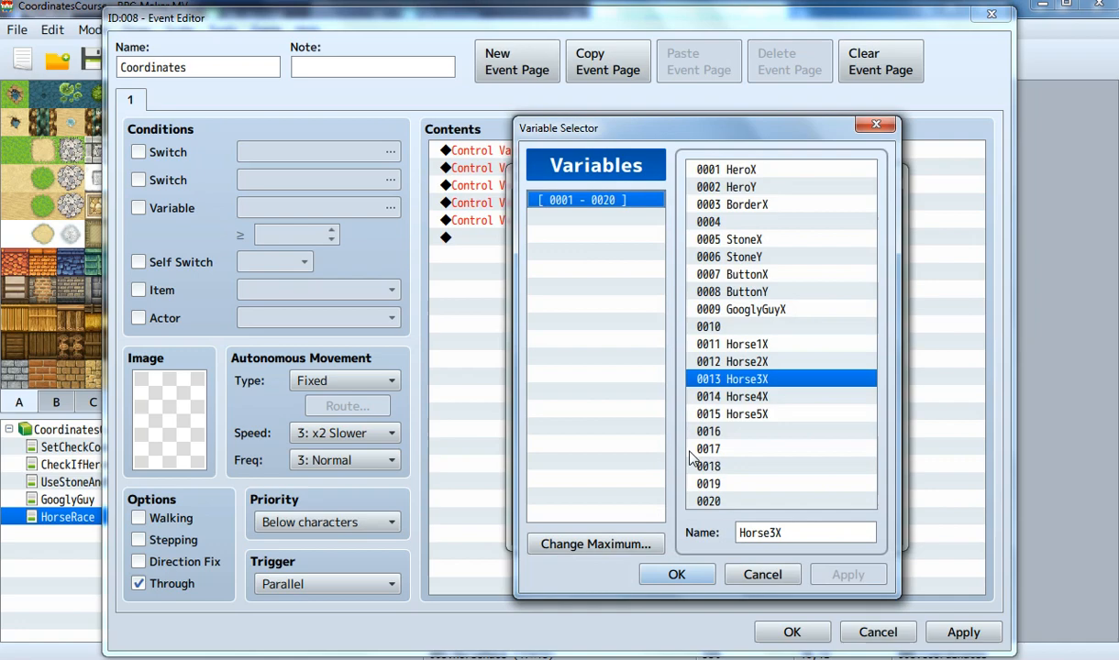
pyautogui.click(676, 574)
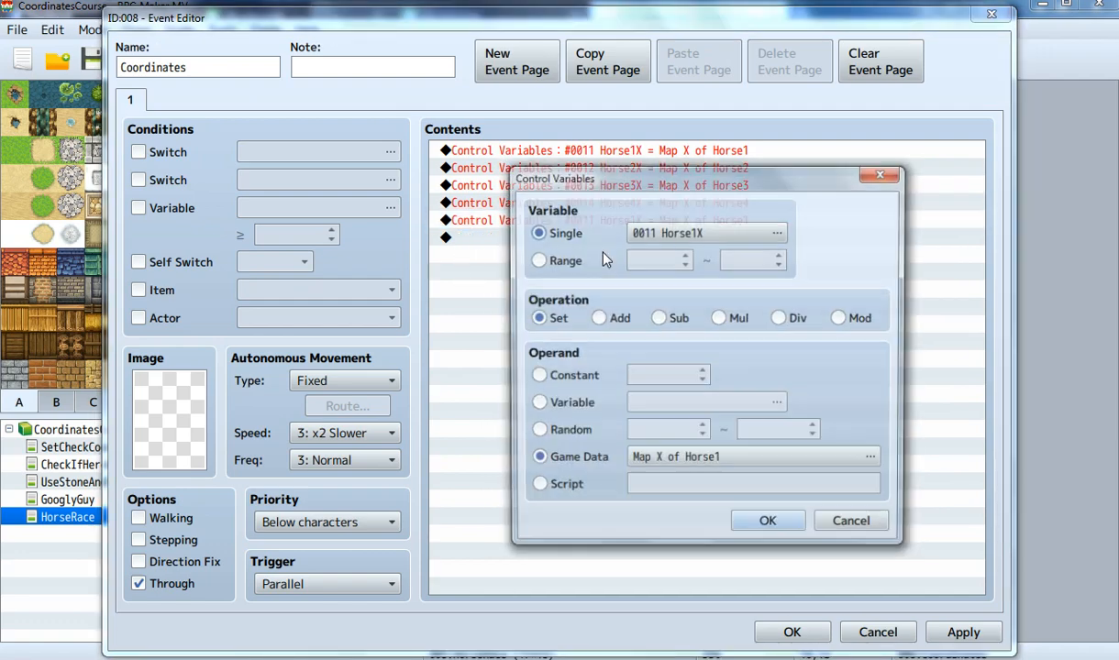
pyautogui.click(778, 233)
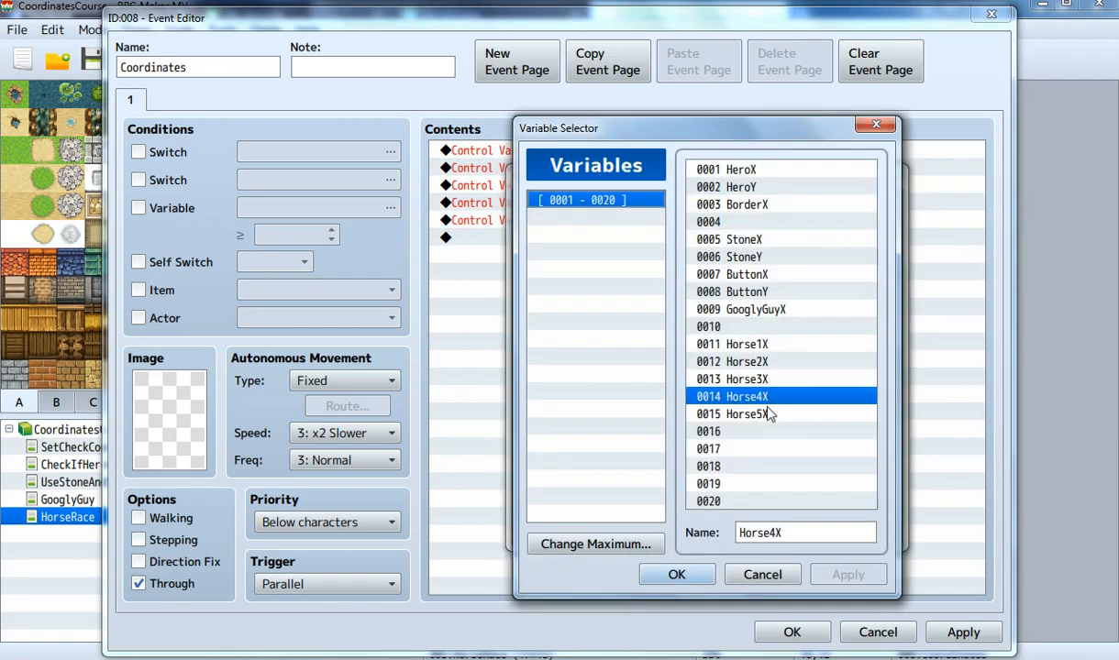
pyautogui.click(676, 575)
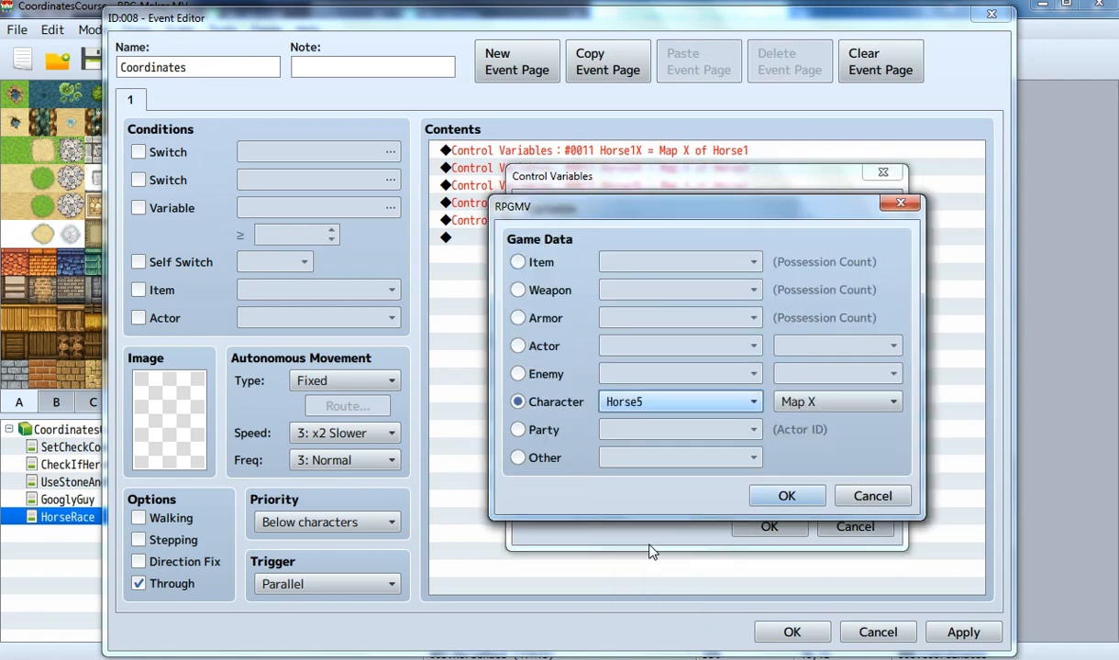
pyautogui.click(786, 495)
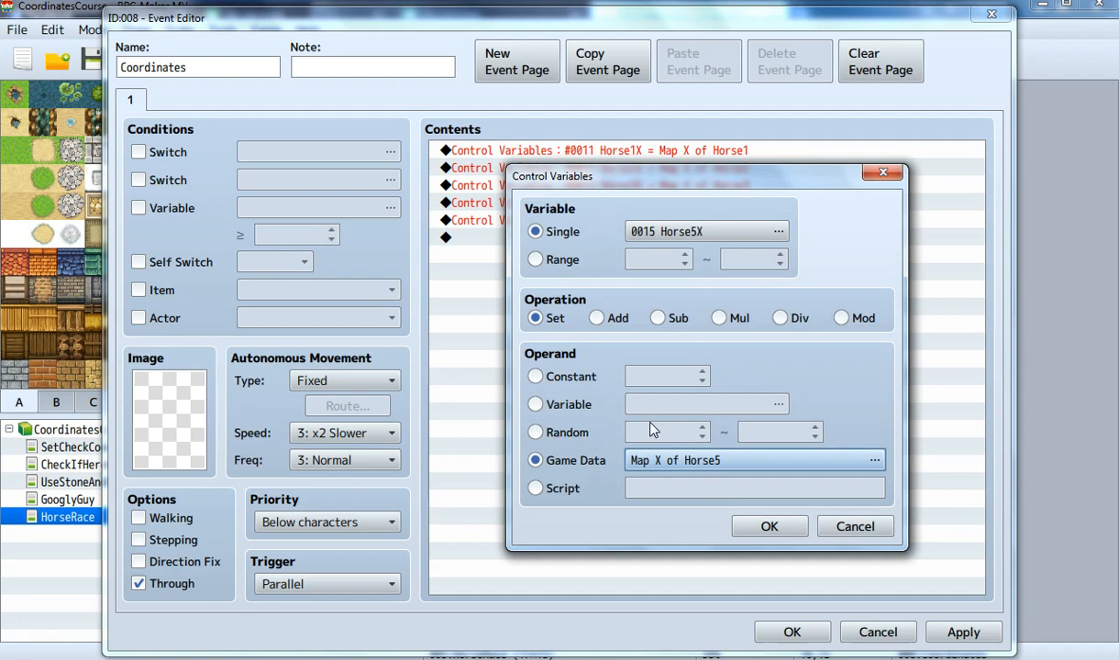
pyautogui.click(769, 526)
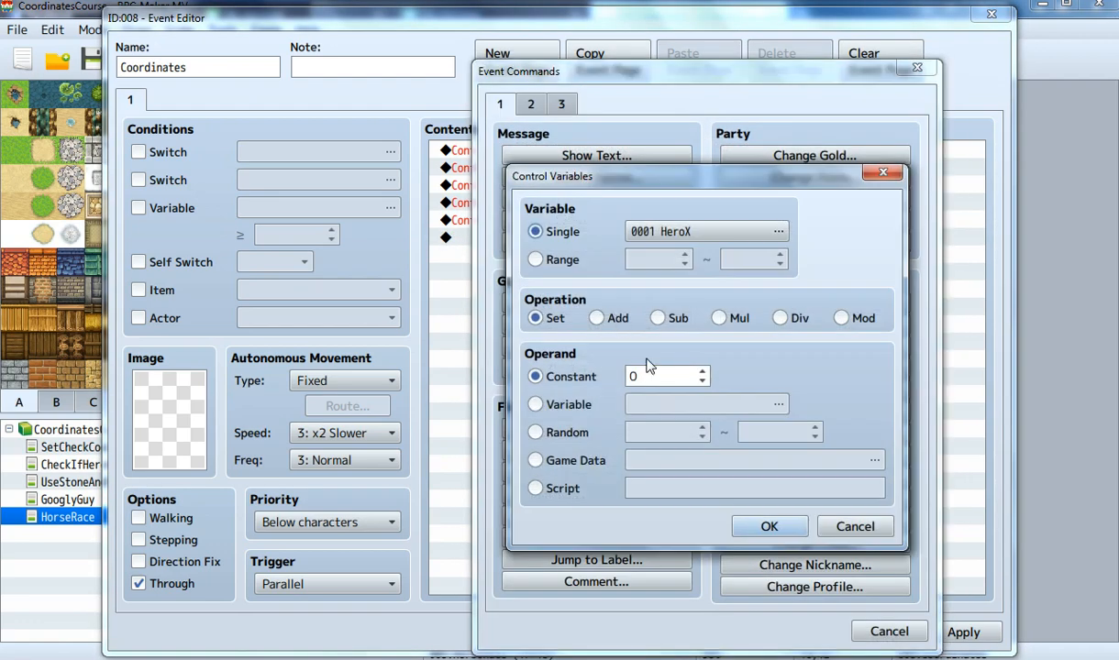
# Set variable 0003 BorderX to Game Data: FinishLine's Map X
pyautogui.click(779, 231)
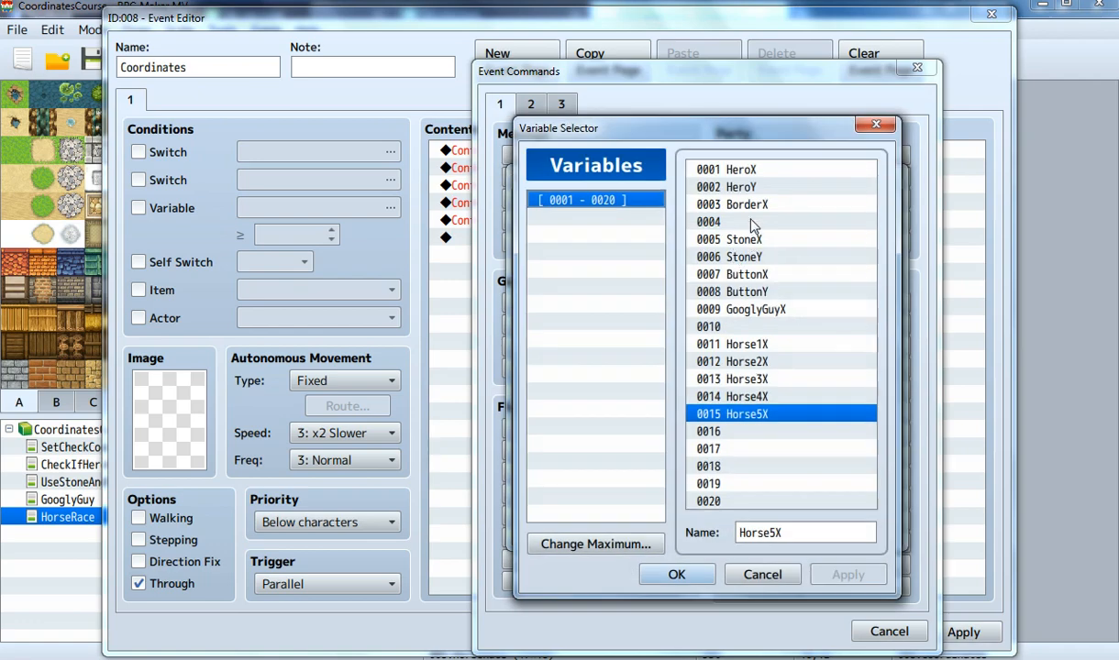
pyautogui.click(677, 575)
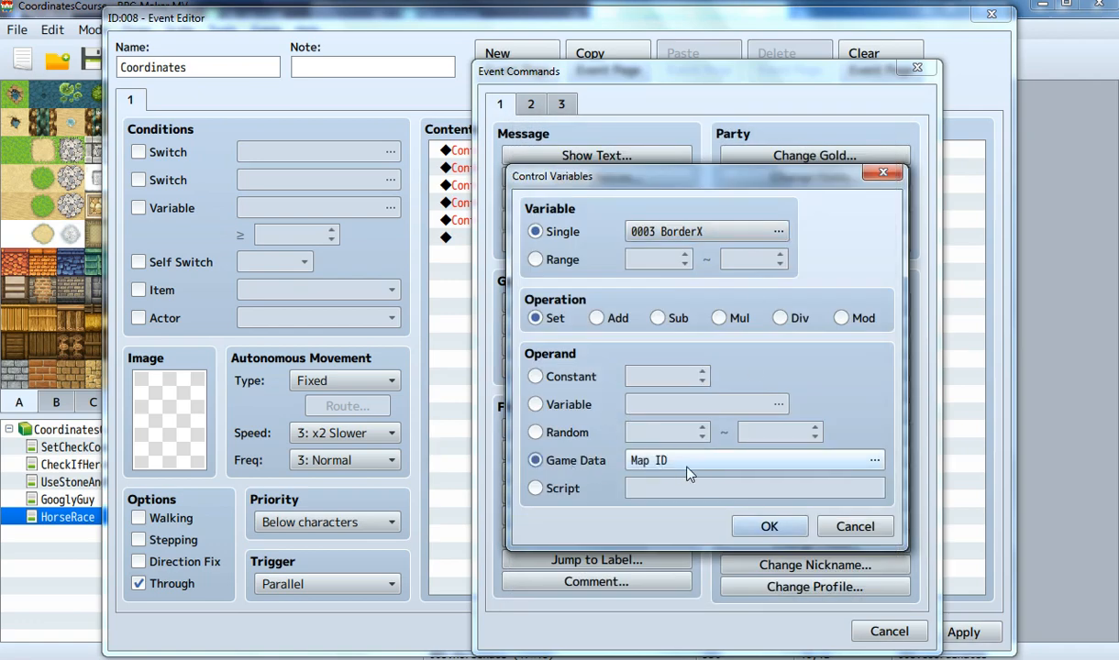
pyautogui.click(874, 459)
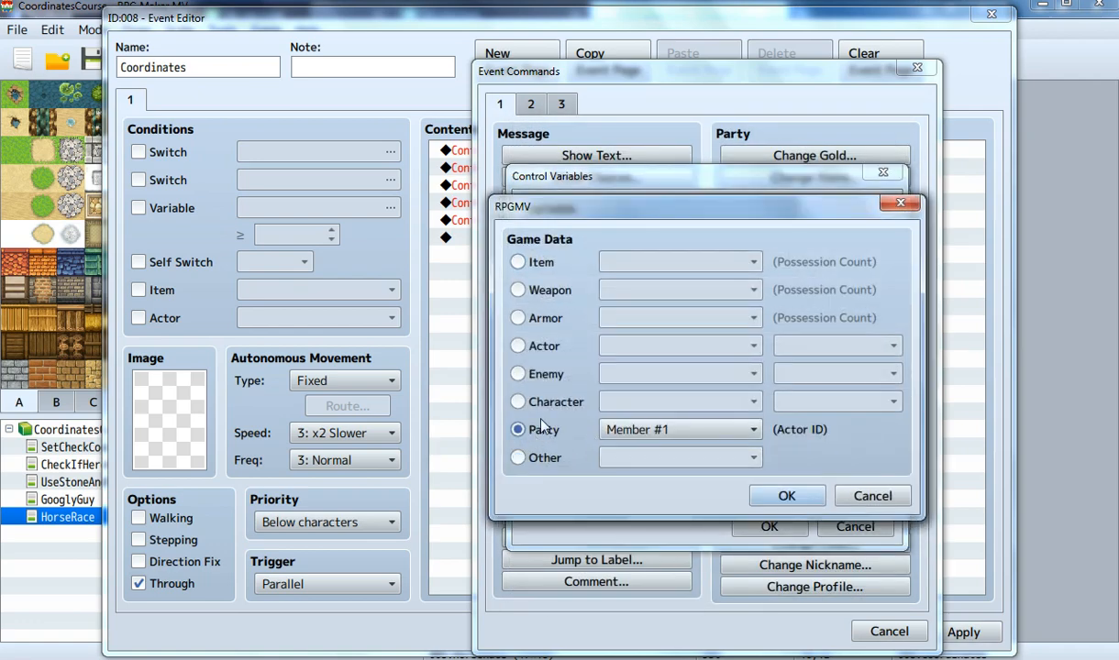
pyautogui.click(518, 402)
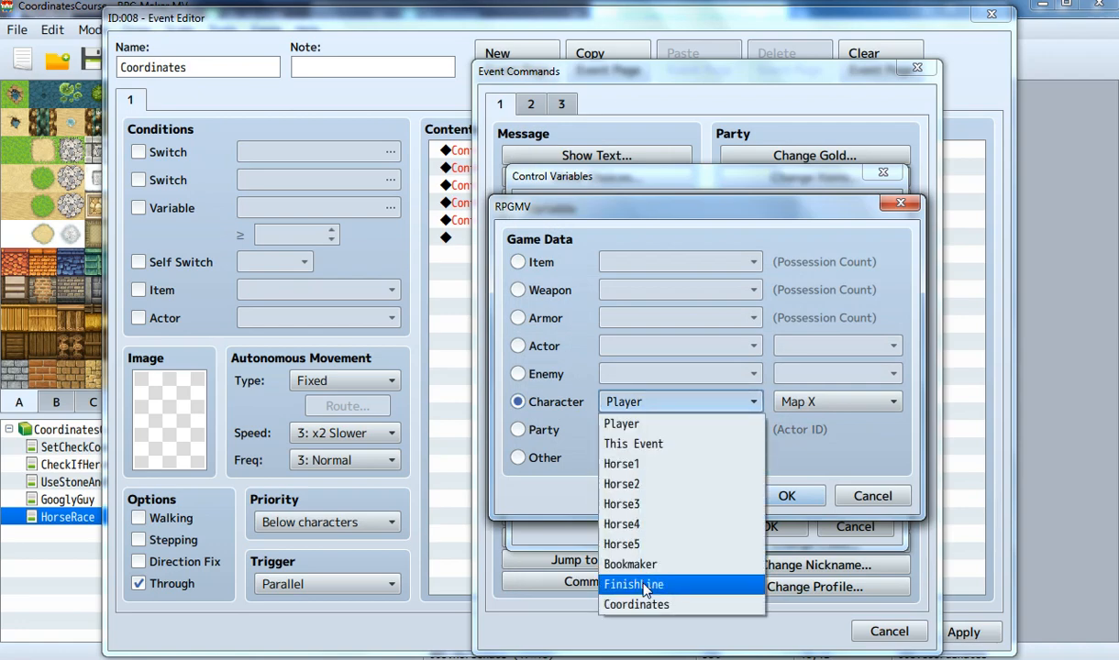
pyautogui.click(633, 584)
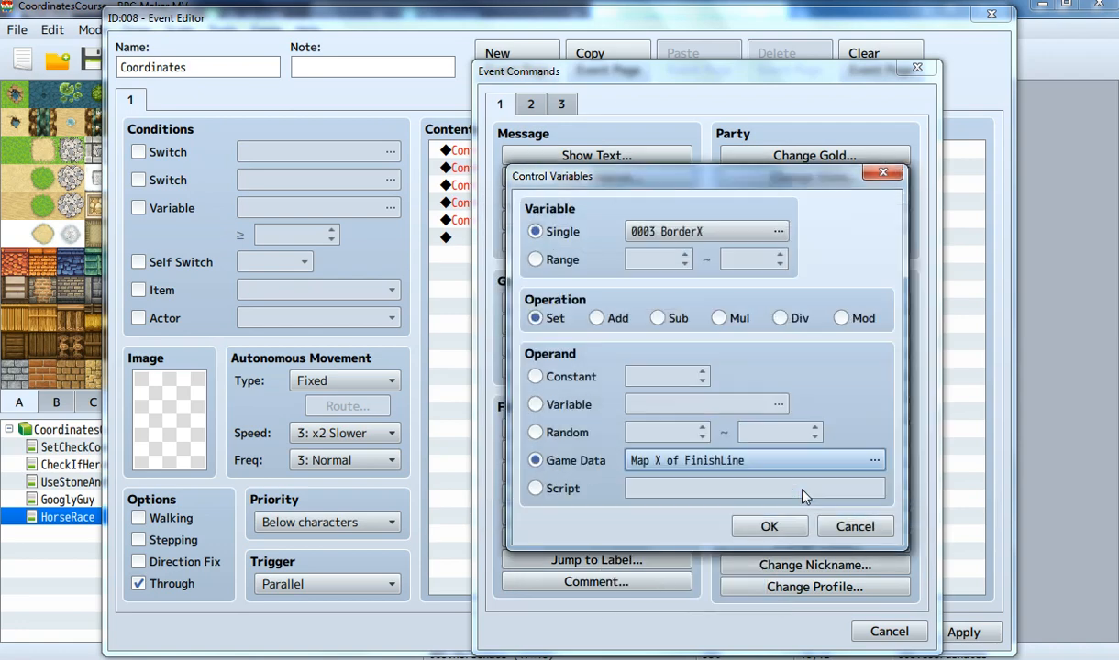
pyautogui.click(769, 525)
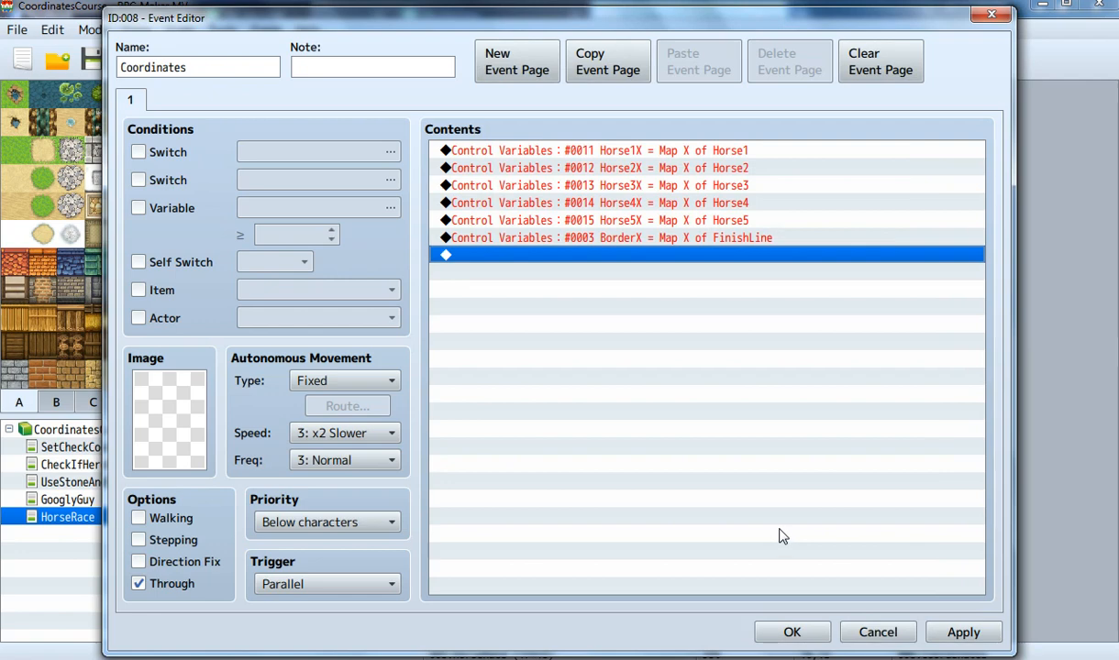
pyautogui.moveTo(861, 523)
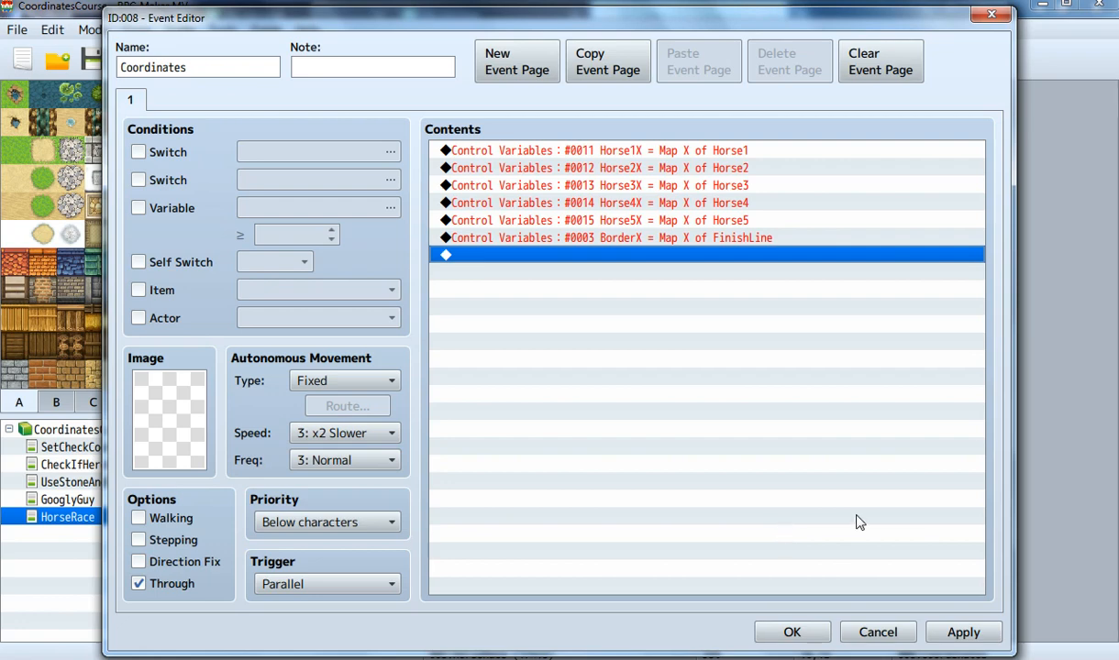
pyautogui.moveTo(734, 457)
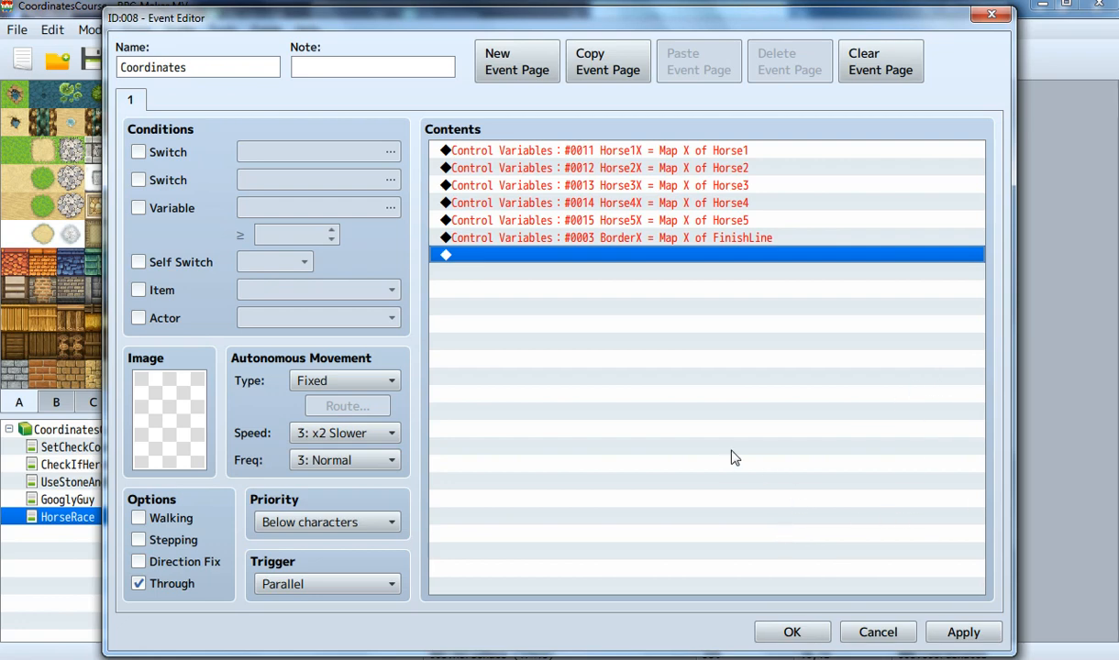
pyautogui.moveTo(528, 303)
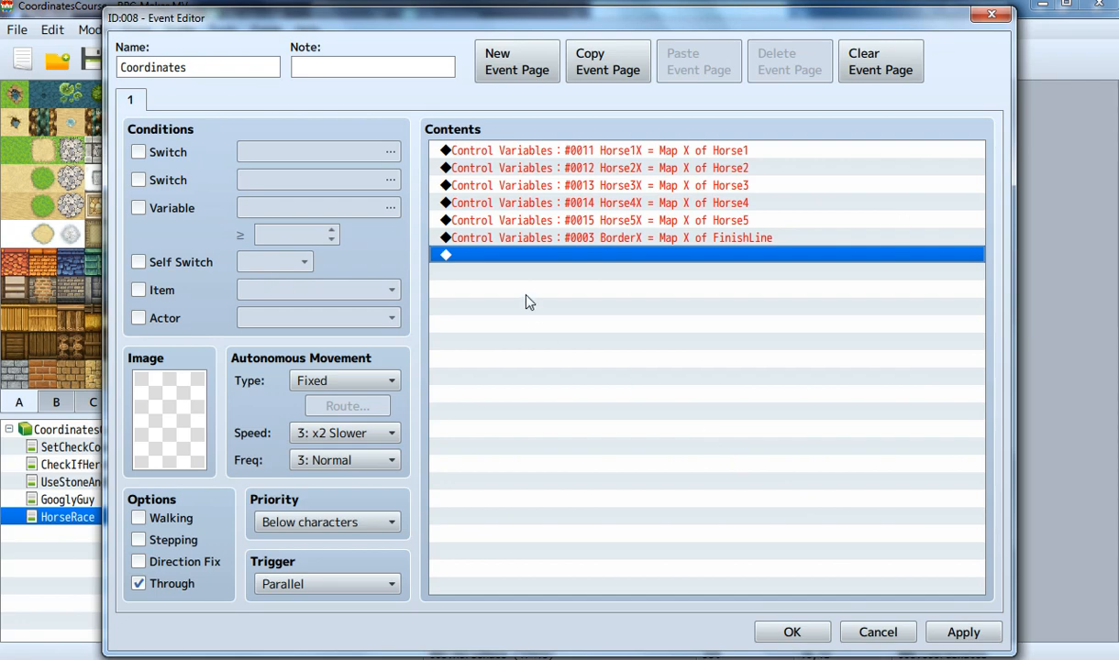
pyautogui.moveTo(495, 301)
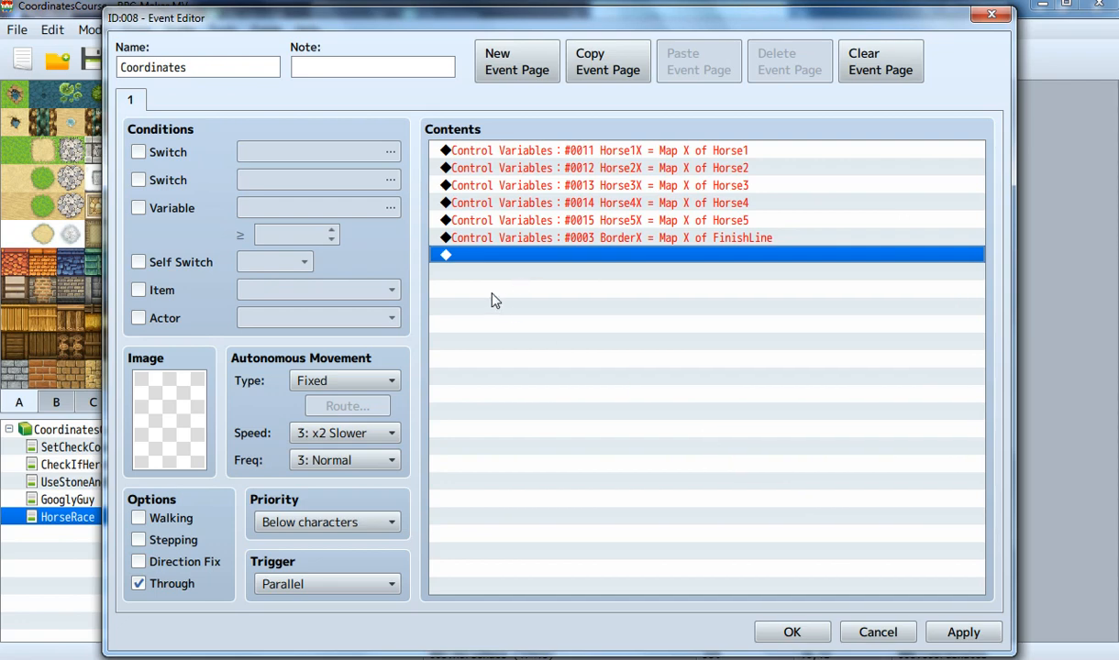
pyautogui.moveTo(503, 259)
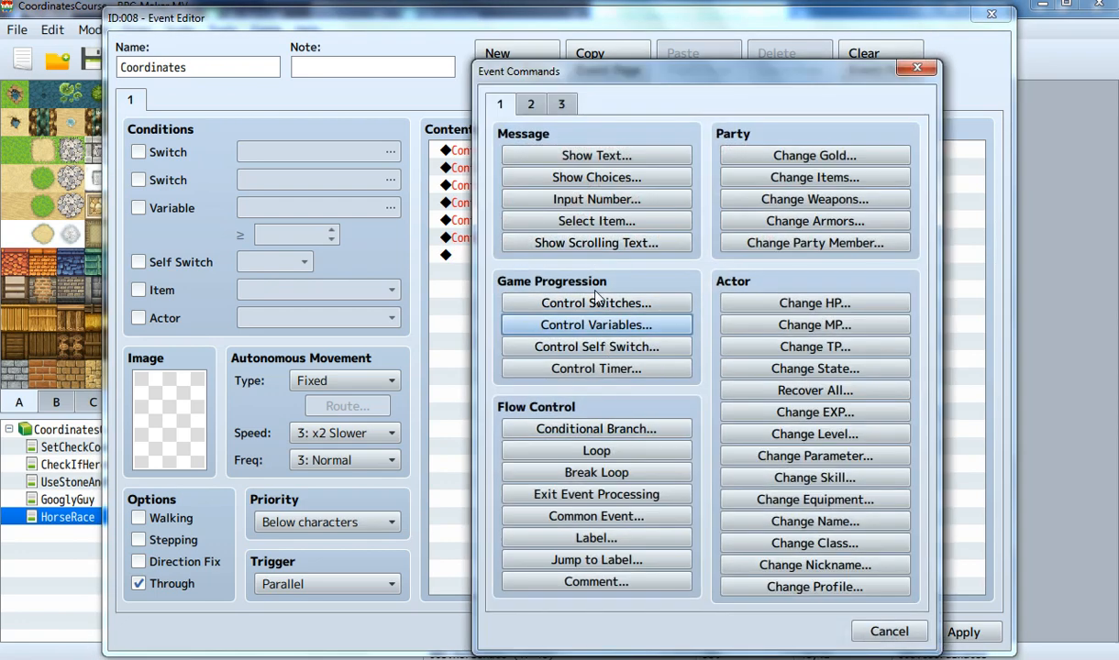
pyautogui.moveTo(596, 429)
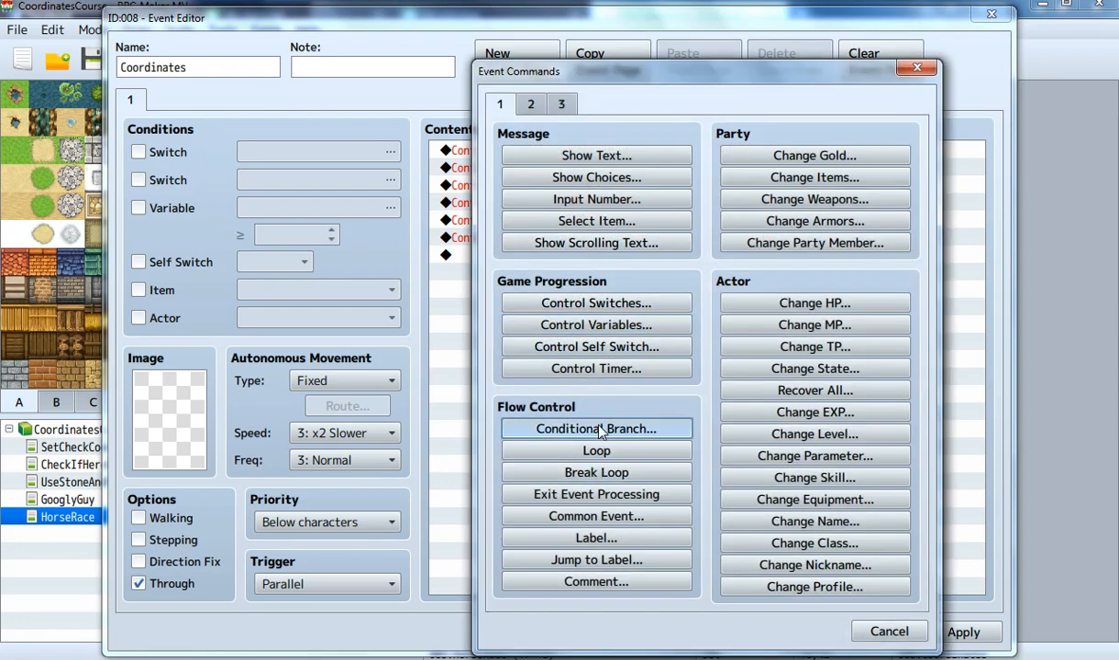
# Cancel the Conditional Branch, save the Coordinates event, and reopen it from tile (16,12)
pyautogui.click(597, 428)
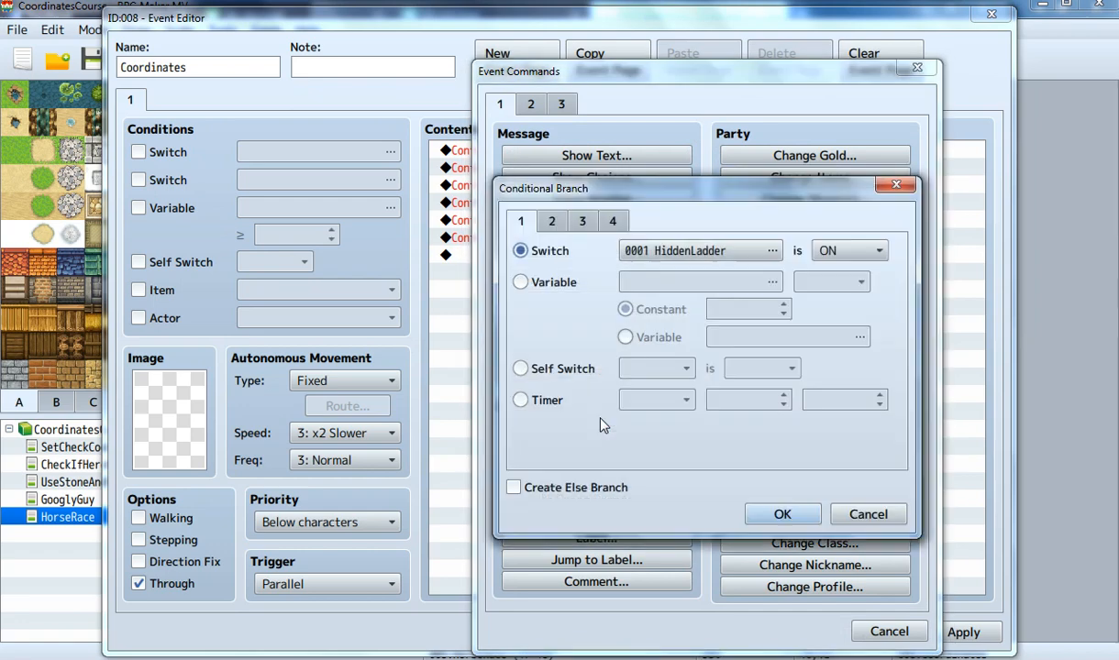
pyautogui.moveTo(783, 514)
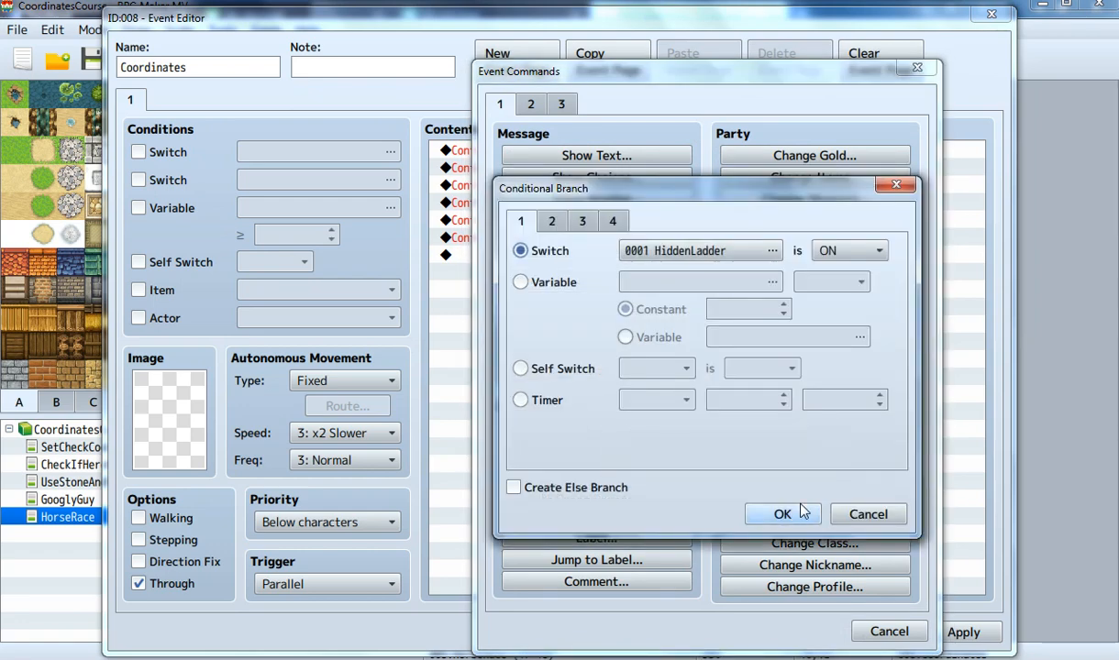
pyautogui.click(781, 514)
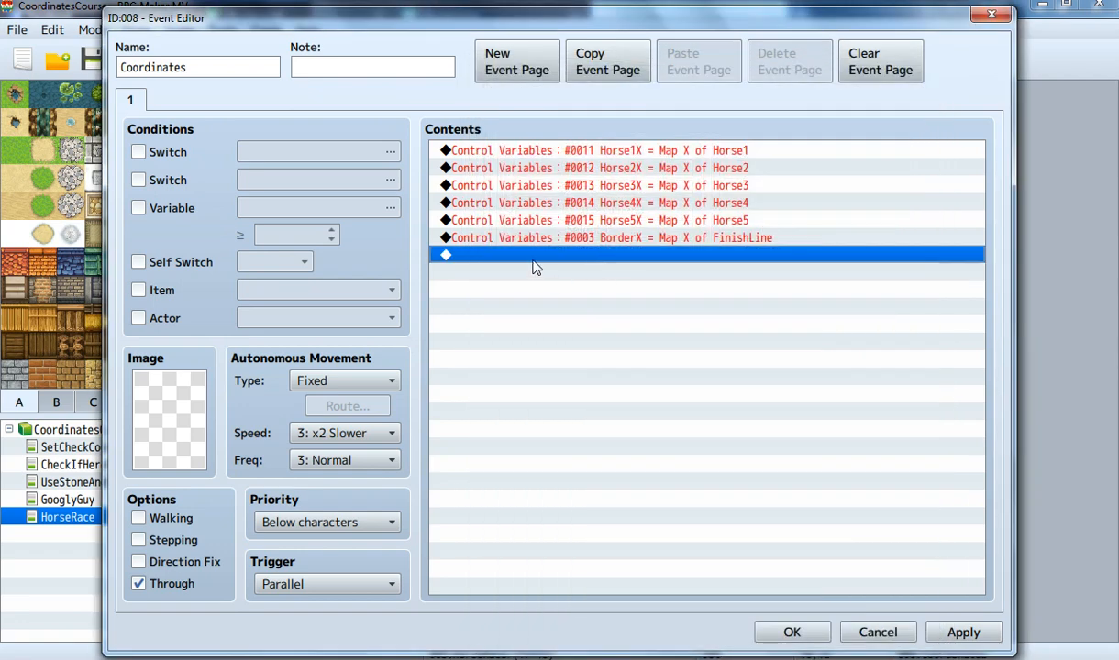
pyautogui.click(790, 631)
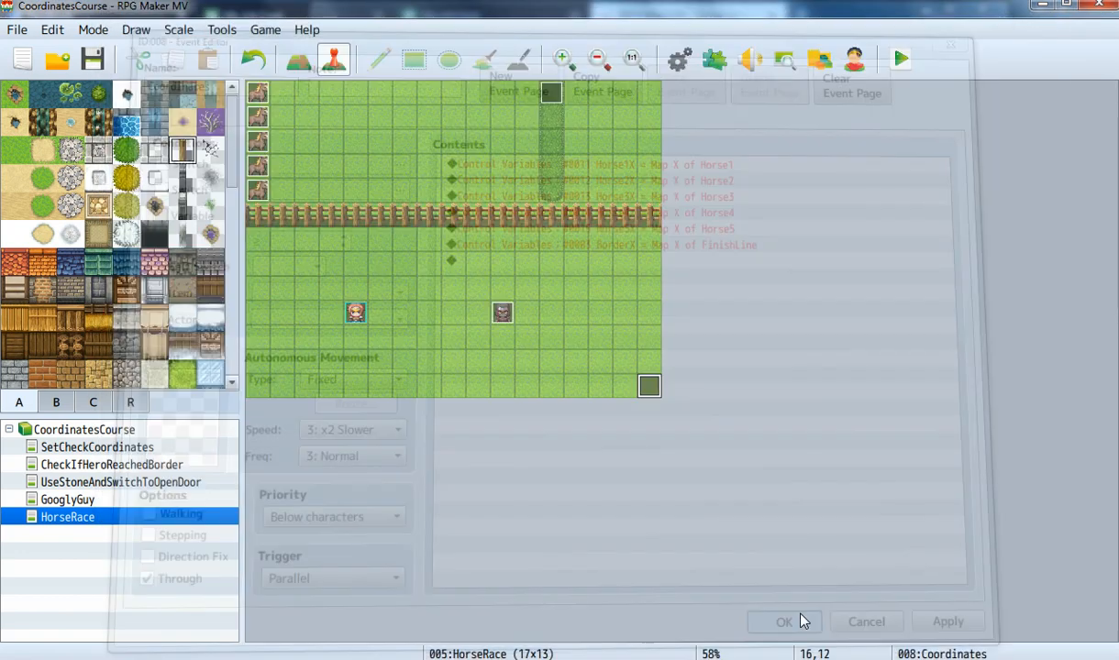
pyautogui.click(785, 622)
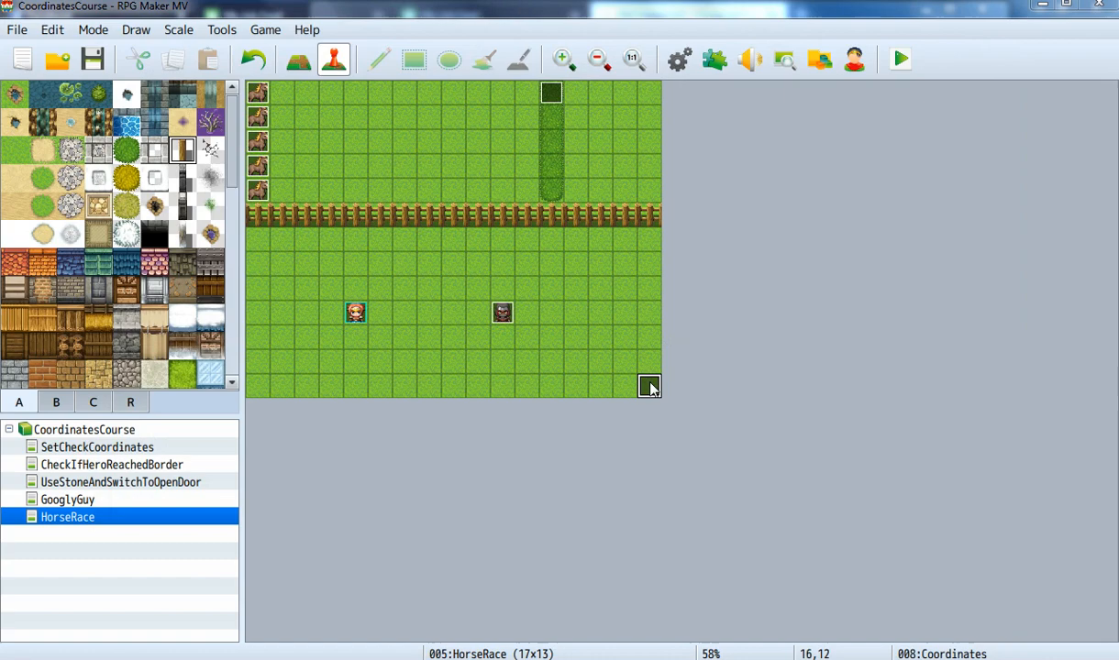
pyautogui.doubleClick(649, 386)
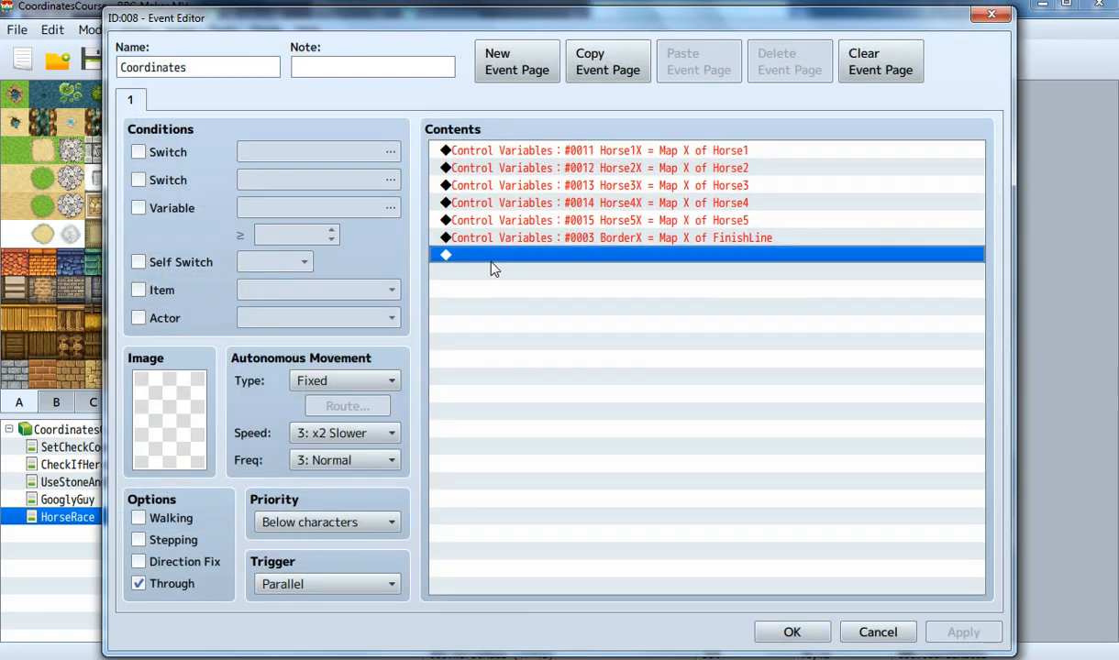
pyautogui.moveTo(512, 259)
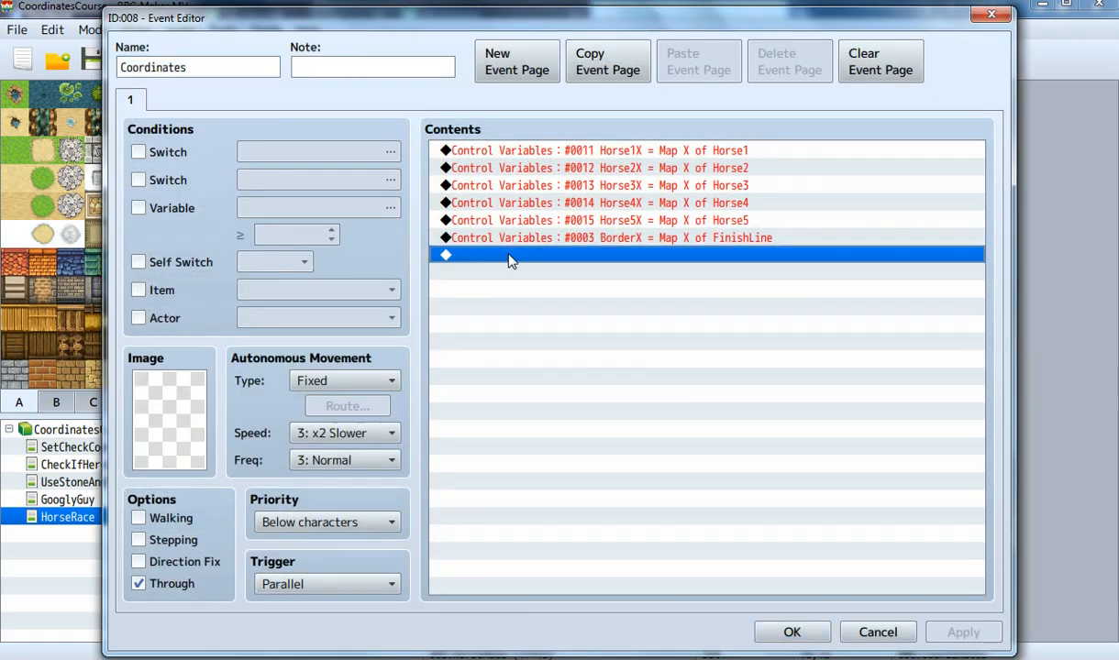
# Browse command tabs 2 and 3, then pick Control Variables from tab 1
pyautogui.doubleClick(512, 260)
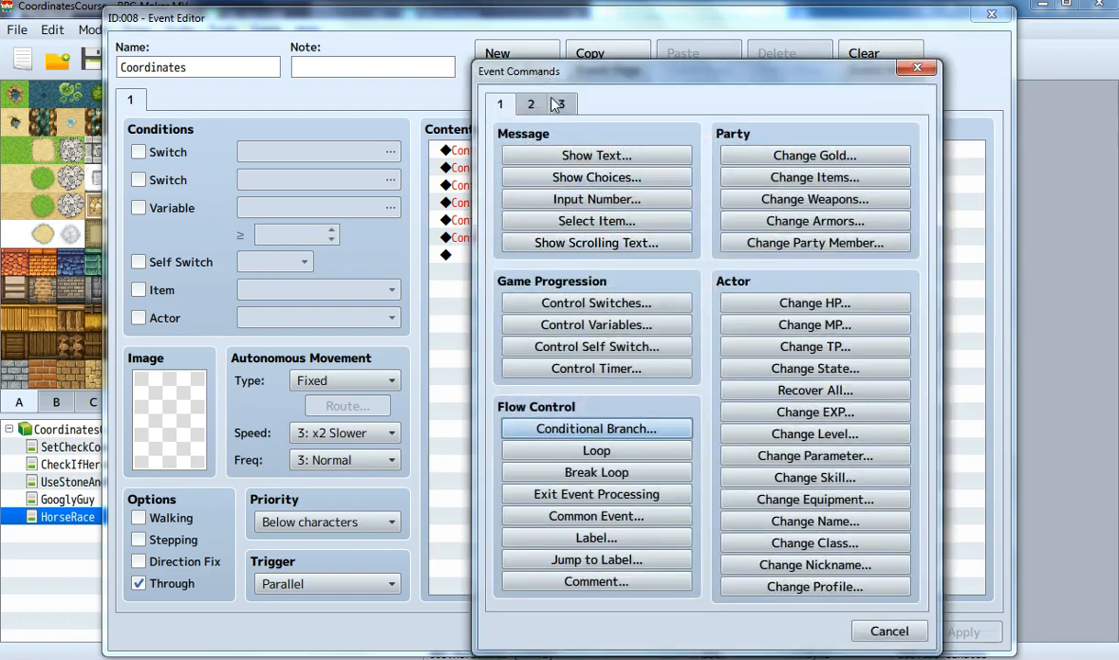
pyautogui.click(530, 103)
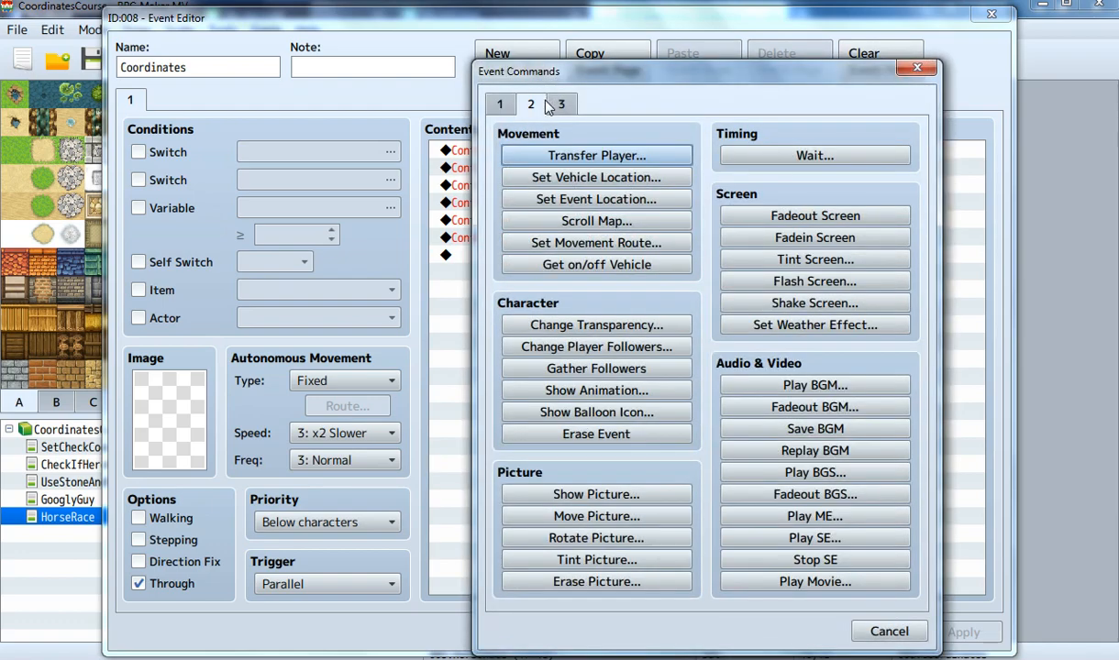
pyautogui.moveTo(566, 117)
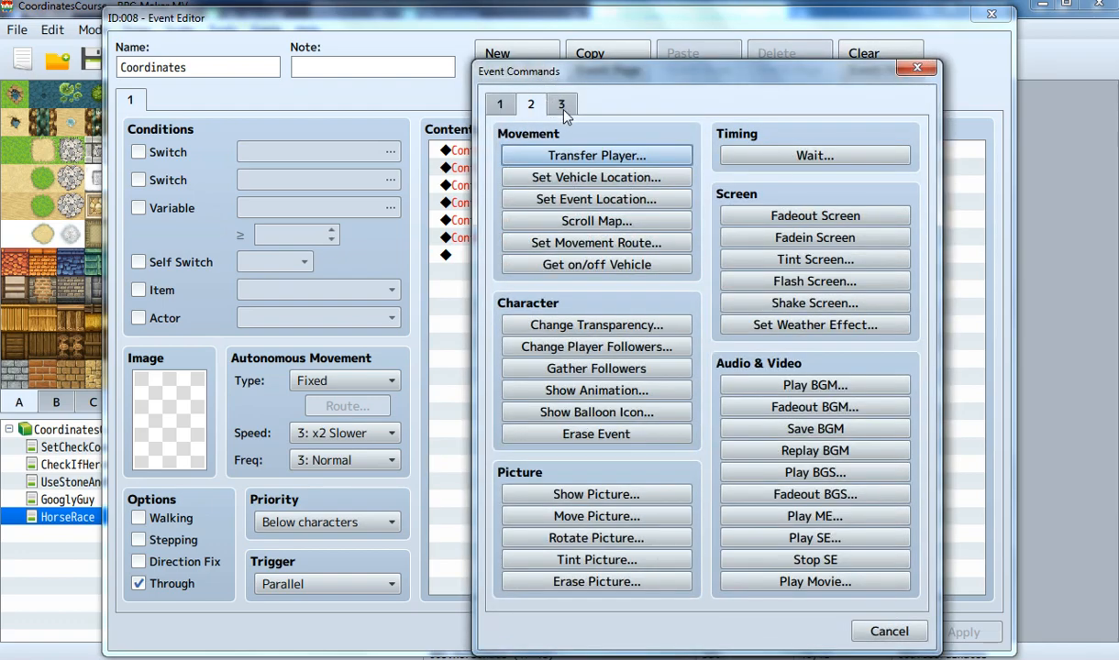
pyautogui.click(560, 104)
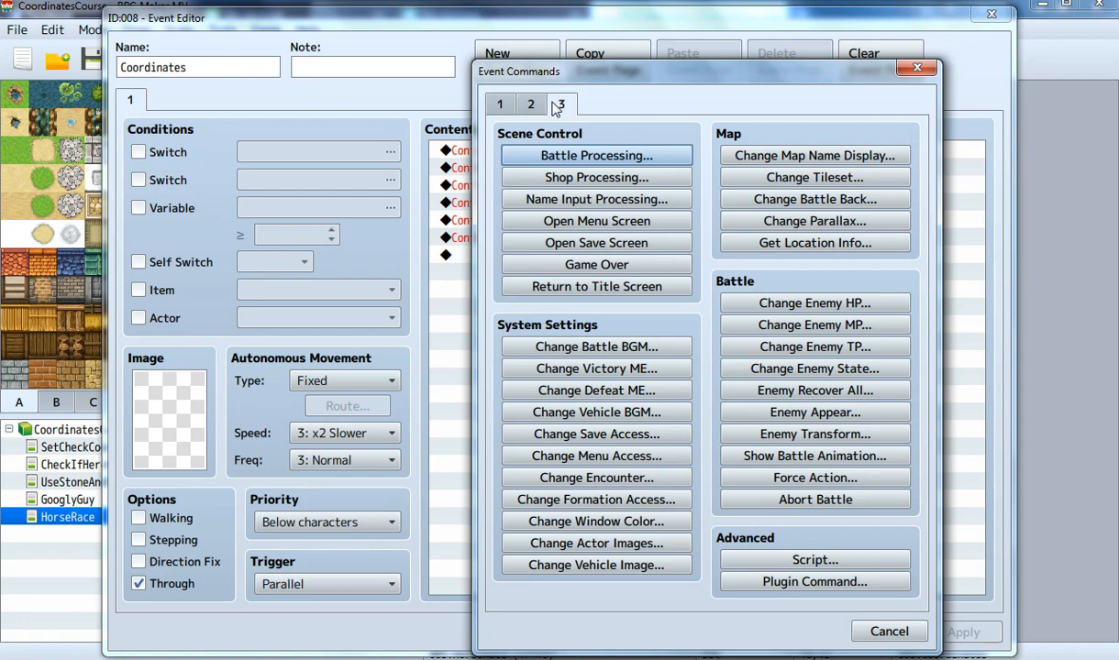
pyautogui.click(500, 104)
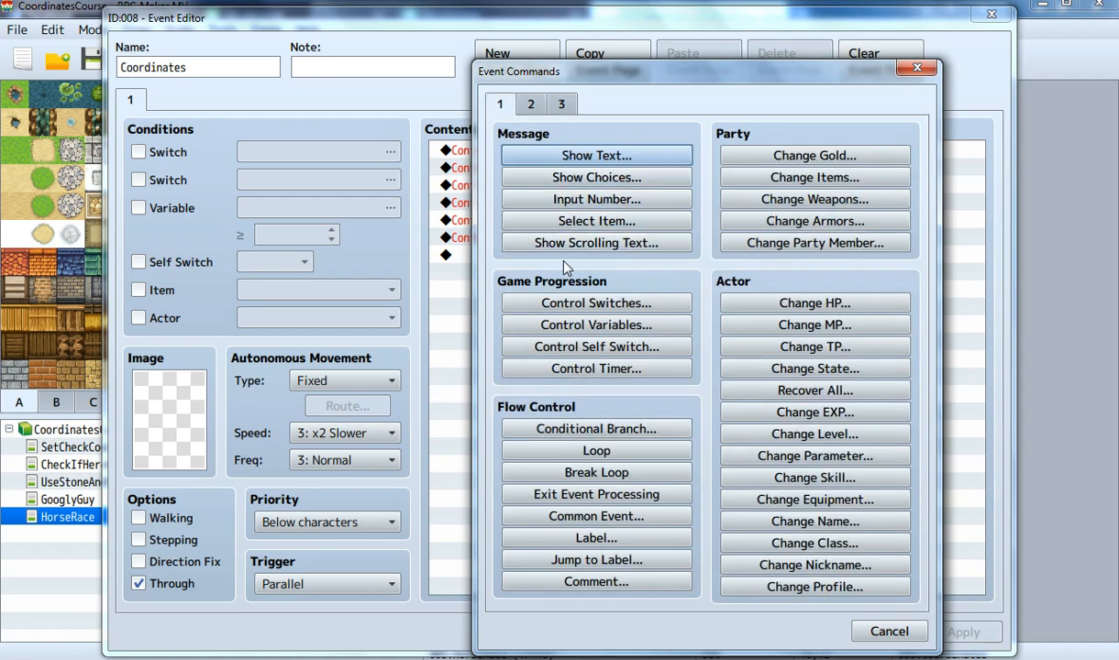
pyautogui.click(596, 324)
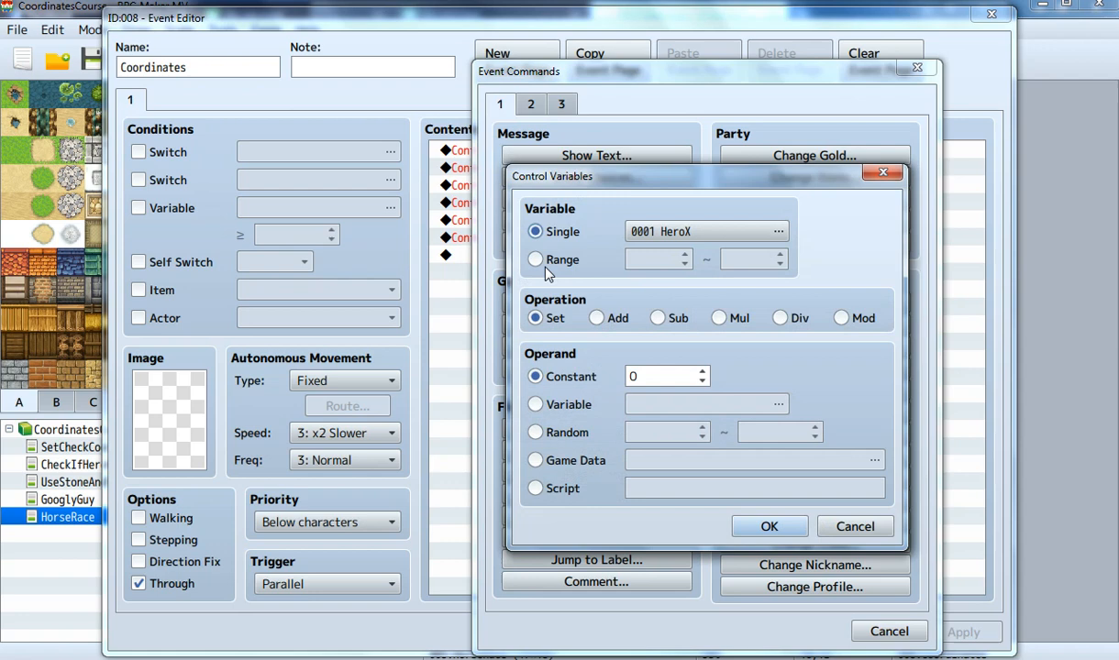
pyautogui.moveTo(536, 259)
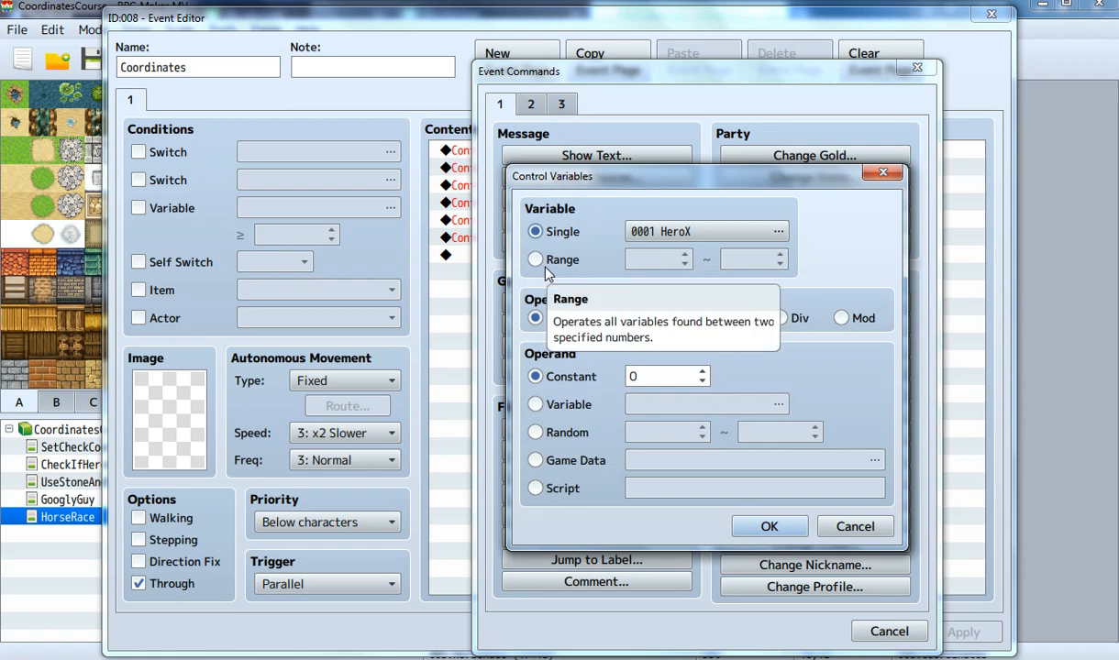
pyautogui.moveTo(668, 361)
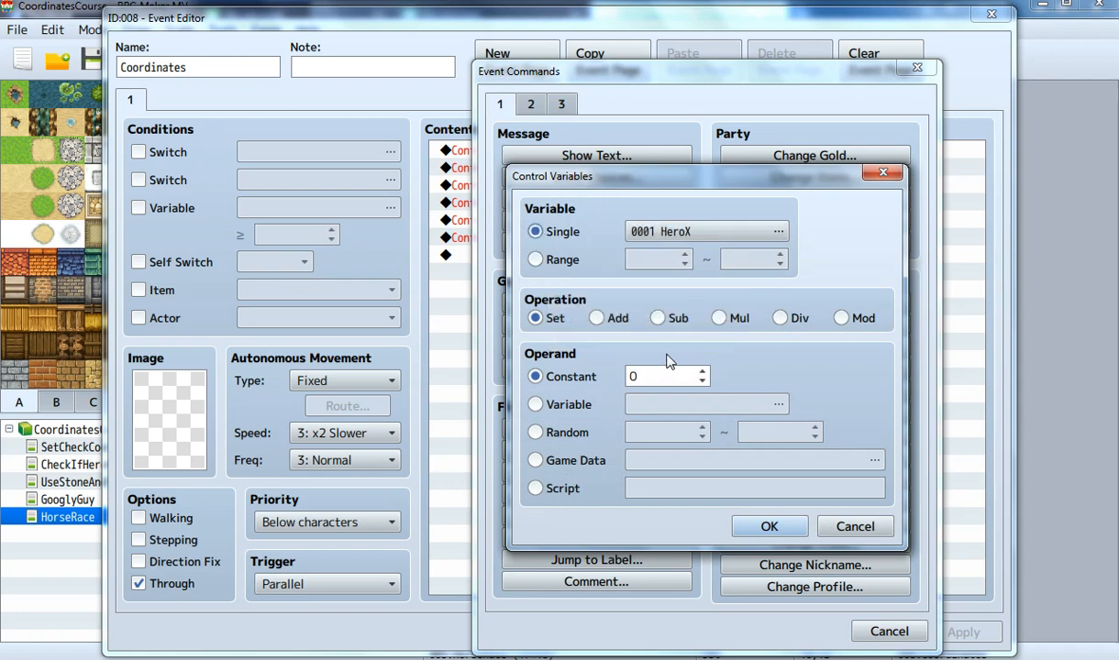
# Set variable 0016, renamed HorseRandomNumber, to Random 0–75, then select the empty line below
pyautogui.click(536, 432)
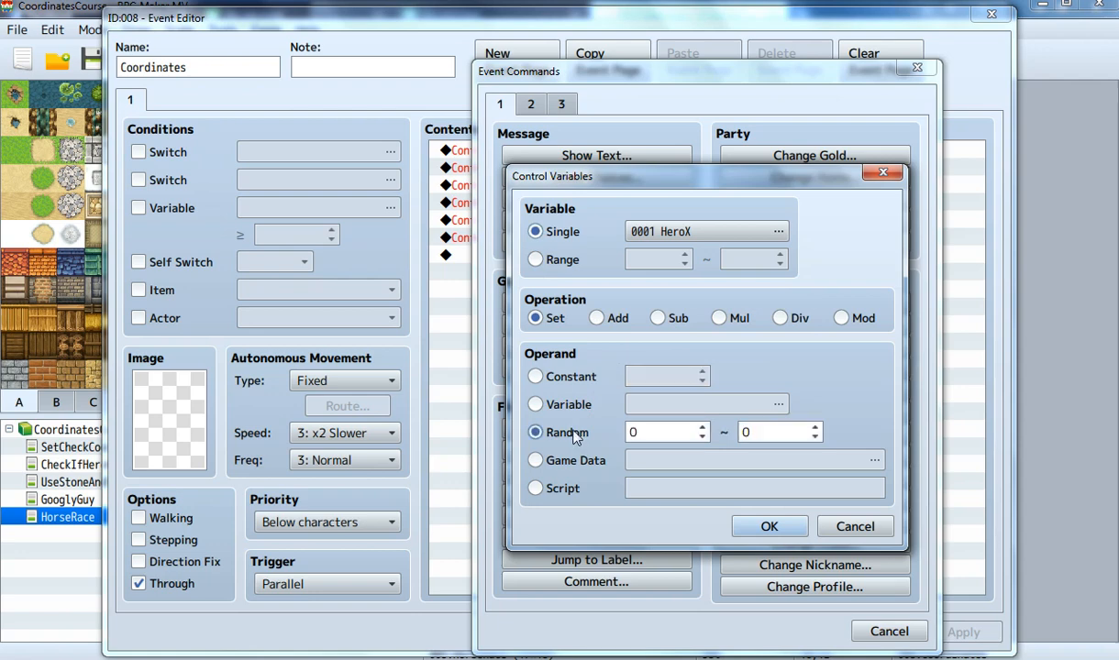
pyautogui.click(779, 432)
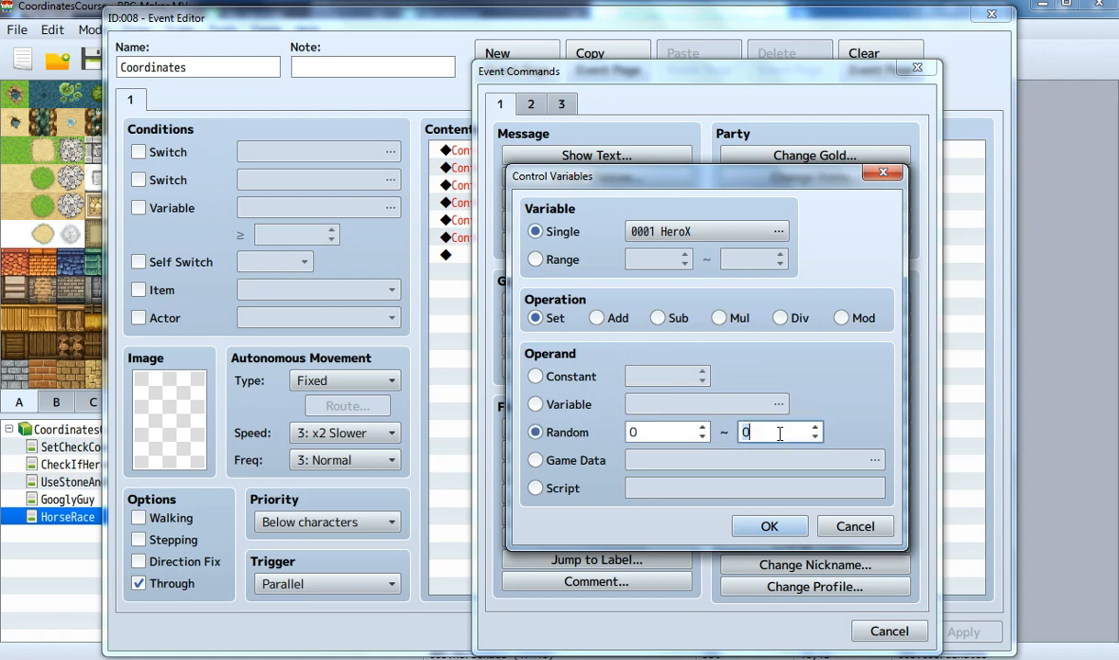
pyautogui.write('75')
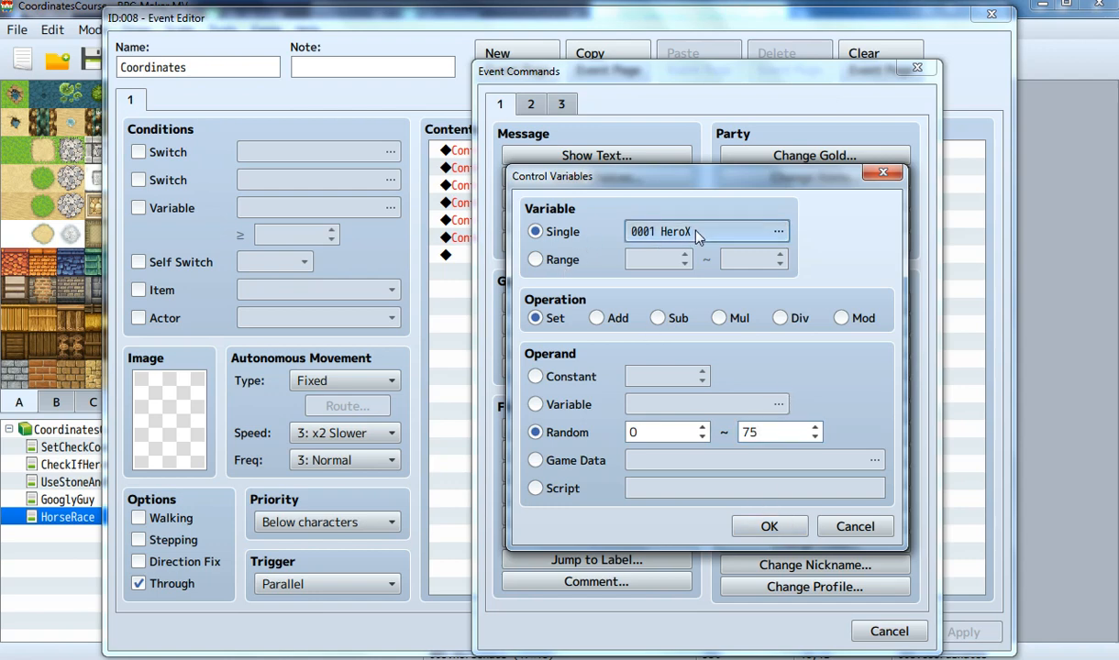
pyautogui.click(779, 231)
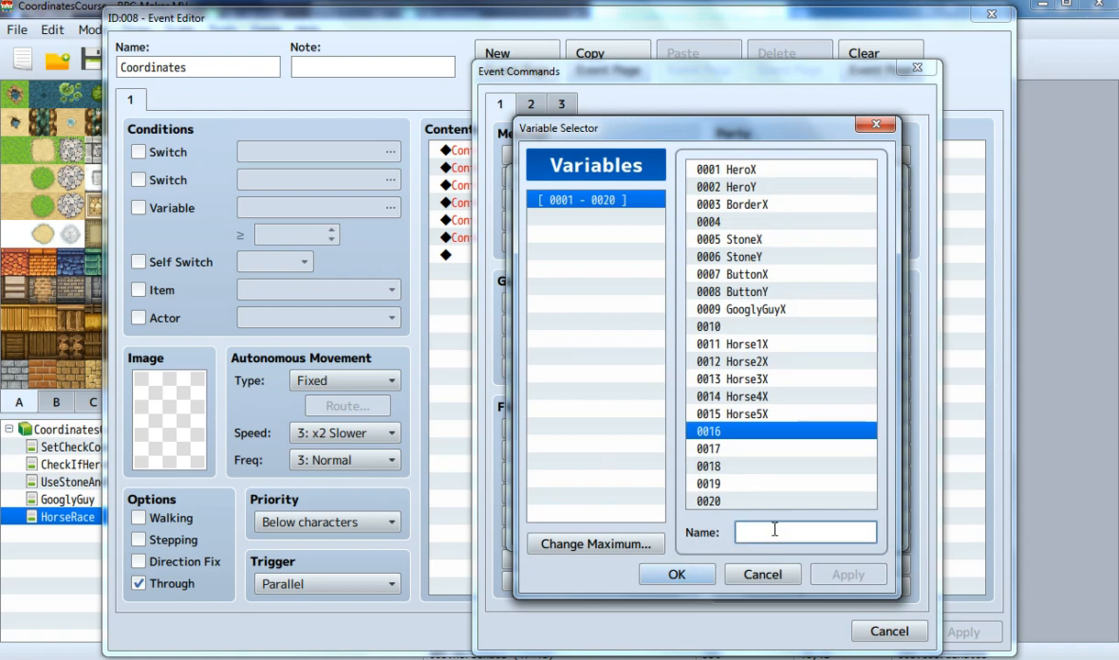
pyautogui.write('HorseRandomN')
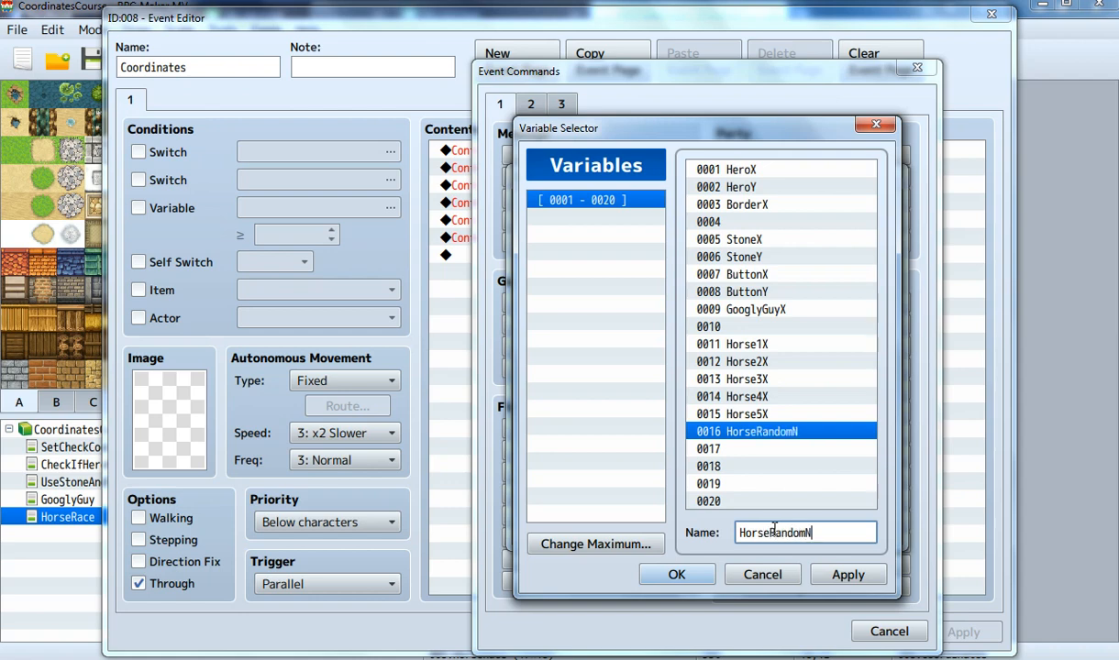
pyautogui.write('umber')
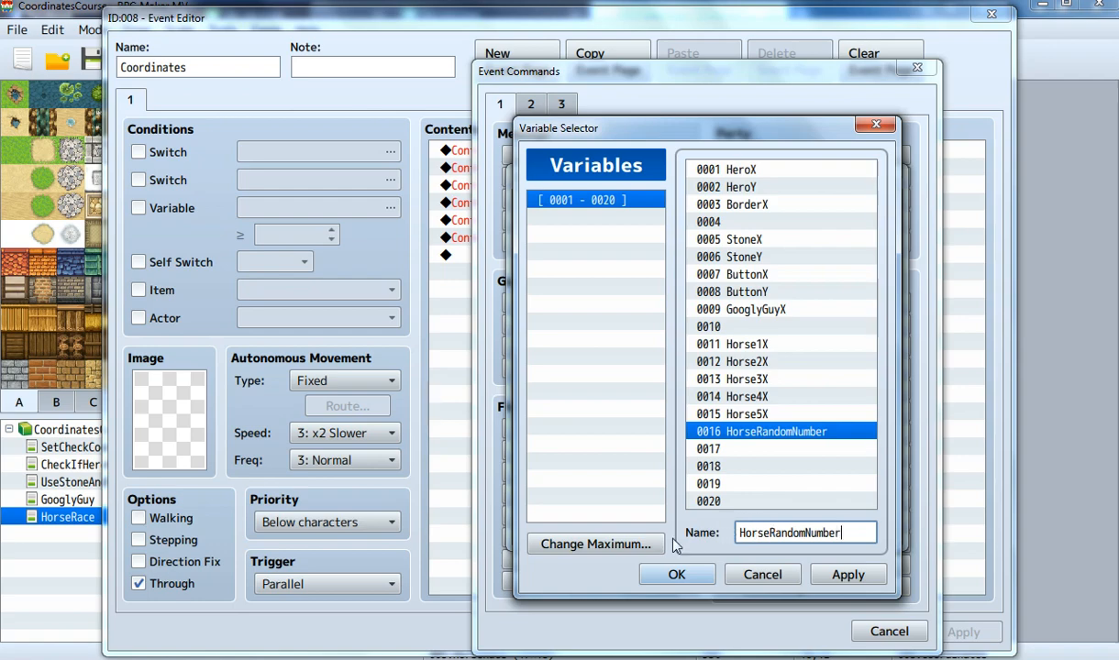
pyautogui.click(676, 574)
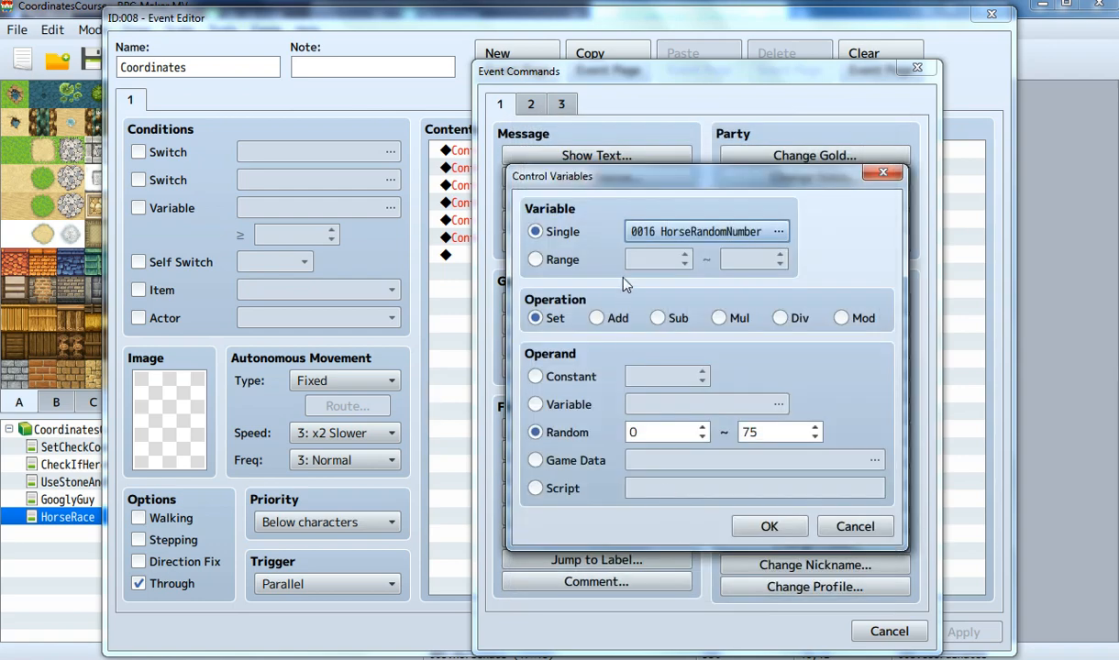
pyautogui.moveTo(768, 526)
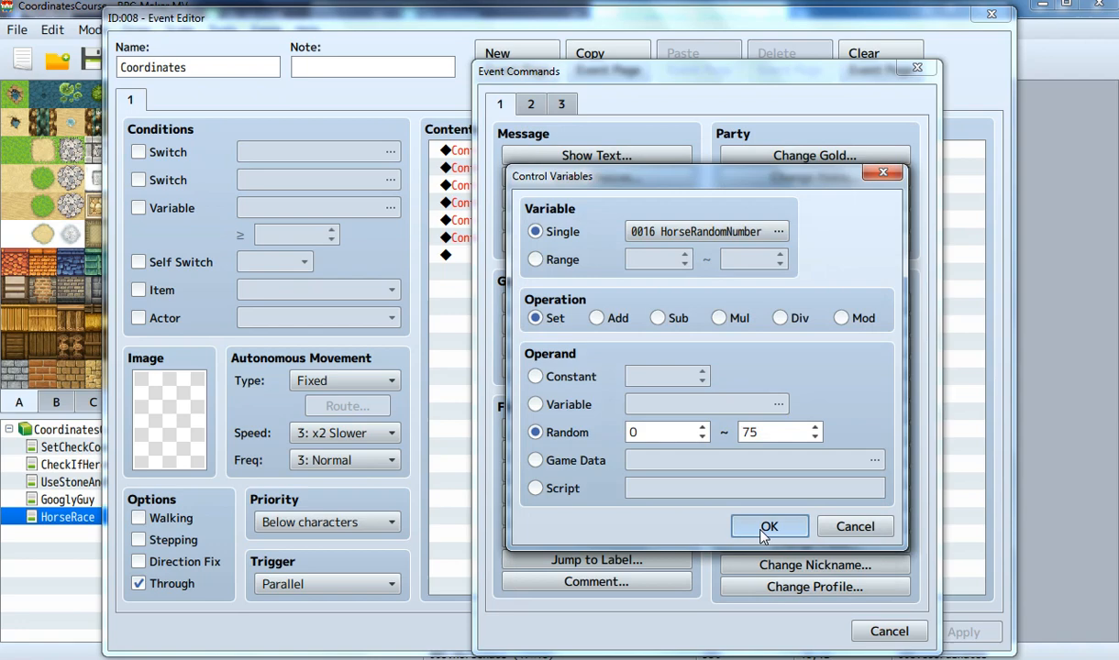
pyautogui.click(769, 526)
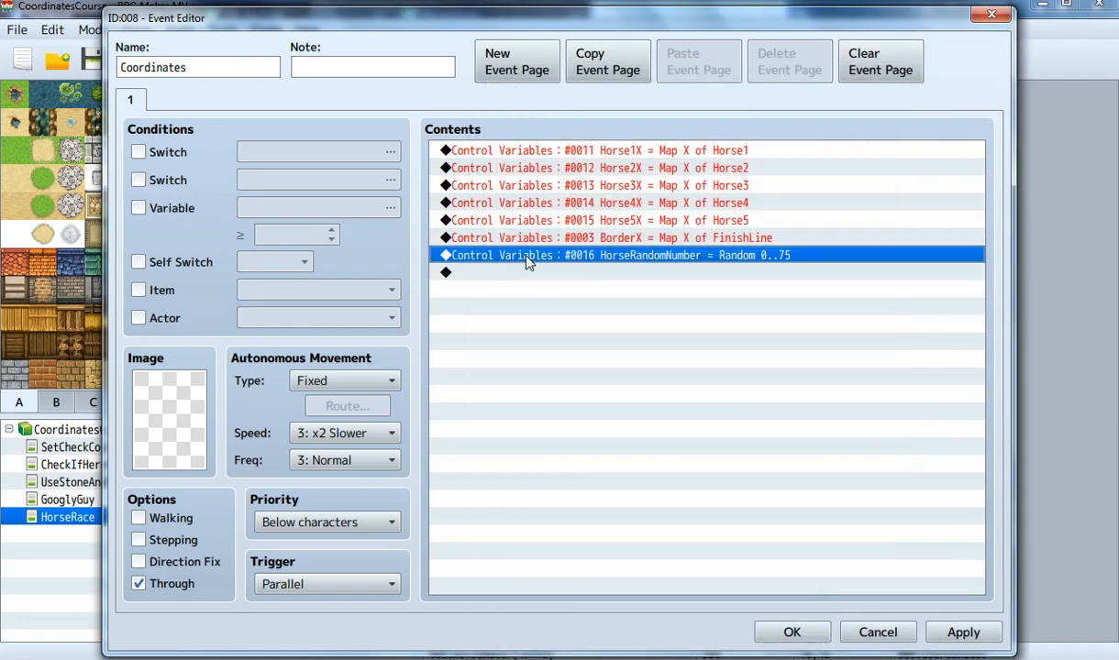
pyautogui.moveTo(798, 259)
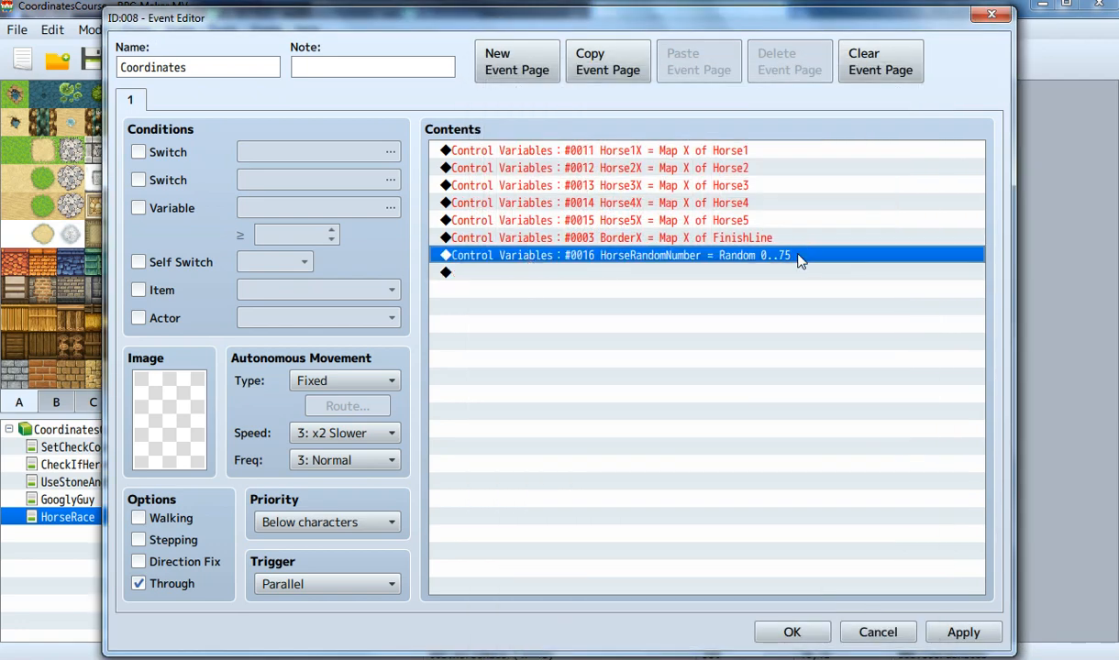
pyautogui.moveTo(787, 256)
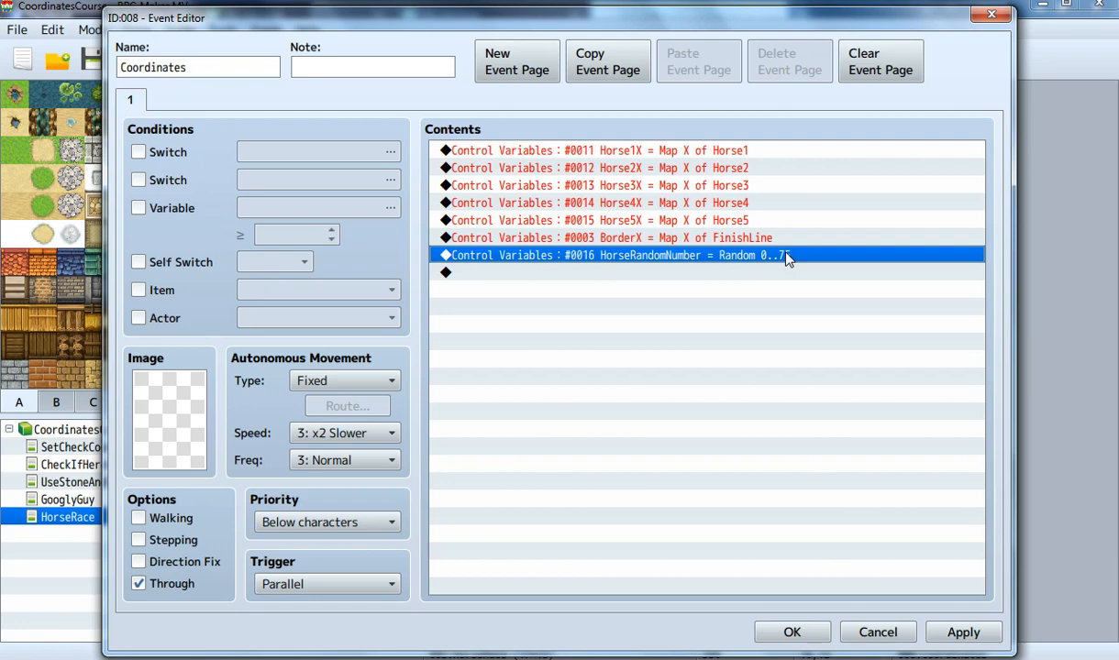
pyautogui.moveTo(679, 285)
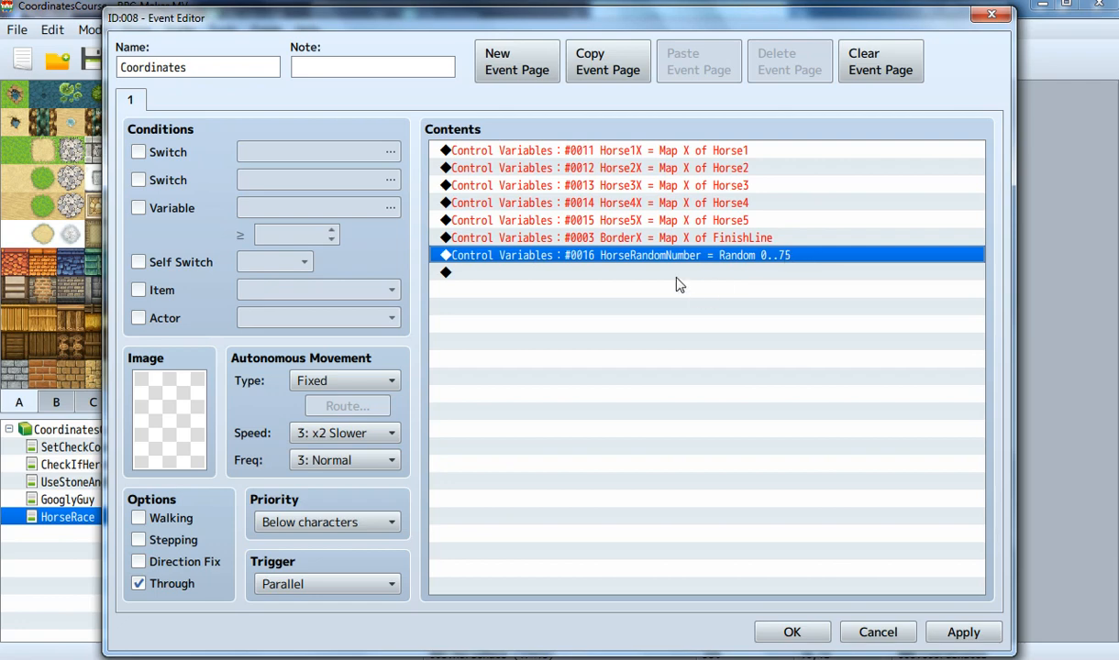
pyautogui.click(643, 273)
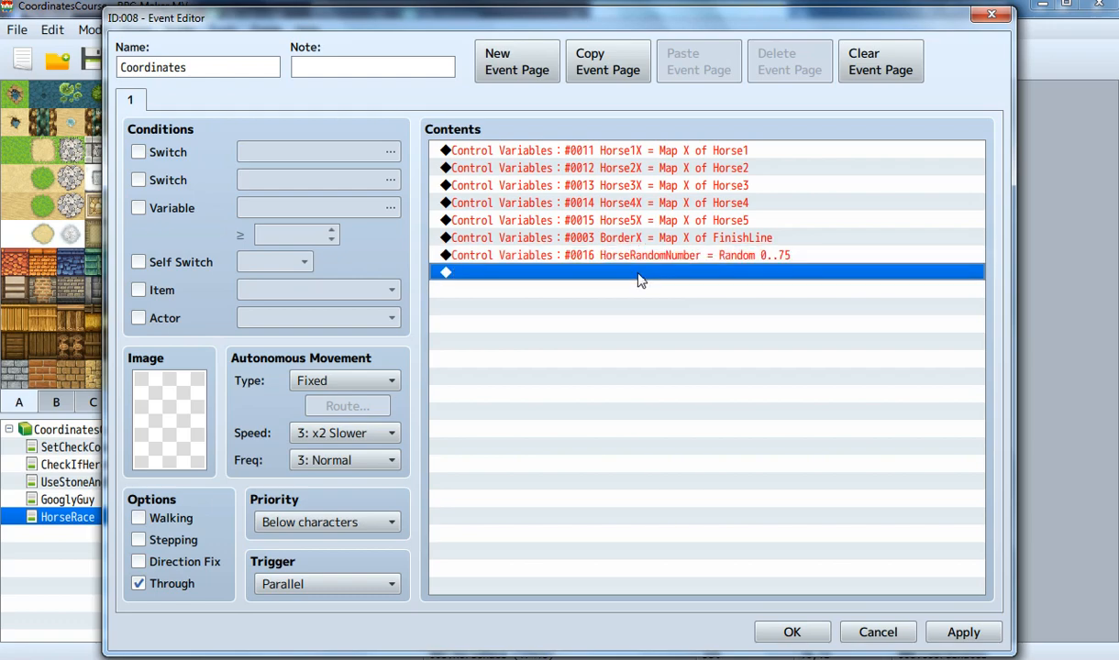
# Add a Conditional Branch testing HorseRandomNumber ≥ constant 0, with no Else branch
pyautogui.doubleClick(641, 273)
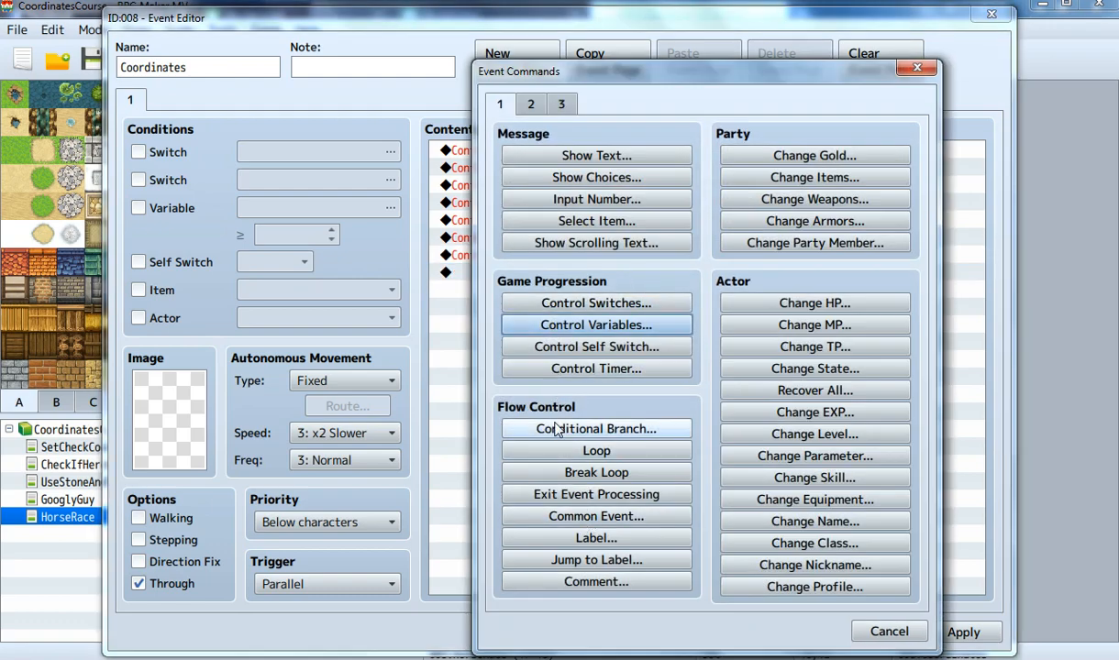
pyautogui.click(597, 429)
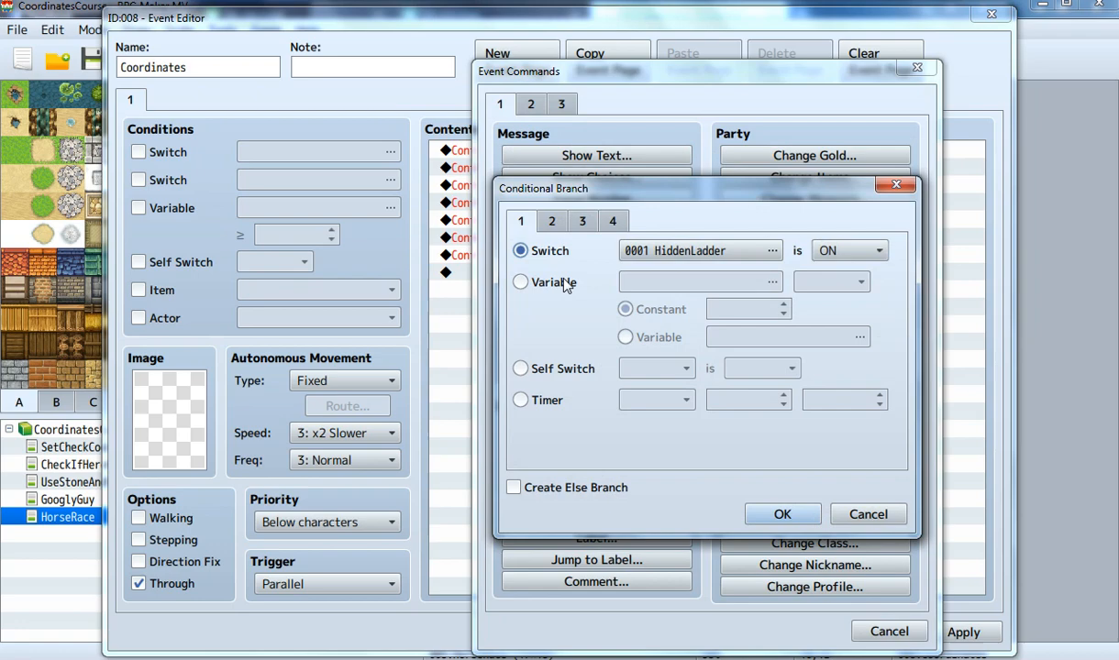
pyautogui.click(773, 281)
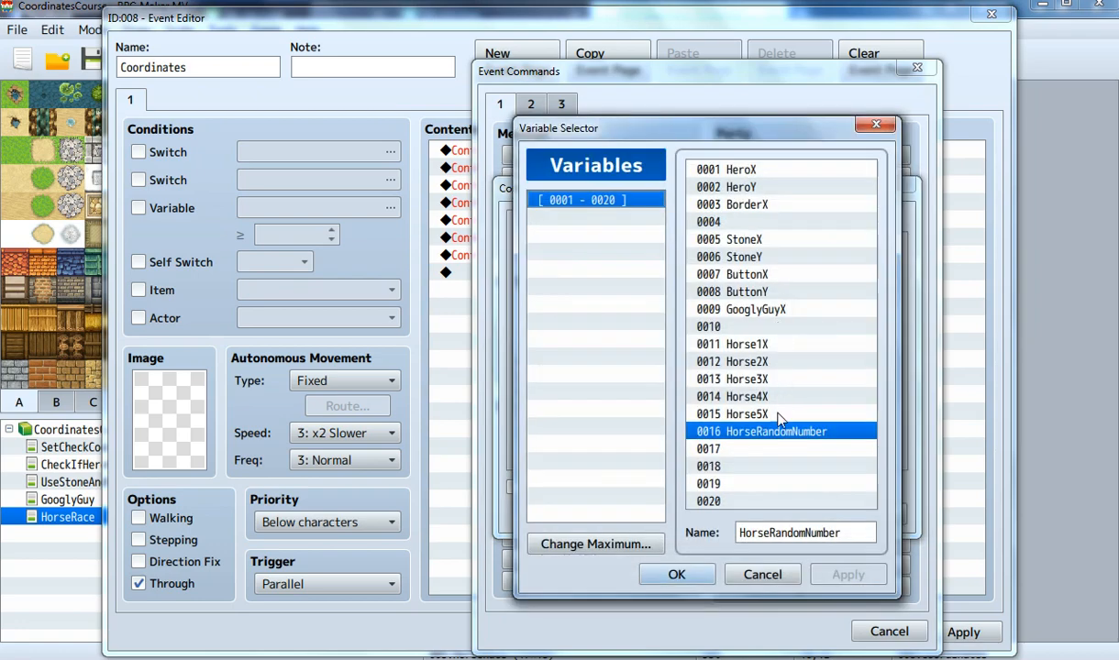
pyautogui.click(676, 574)
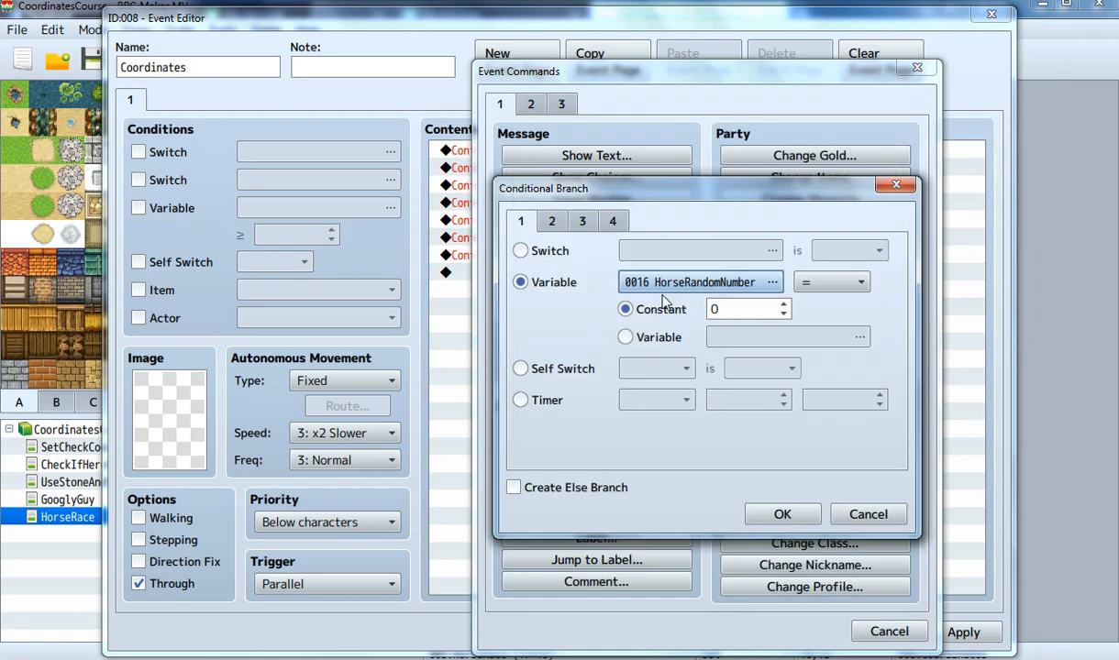
pyautogui.moveTo(660, 309)
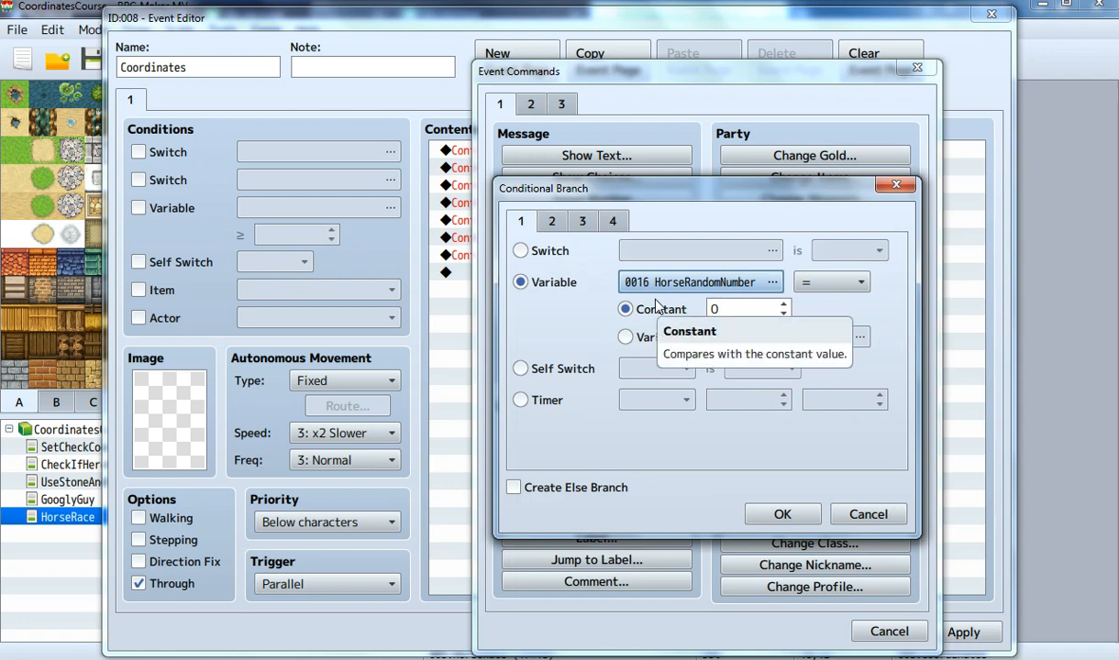
pyautogui.moveTo(803, 336)
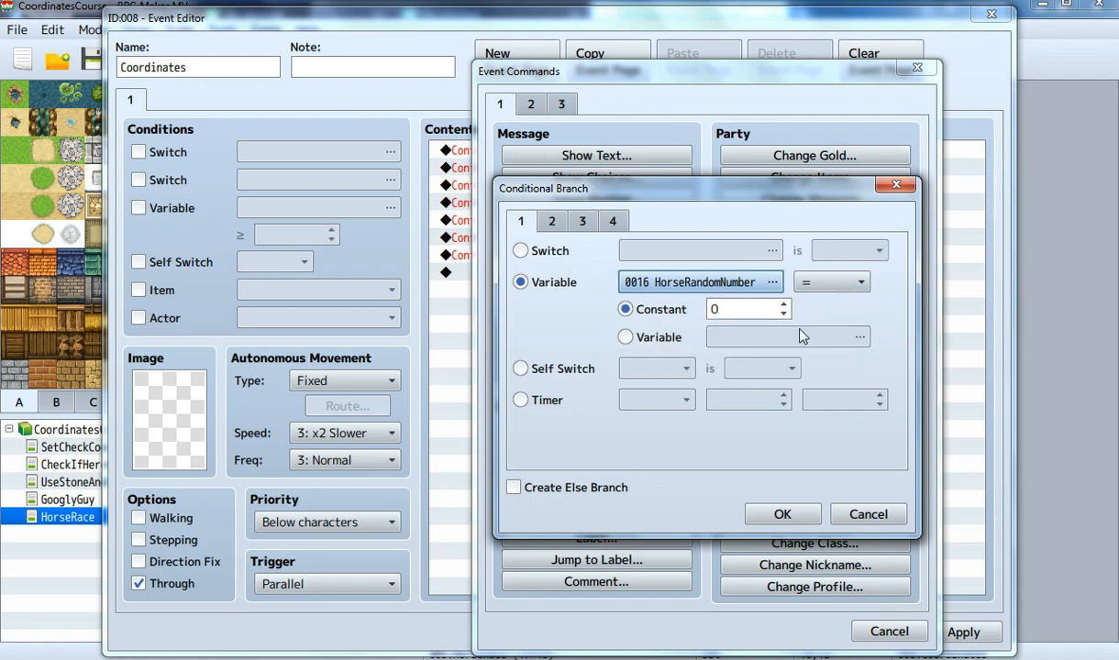
pyautogui.click(860, 282)
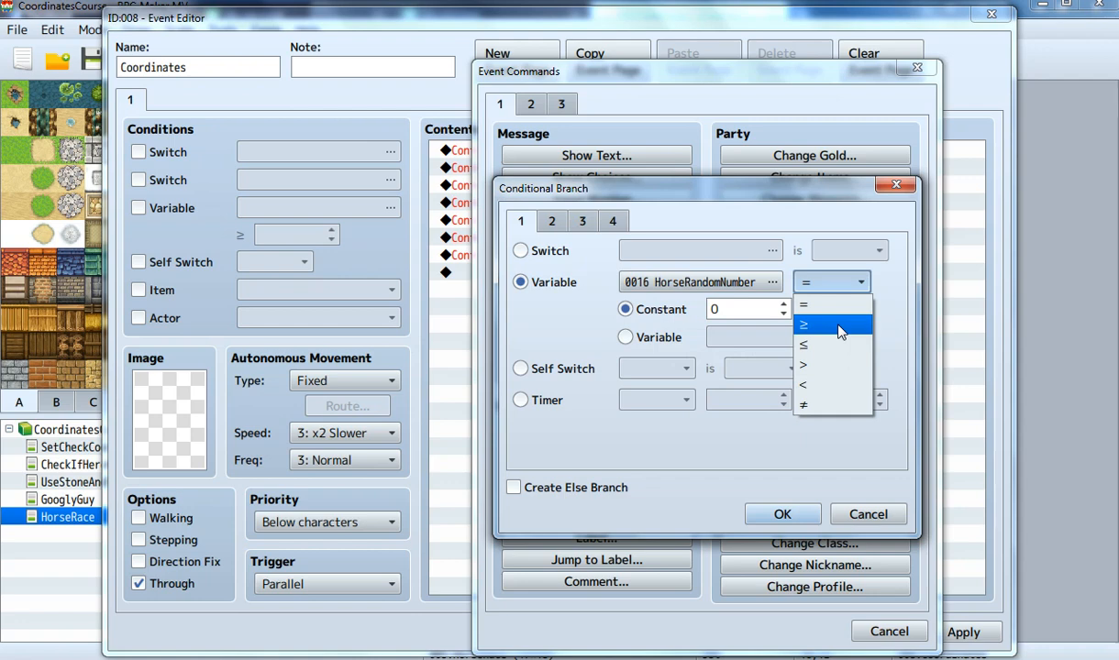
pyautogui.click(830, 324)
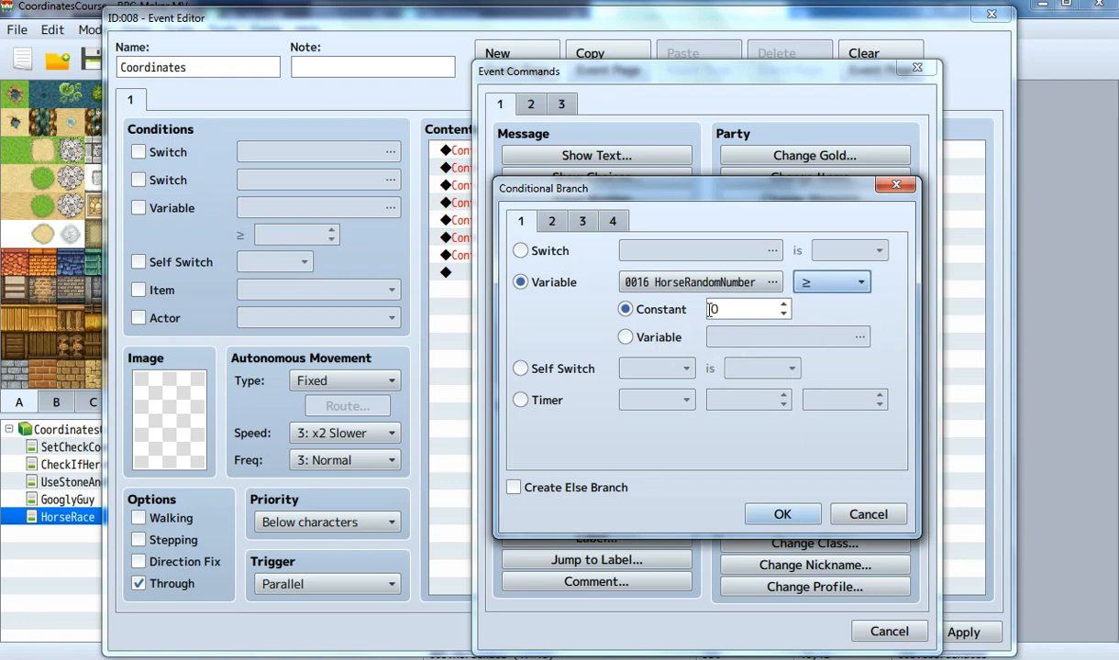
pyautogui.click(514, 487)
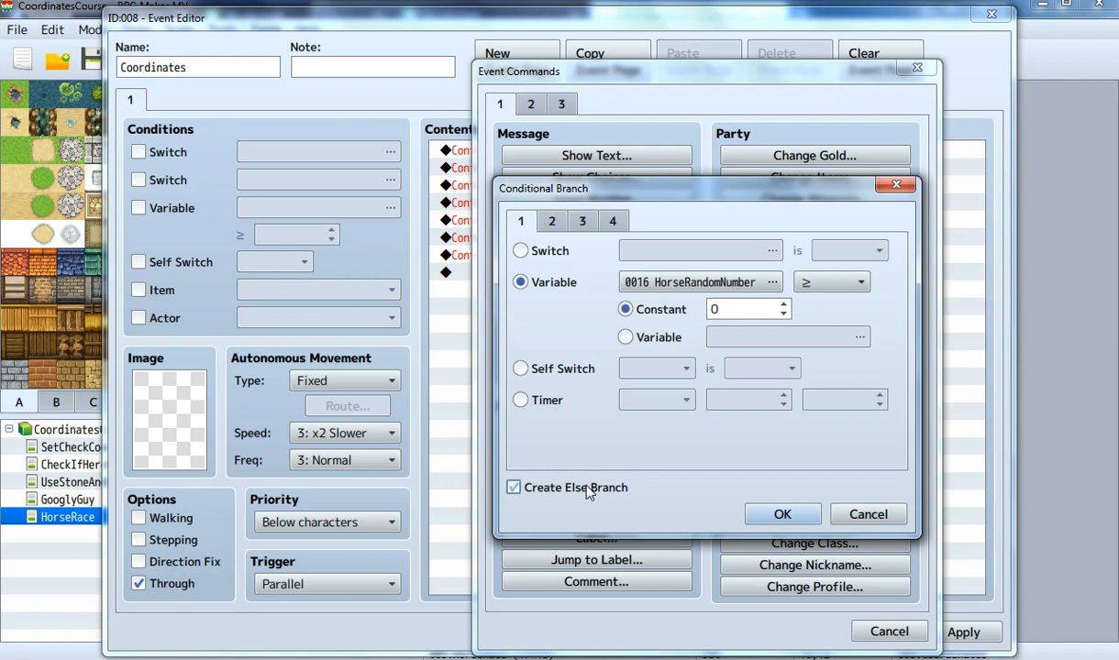
pyautogui.click(514, 487)
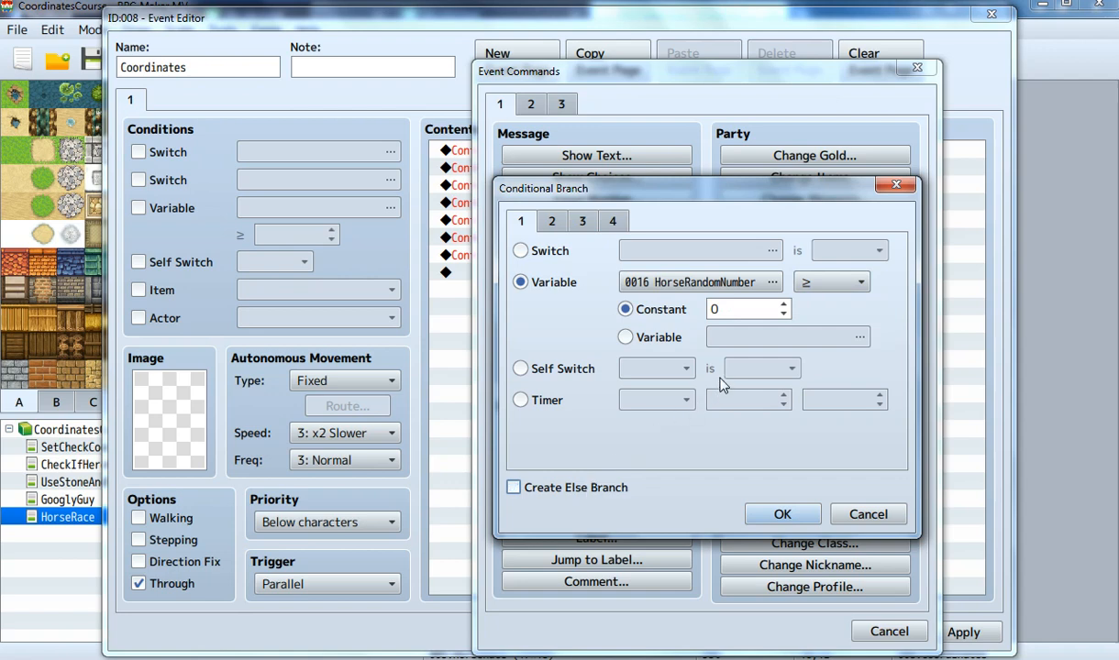
pyautogui.moveTo(782, 513)
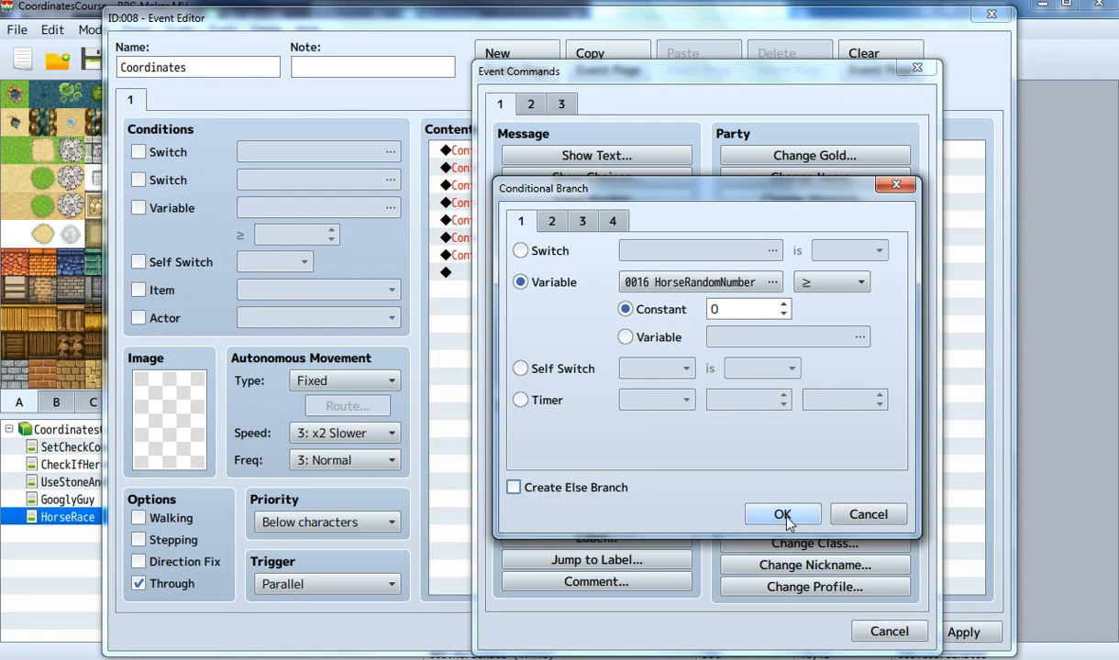
pyautogui.click(782, 513)
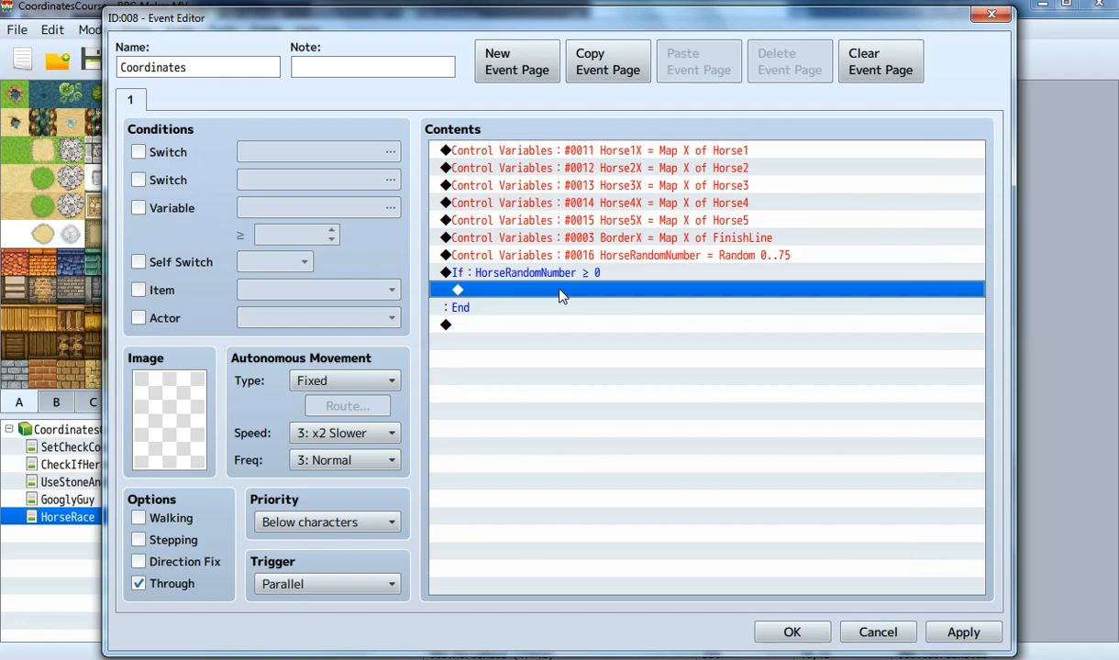
# Nest an If HorseRandomNumber ≤ 5 branch, with Else, inside the ≥ 0 branch
pyautogui.doubleClick(559, 290)
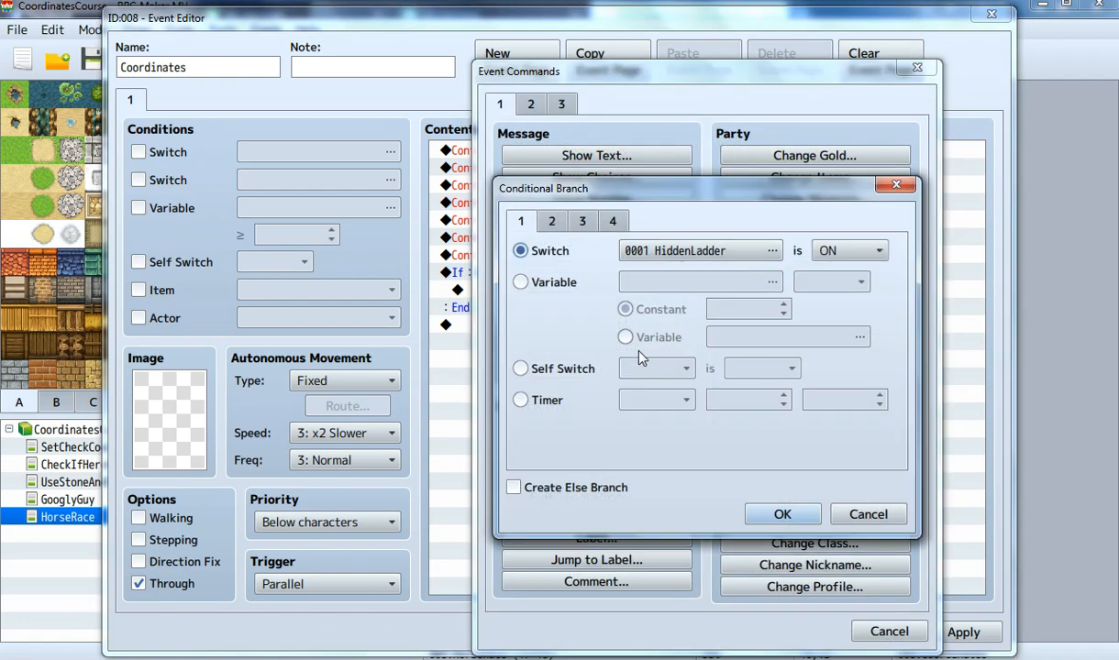
pyautogui.click(774, 250)
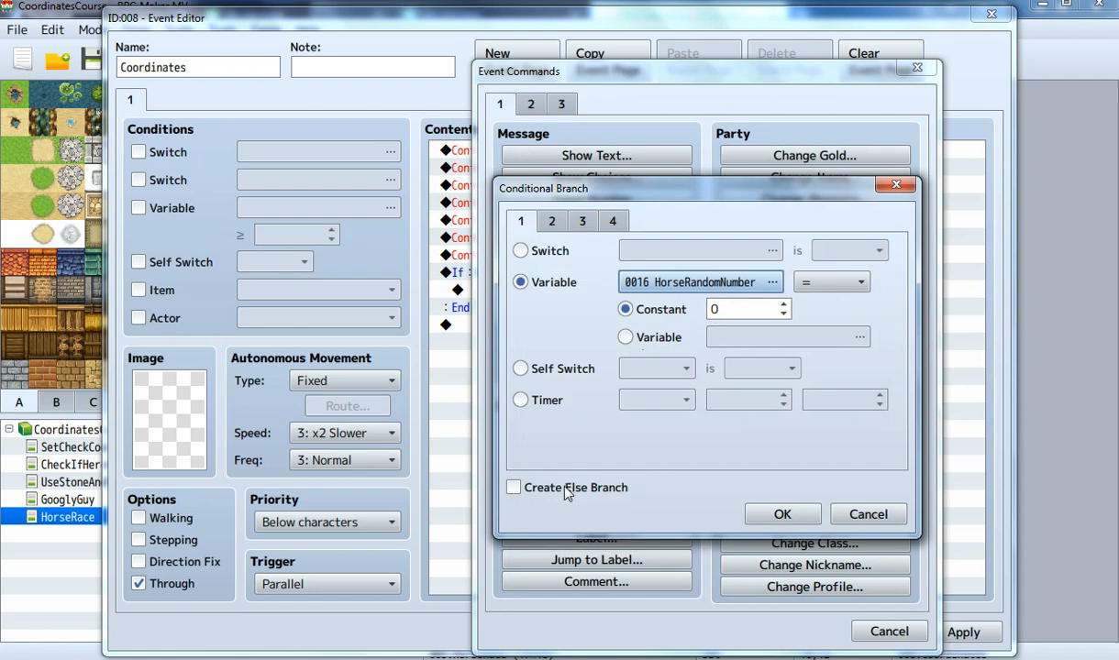
pyautogui.click(514, 487)
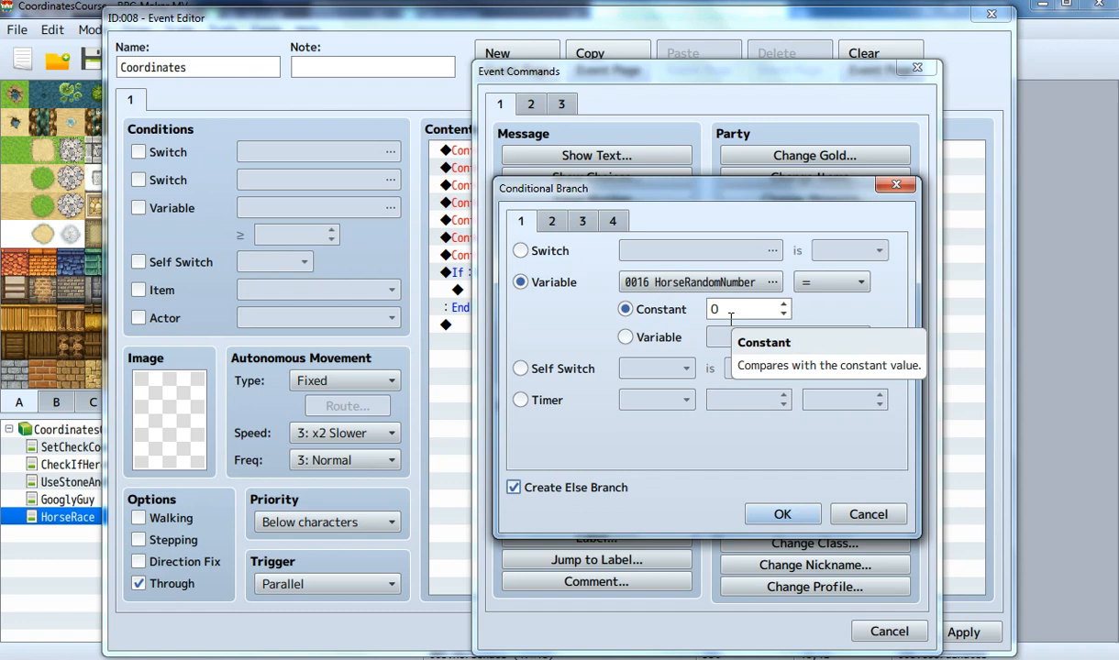
pyautogui.write('5')
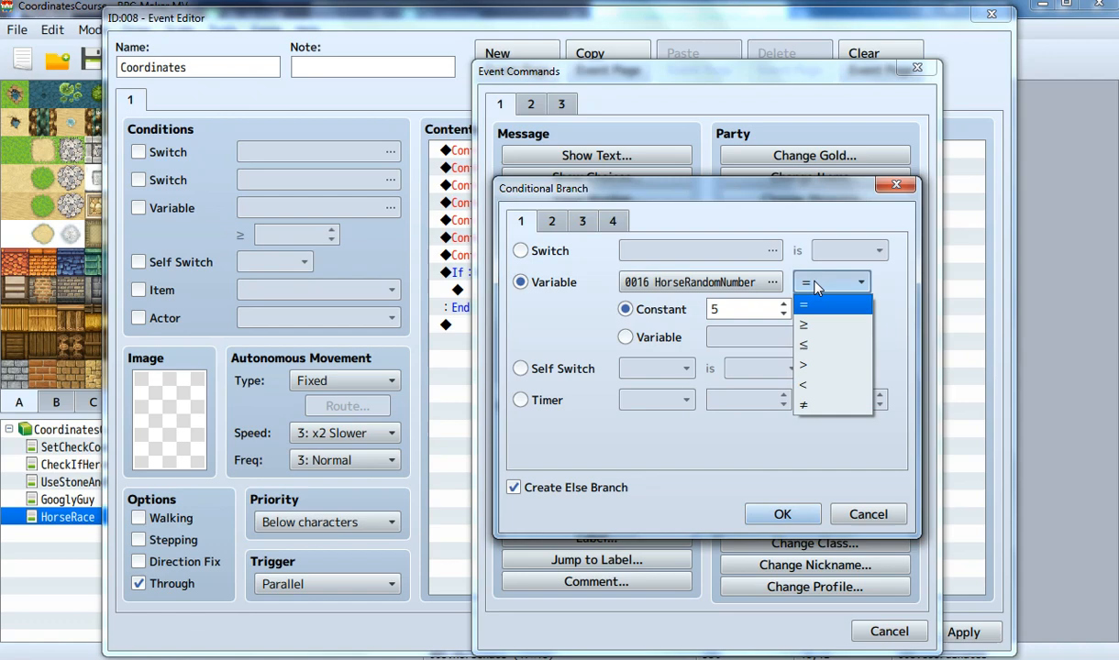
pyautogui.moveTo(828, 345)
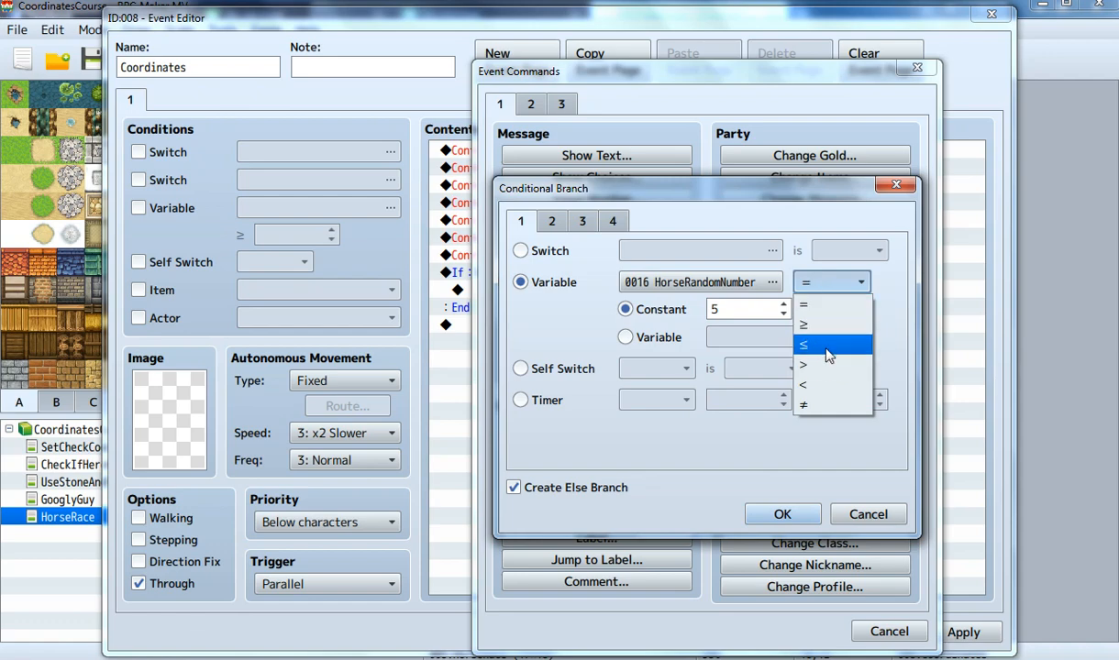
pyautogui.click(804, 346)
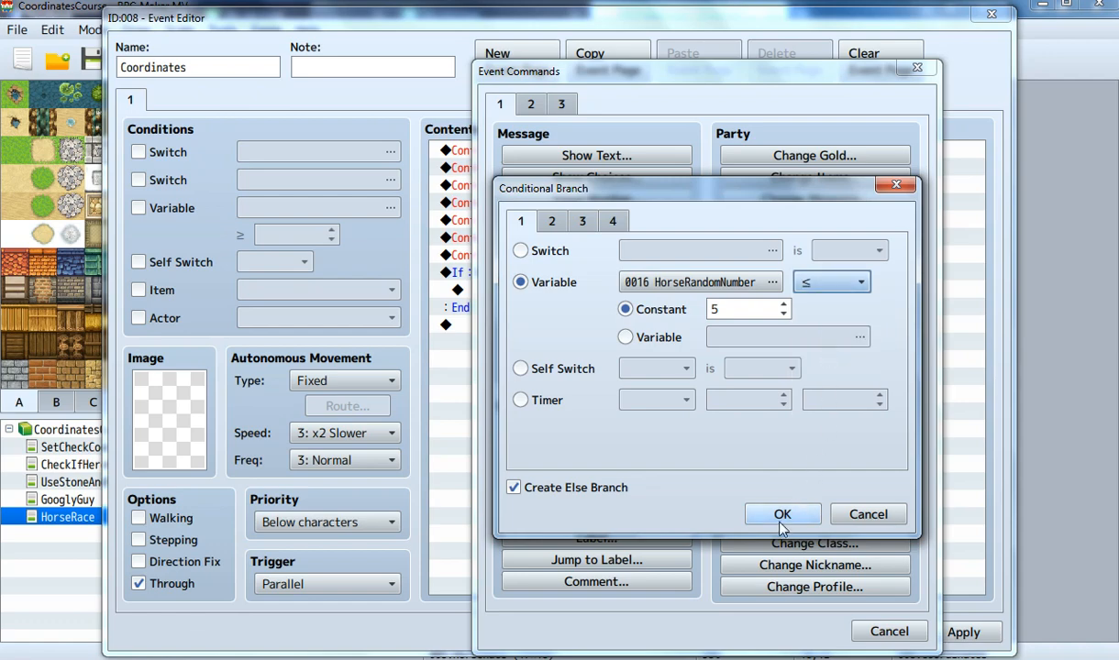
pyautogui.click(782, 514)
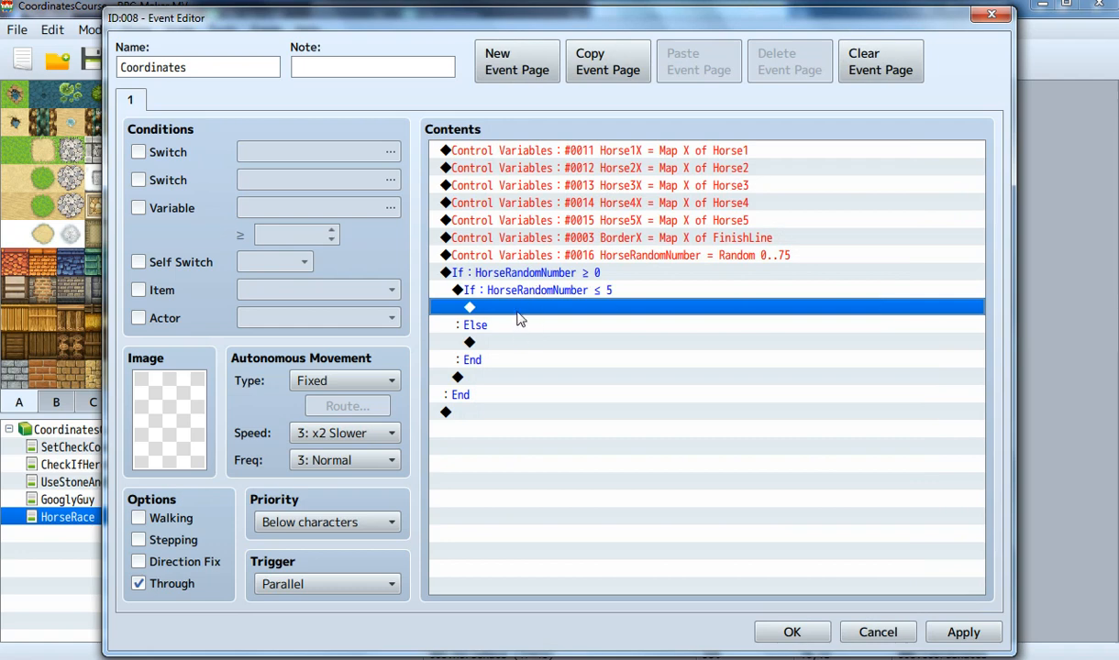
pyautogui.click(620, 255)
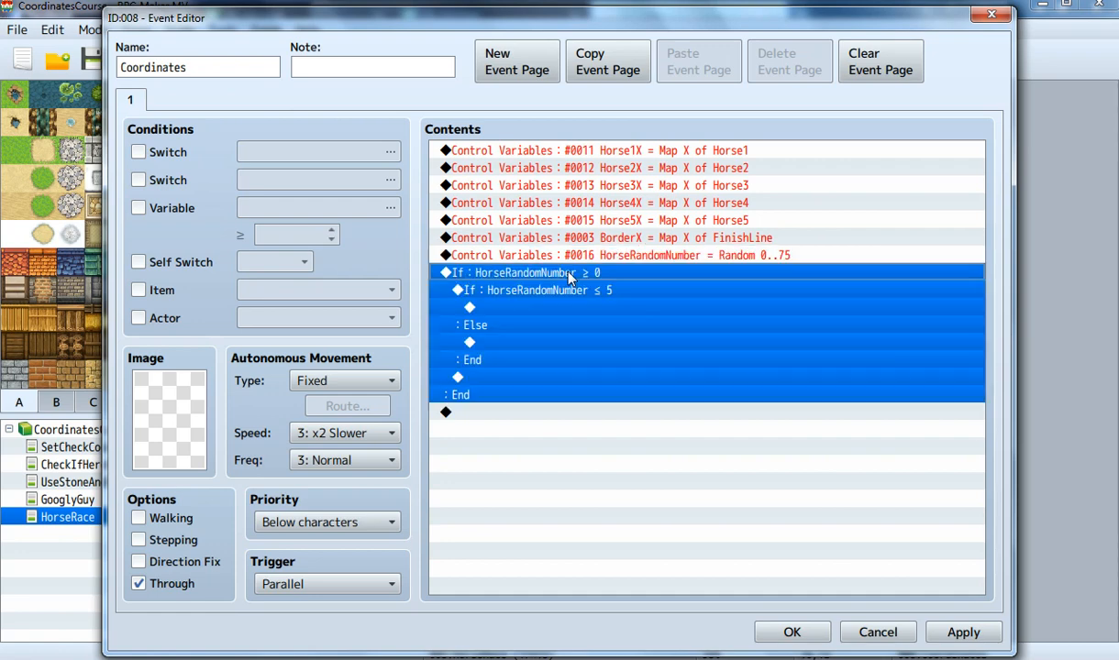
pyautogui.moveTo(580, 285)
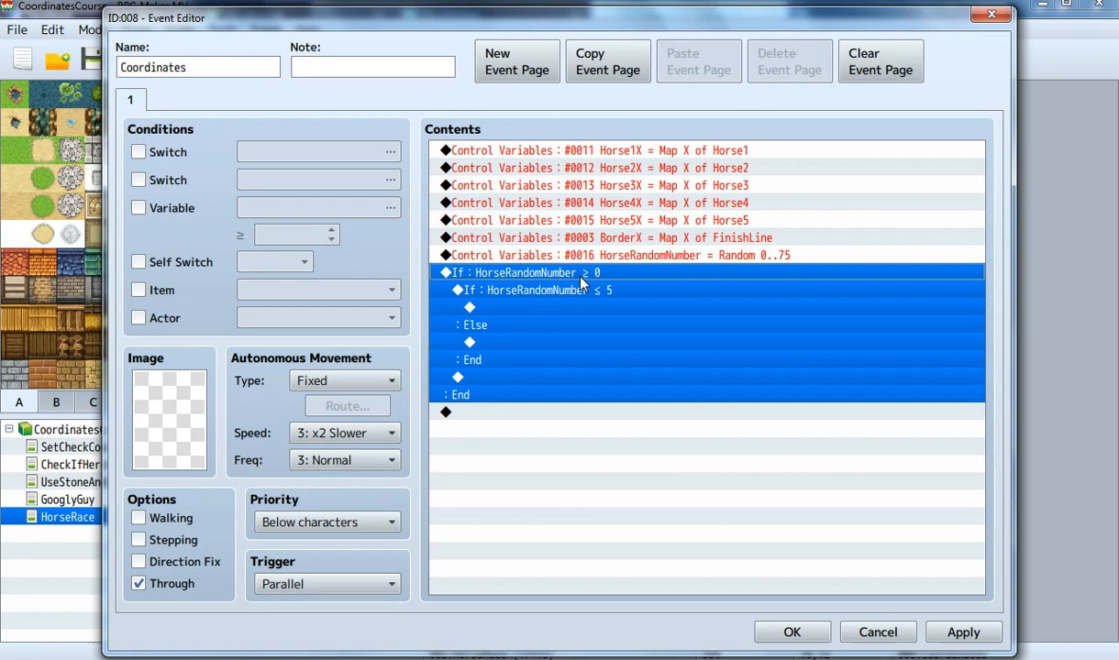
pyautogui.moveTo(593, 286)
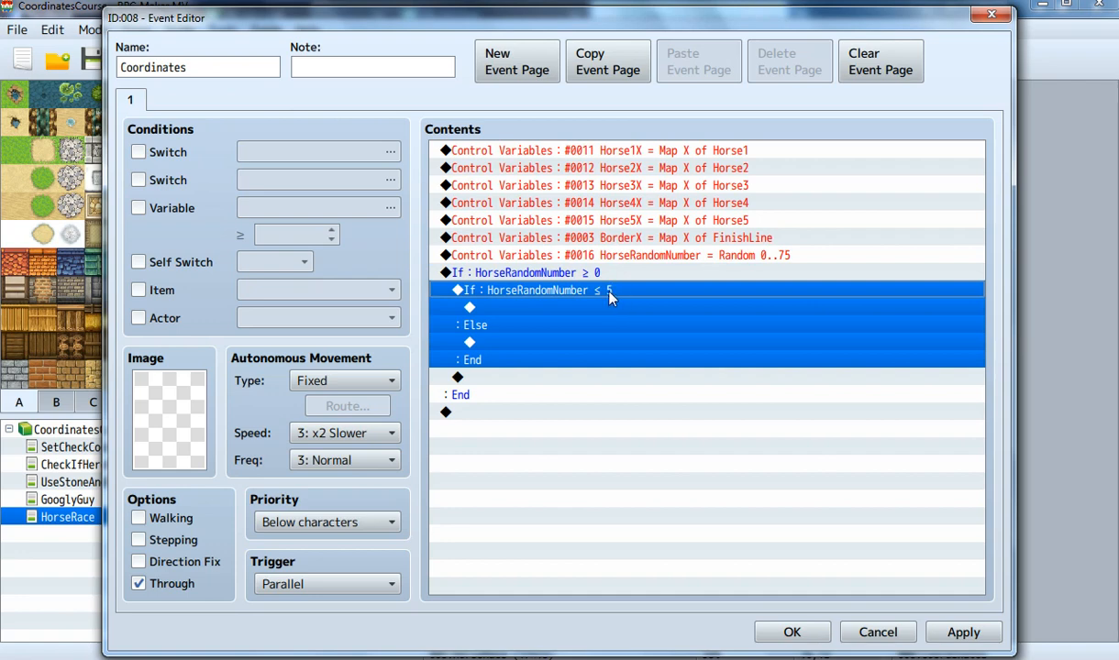
pyautogui.moveTo(604, 313)
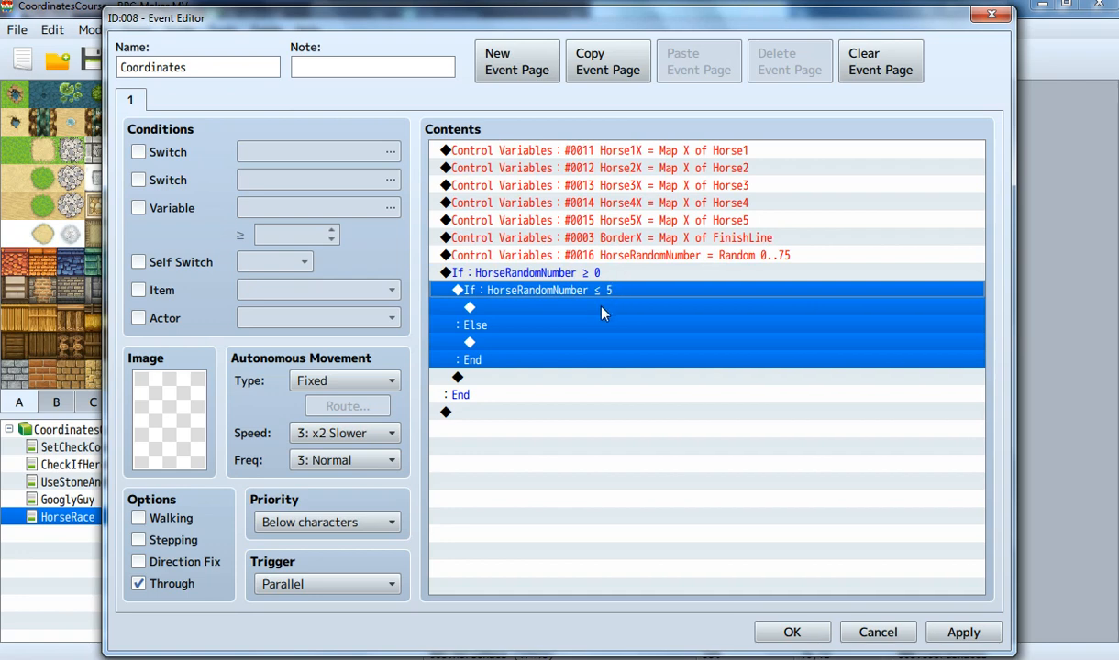
pyautogui.click(604, 307)
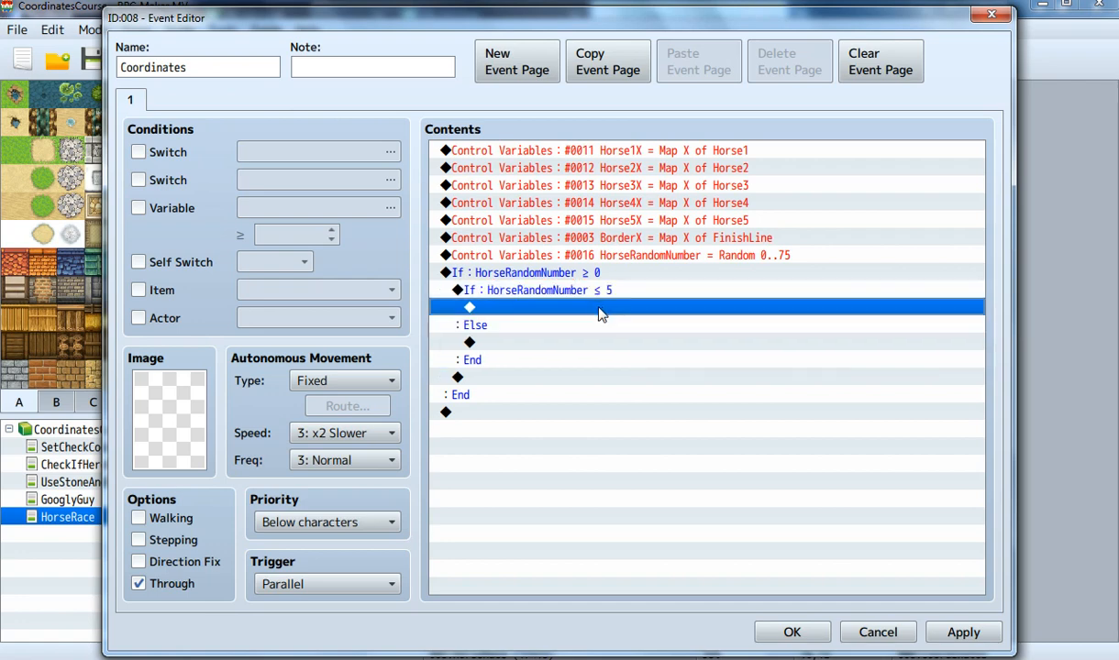
pyautogui.moveTo(592, 312)
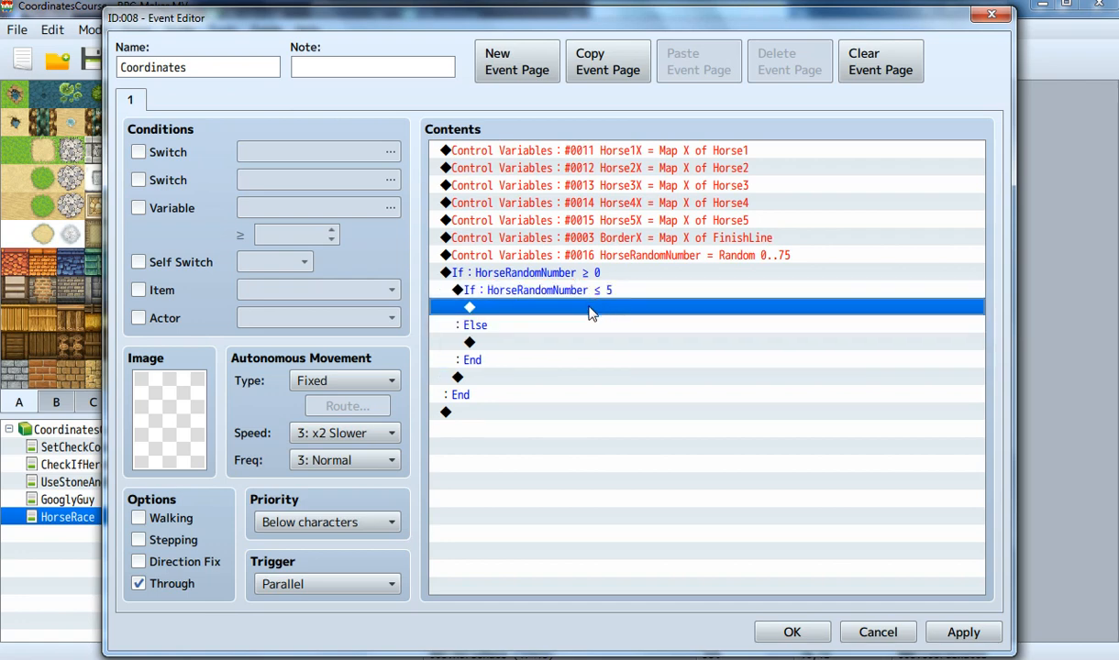
pyautogui.click(537, 289)
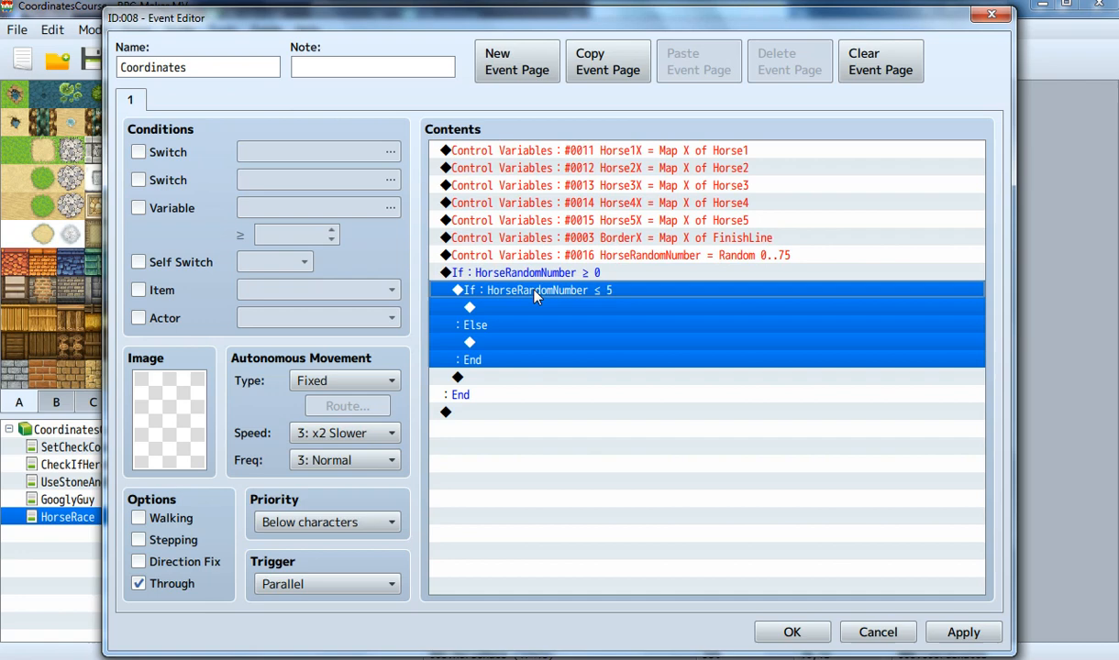
pyautogui.moveTo(585, 280)
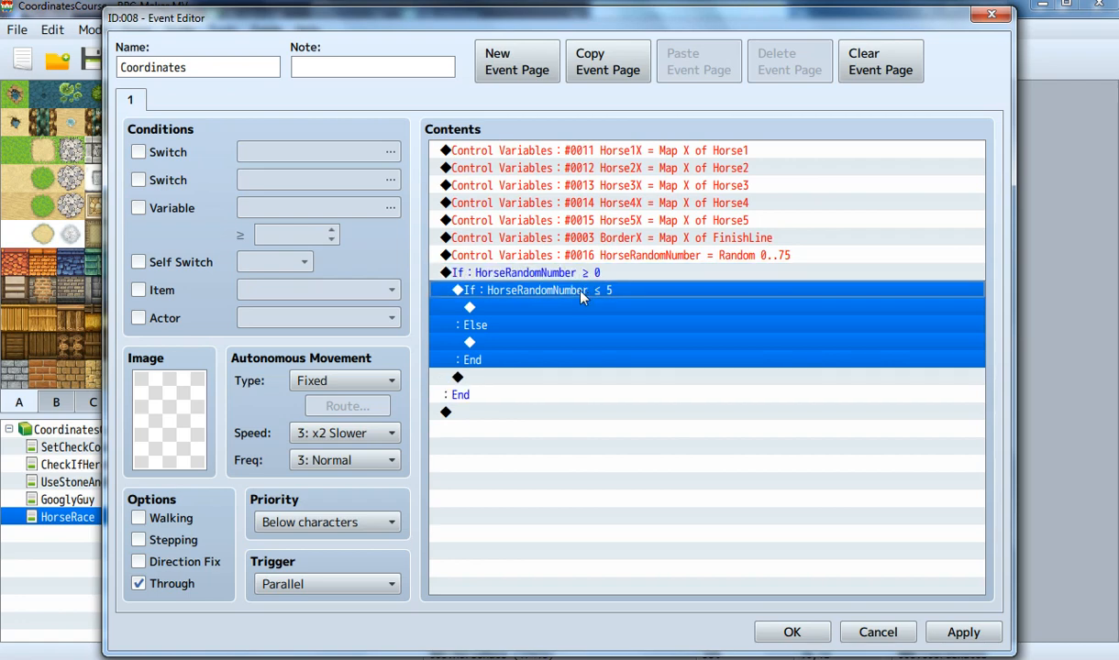
pyautogui.click(523, 272)
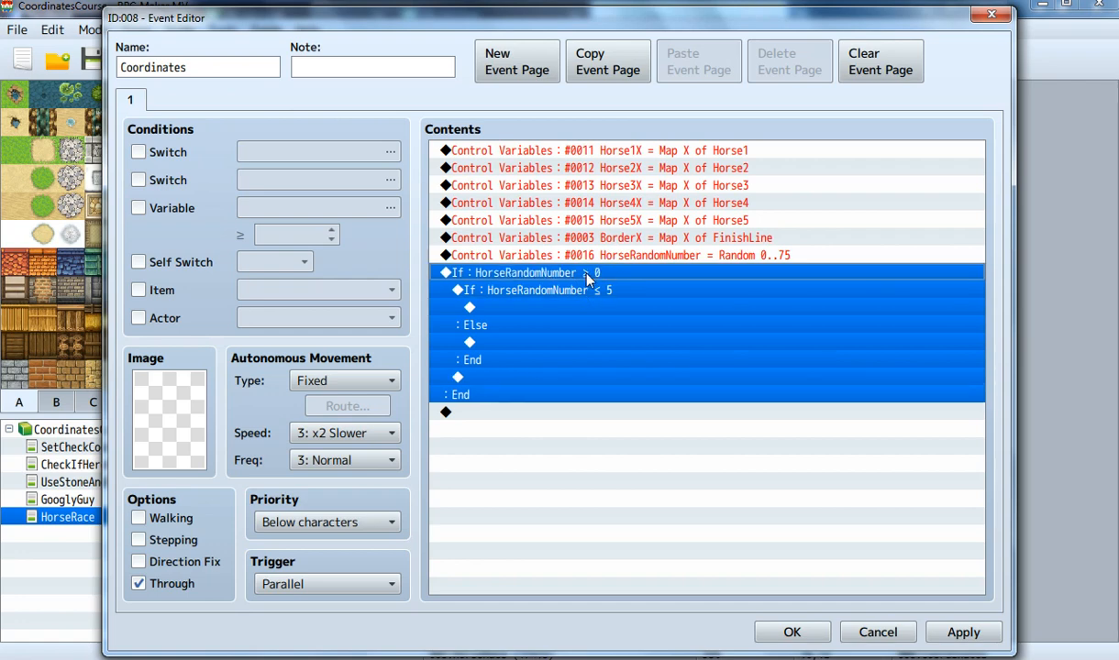
pyautogui.moveTo(852, 312)
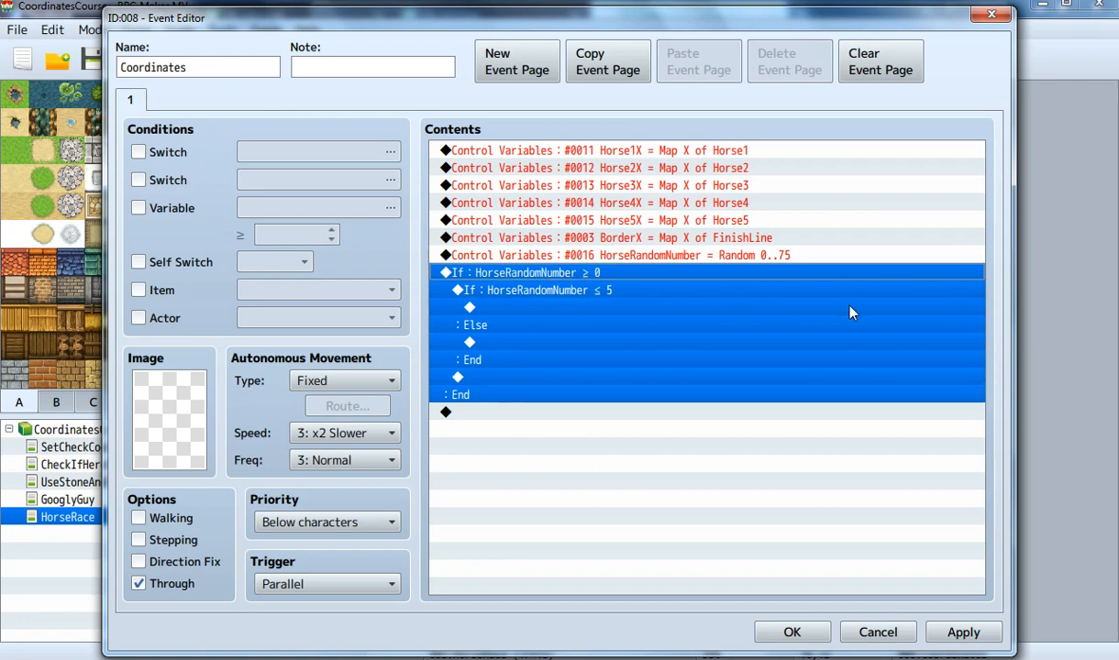
pyautogui.click(532, 290)
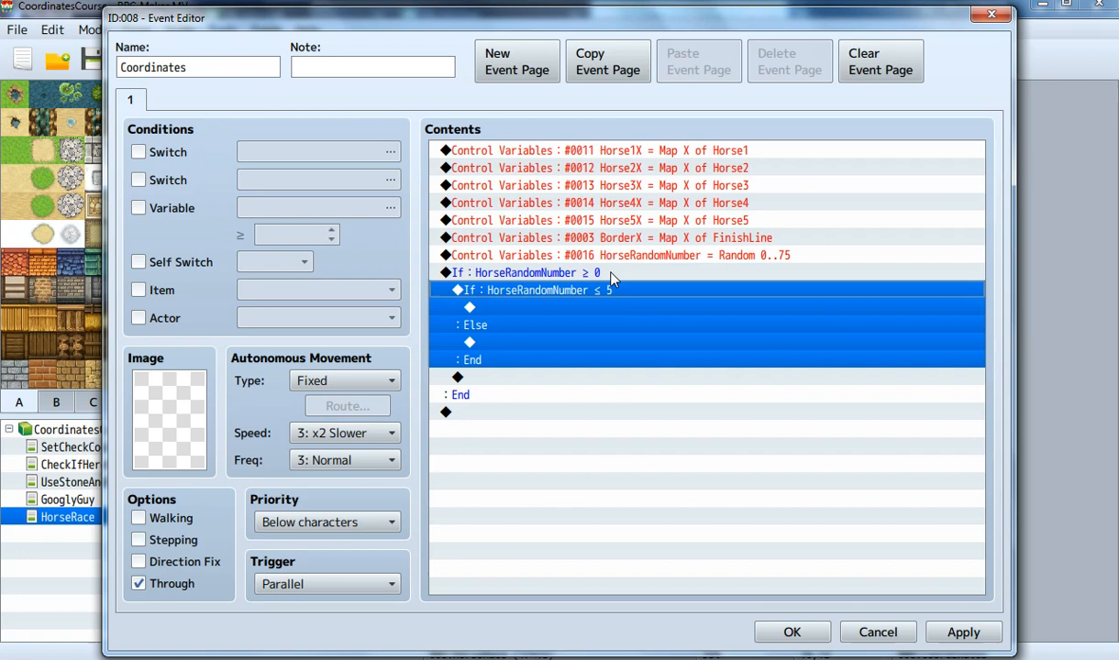
pyautogui.click(523, 273)
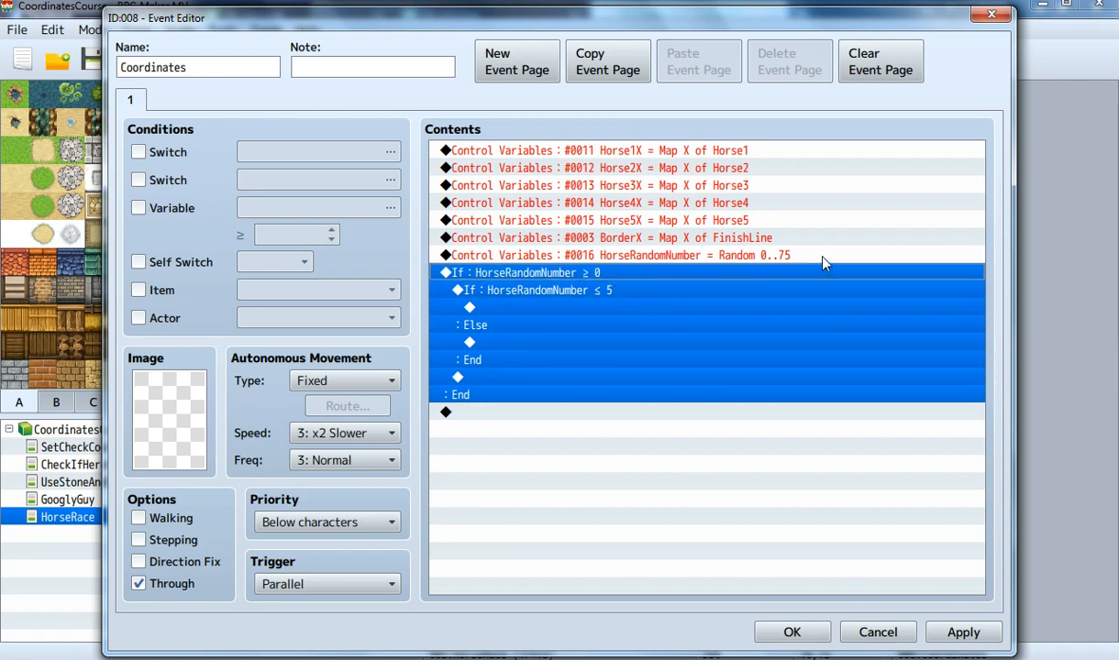
pyautogui.moveTo(787, 266)
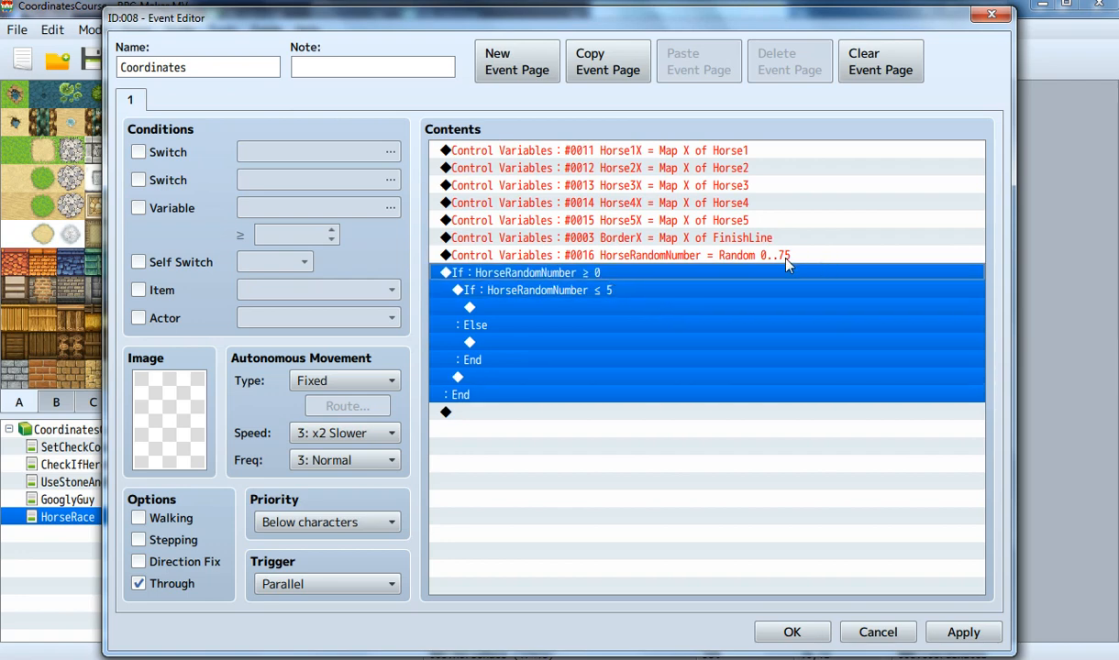
pyautogui.click(697, 318)
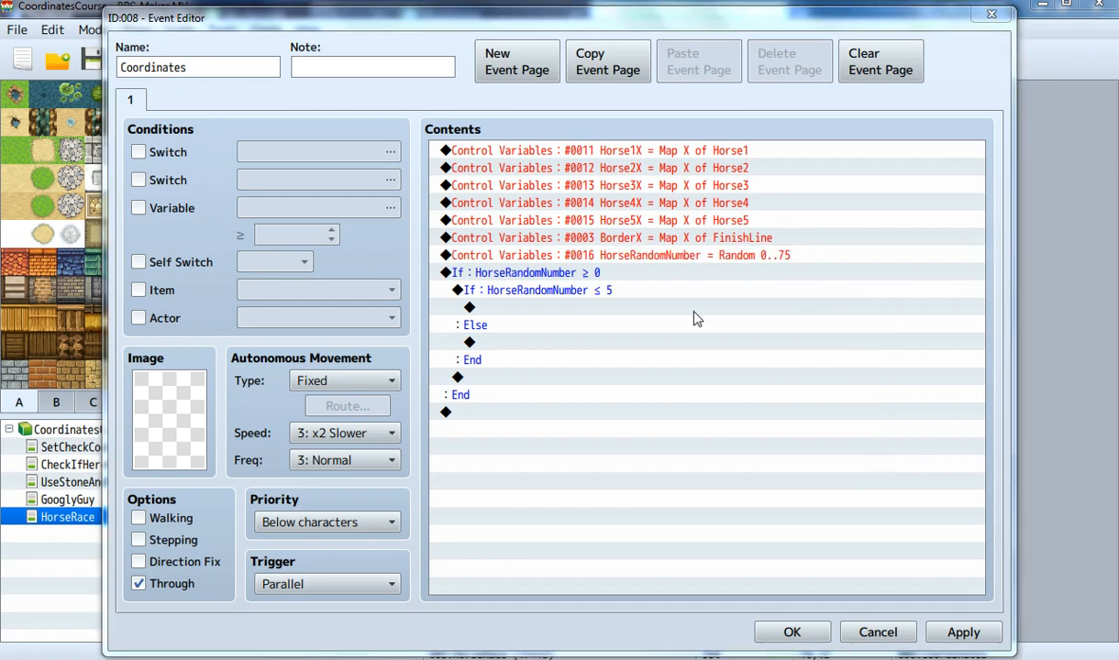
pyautogui.doubleClick(619, 255)
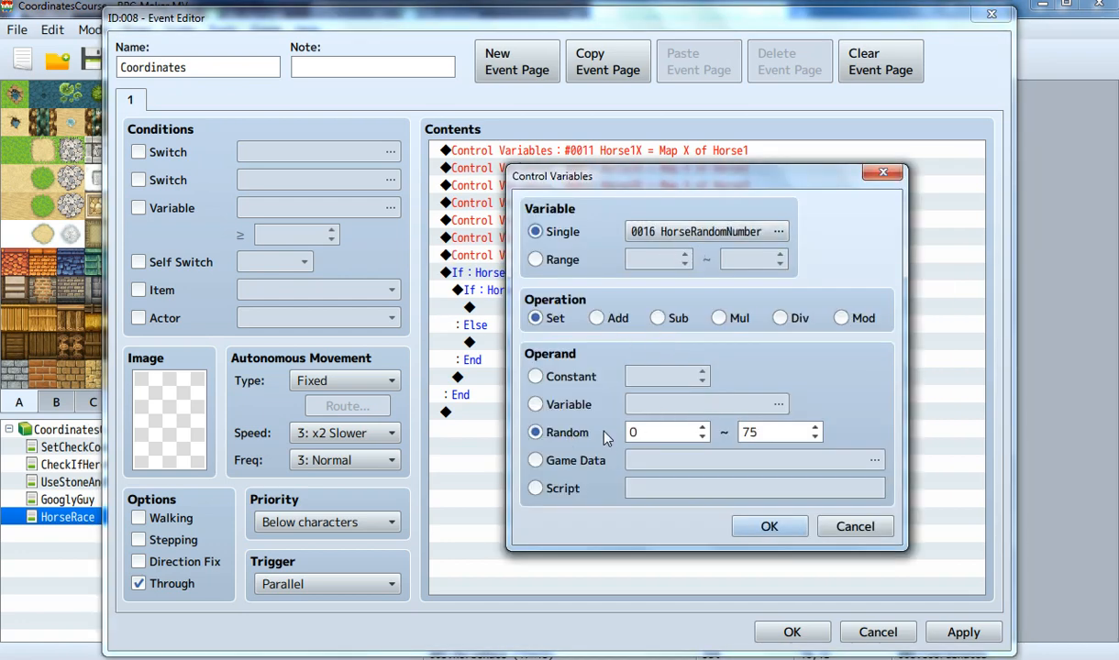
pyautogui.moveTo(777, 456)
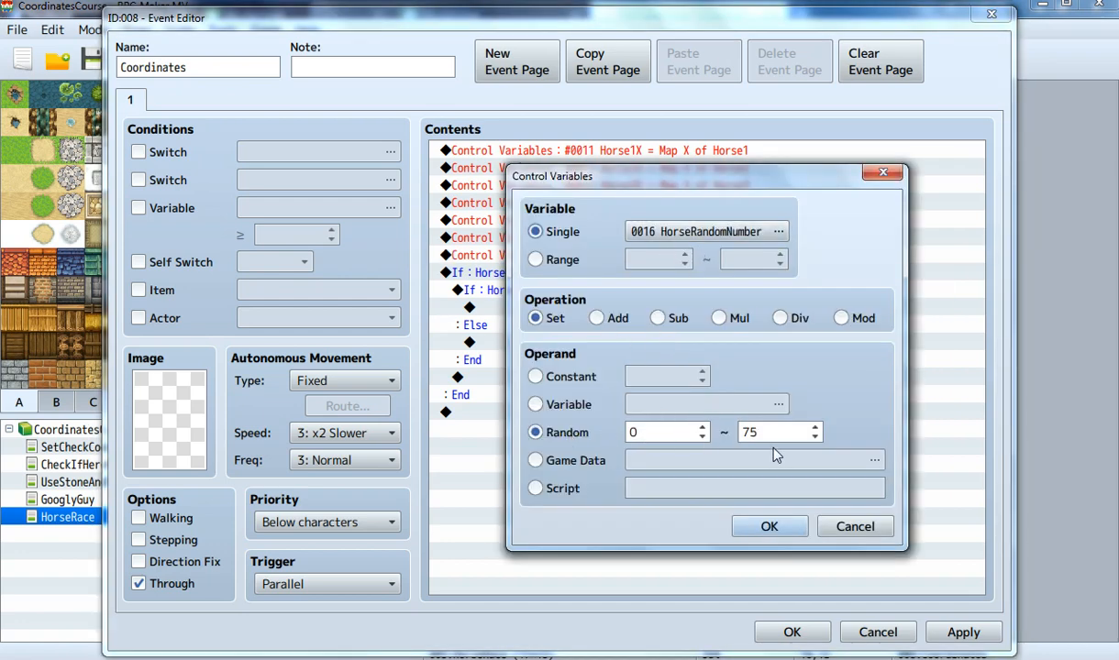
pyautogui.moveTo(766, 444)
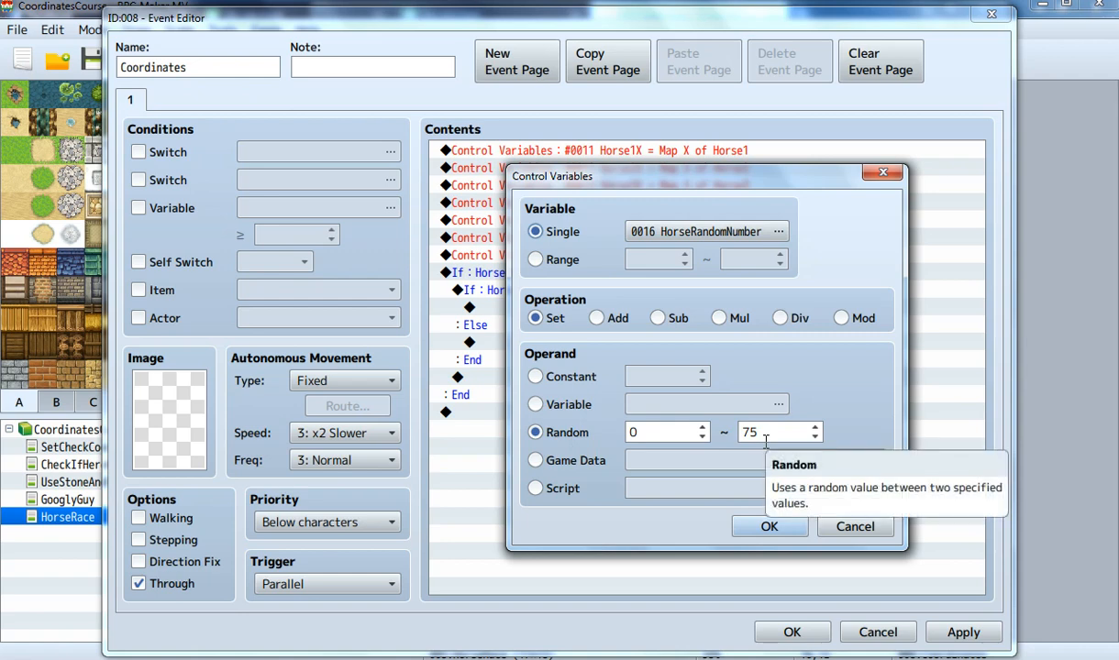
pyautogui.moveTo(665, 432)
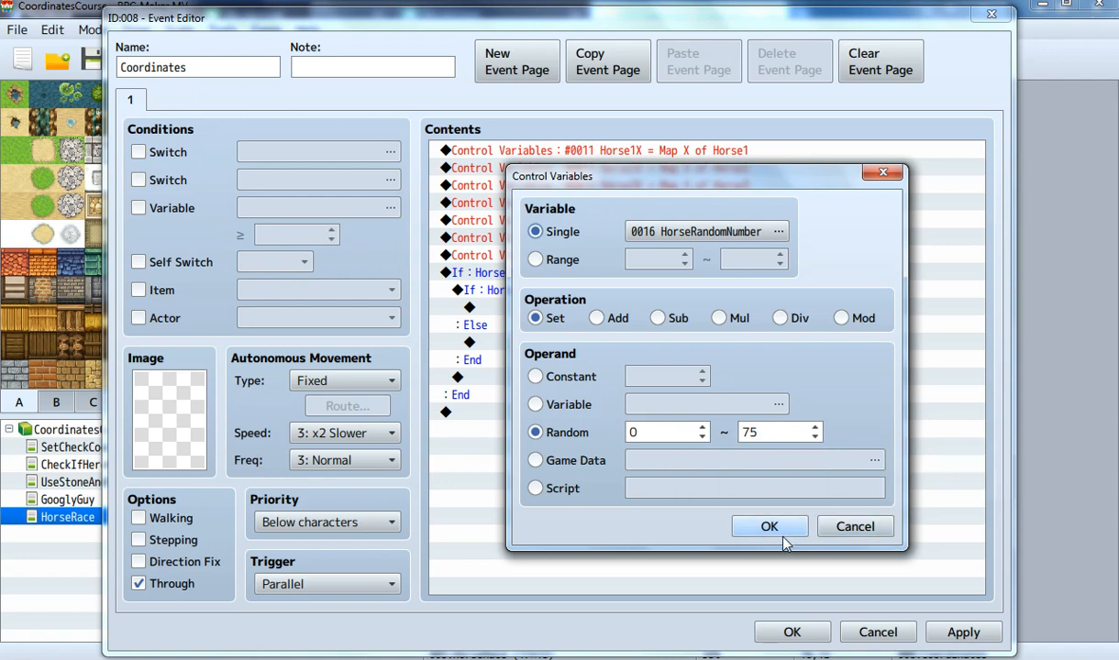
pyautogui.click(769, 526)
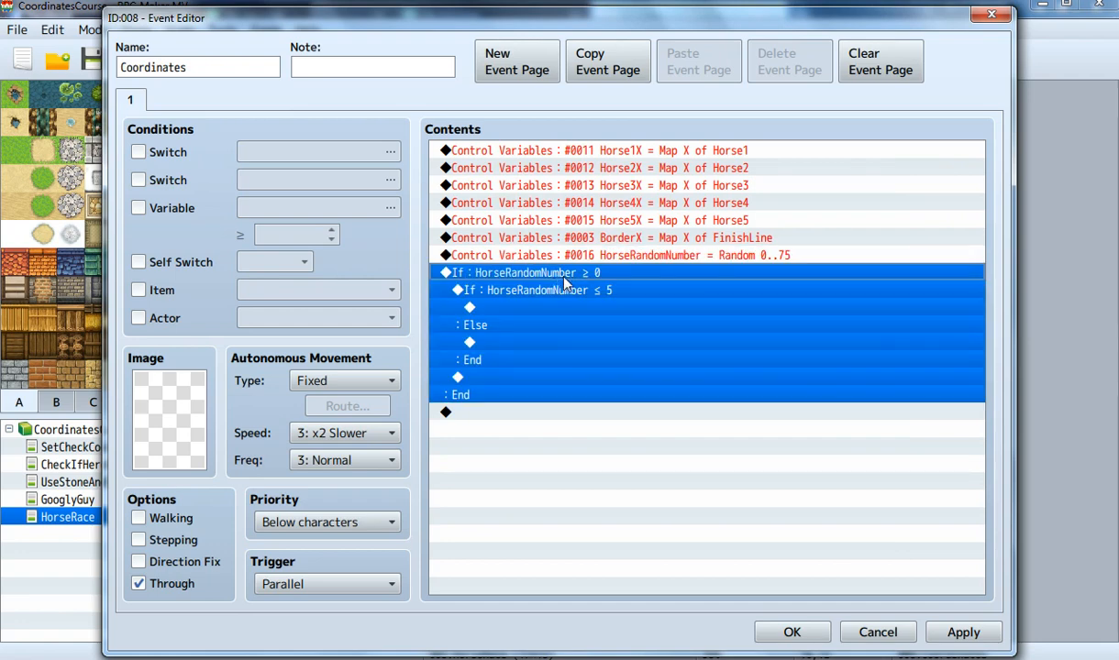
# Open and close the outer random-number branch's condition settings
pyautogui.click(619, 255)
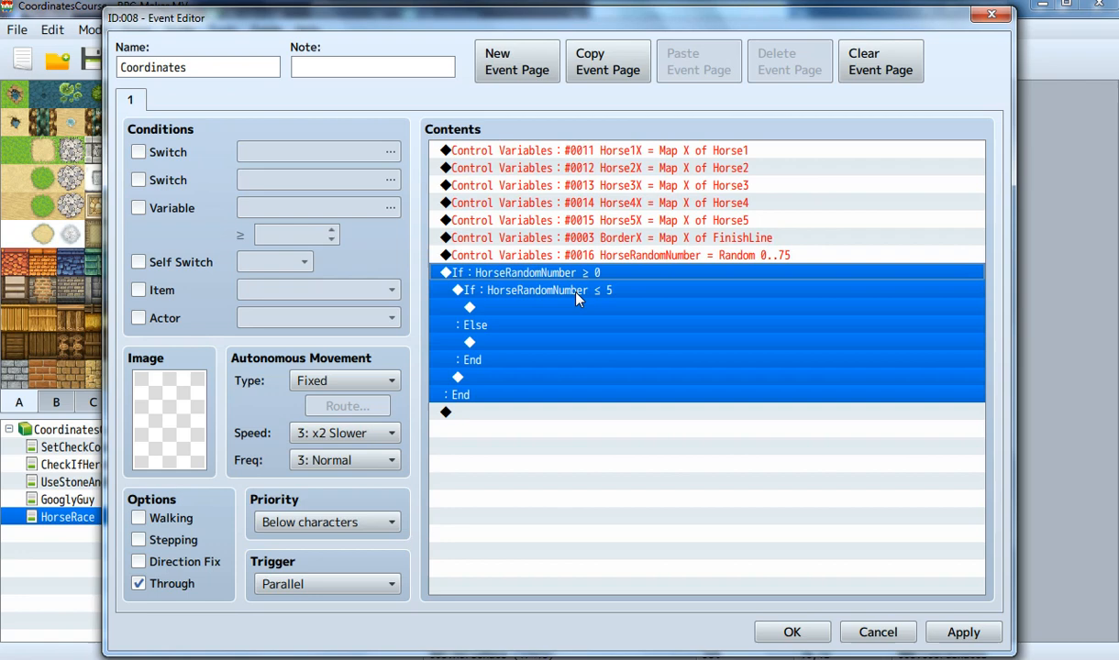
pyautogui.click(620, 255)
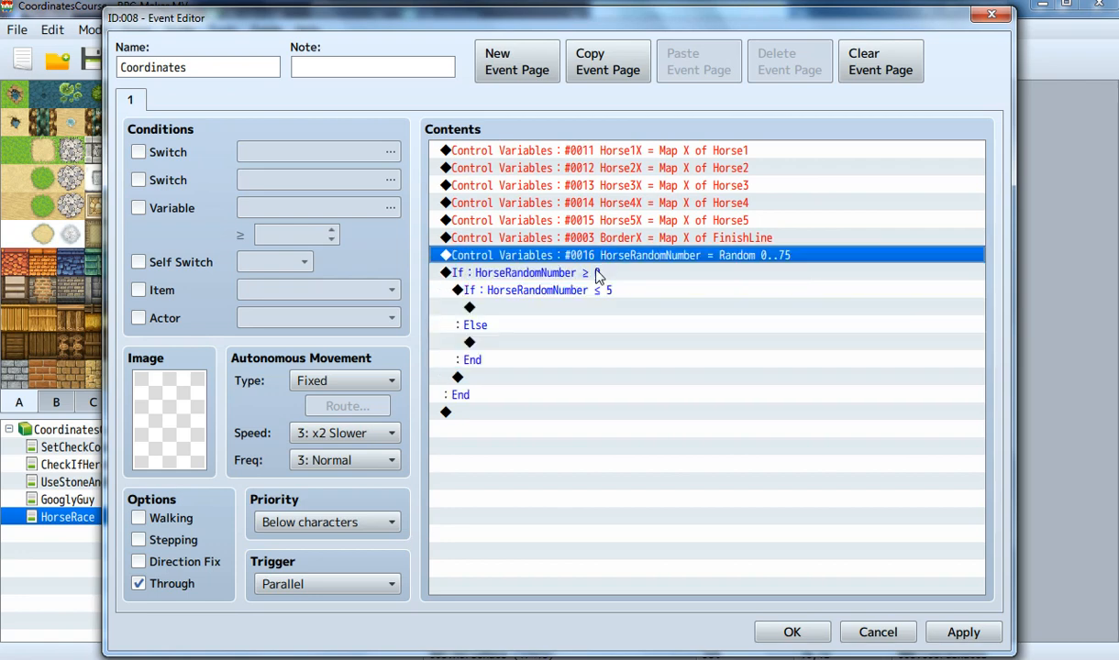
pyautogui.doubleClick(518, 272)
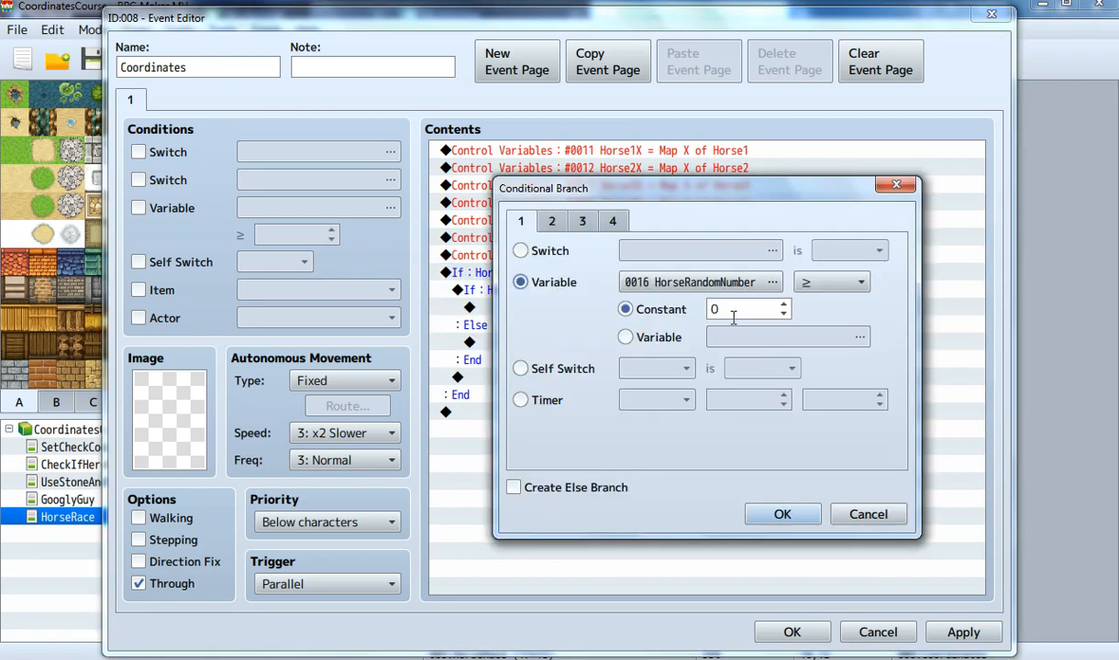
pyautogui.click(782, 514)
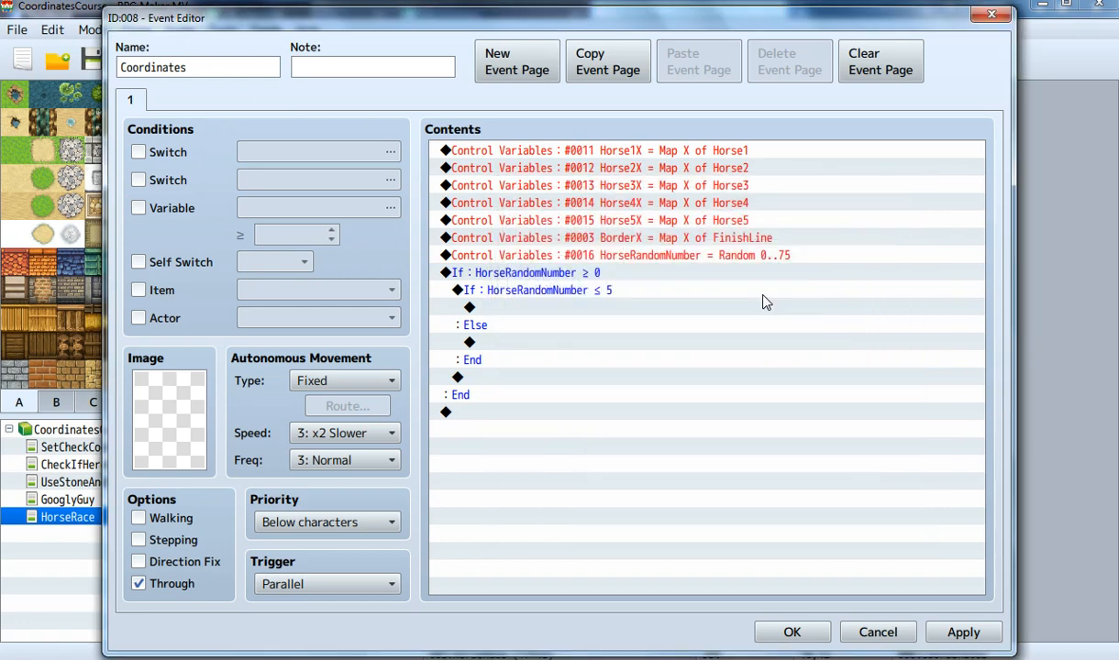
# Pick the empty line inside the HorseRandomNumber ≤ 5 branch to add a command
pyautogui.click(619, 255)
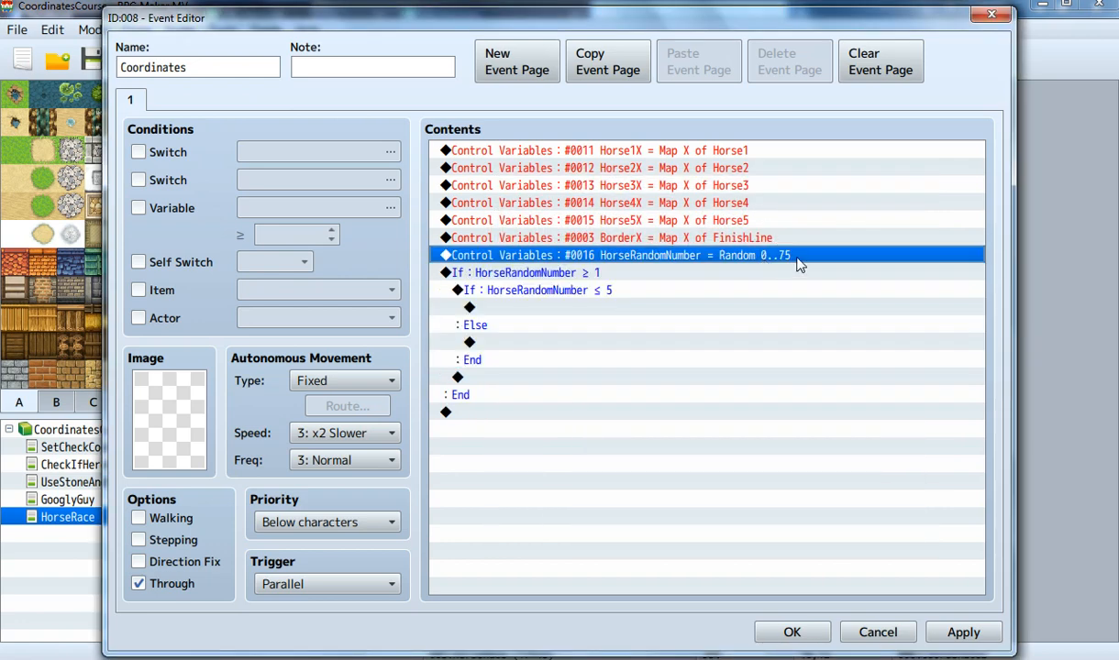
pyautogui.moveTo(759, 267)
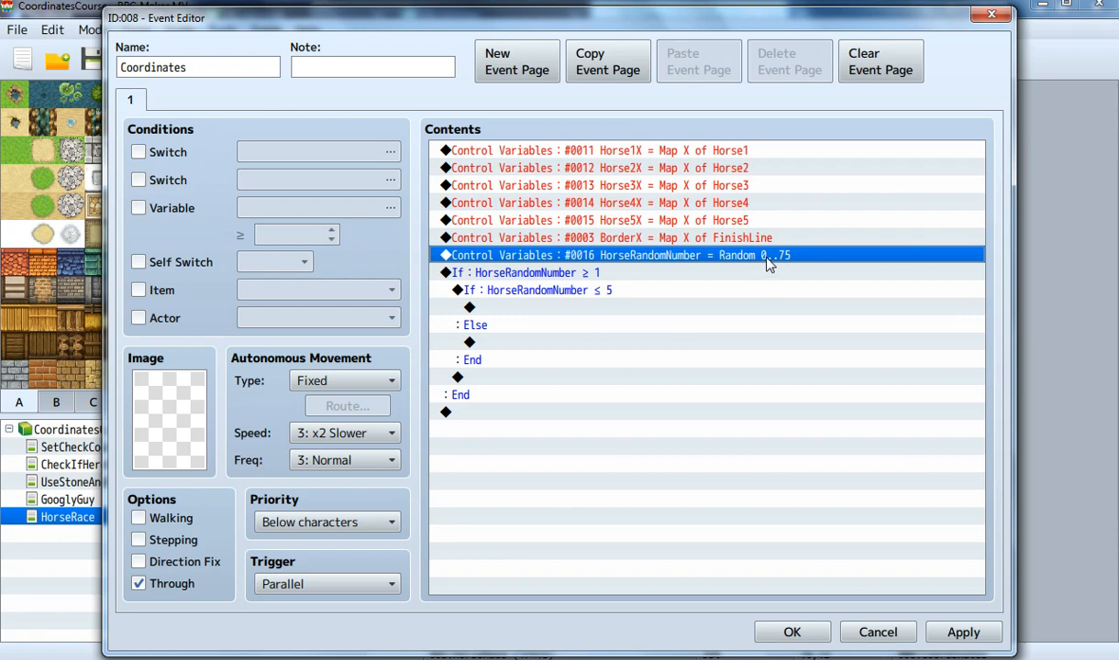
pyautogui.moveTo(767, 265)
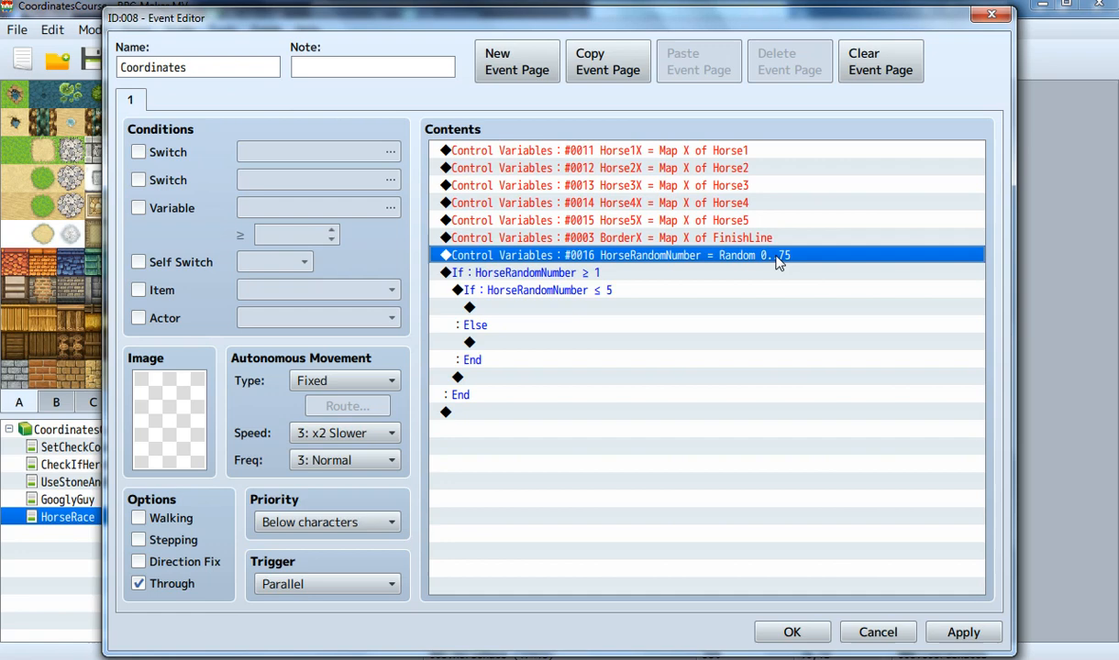
pyautogui.click(532, 272)
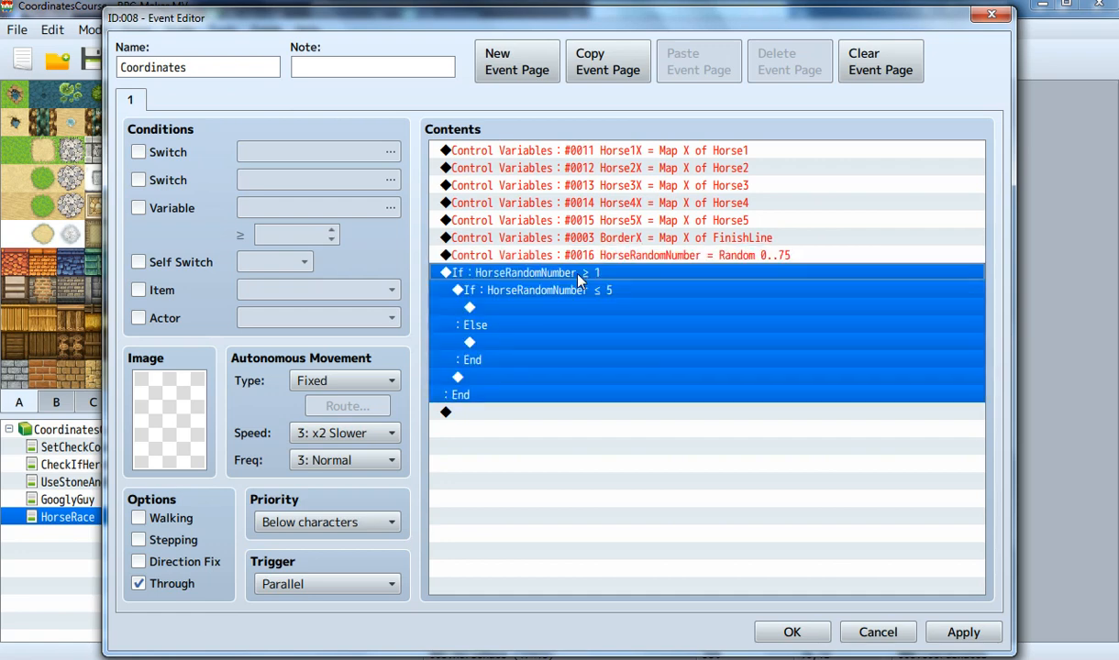
pyautogui.moveTo(561, 316)
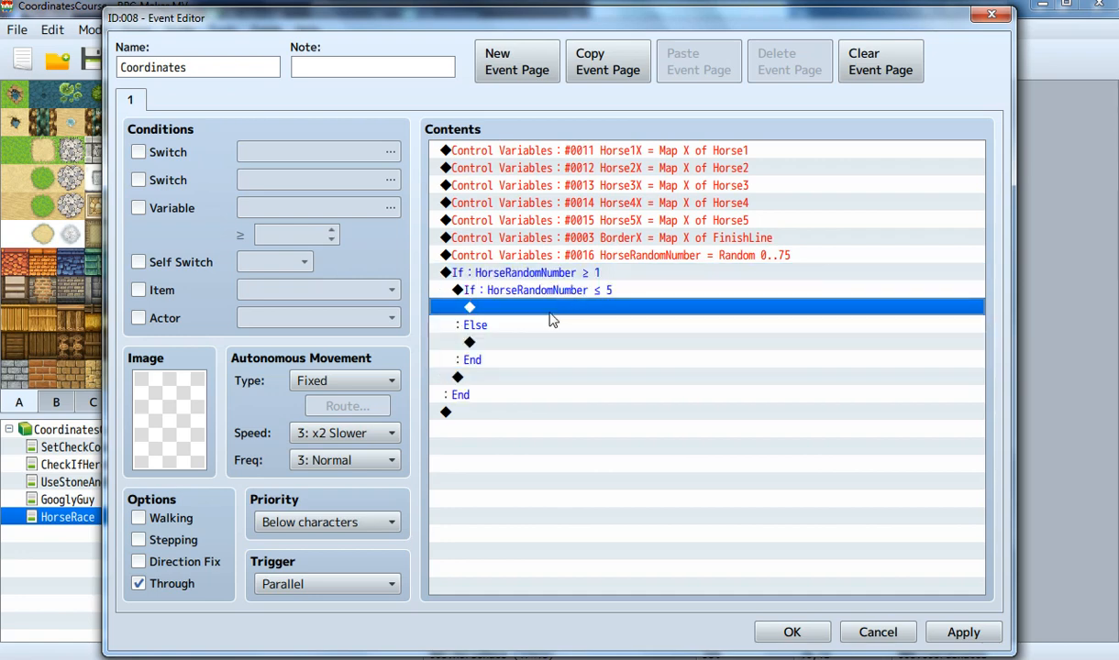
pyautogui.click(542, 290)
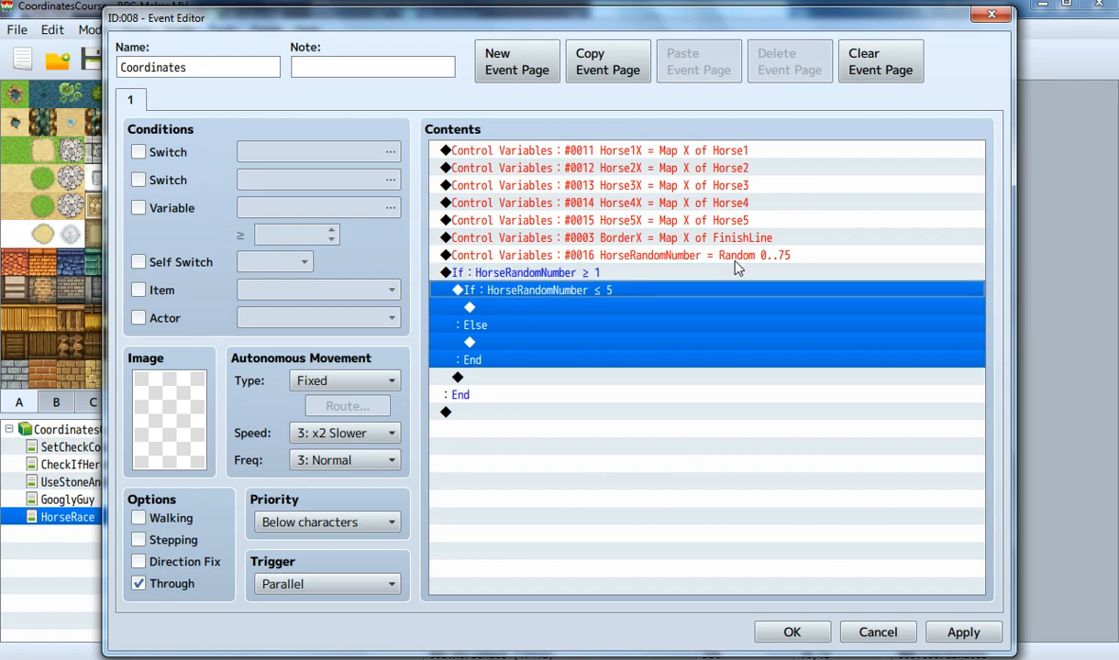
pyautogui.click(619, 255)
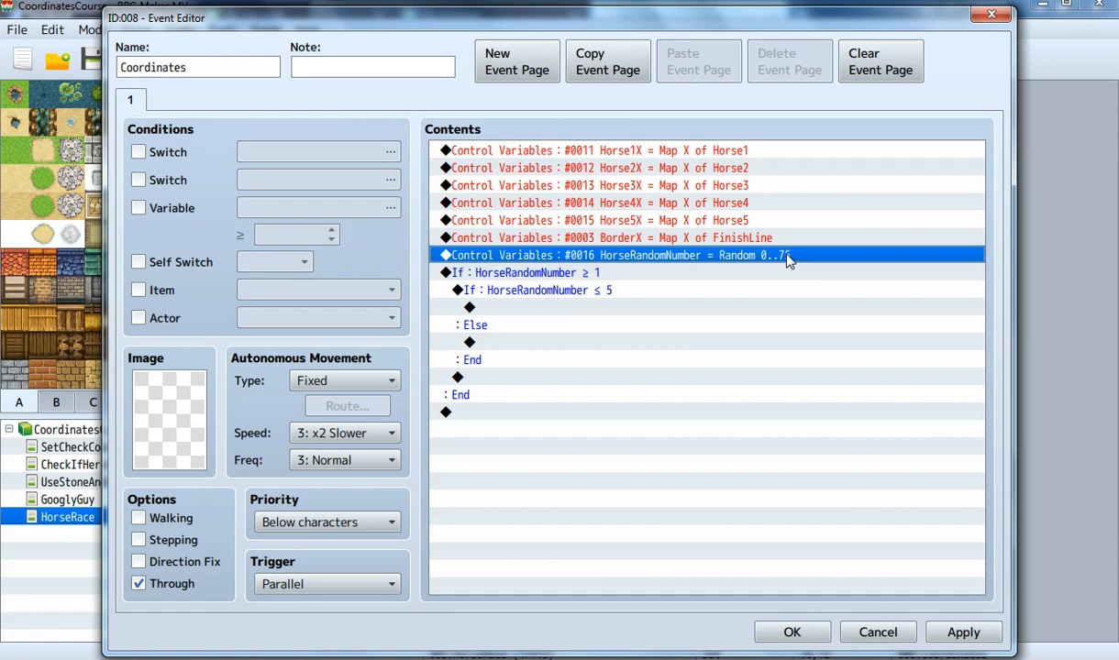
pyautogui.click(551, 307)
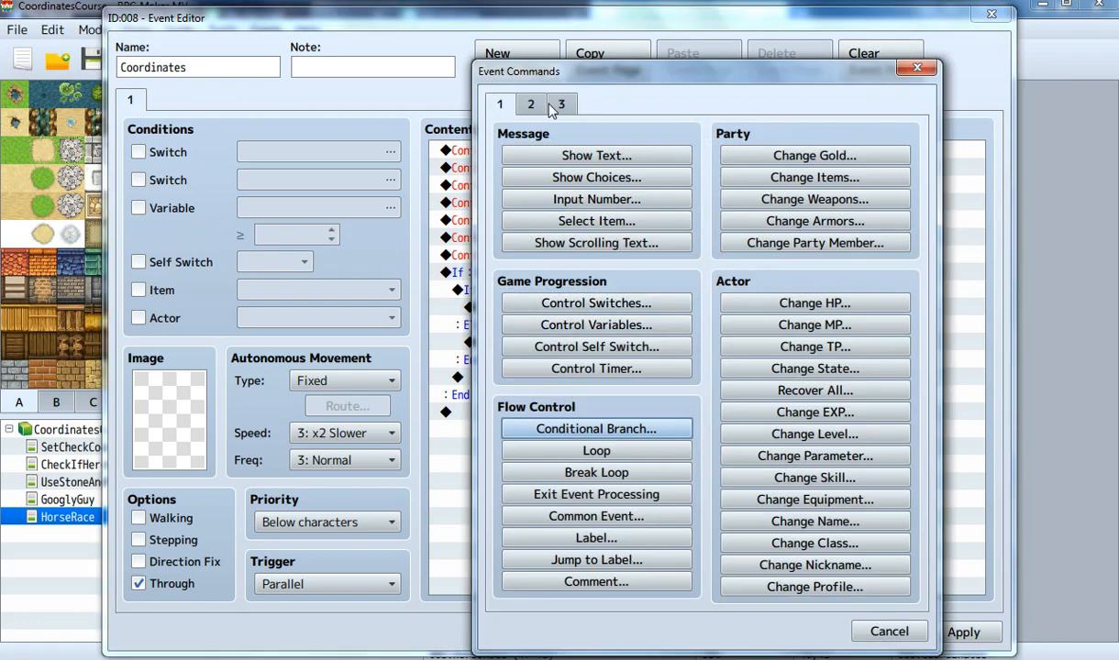
# Add a Set Movement Route command that moves Horse1 right one step
pyautogui.click(530, 104)
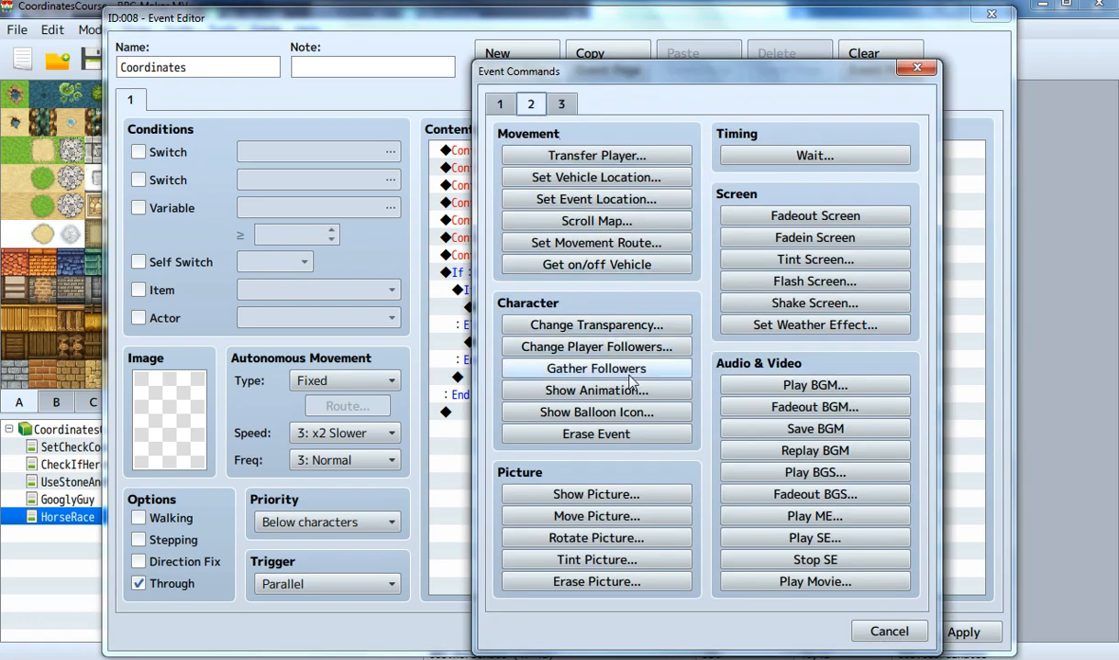
pyautogui.moveTo(596, 515)
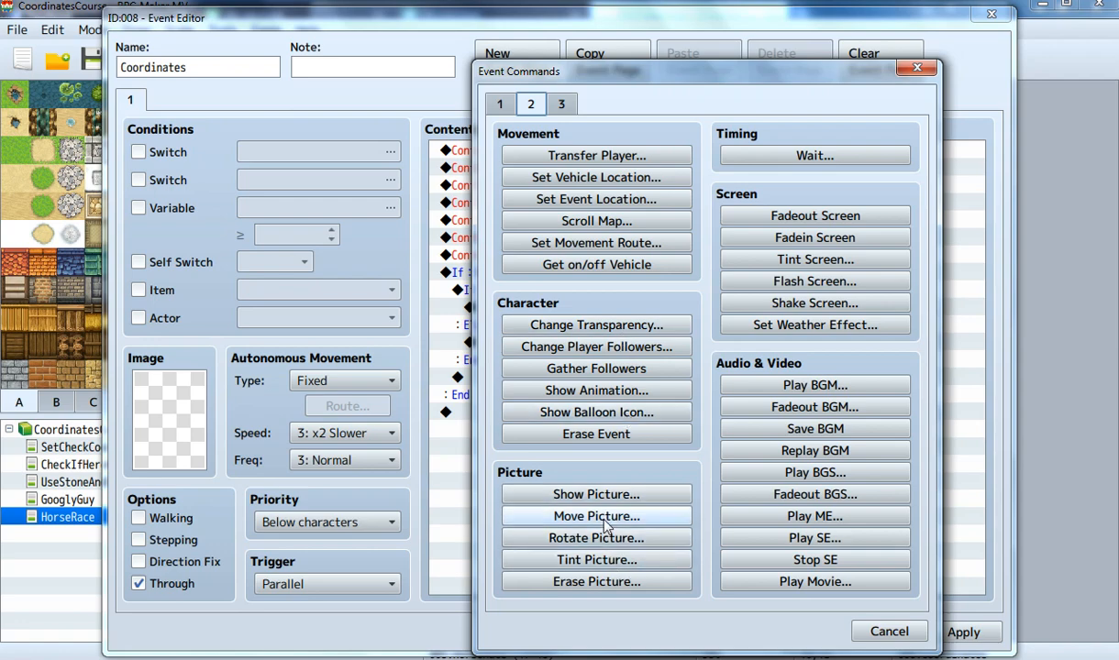
pyautogui.moveTo(596, 199)
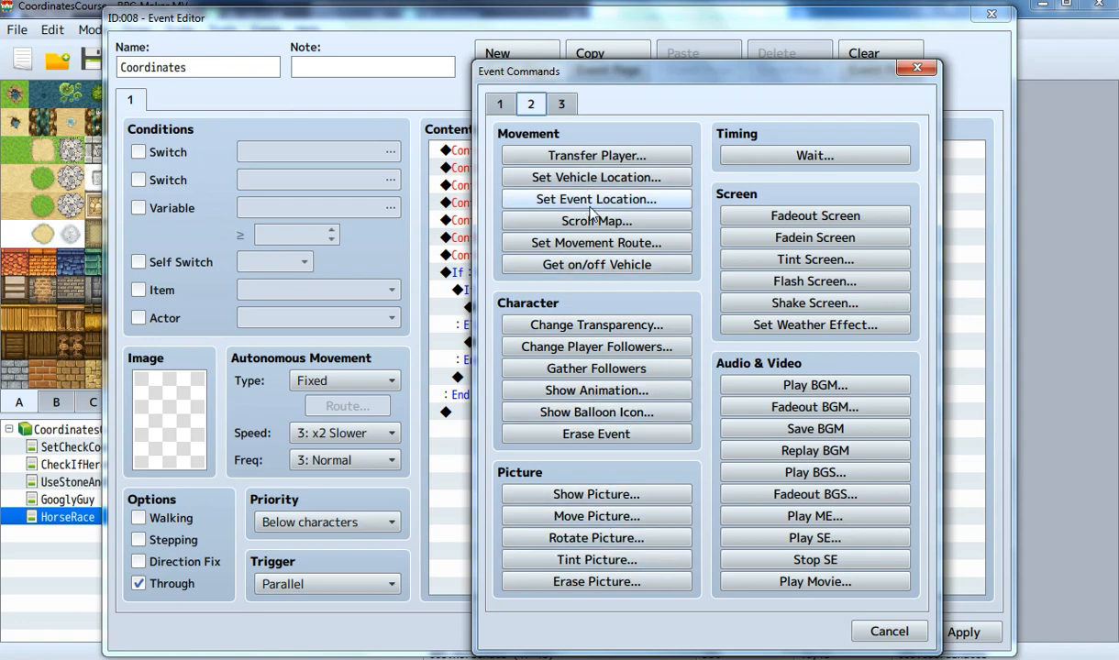
pyautogui.click(596, 242)
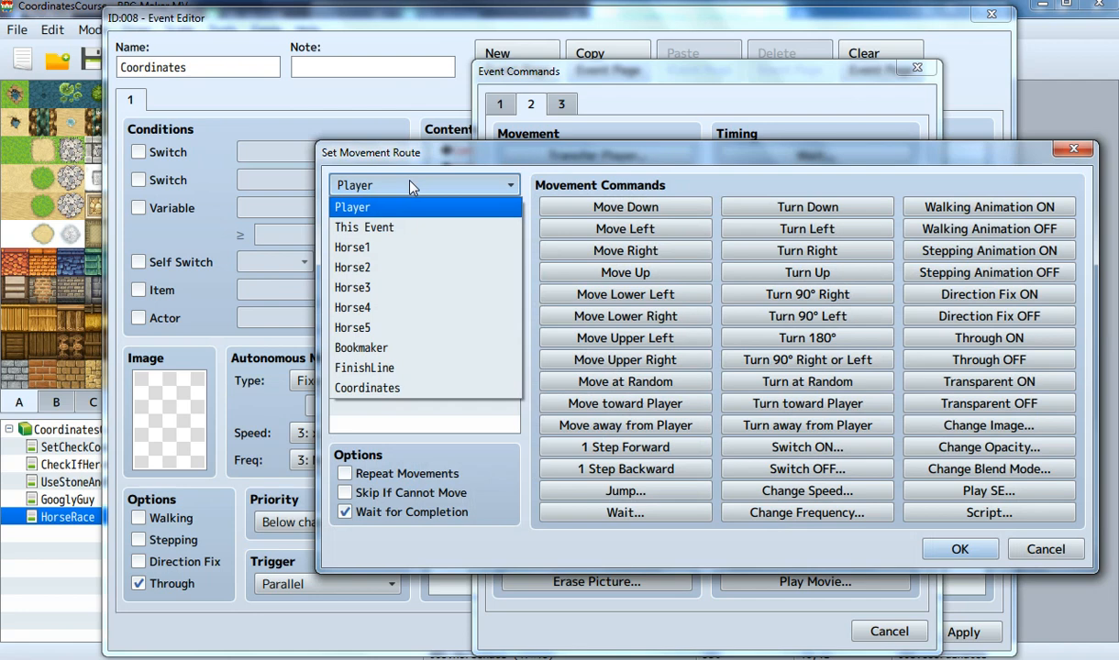
pyautogui.click(352, 247)
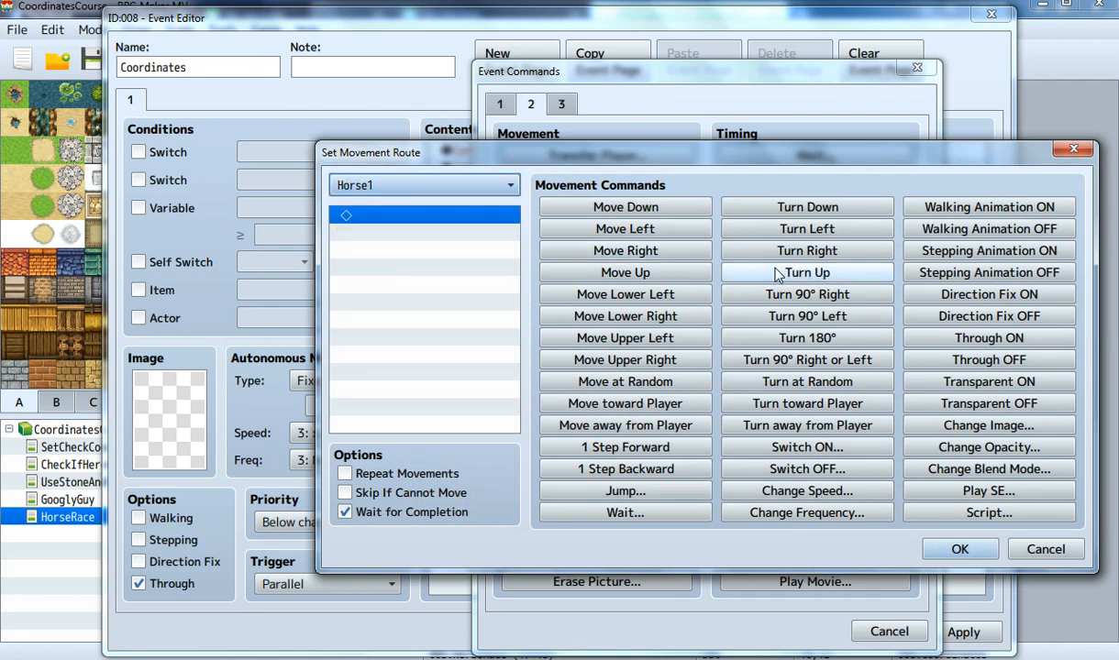
pyautogui.click(625, 251)
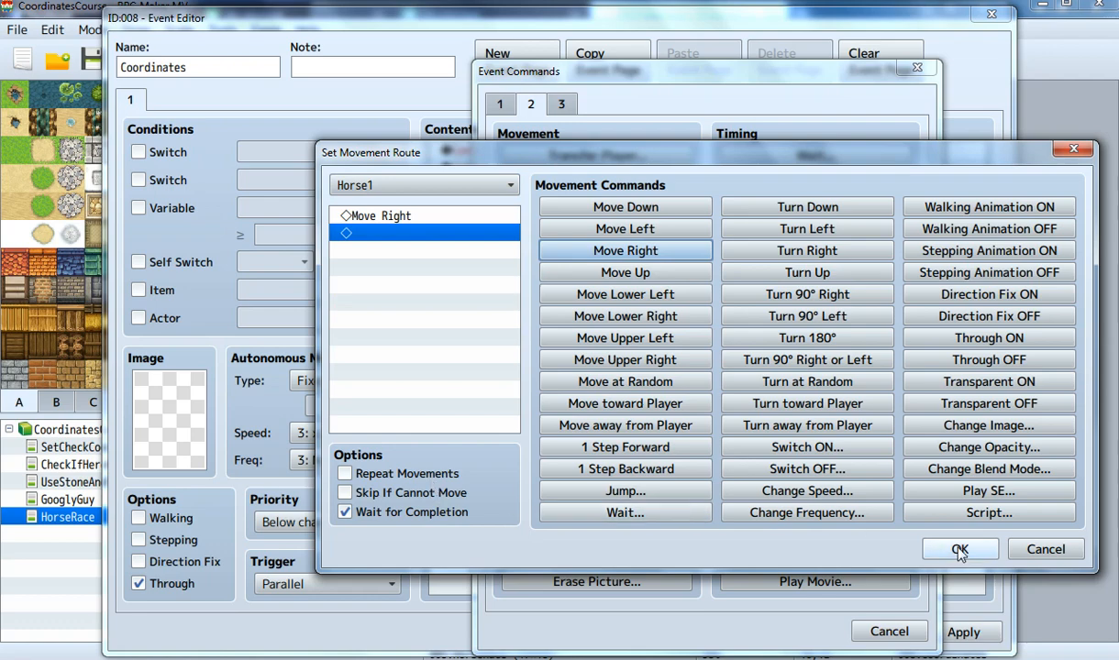
pyautogui.moveTo(1023, 578)
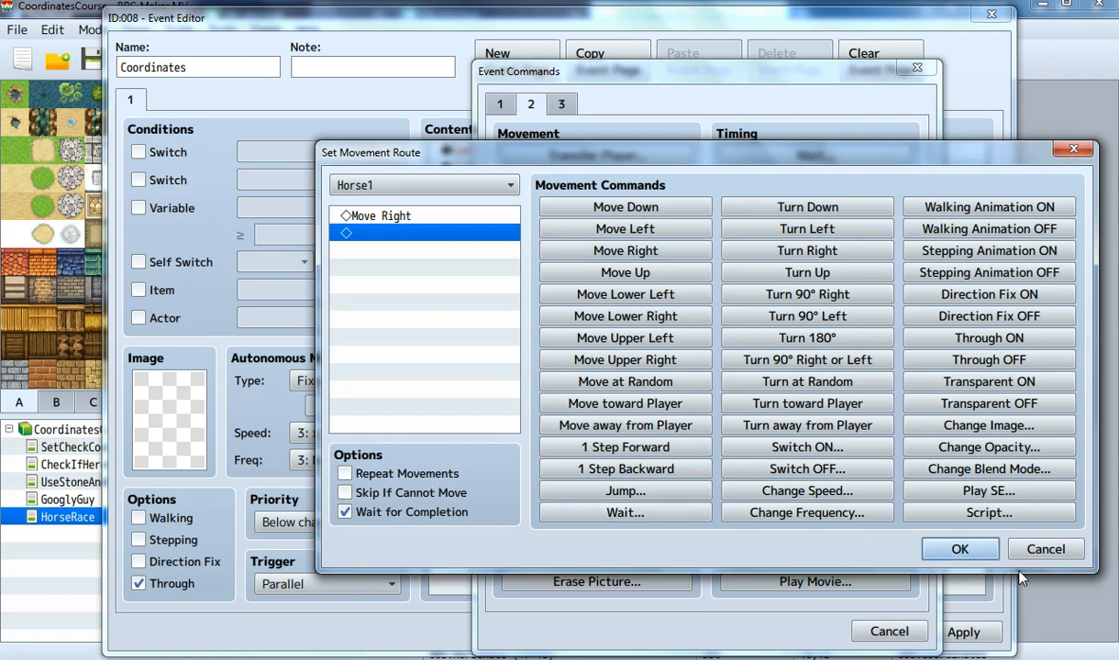
pyautogui.click(960, 549)
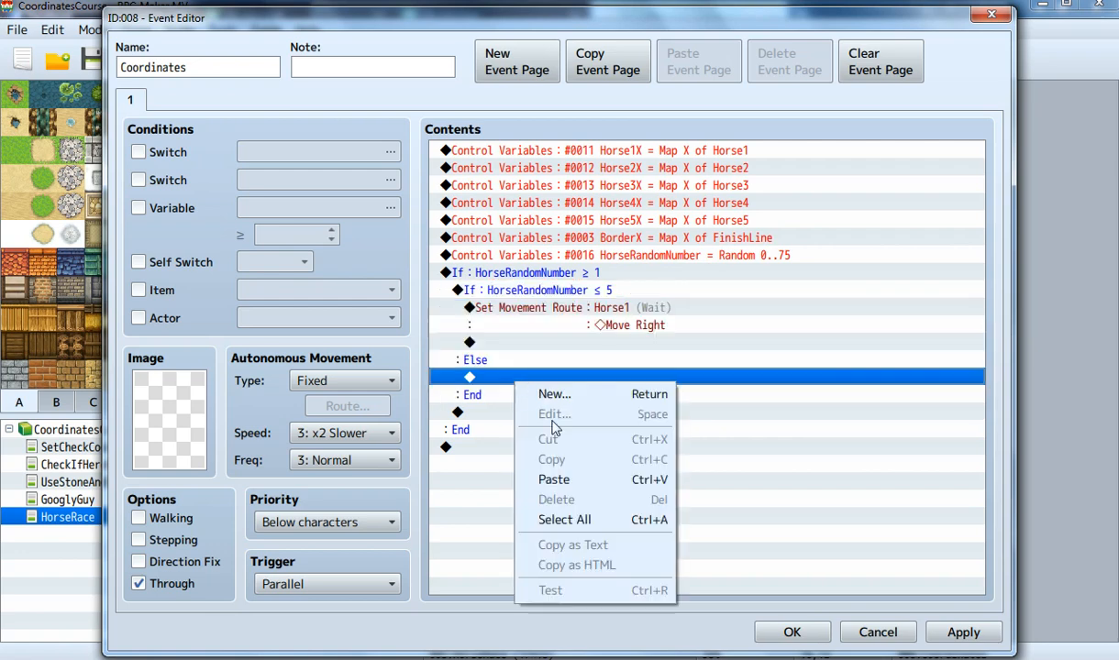
# Paste the Horse1 branch under Else and open the copy's condition for editing
pyautogui.click(554, 480)
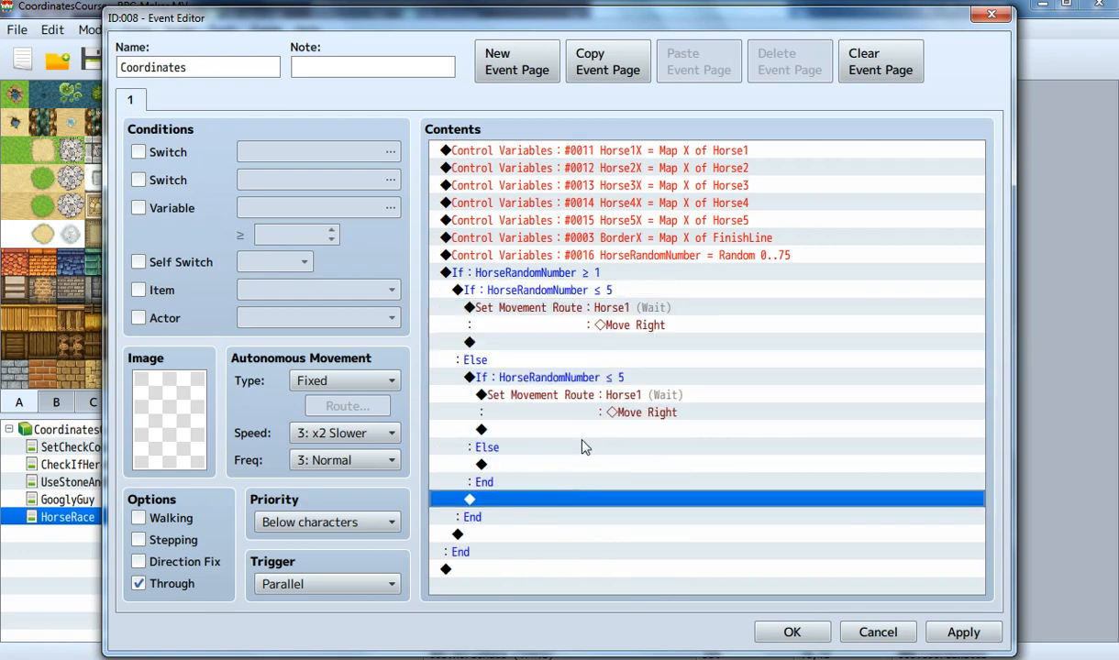
pyautogui.click(549, 377)
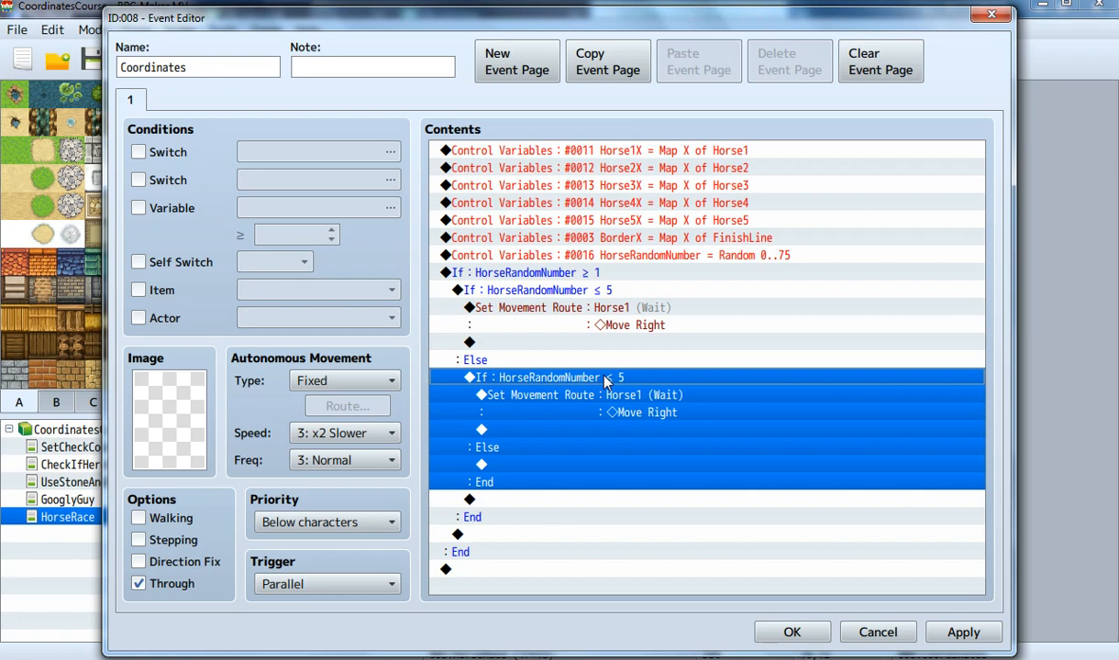
pyautogui.moveTo(630, 295)
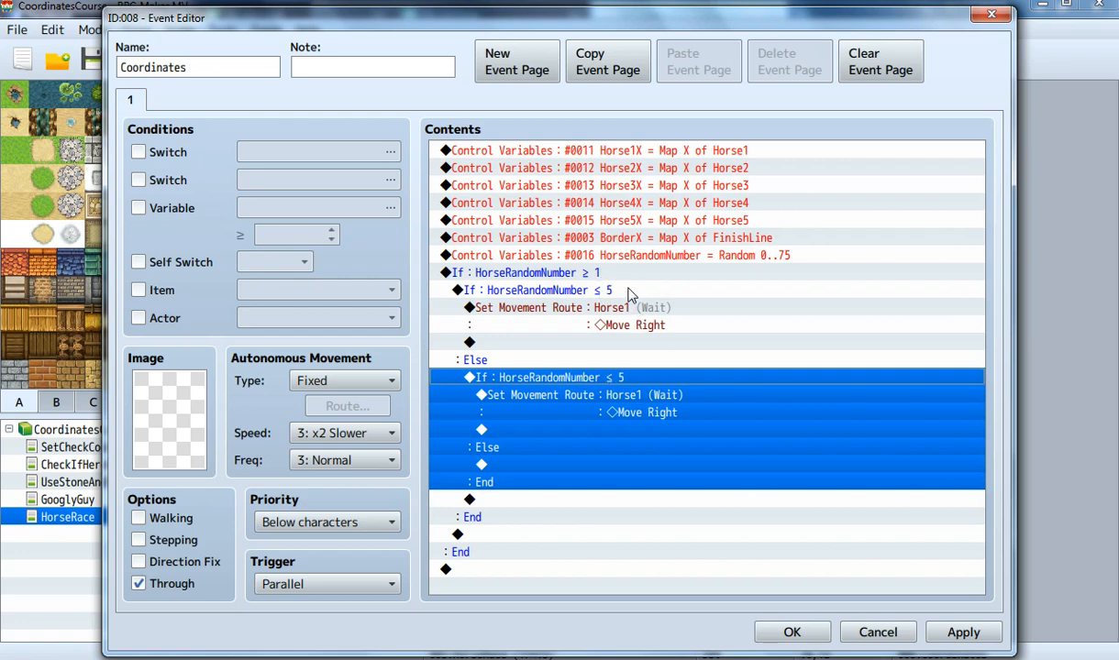
pyautogui.click(541, 290)
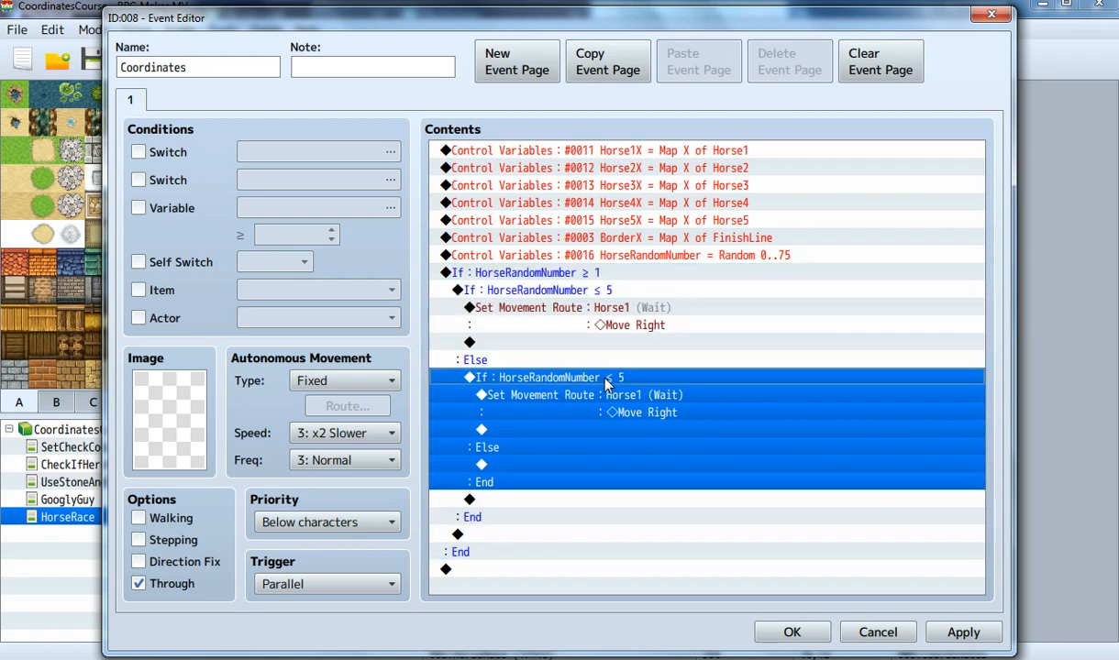
pyautogui.doubleClick(537, 378)
pyautogui.write('15')
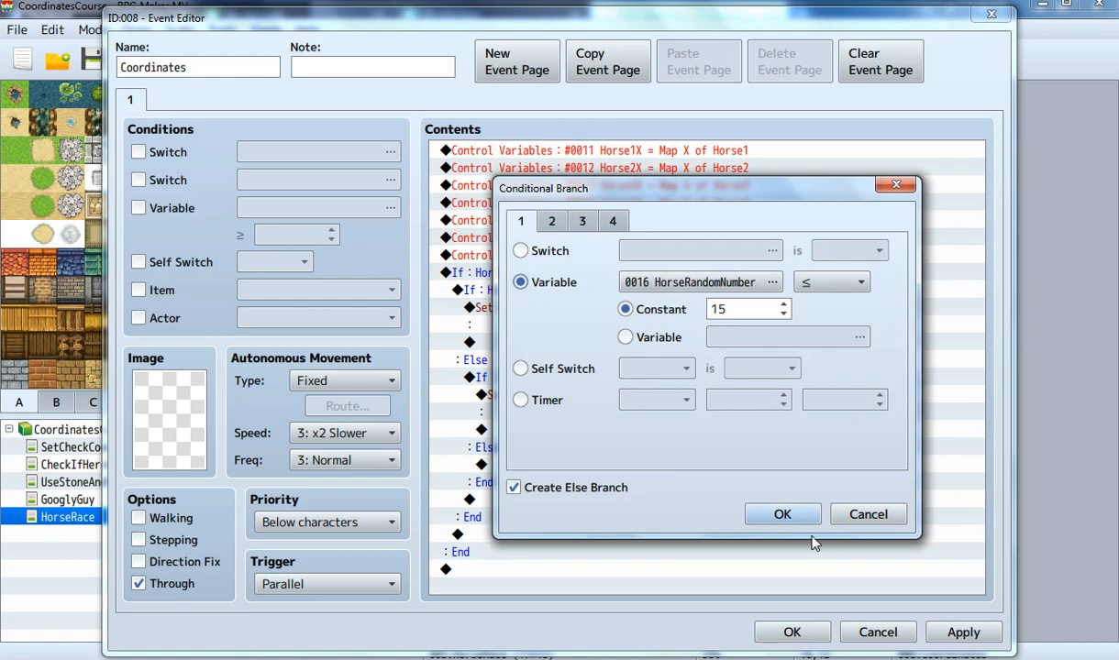
# Confirm the ≤ 15 condition and retarget the pasted route to Horse2
pyautogui.click(783, 513)
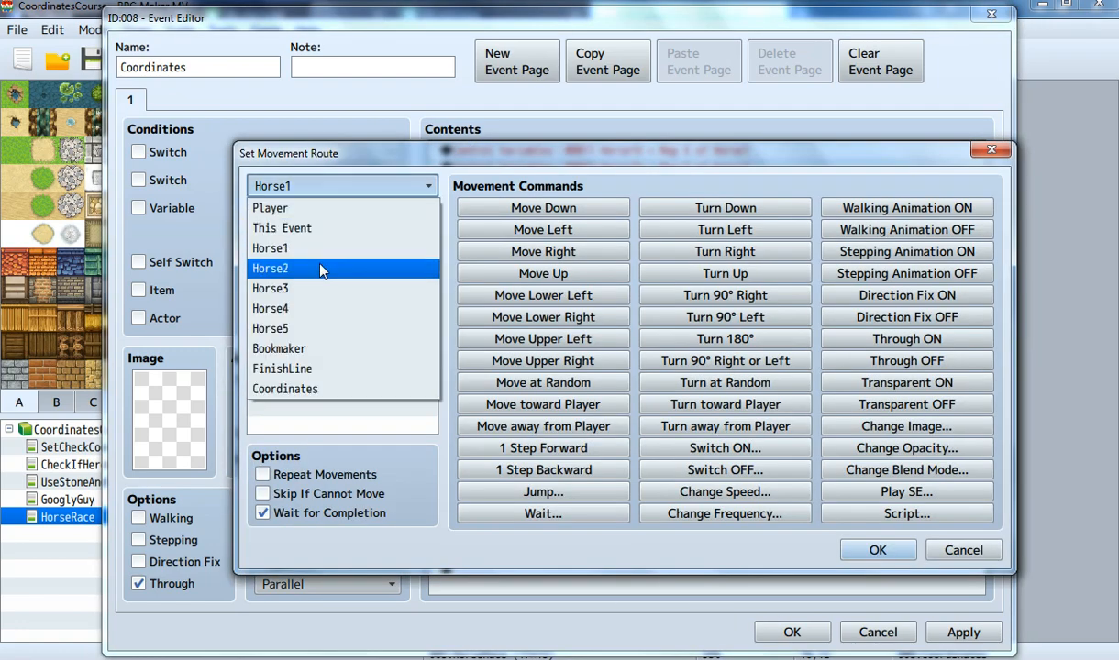
pyautogui.click(877, 549)
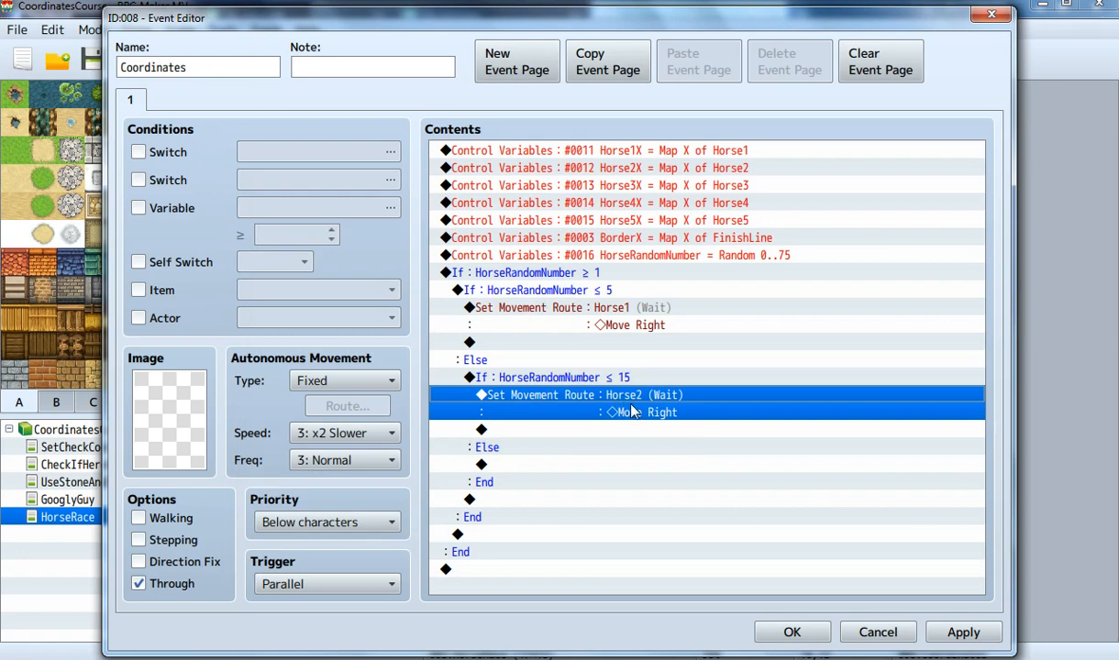
pyautogui.moveTo(596, 411)
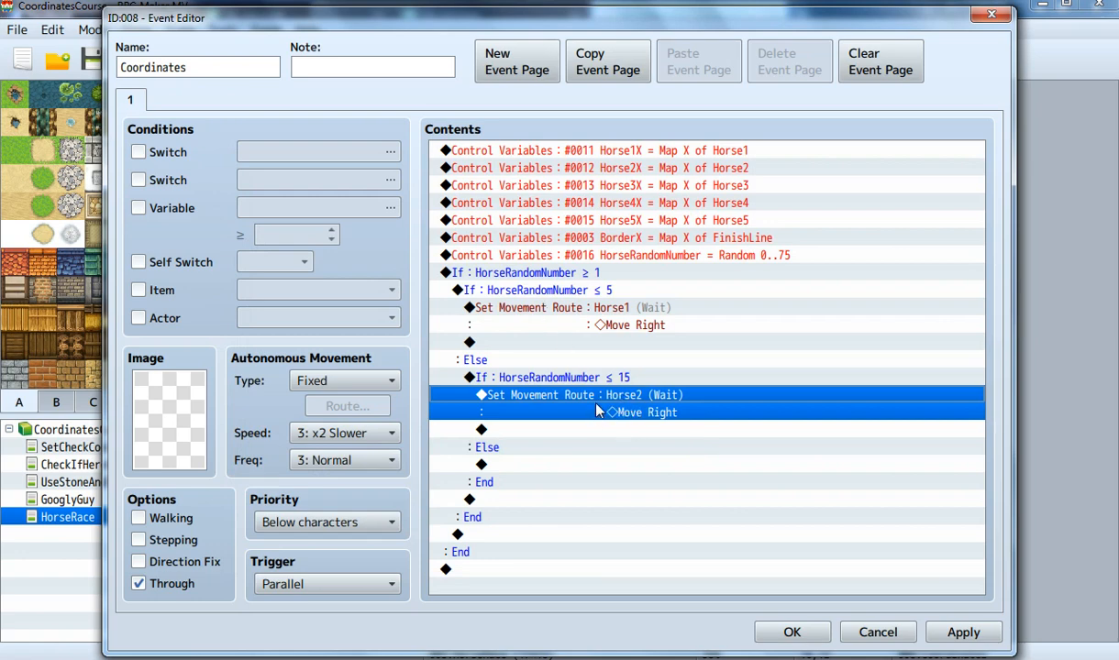
pyautogui.moveTo(601, 312)
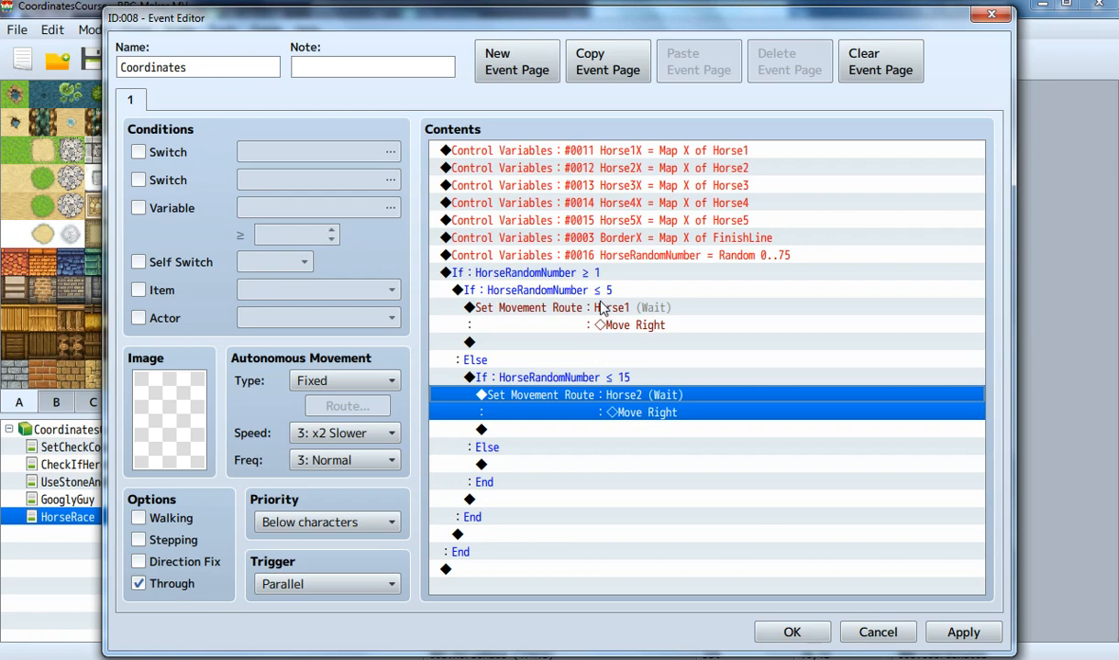
# Select the ≤ 15 Horse2 branch to copy, then choose the empty Else slot
pyautogui.click(533, 289)
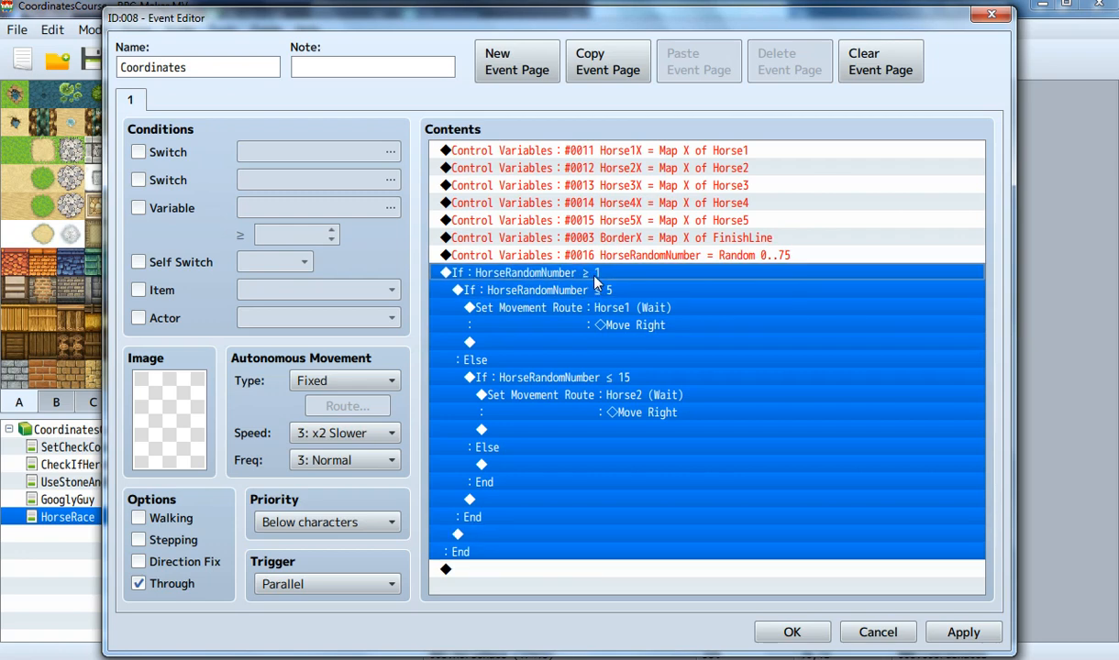
pyautogui.moveTo(596, 290)
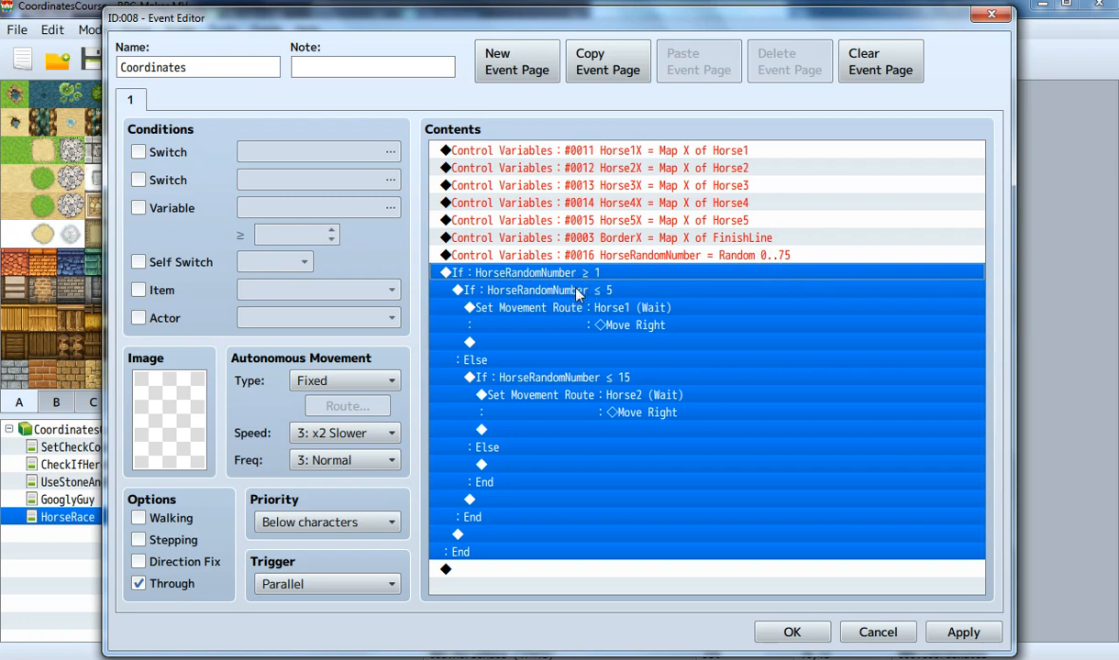
pyautogui.click(535, 290)
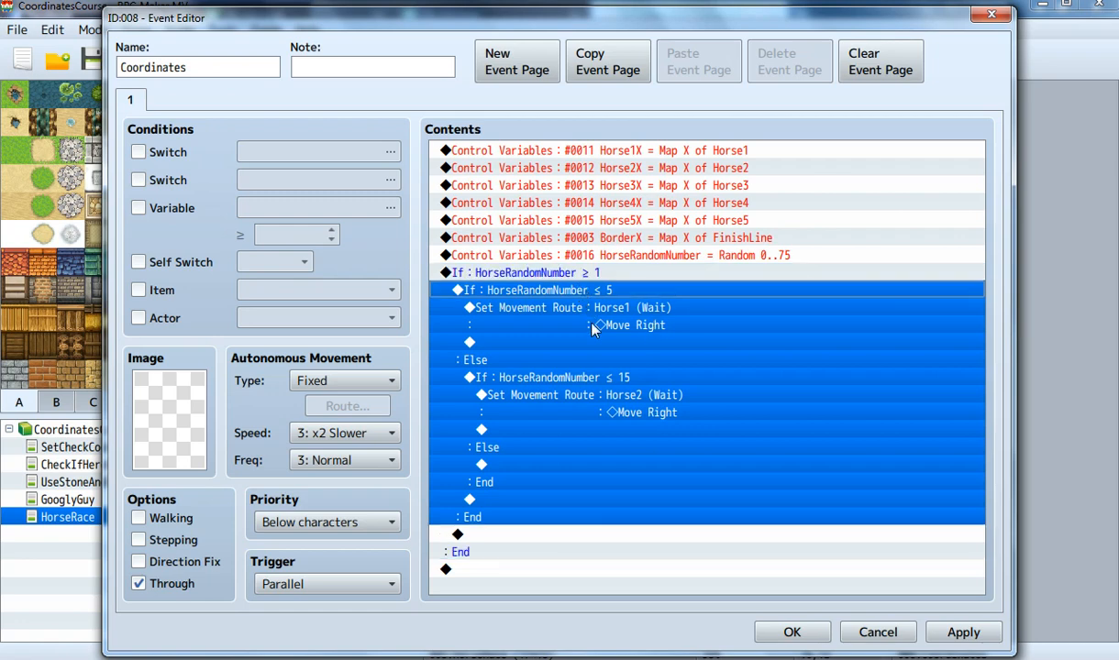
pyautogui.click(550, 377)
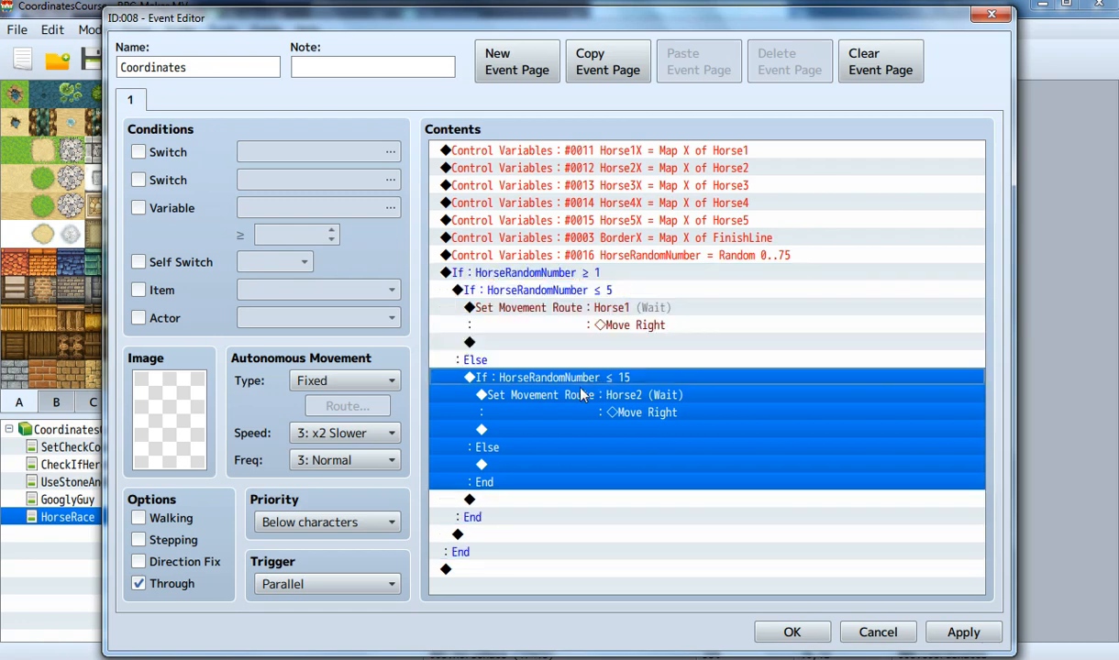
pyautogui.moveTo(622, 377)
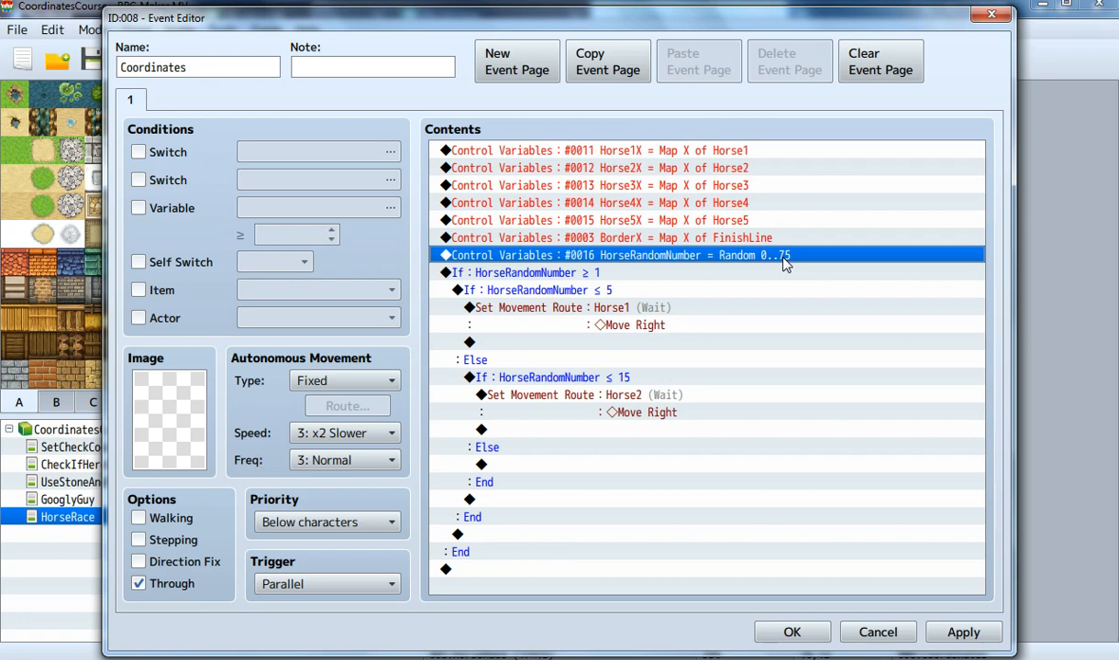
pyautogui.moveTo(692, 345)
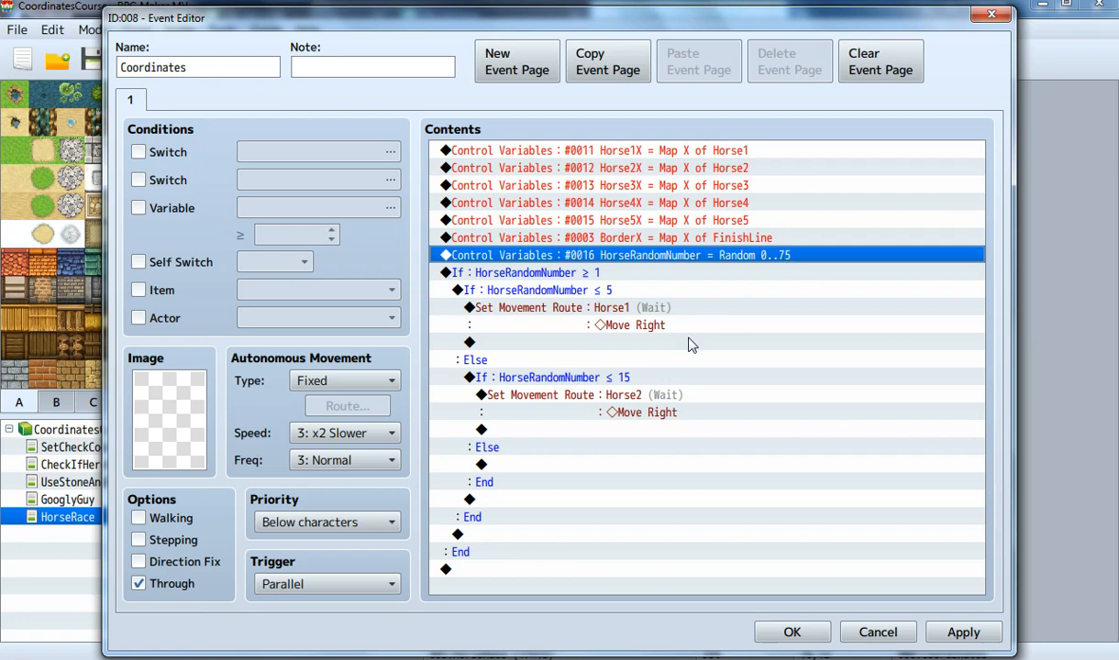
pyautogui.click(550, 377)
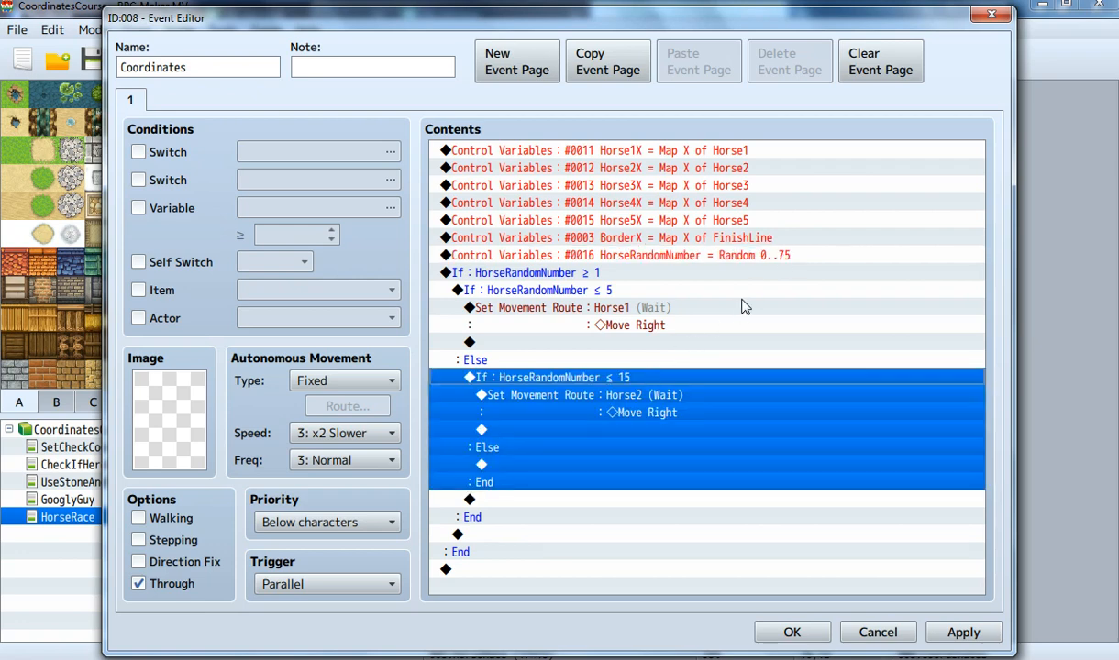
pyautogui.click(621, 255)
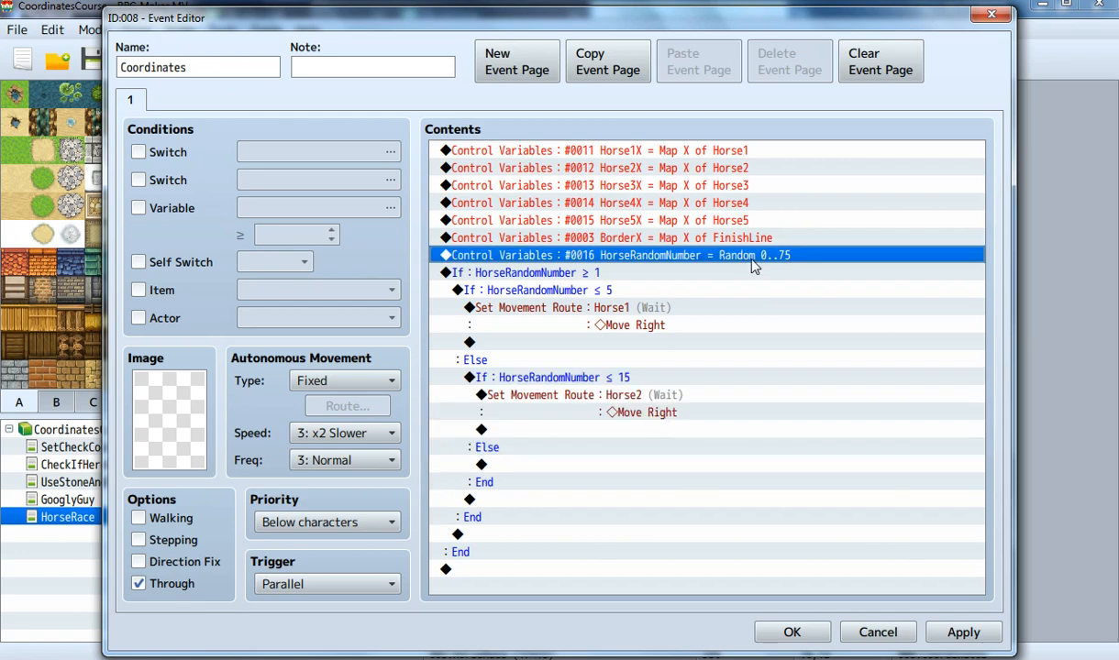
pyautogui.moveTo(642, 296)
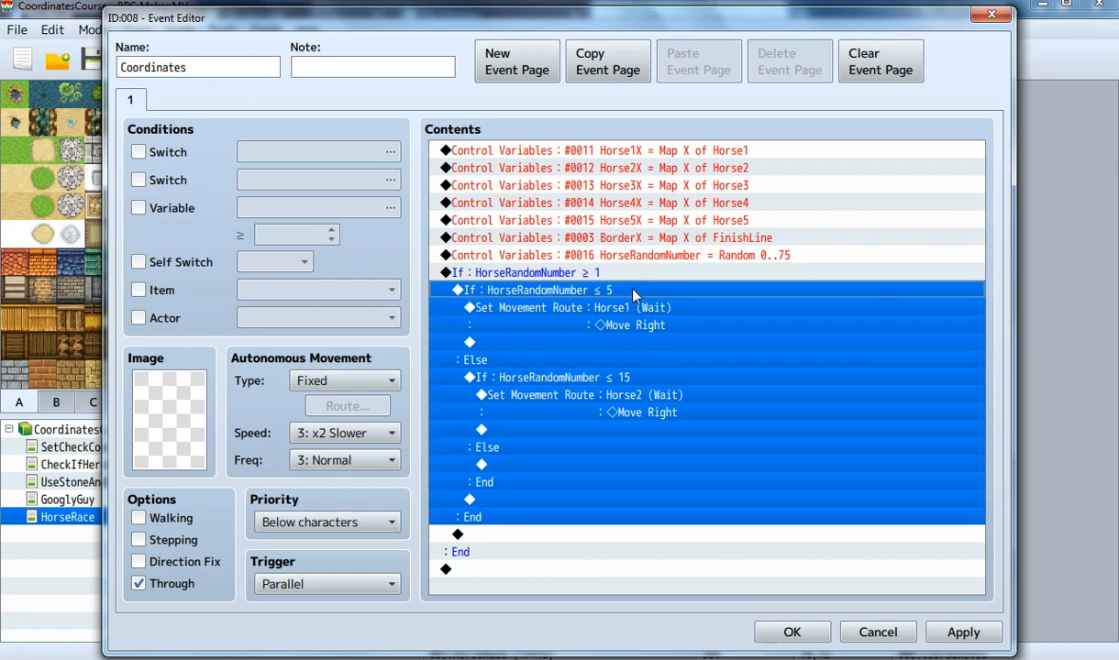
pyautogui.moveTo(584, 291)
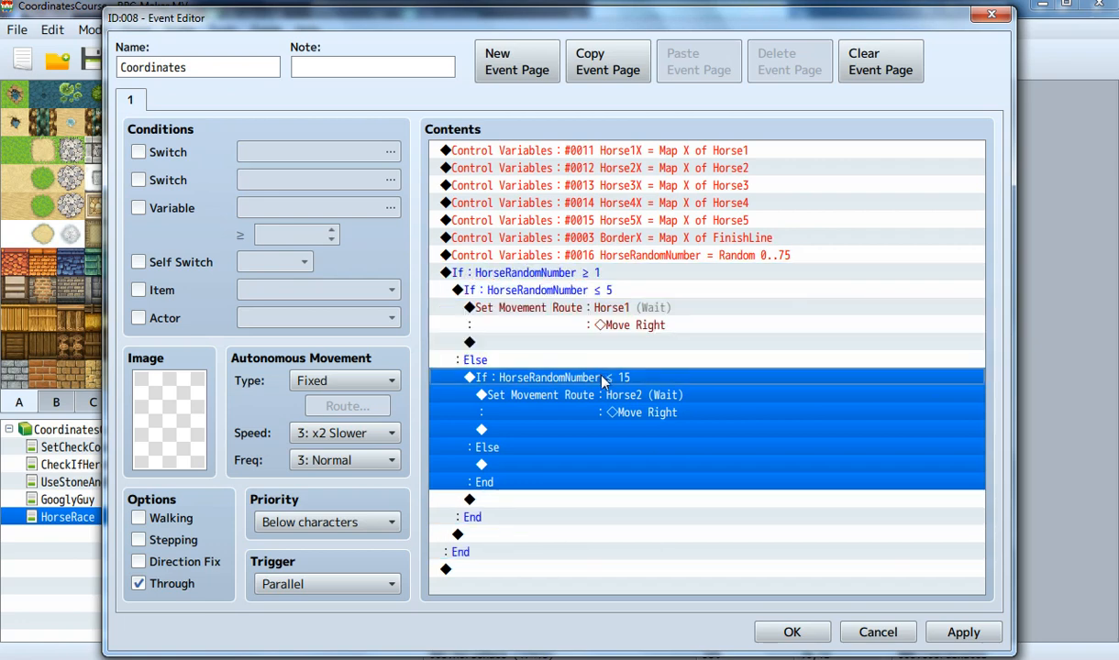
pyautogui.moveTo(633, 389)
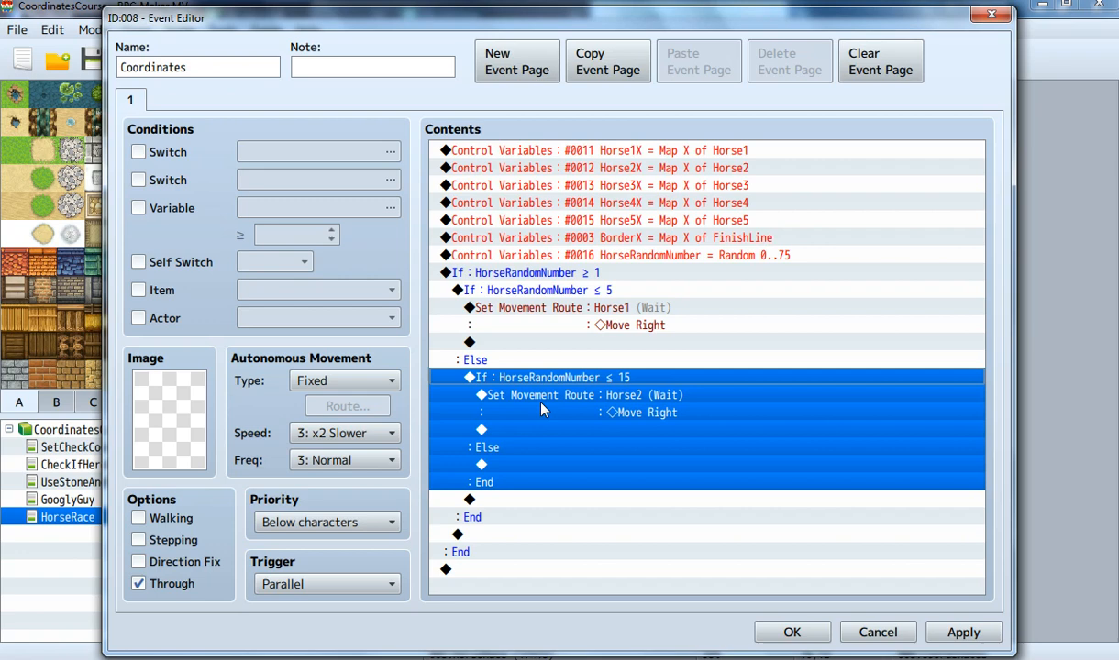
pyautogui.moveTo(642, 404)
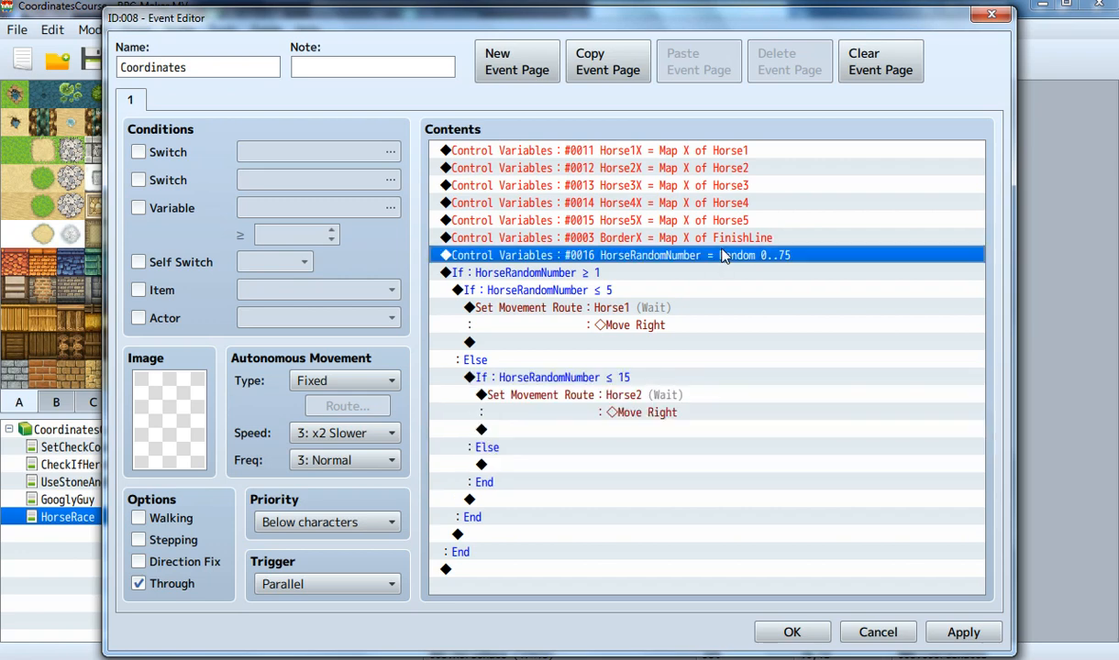
pyautogui.click(551, 378)
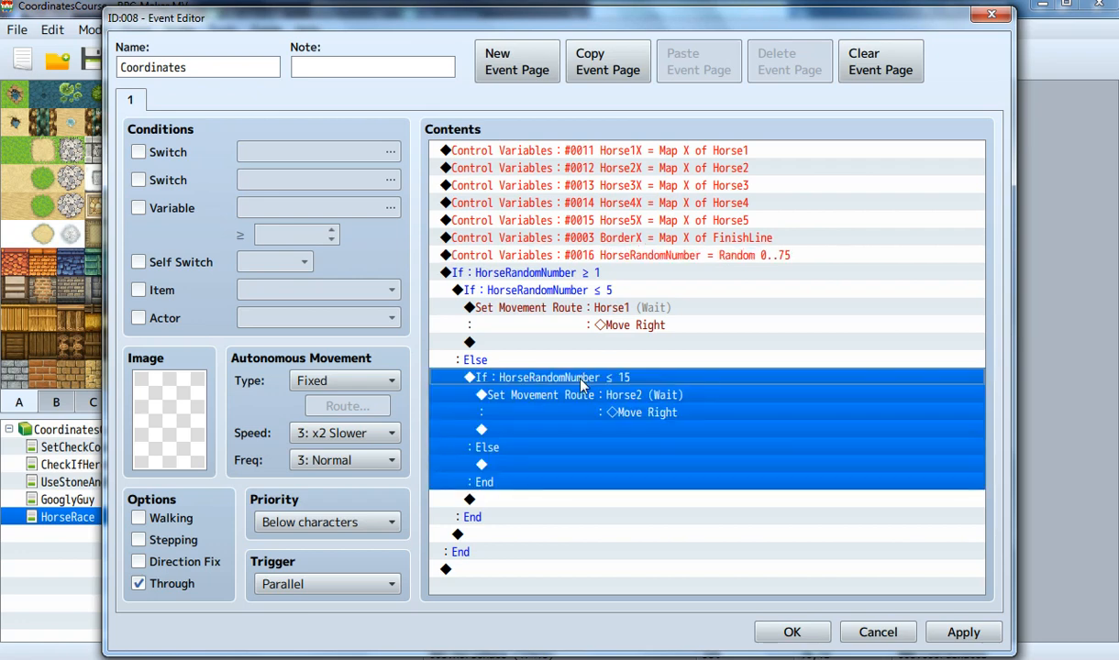
pyautogui.click(481, 464)
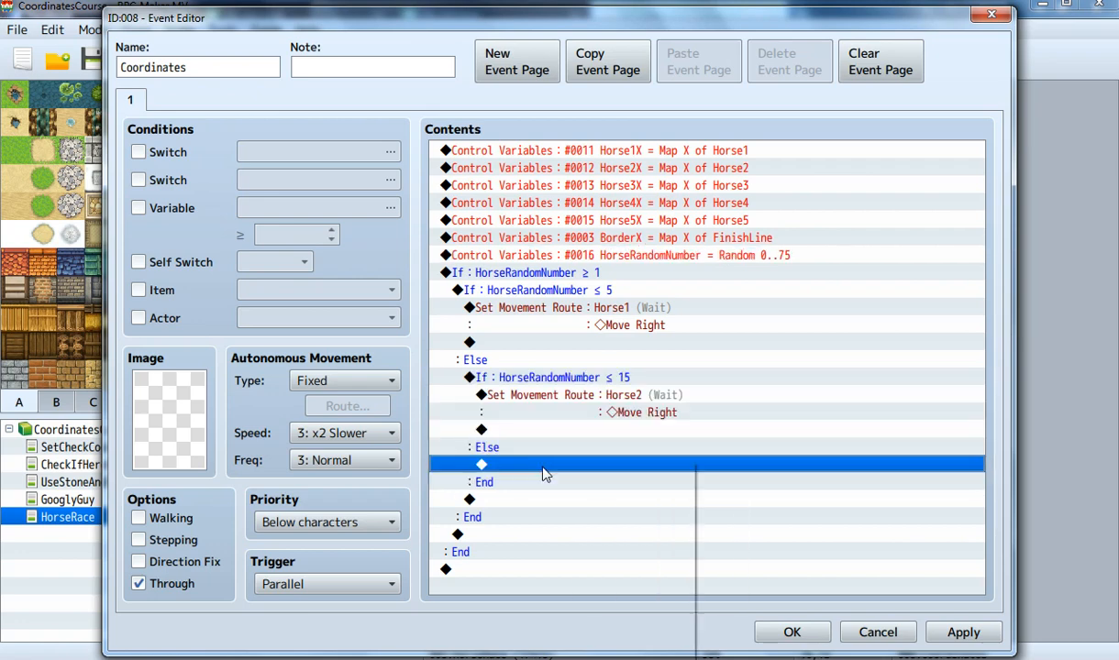
# Paste the branch into the Else, set it to ≤ 30, and retarget the route to Horse3
pyautogui.scroll(-3)
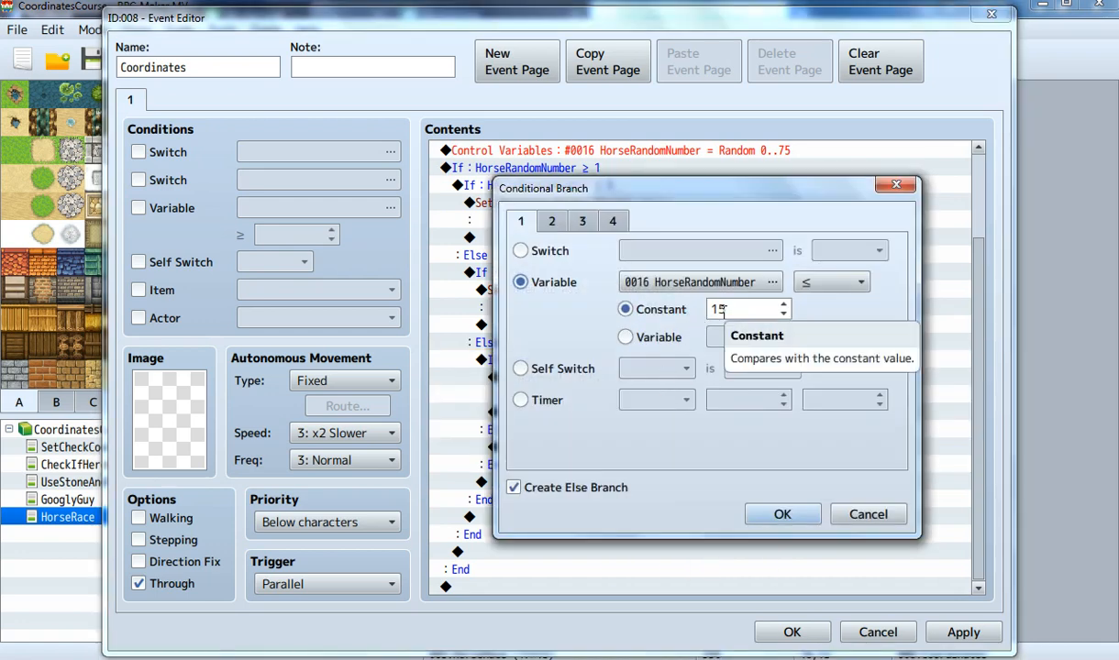
pyautogui.write('24')
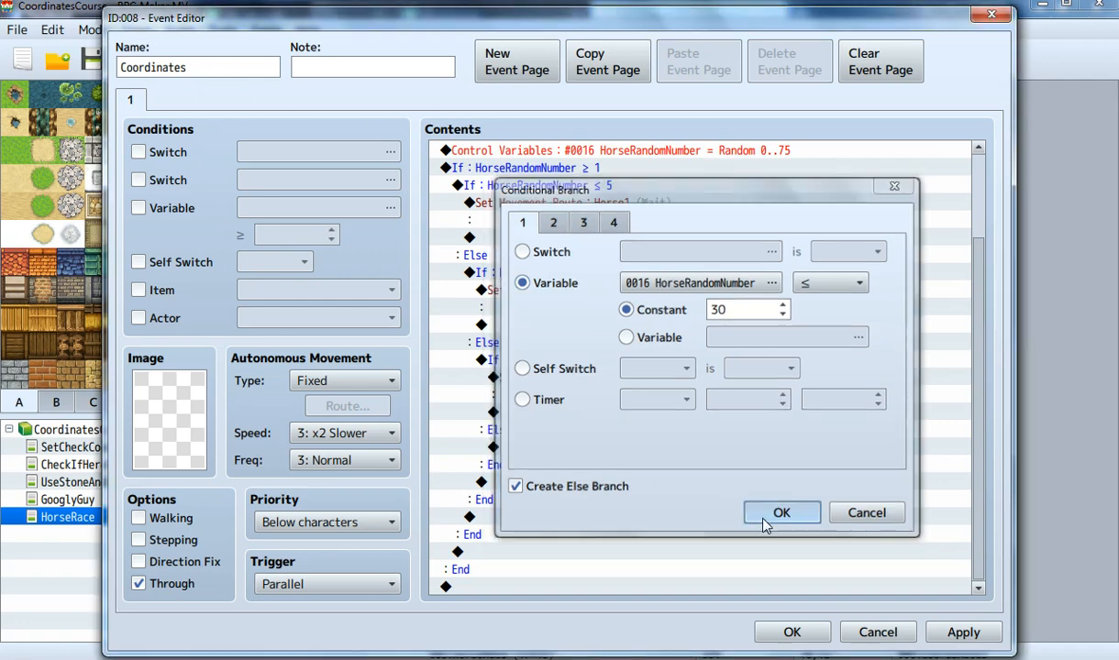
pyautogui.click(782, 513)
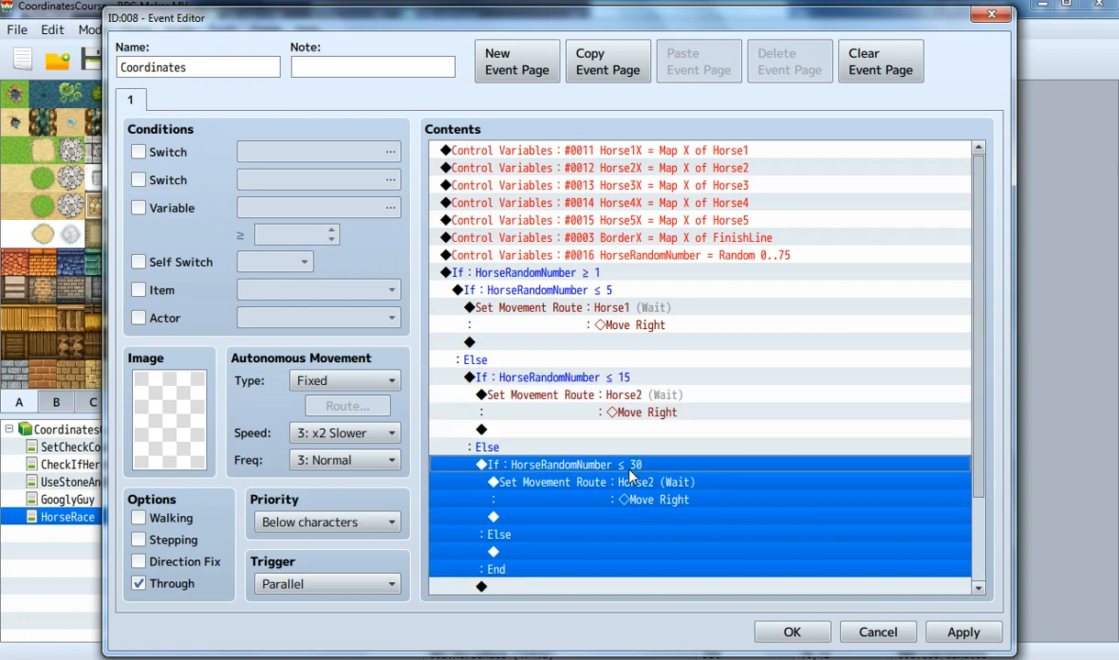
pyautogui.click(551, 377)
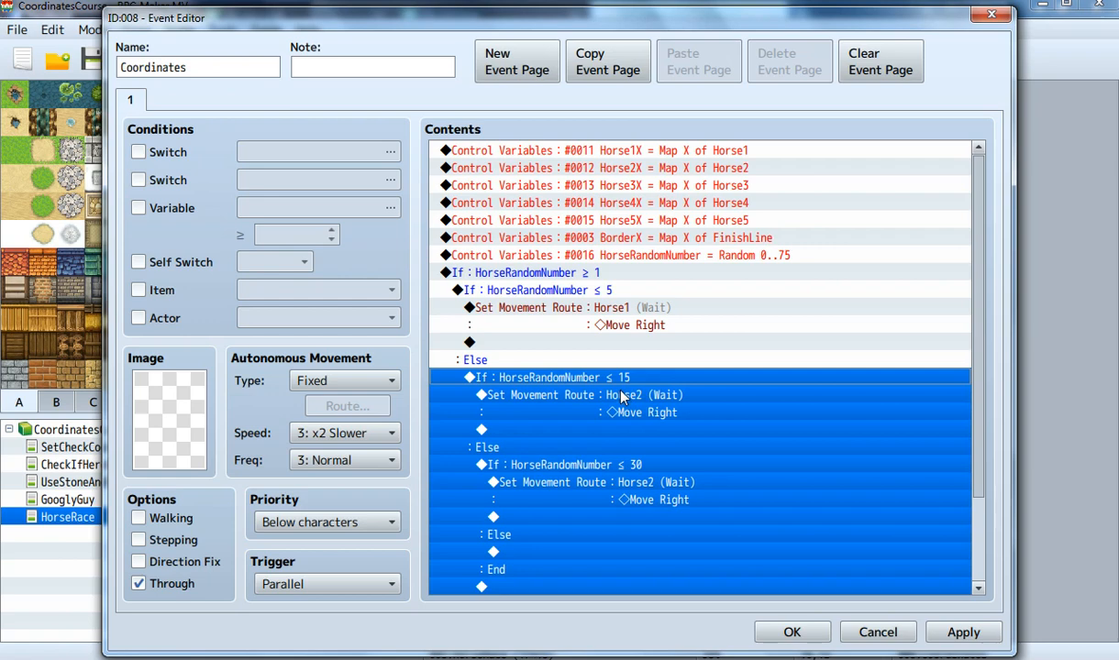
pyautogui.moveTo(631, 381)
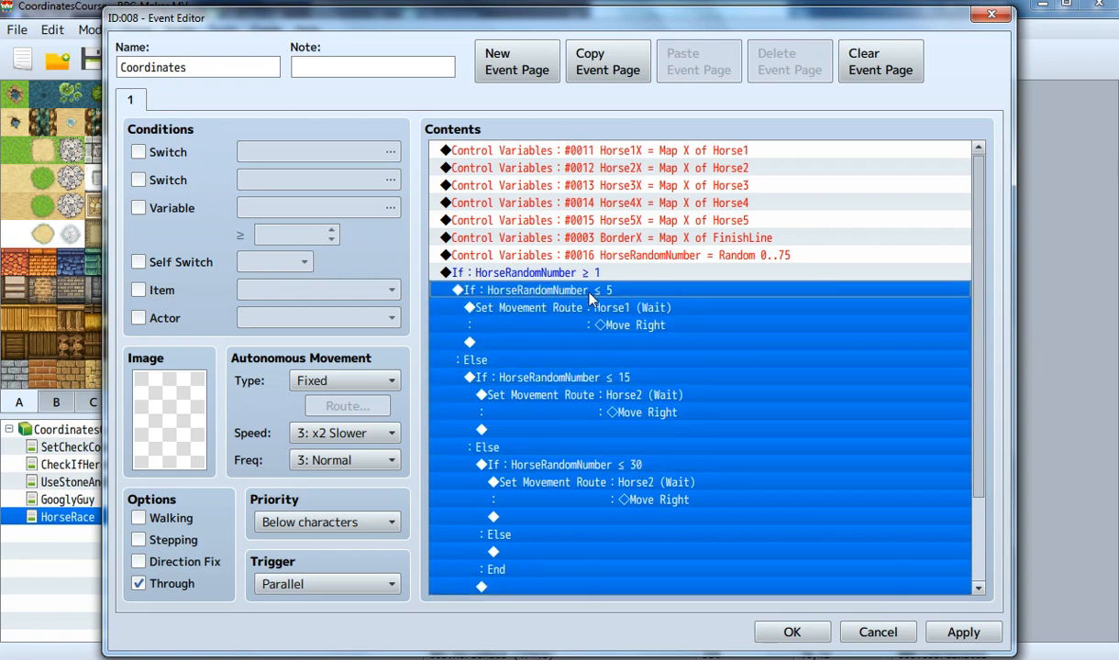
pyautogui.moveTo(590, 387)
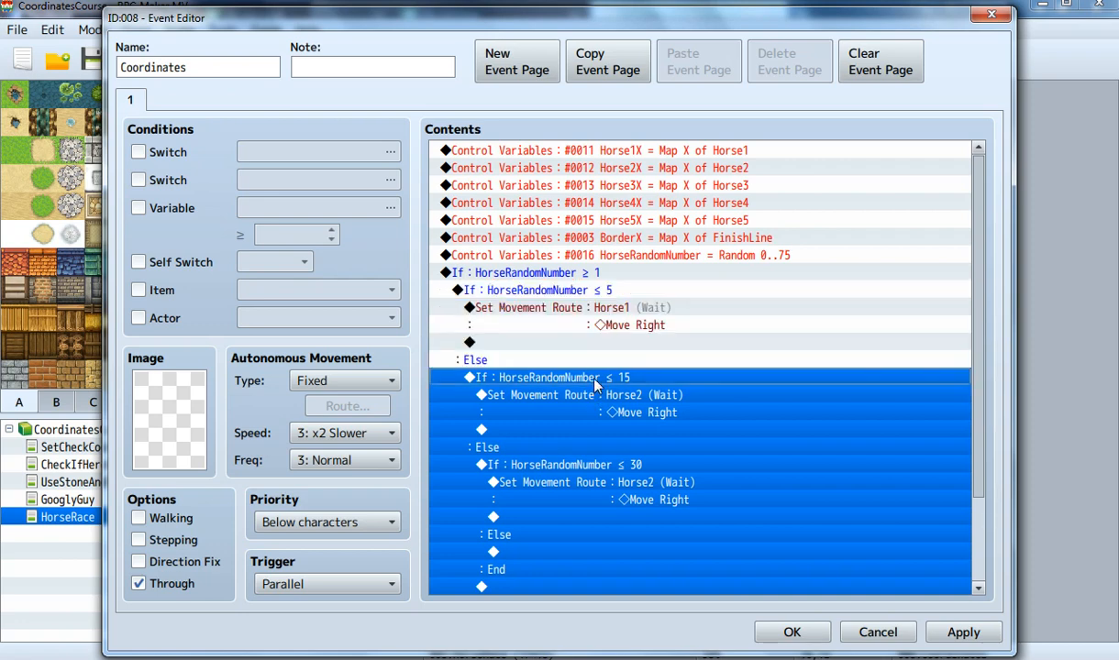
pyautogui.moveTo(612, 418)
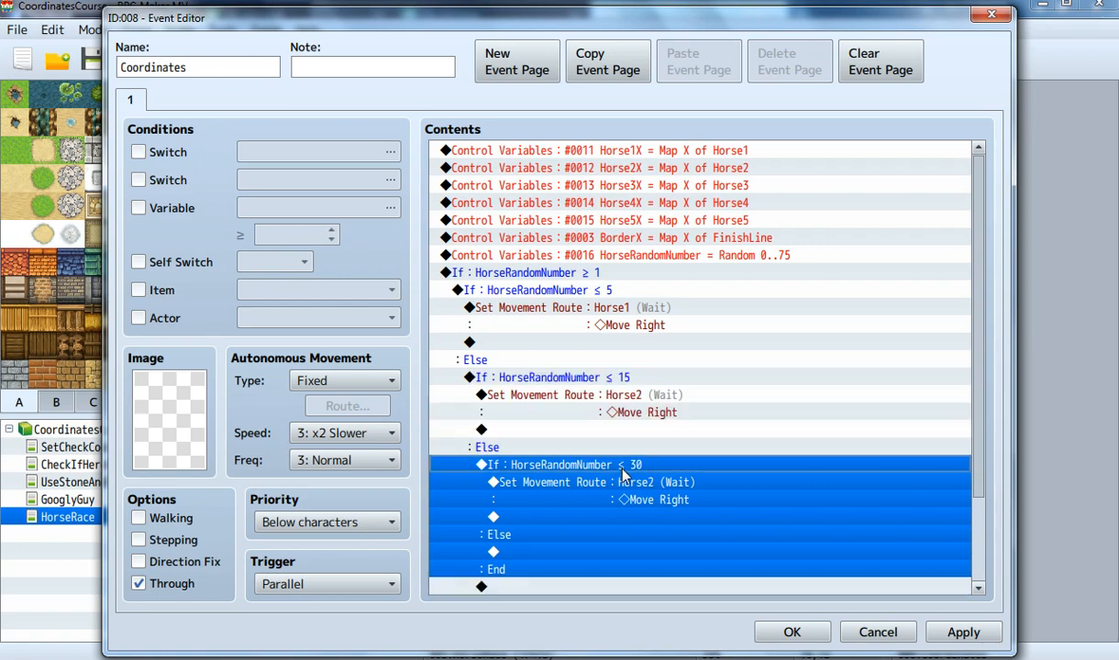
pyautogui.scroll(-3)
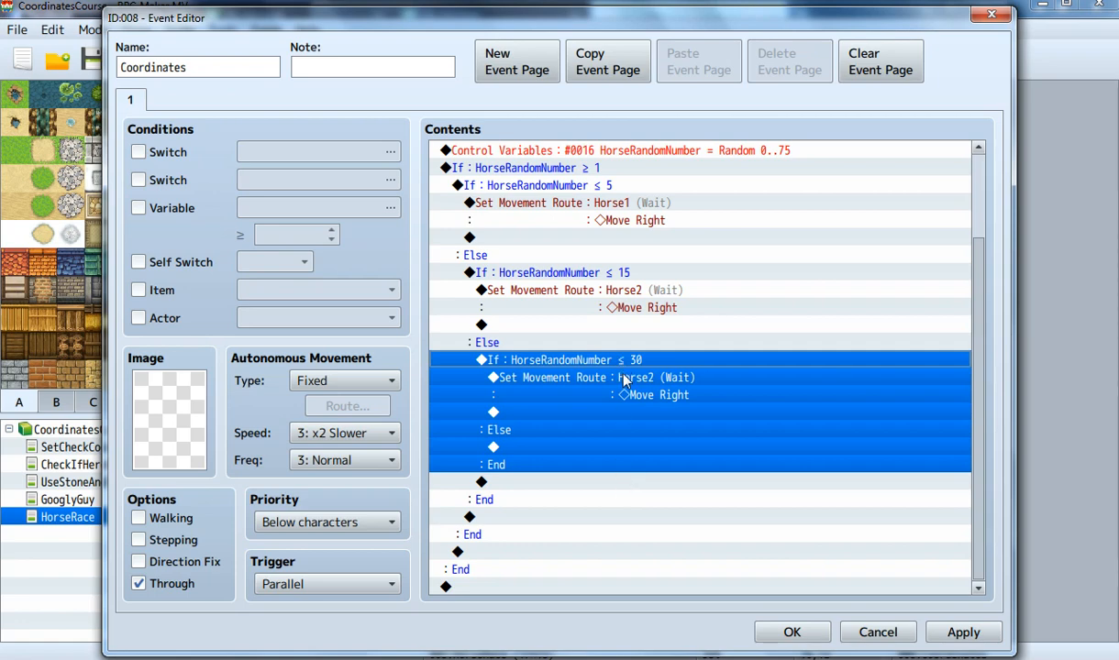
pyautogui.rightClick(624, 378)
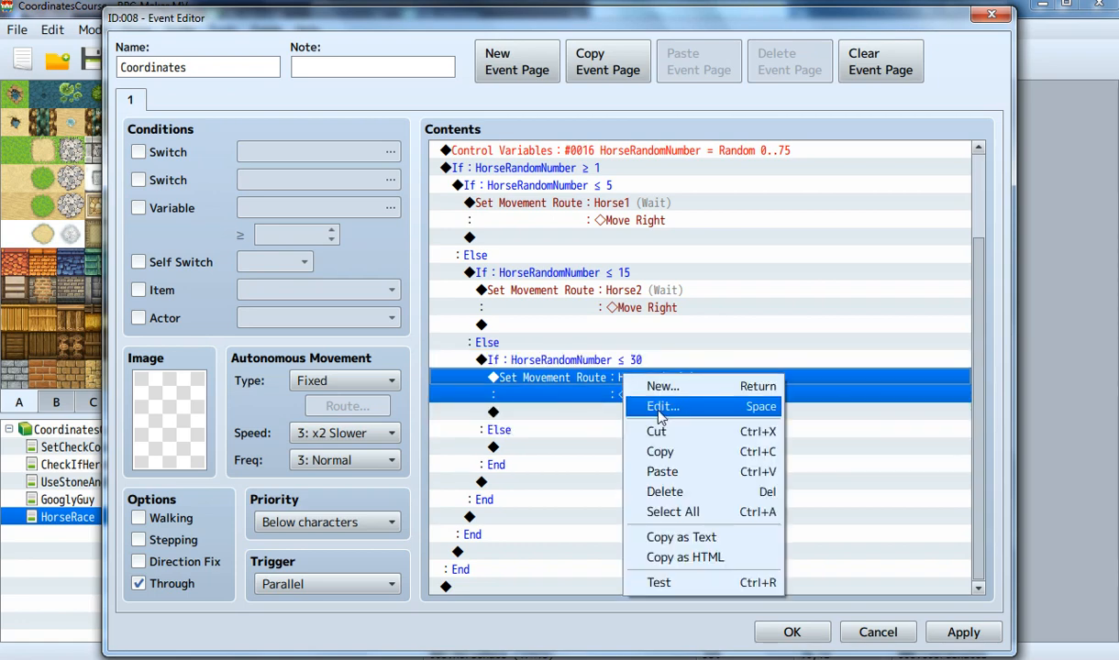
pyautogui.click(662, 406)
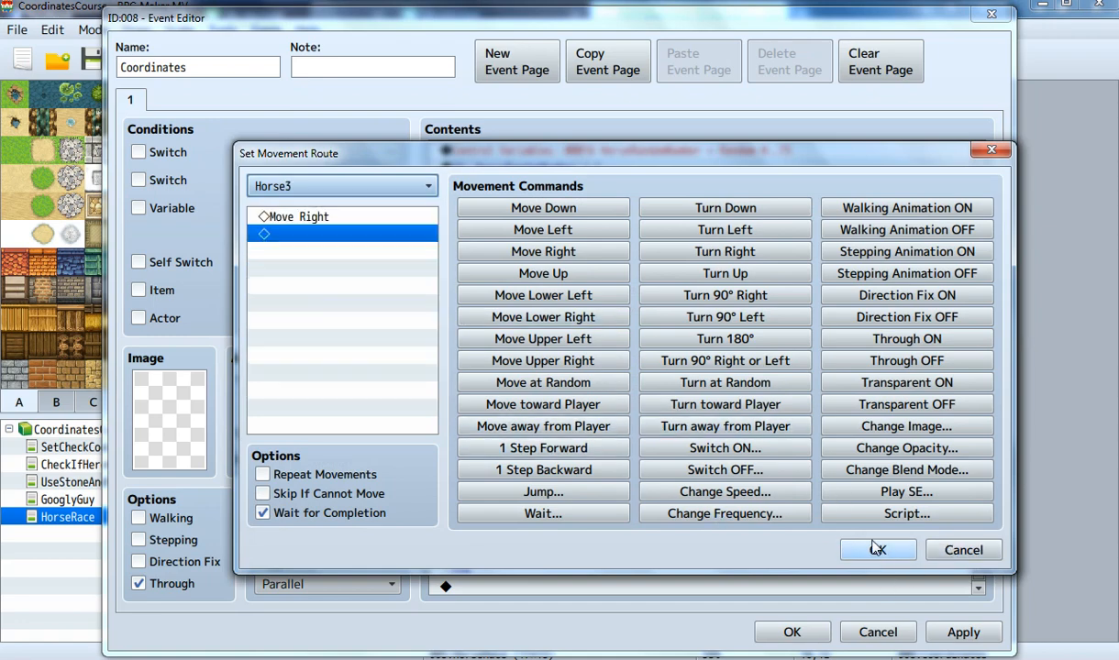
pyautogui.click(878, 550)
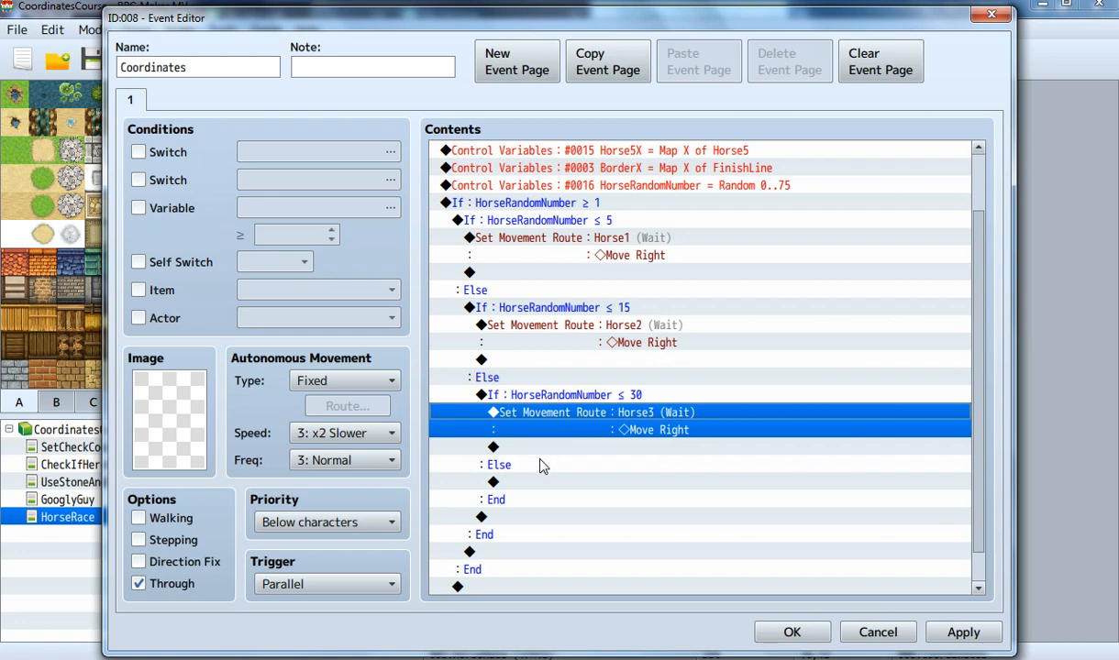
pyautogui.moveTo(755, 184)
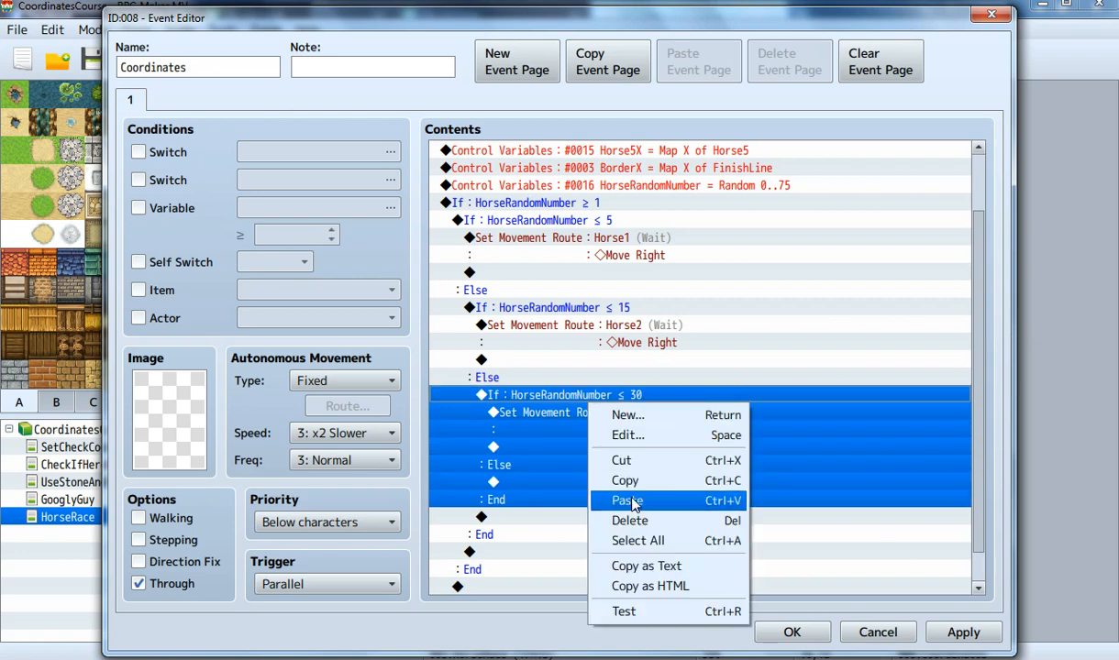
# Paste the branch into the Else, set it to ≤ 50, and retarget the route to Horse4
pyautogui.click(627, 501)
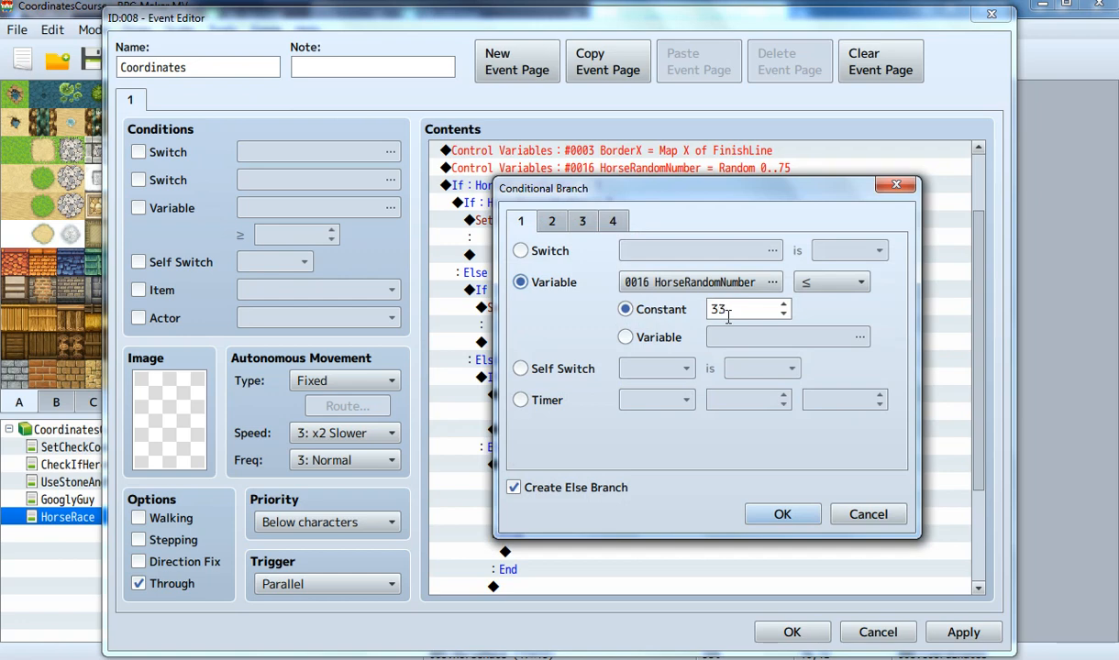
pyautogui.write('39')
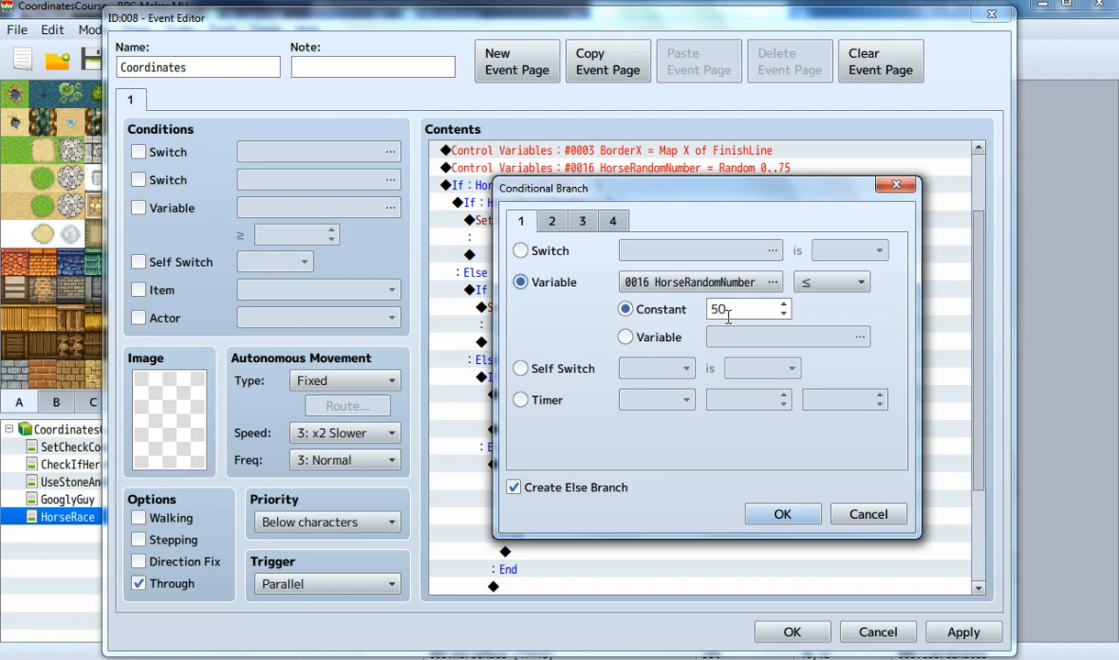
pyautogui.click(781, 514)
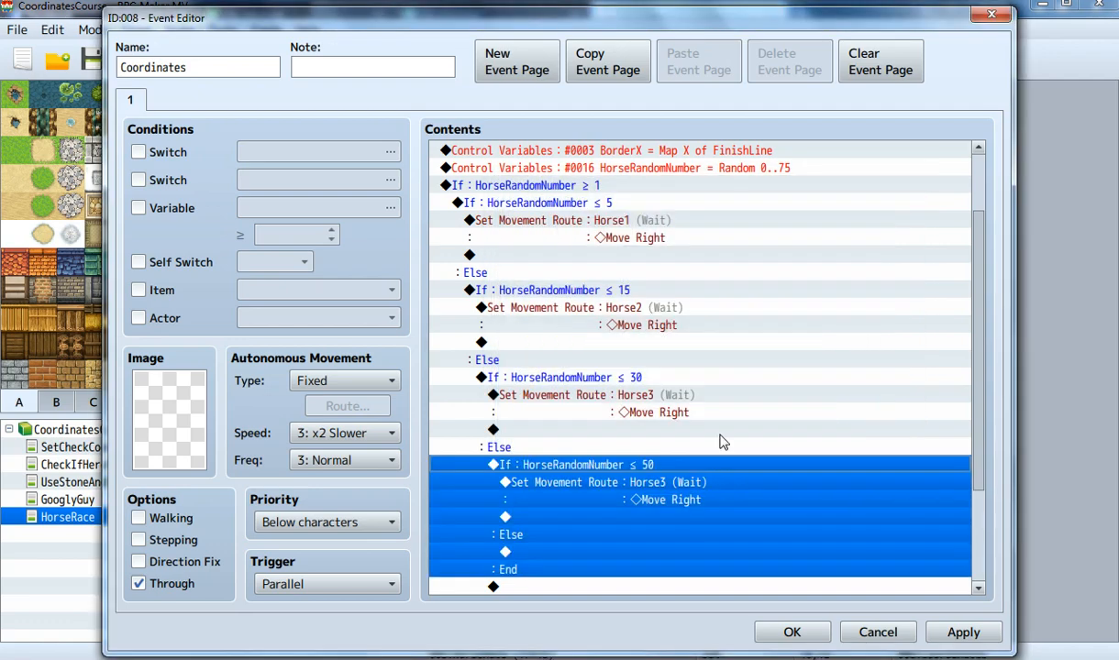
pyautogui.rightClick(596, 465)
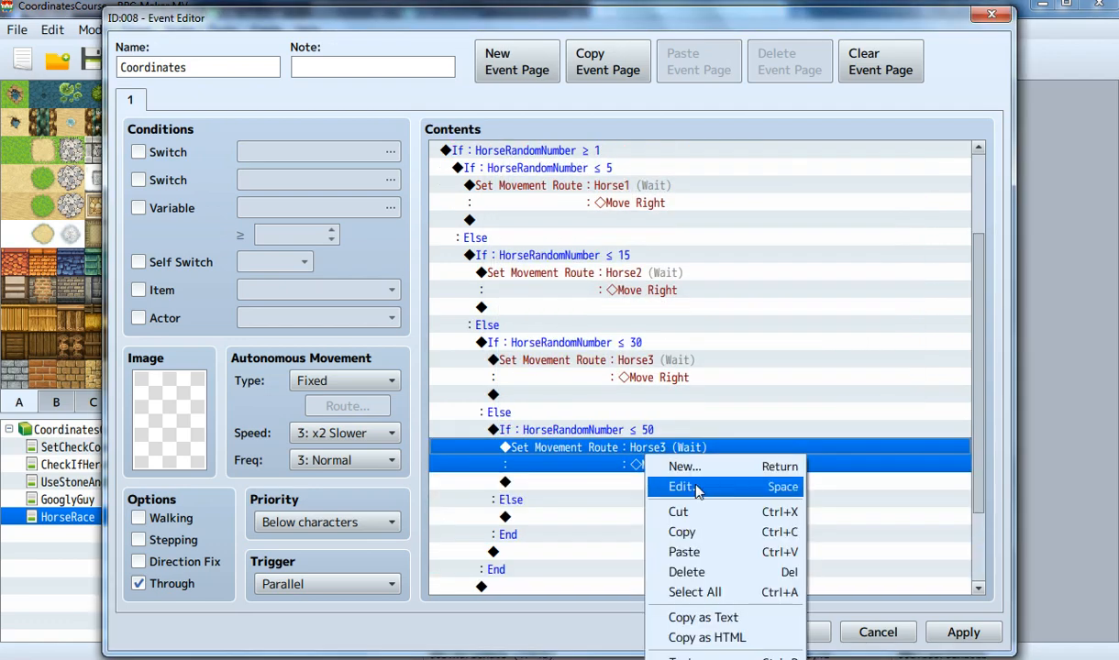
pyautogui.click(680, 487)
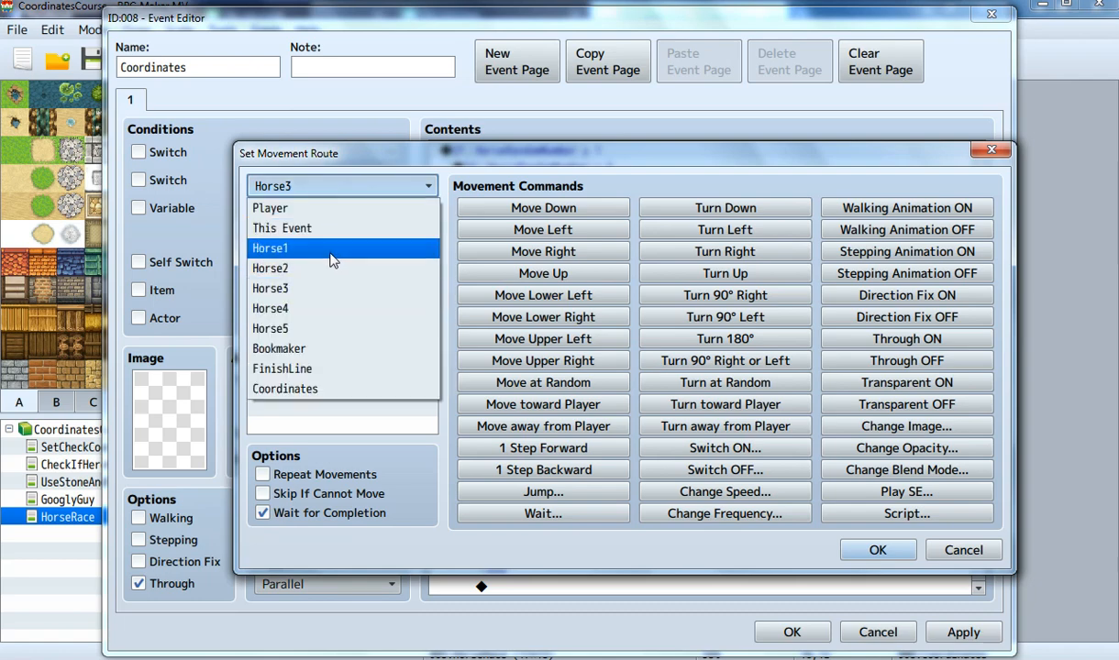
pyautogui.click(877, 549)
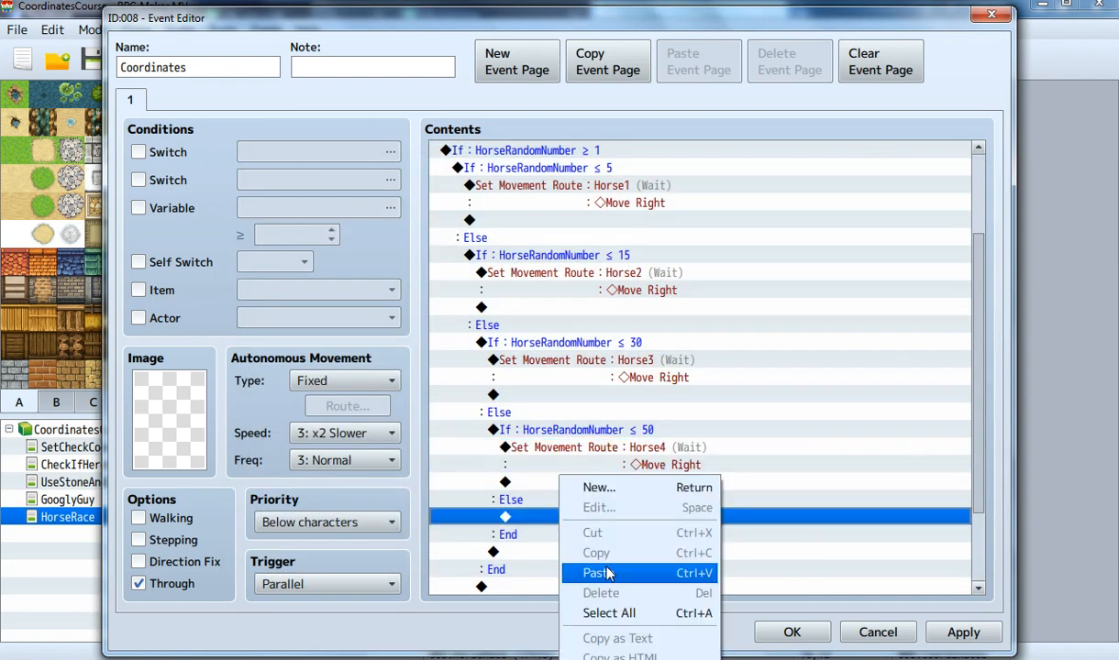
# Paste a fifth branch into the last Else testing HorseRandomNumber ≤ 75, without an Else
pyautogui.click(596, 572)
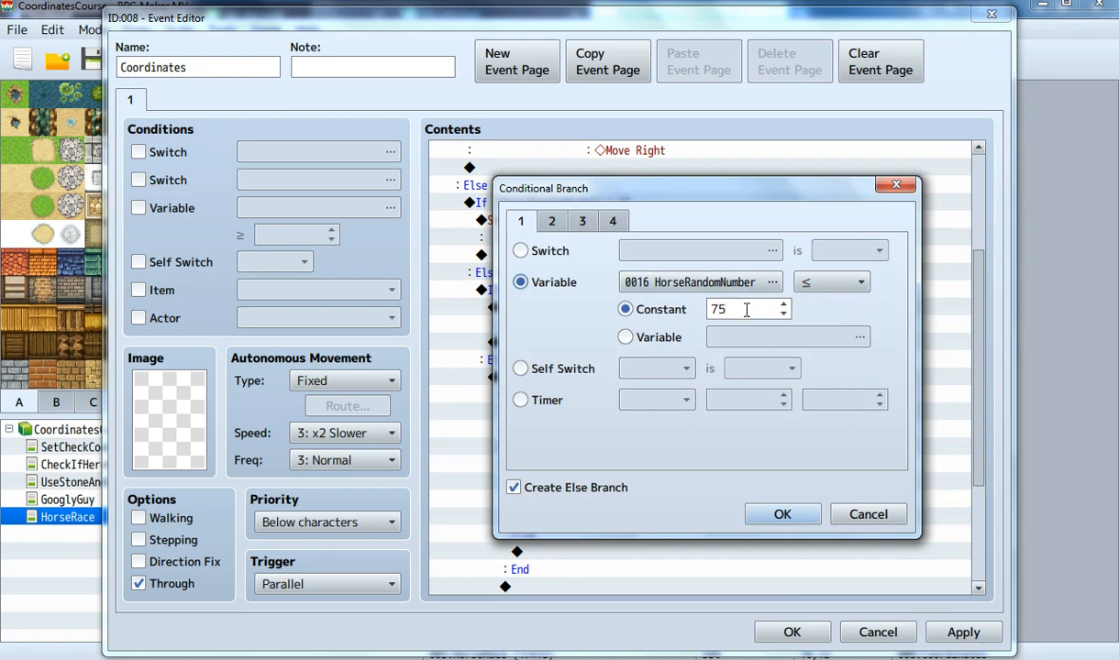
pyautogui.moveTo(747, 309)
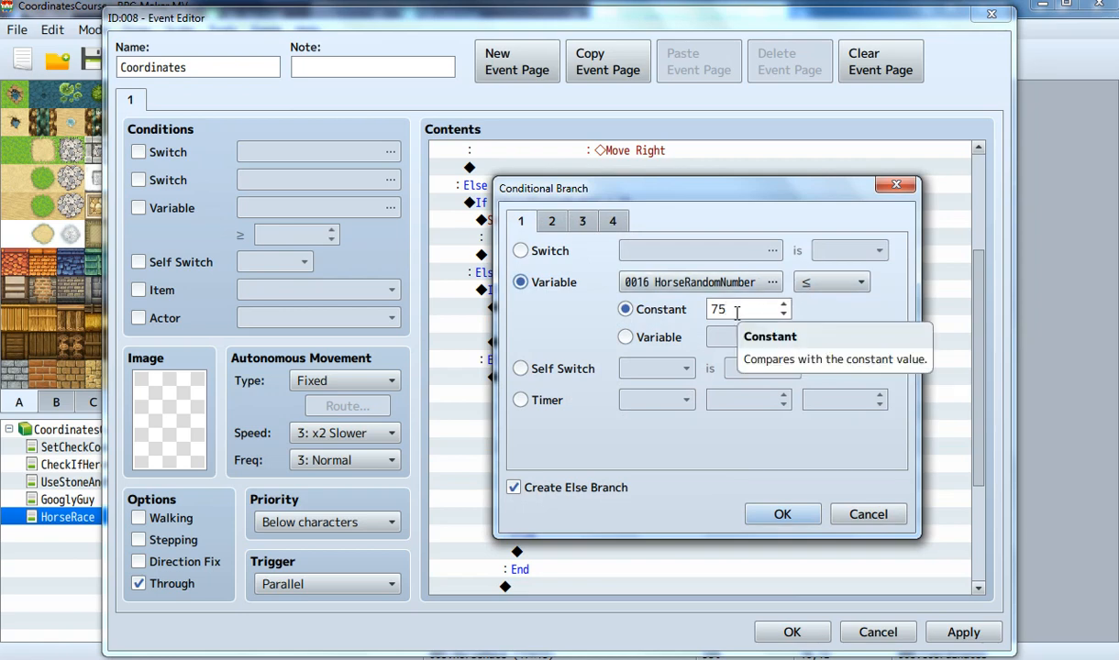
pyautogui.click(513, 487)
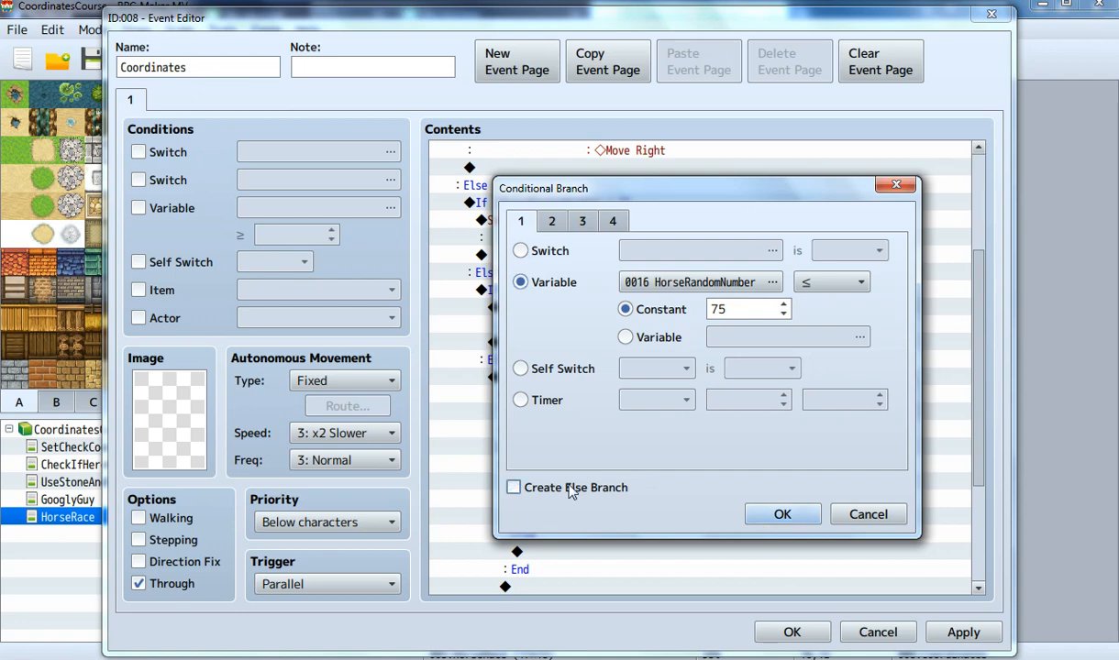
pyautogui.click(782, 514)
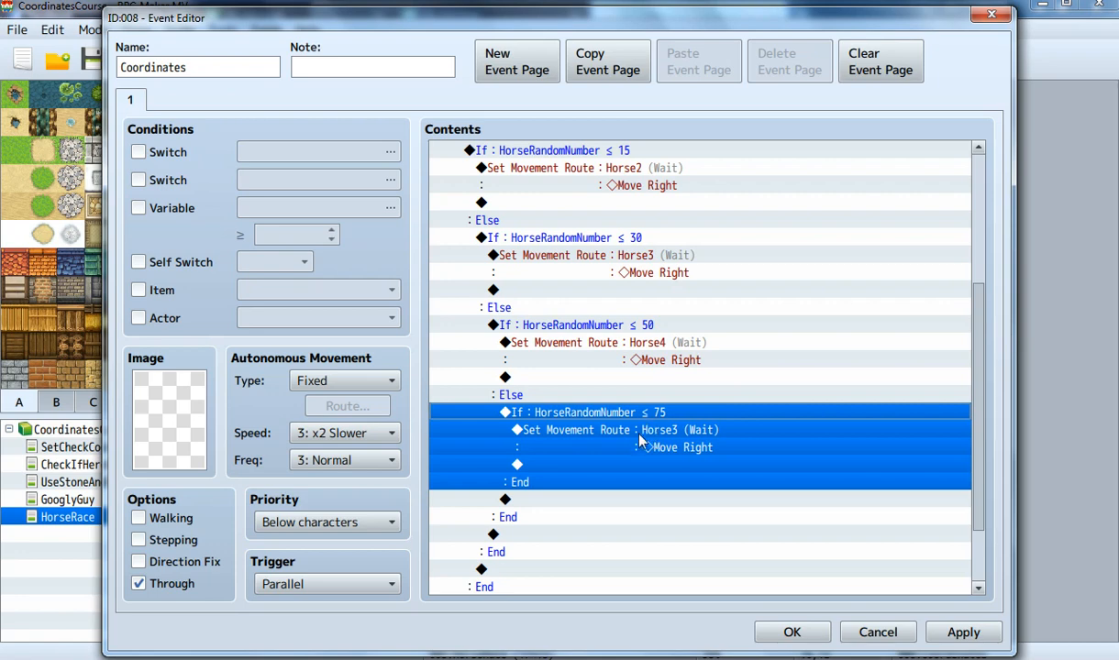
pyautogui.moveTo(613, 450)
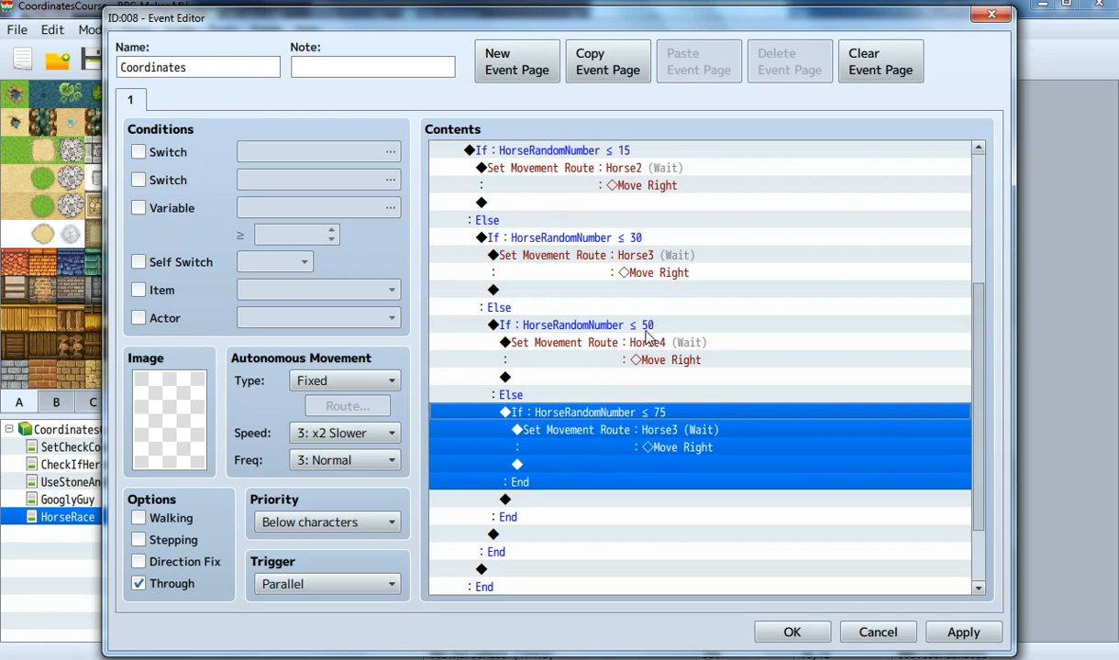
pyautogui.moveTo(662, 420)
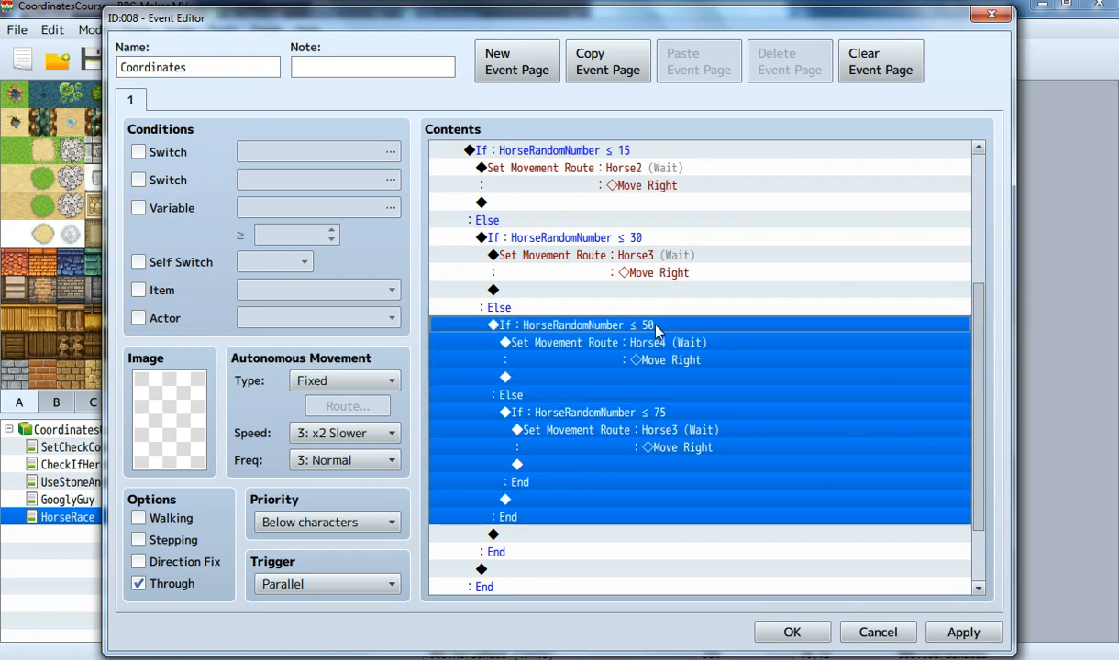
# Change the ≤ 75 branch's movement route so Horse5 moves right
pyautogui.click(601, 412)
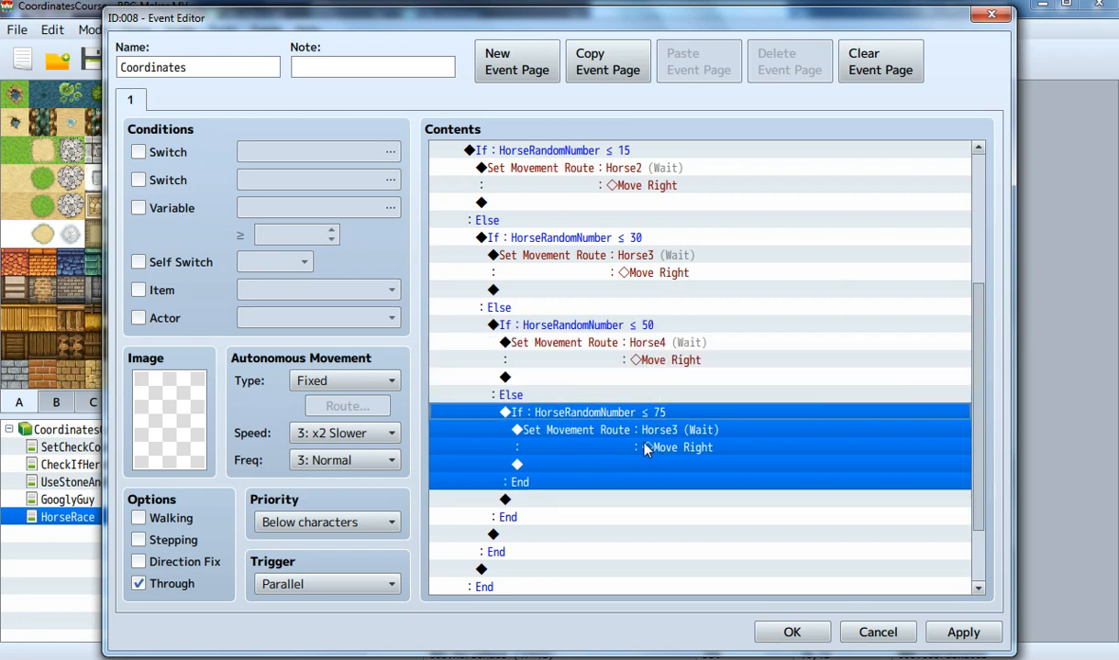
pyautogui.rightClick(646, 448)
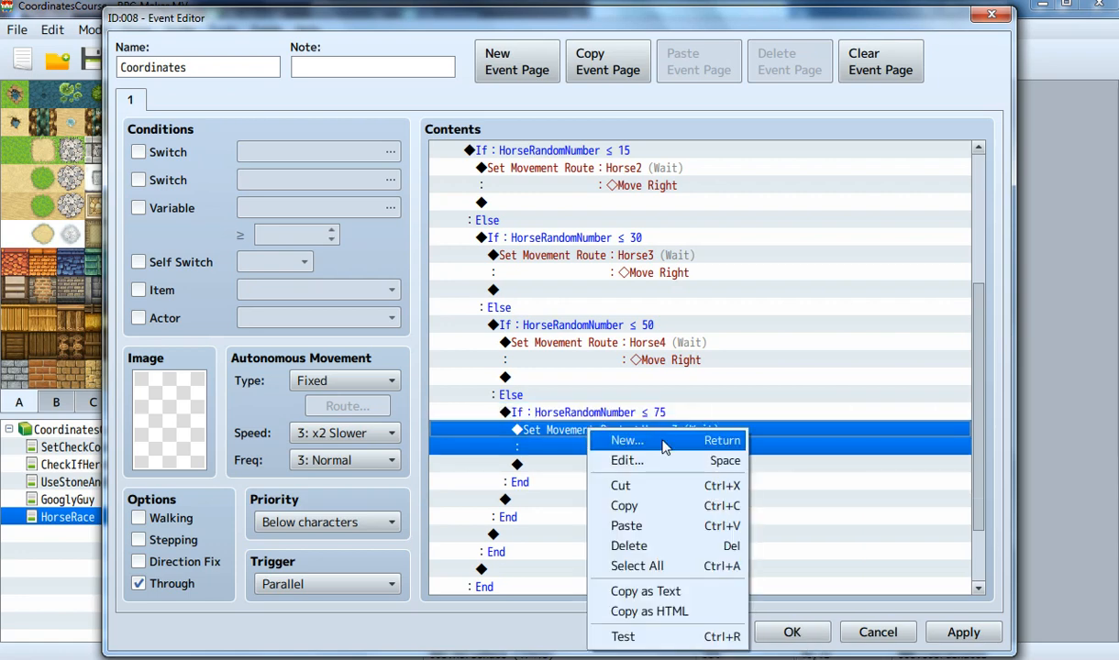
pyautogui.click(627, 461)
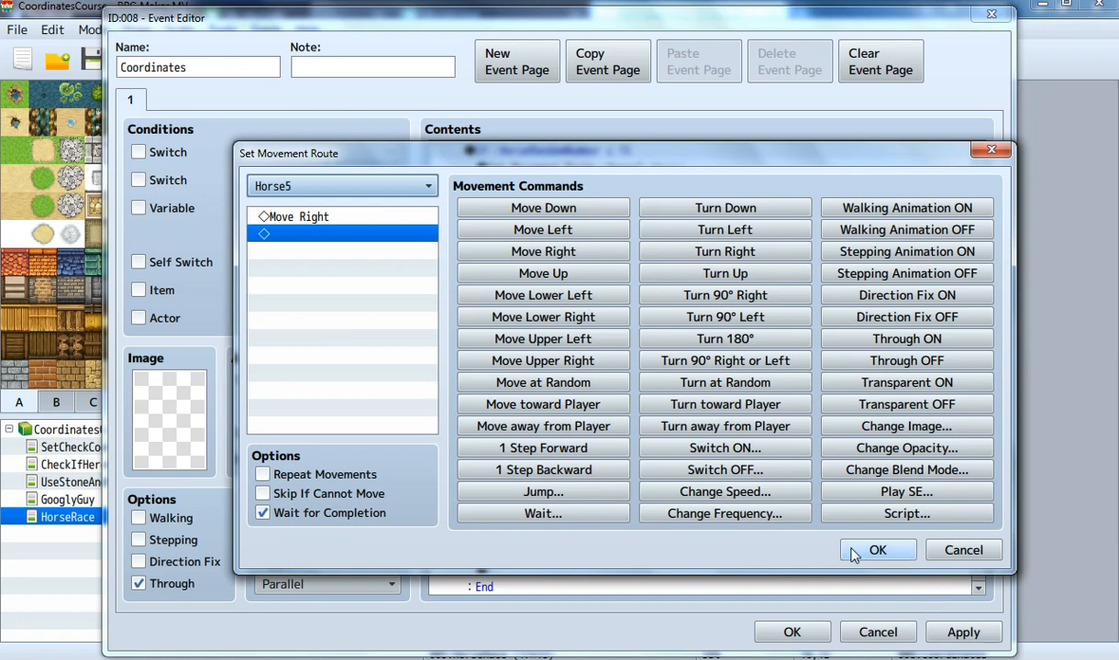
pyautogui.click(877, 550)
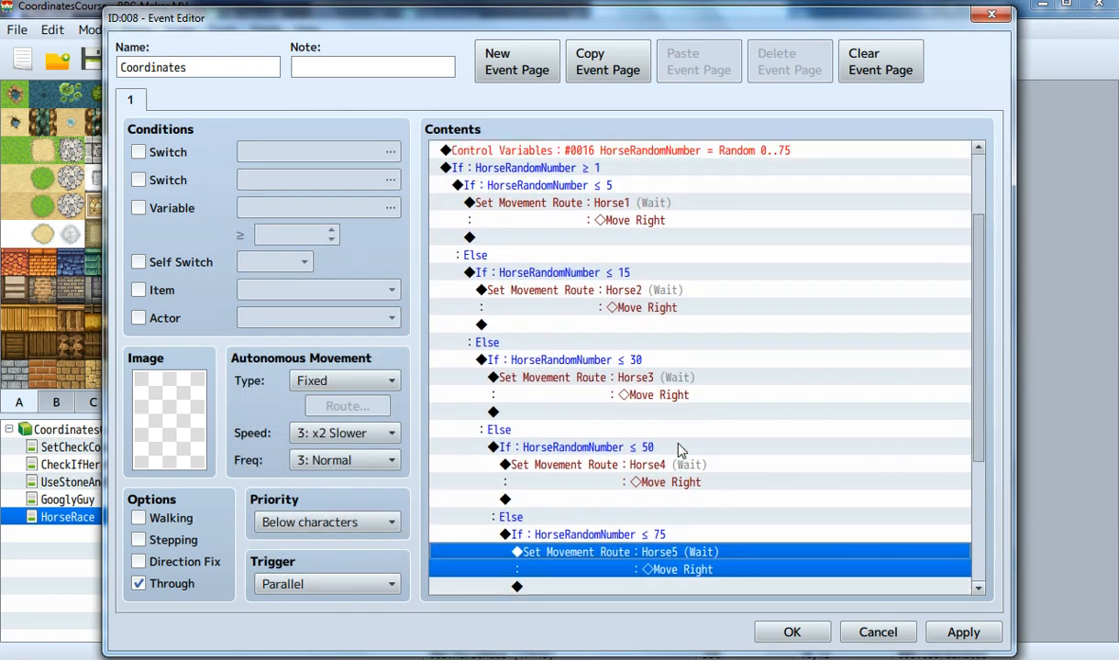
# Review the nested HorseRandomNumber branches and close the Coordinates event, keeping changes
pyautogui.scroll(3)
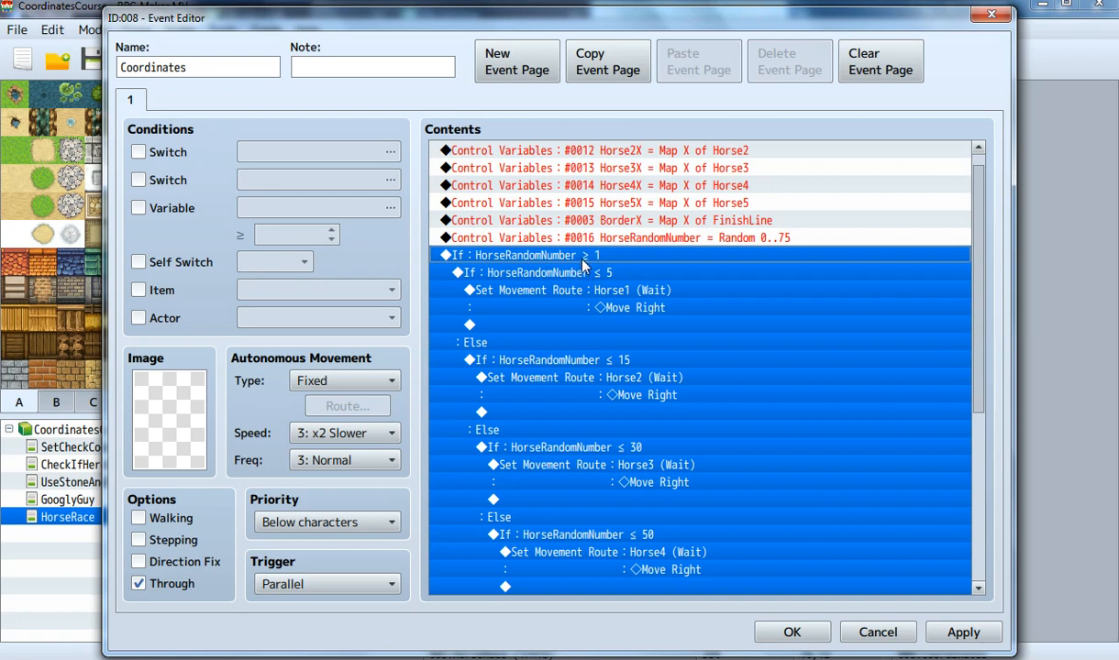
pyautogui.moveTo(580, 273)
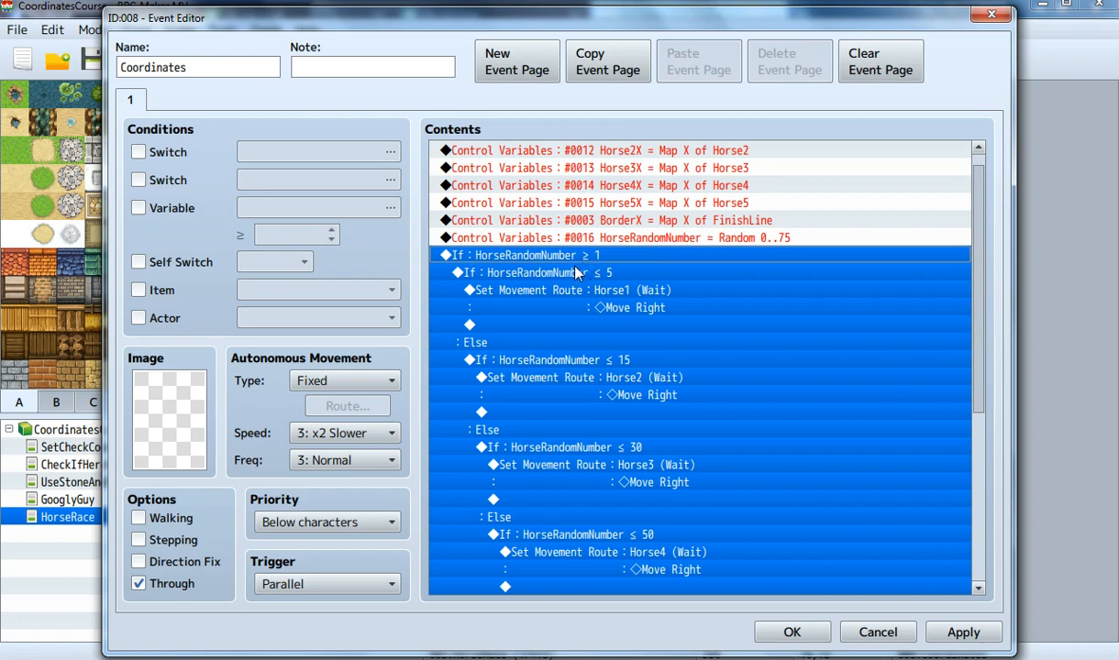
pyautogui.click(550, 272)
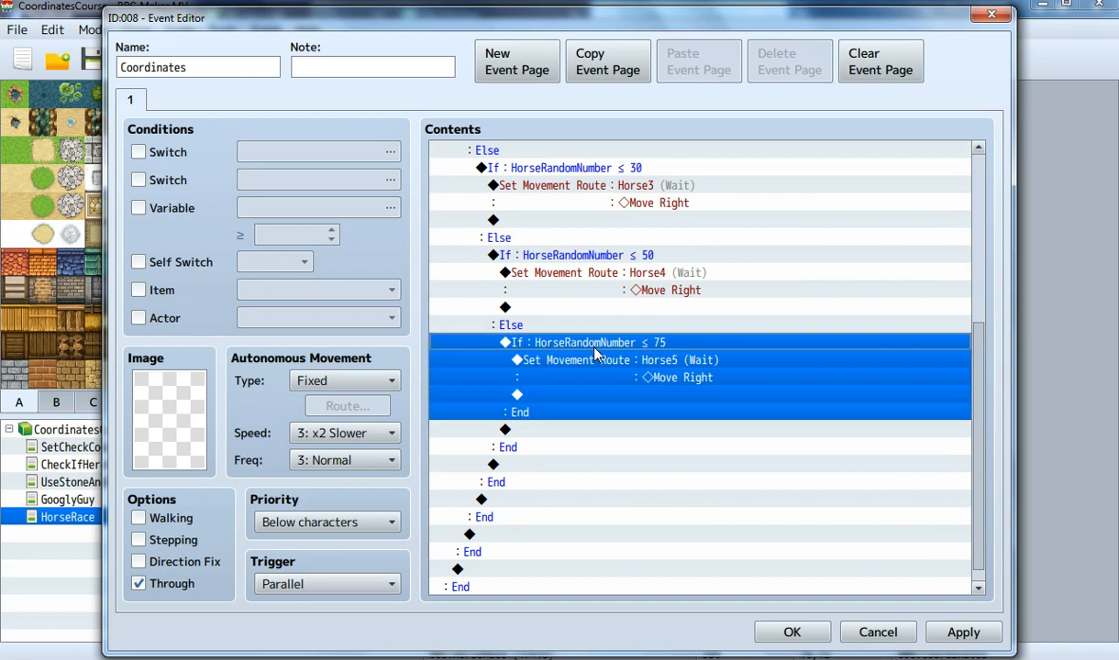
pyautogui.moveTo(664, 378)
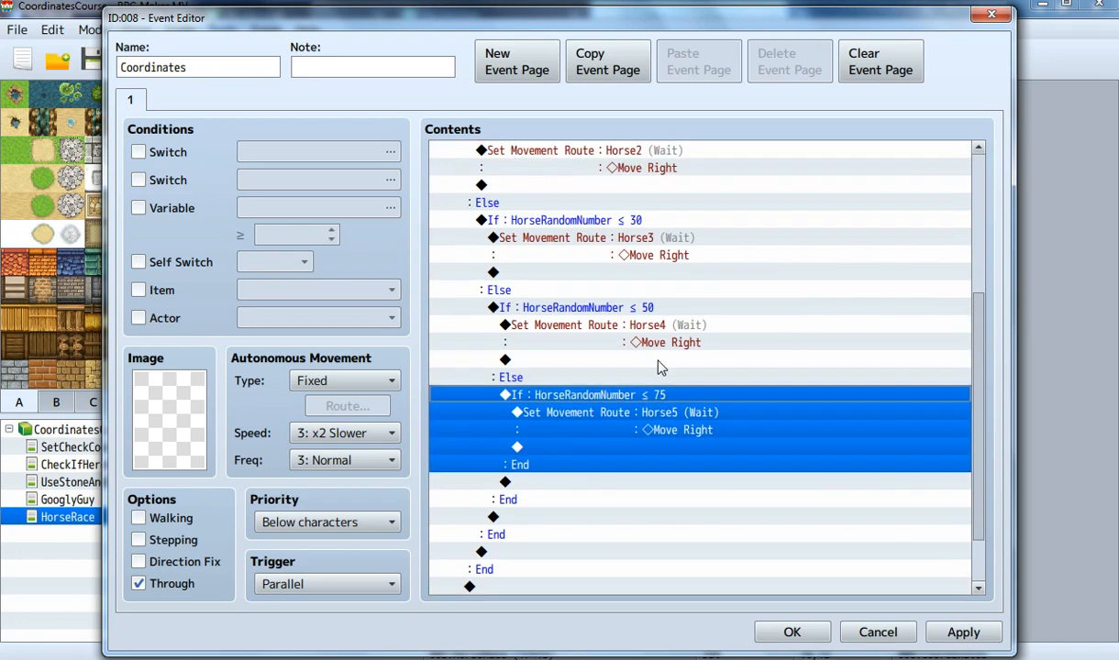
pyautogui.scroll(3)
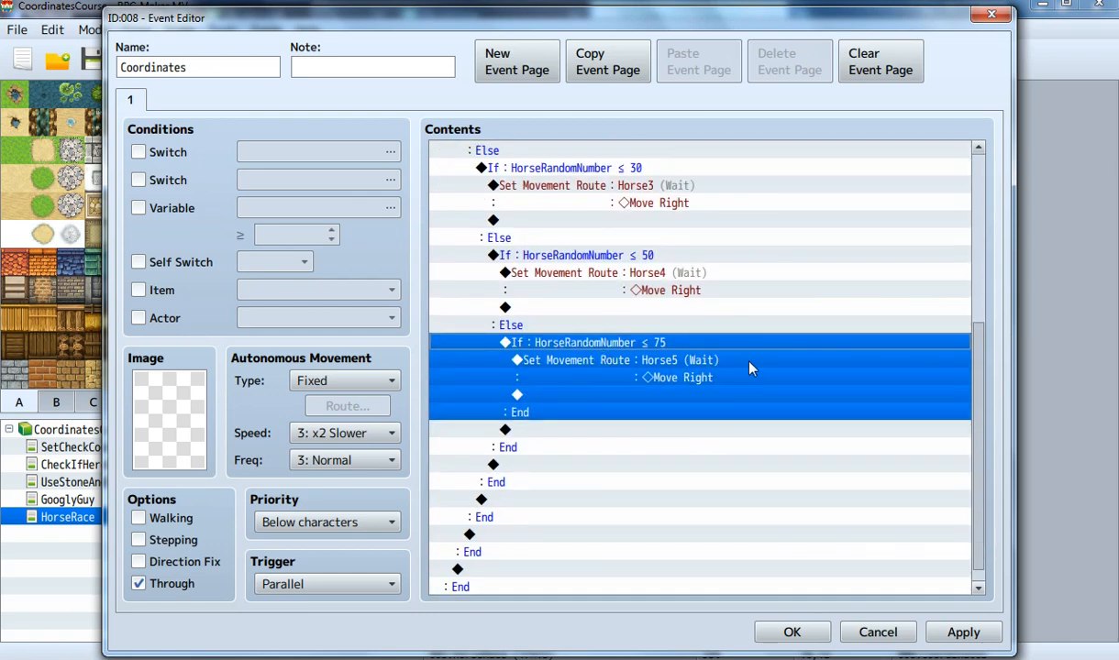
pyautogui.moveTo(555, 378)
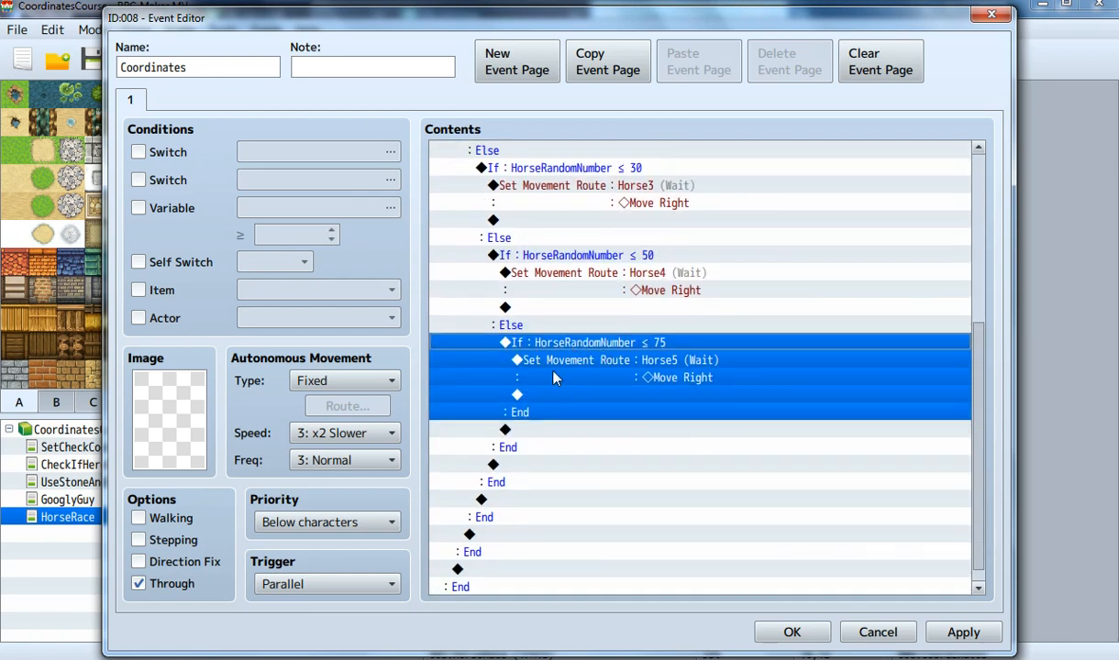
pyautogui.moveTo(614, 384)
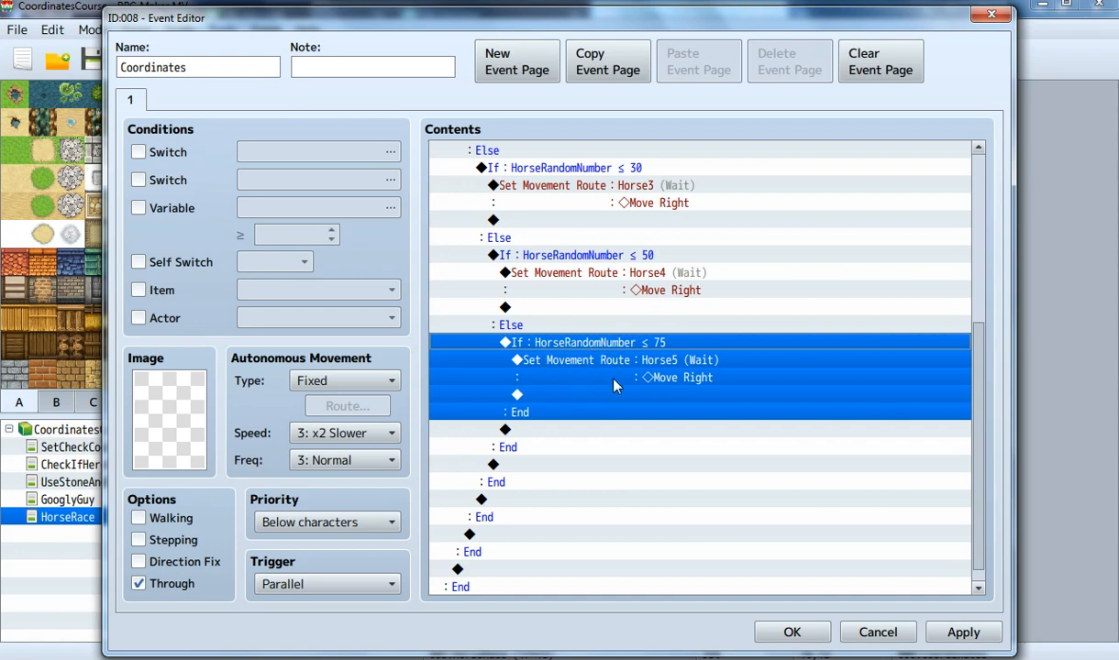
pyautogui.moveTo(690, 378)
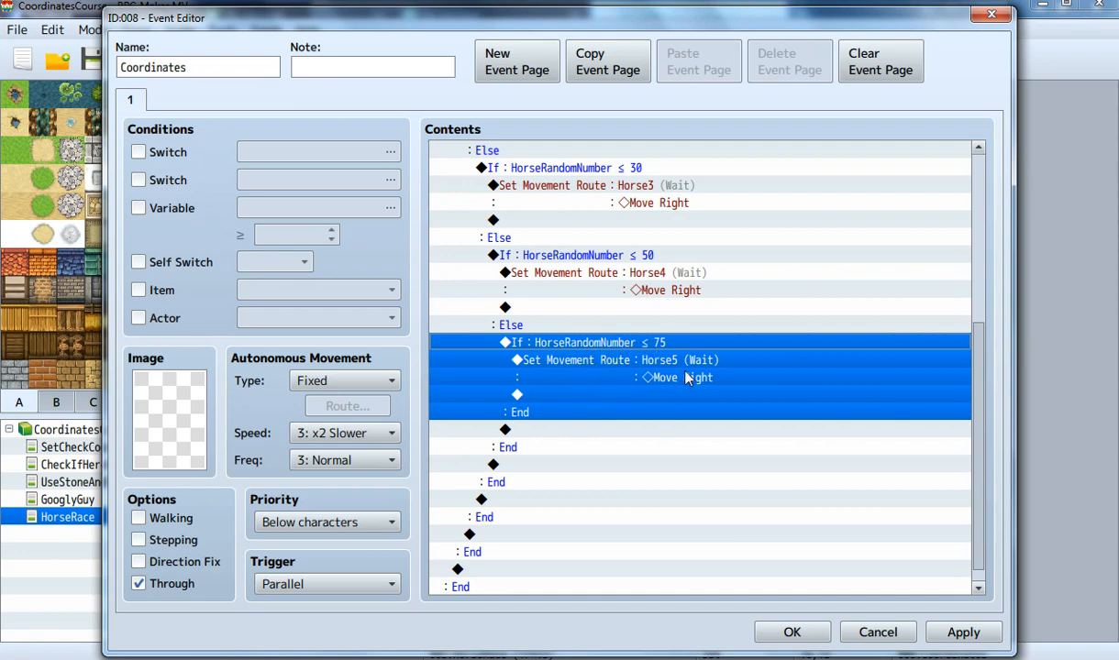
pyautogui.scroll(3)
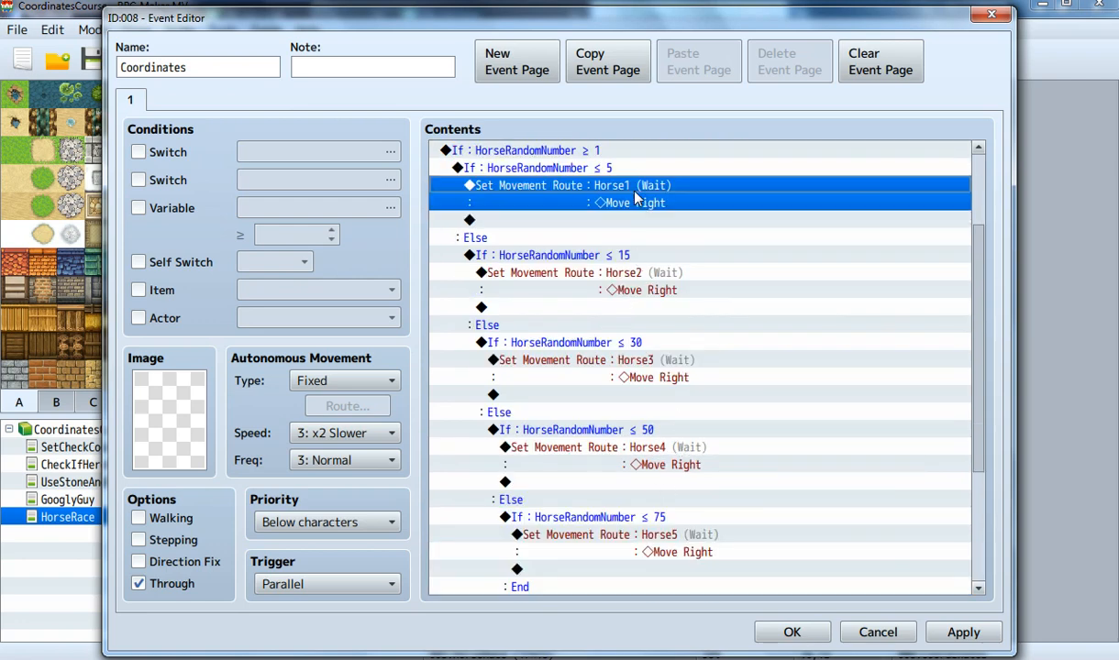
pyautogui.scroll(-3)
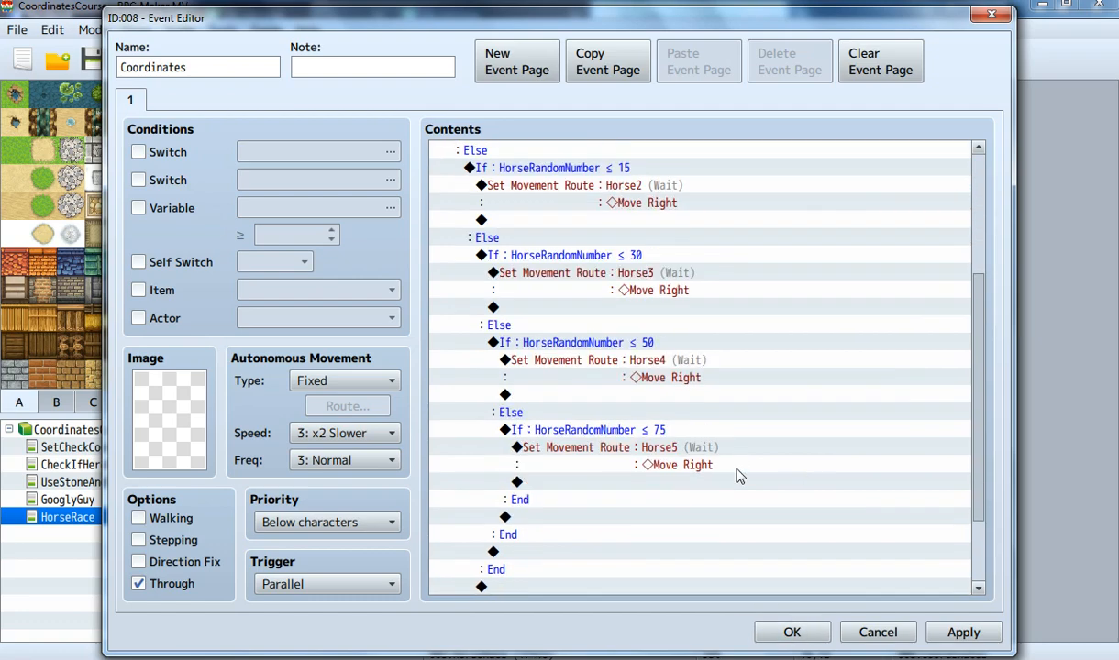
pyautogui.scroll(3)
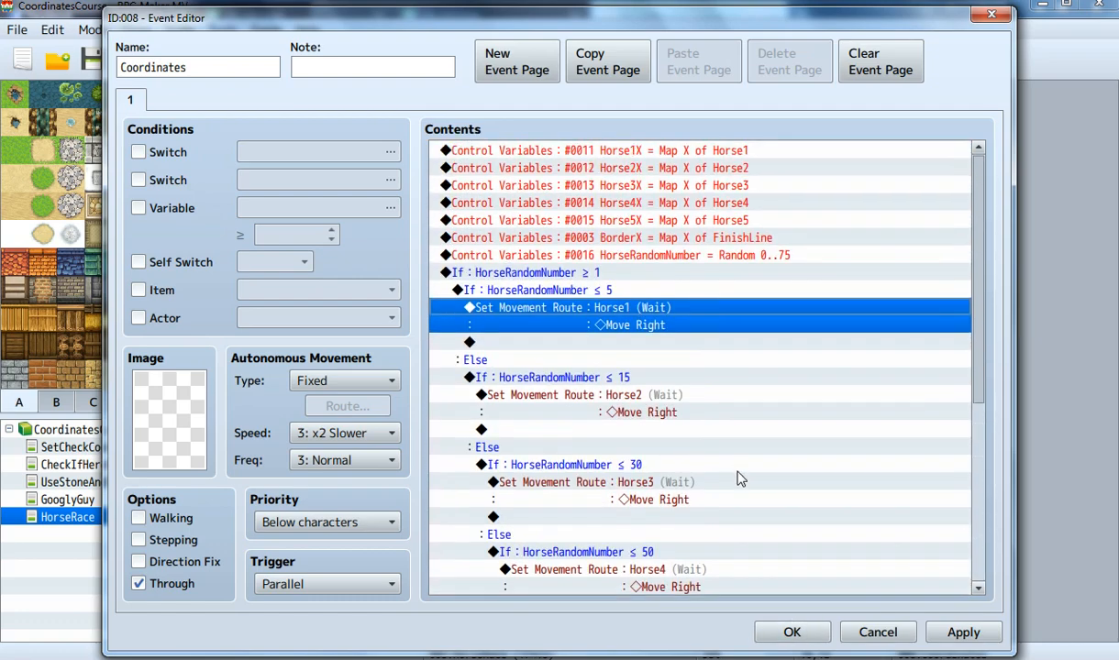
pyautogui.click(876, 632)
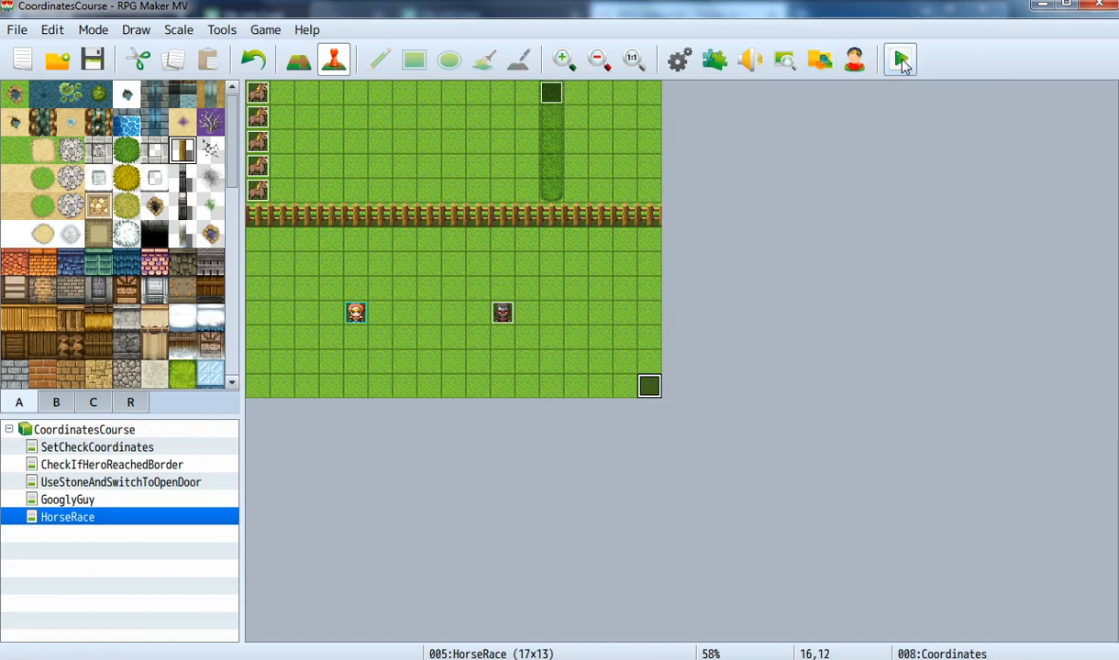
# Playtest the game via New Game and watch the five horses race right
pyautogui.click(899, 59)
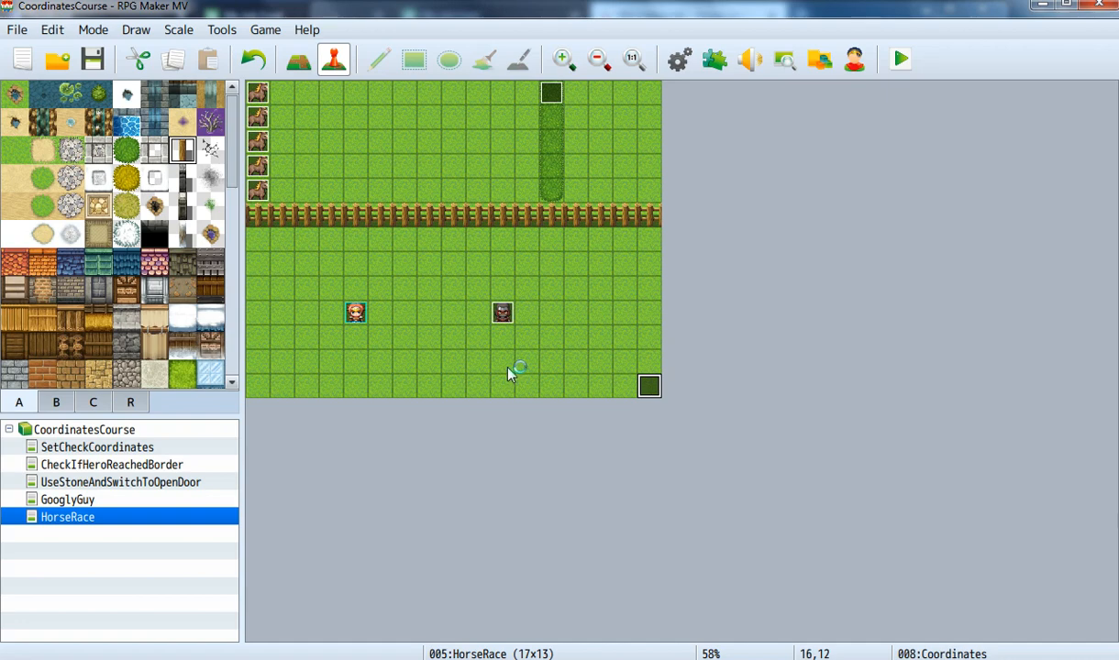
pyautogui.click(900, 59)
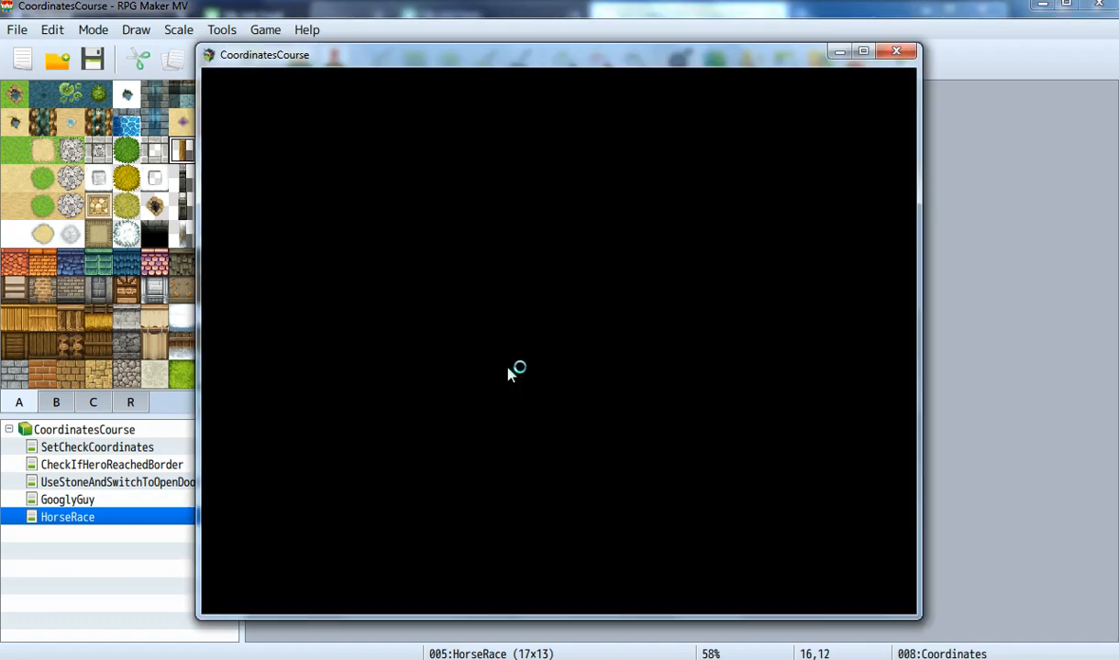
pyautogui.moveTo(511, 374)
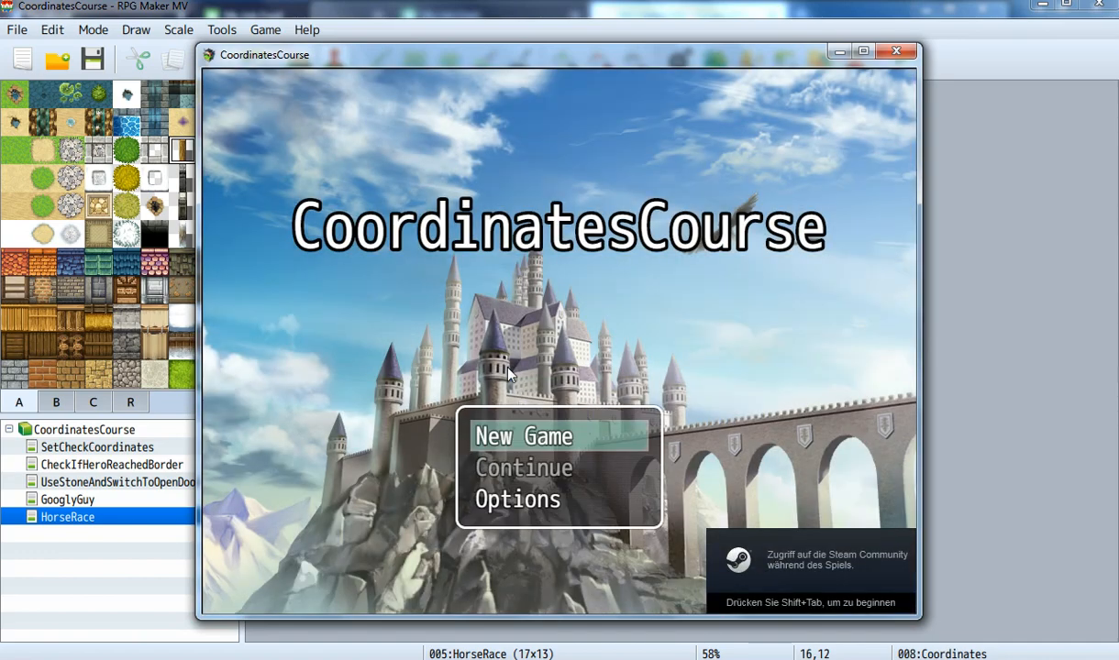
pyautogui.click(522, 435)
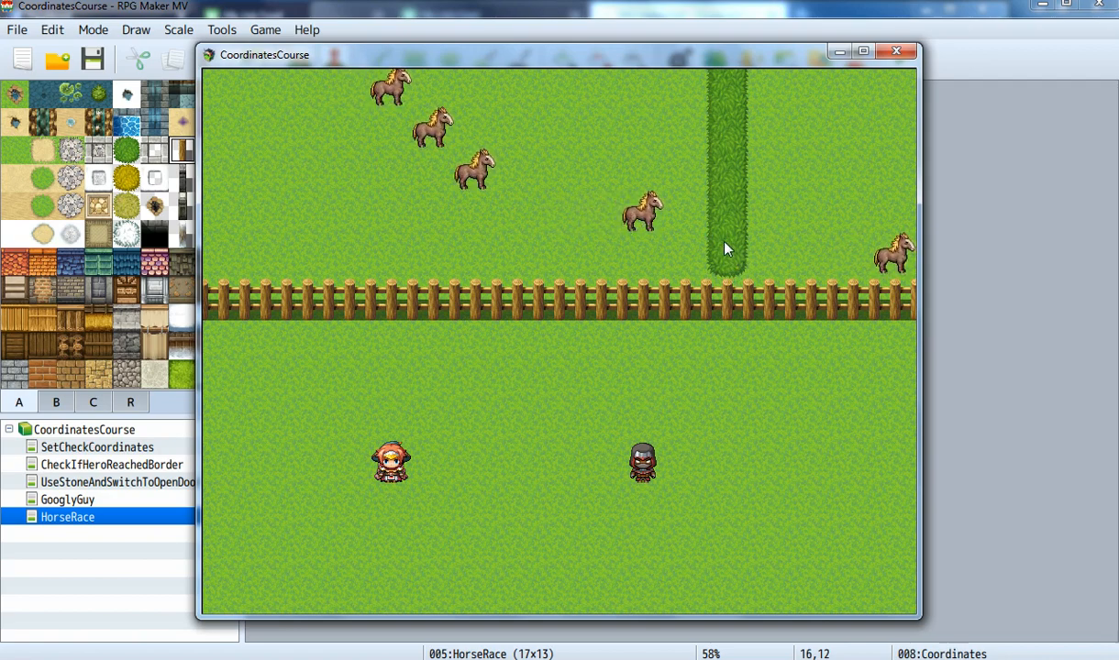
pyautogui.moveTo(872, 71)
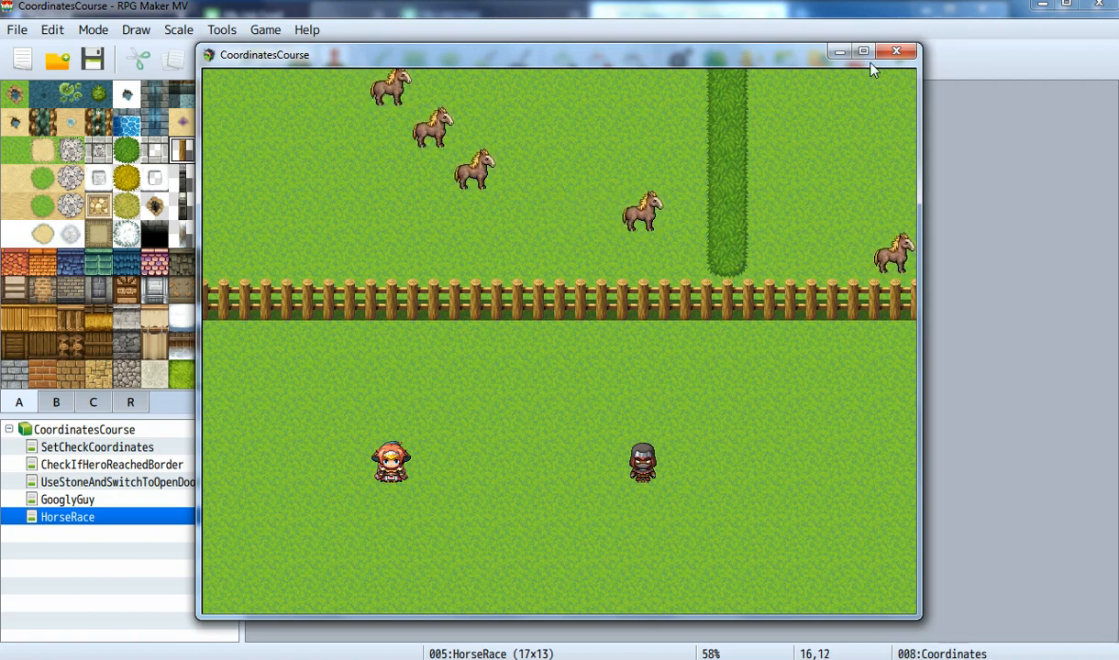
pyautogui.moveTo(796, 229)
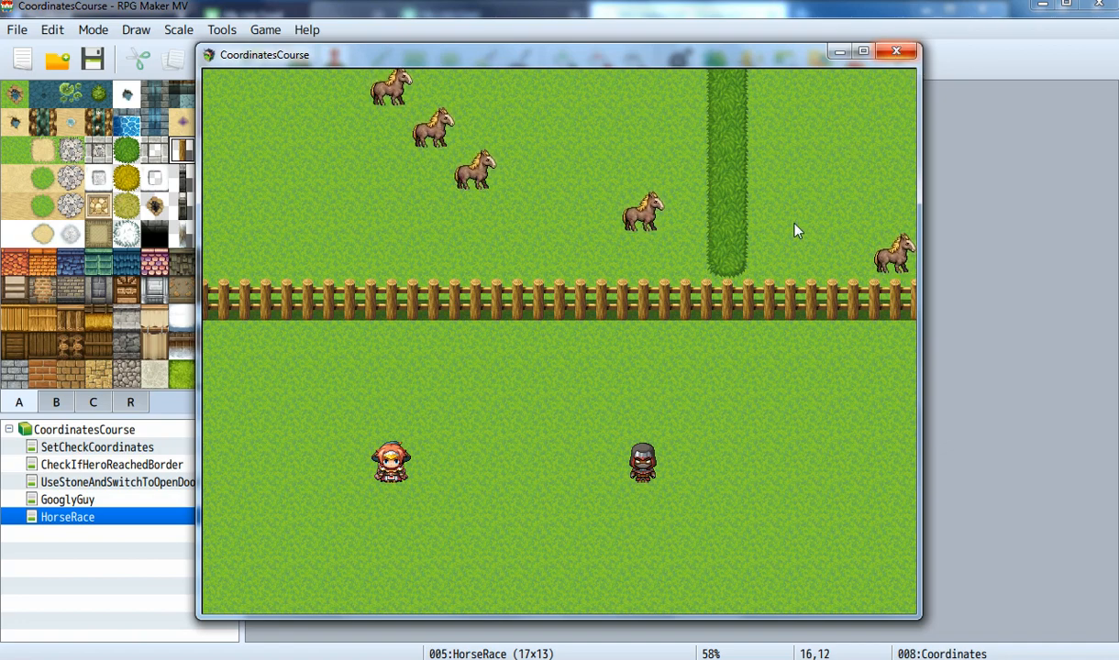
pyautogui.moveTo(896, 52)
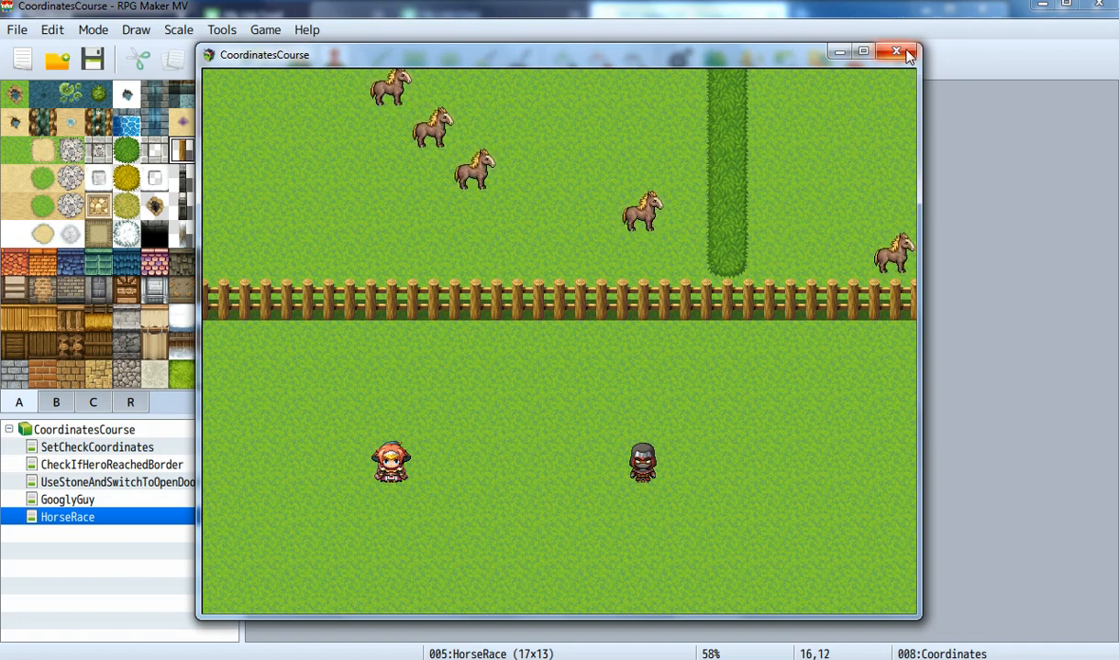